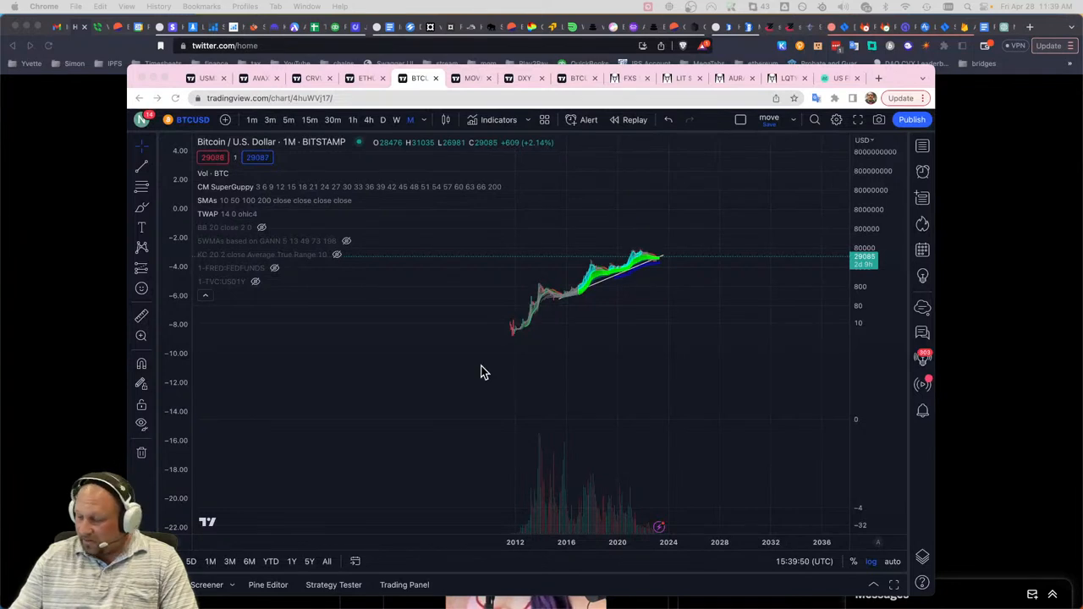
{"action": "mouse_move", "coordinate": [521, 375]}
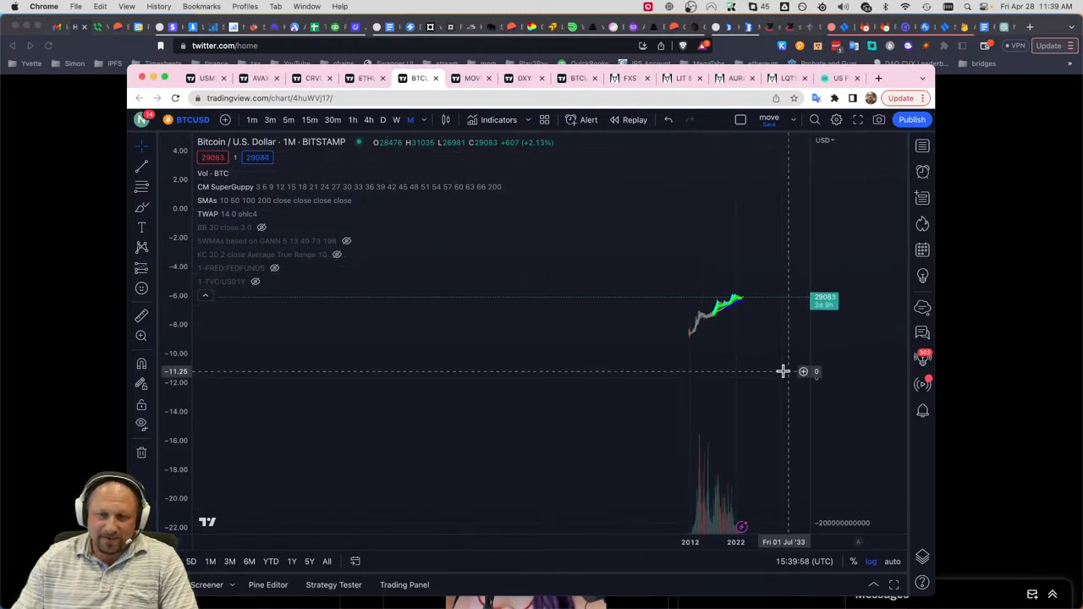
{"action": "mouse_move", "coordinate": [755, 366]}
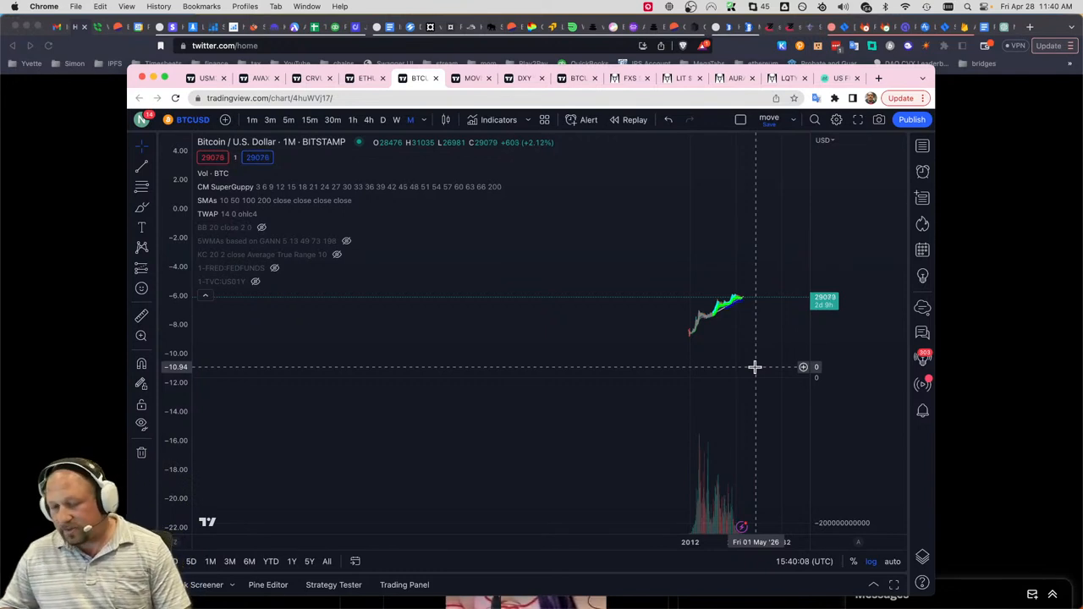
{"action": "mouse_move", "coordinate": [752, 363]}
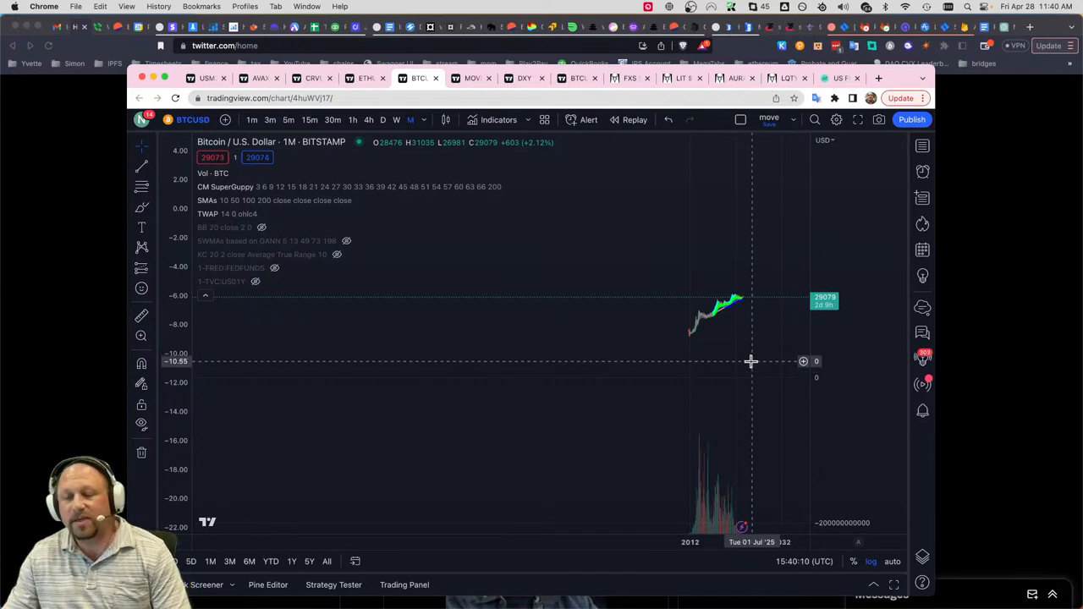
{"action": "mouse_move", "coordinate": [514, 163]}
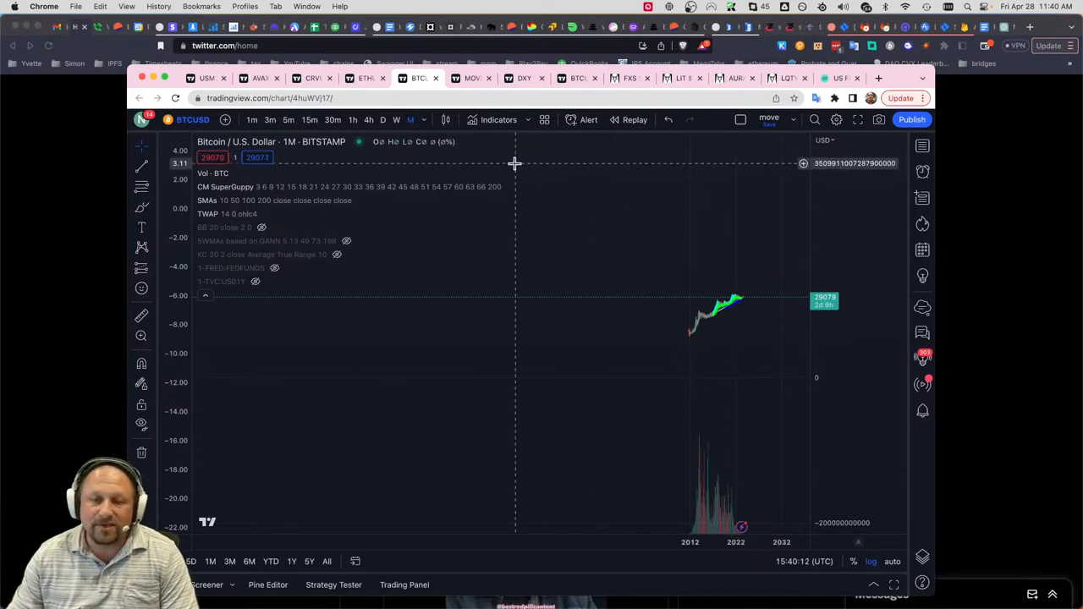
{"action": "mouse_move", "coordinate": [699, 350]}
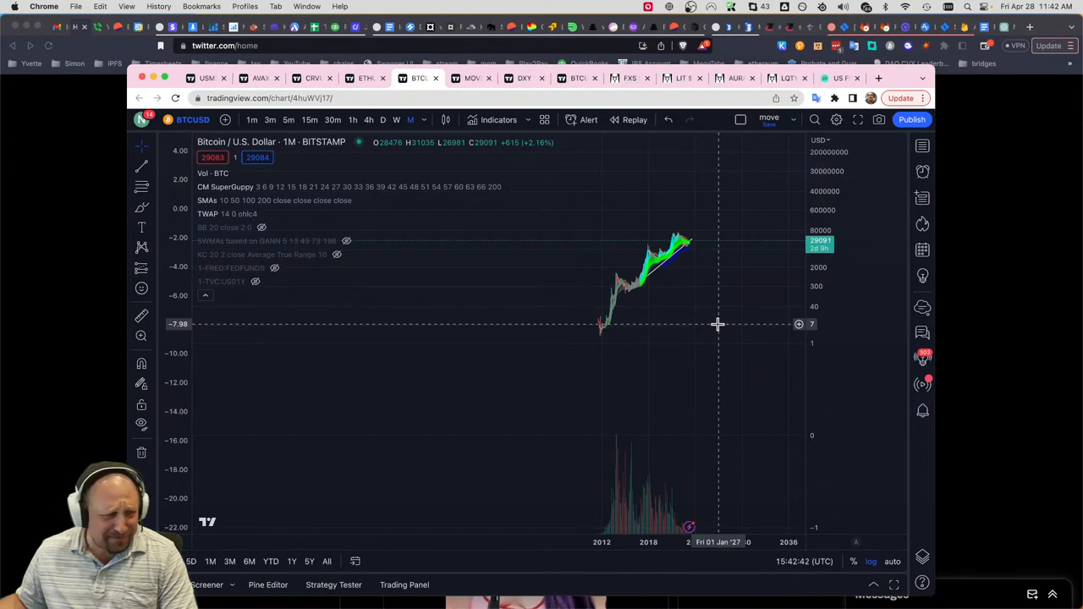
{"action": "mouse_move", "coordinate": [664, 313]}
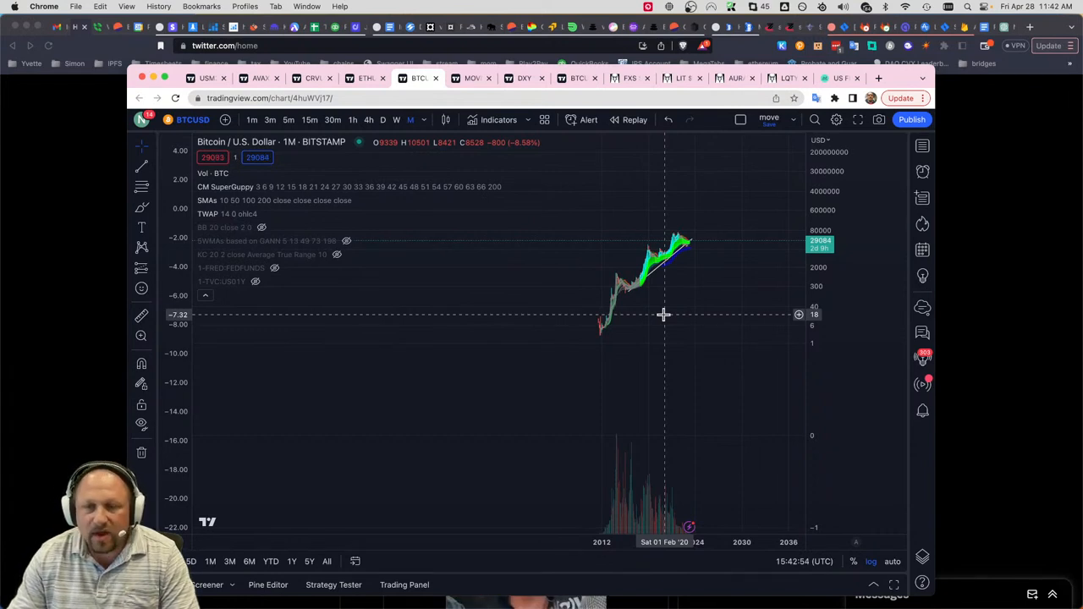
{"action": "mouse_move", "coordinate": [667, 317]}
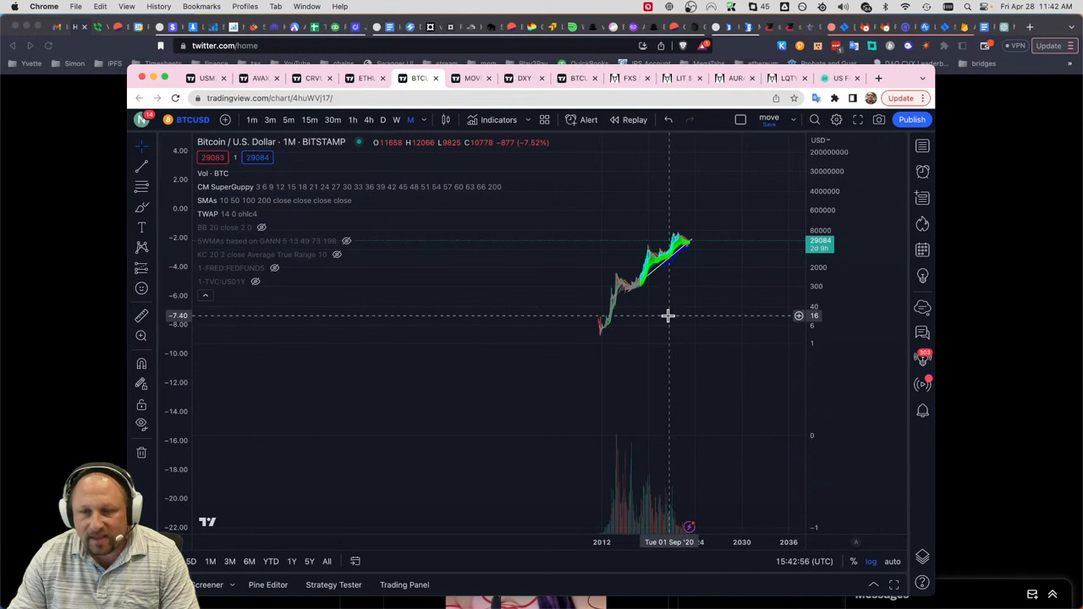
{"action": "mouse_move", "coordinate": [667, 316]}
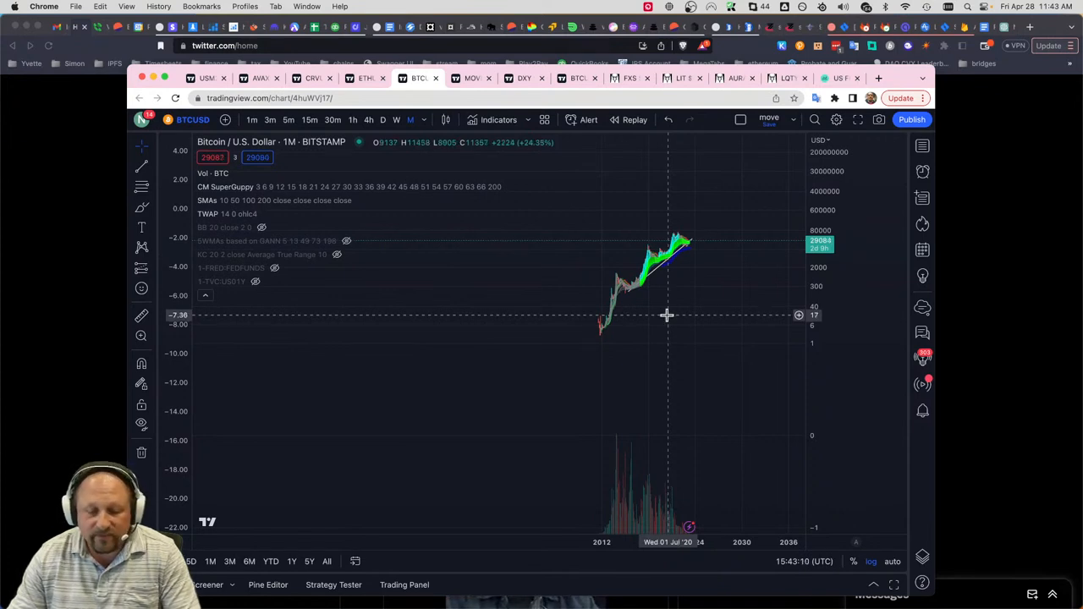
{"action": "mouse_move", "coordinate": [624, 295]}
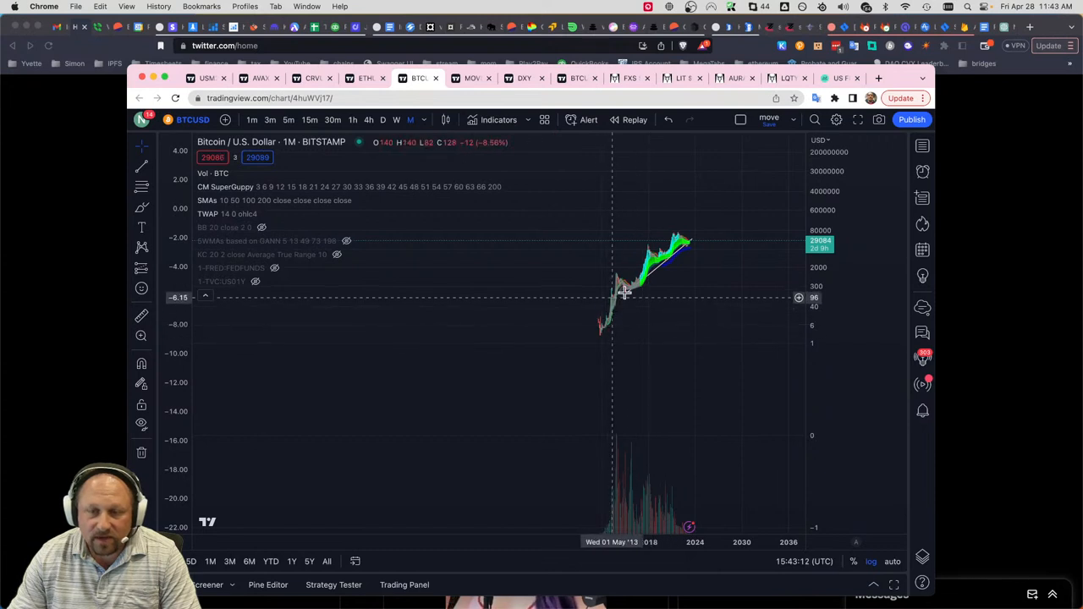
{"action": "mouse_move", "coordinate": [684, 274]}
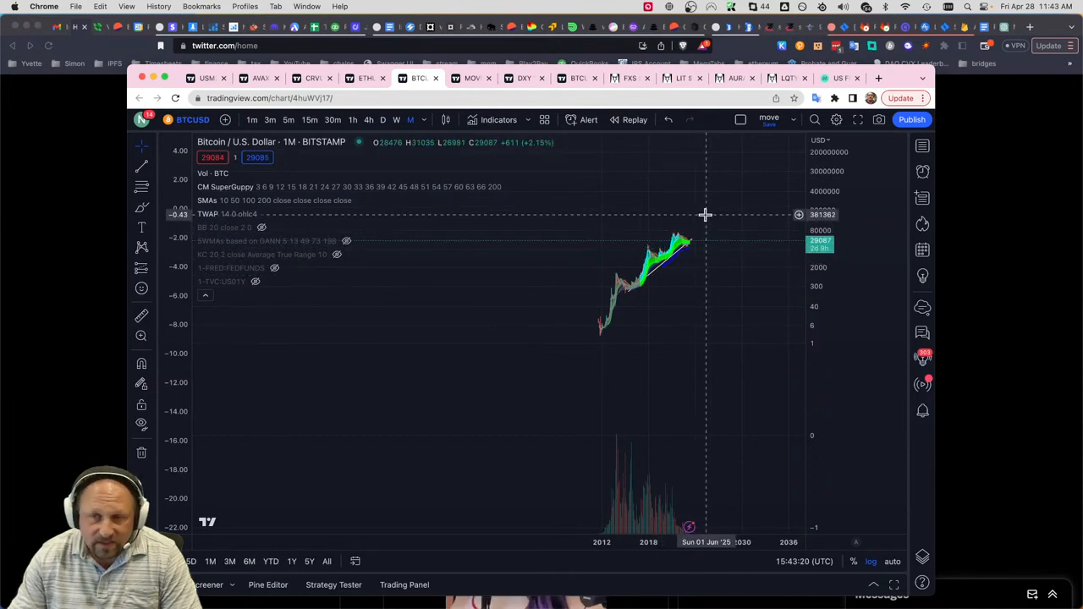
{"action": "mouse_move", "coordinate": [715, 213]}
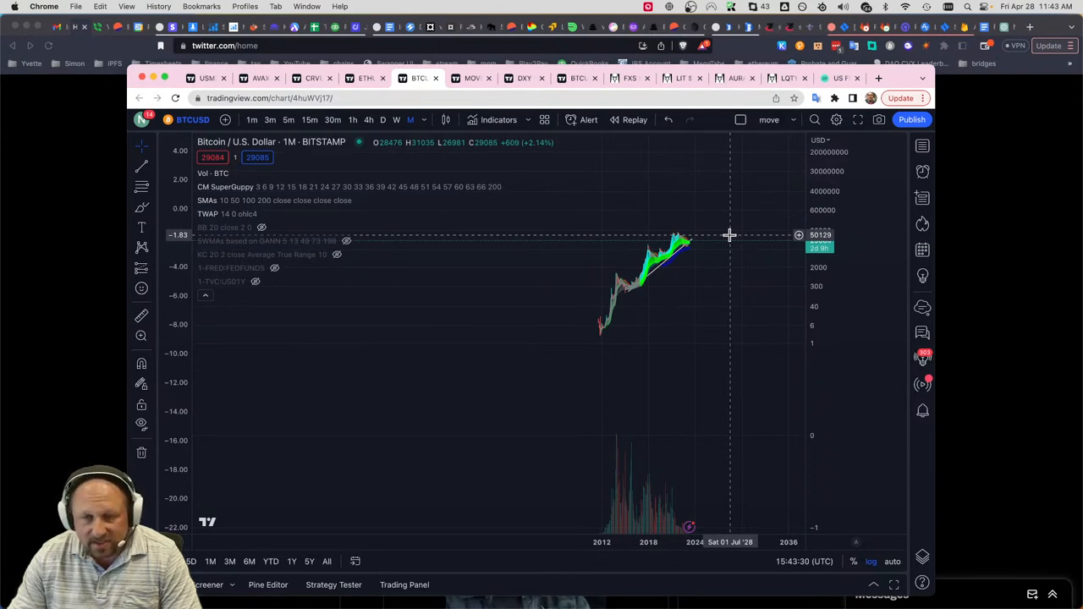
{"action": "mouse_move", "coordinate": [721, 219]}
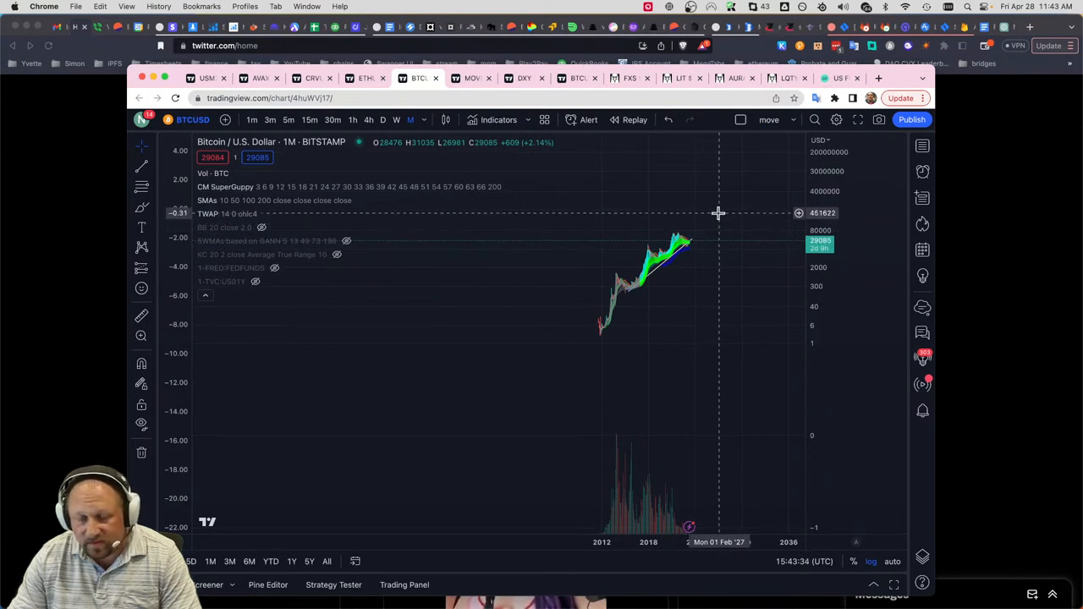
{"action": "mouse_move", "coordinate": [707, 230]}
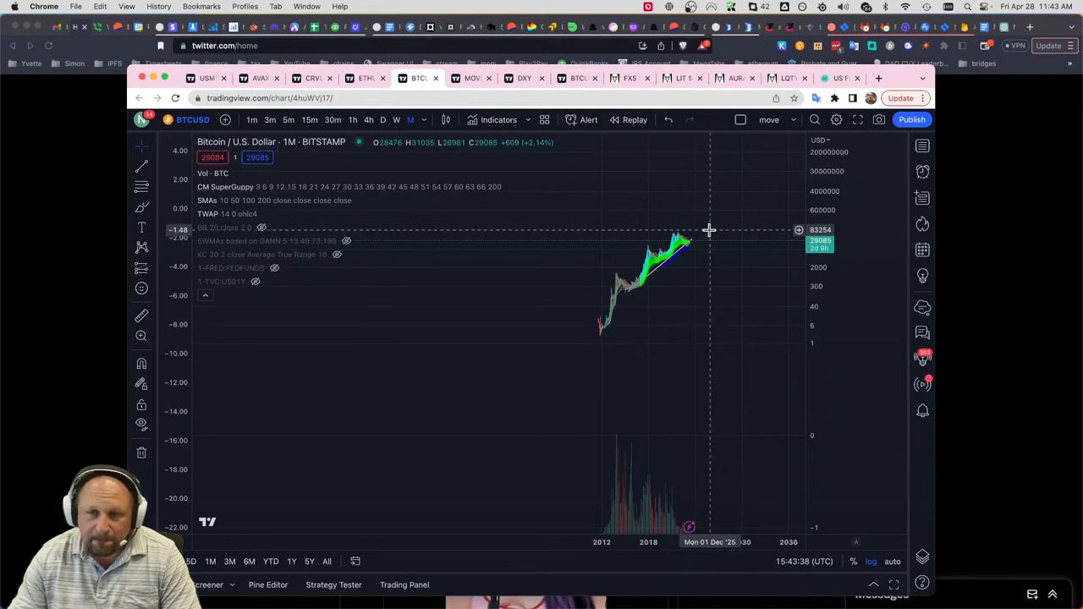
{"action": "mouse_move", "coordinate": [711, 230]}
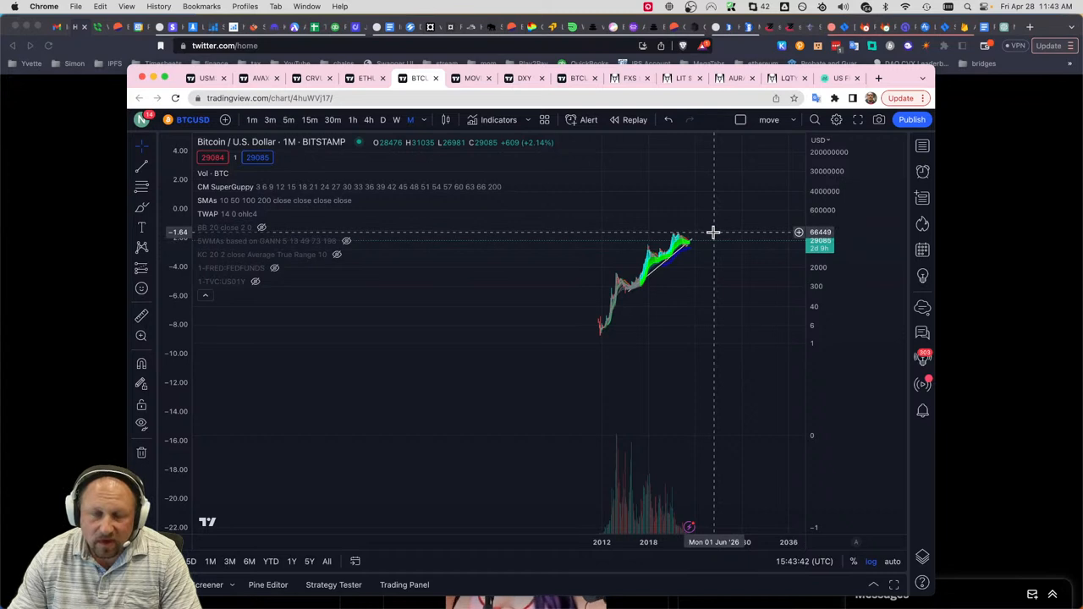
{"action": "mouse_move", "coordinate": [720, 232]}
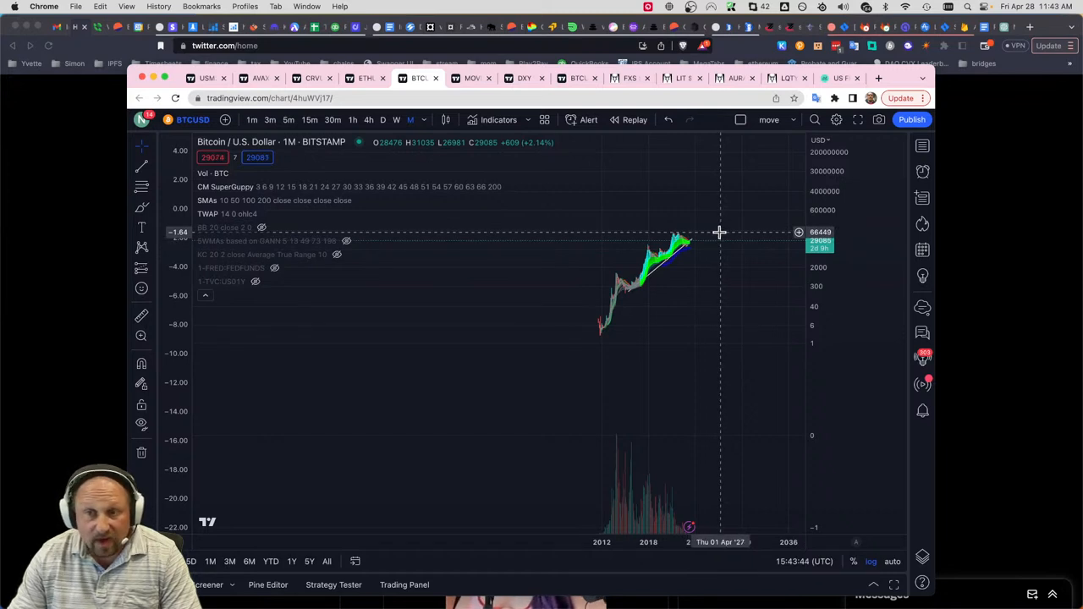
{"action": "mouse_move", "coordinate": [717, 231]}
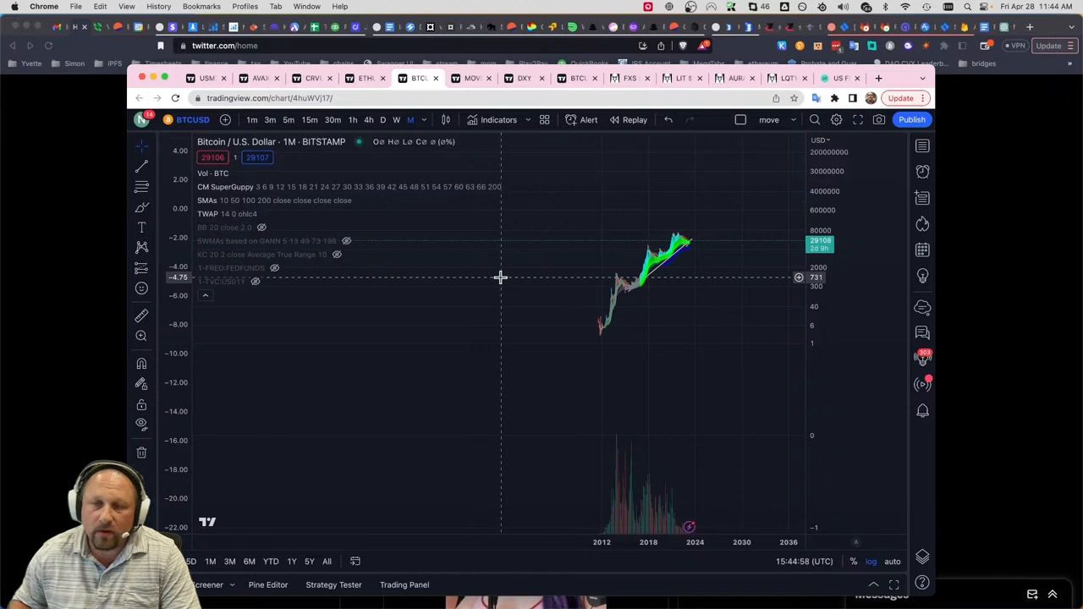
{"action": "mouse_move", "coordinate": [690, 277]}
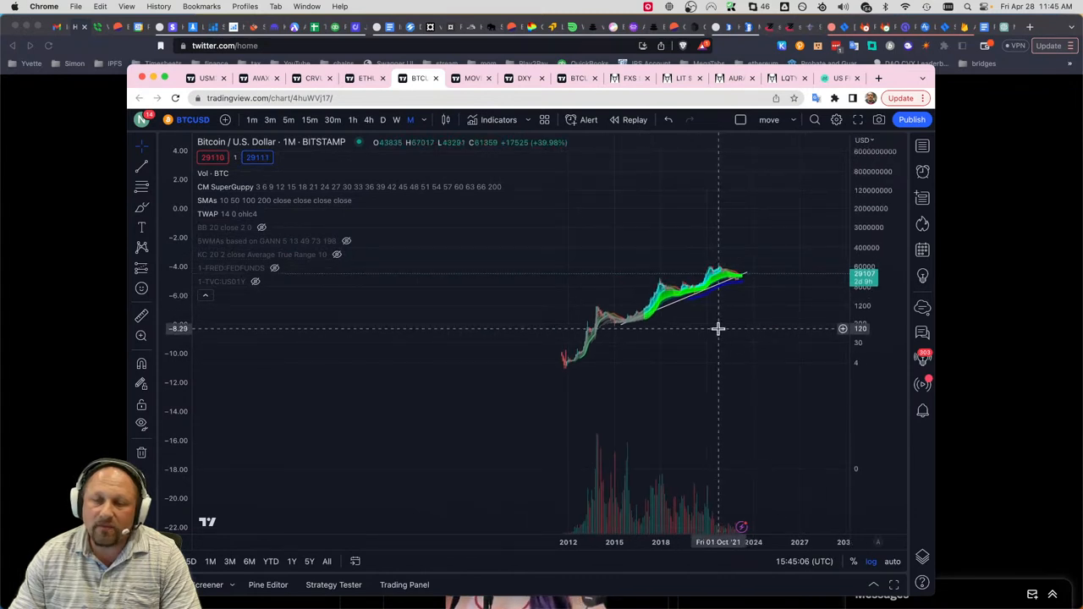
{"action": "mouse_move", "coordinate": [730, 331]}
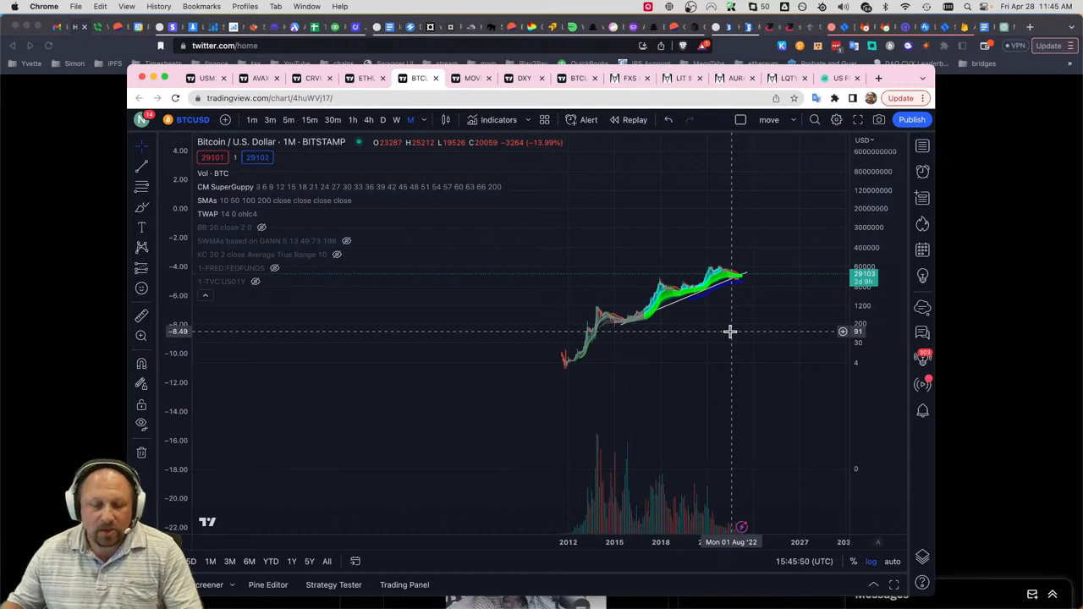
{"action": "mouse_move", "coordinate": [862, 369]}
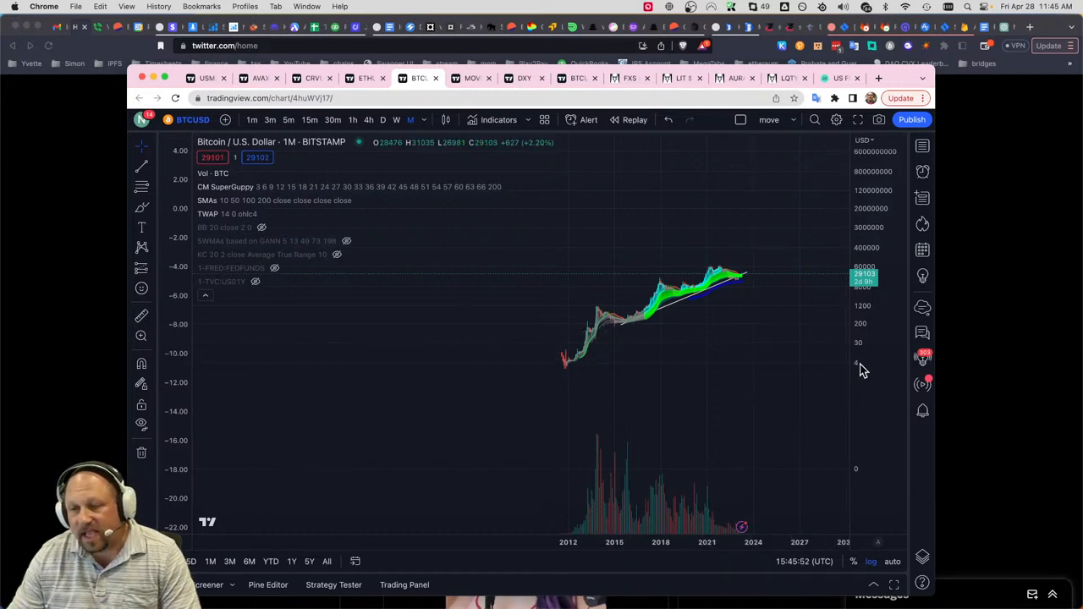
{"action": "mouse_move", "coordinate": [884, 384]}
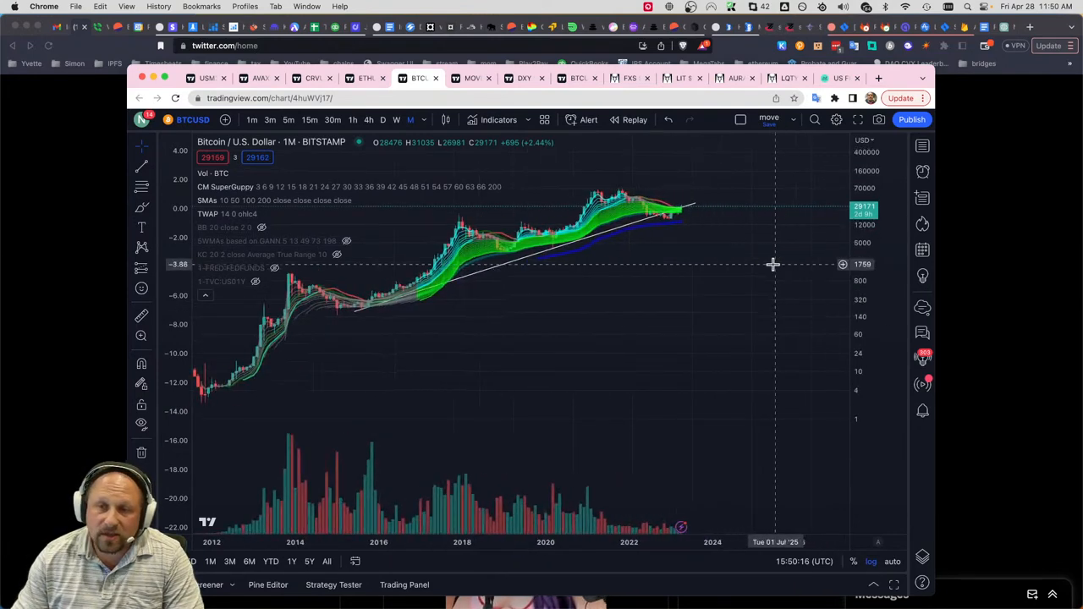
{"action": "left_click", "coordinate": [383, 119]}
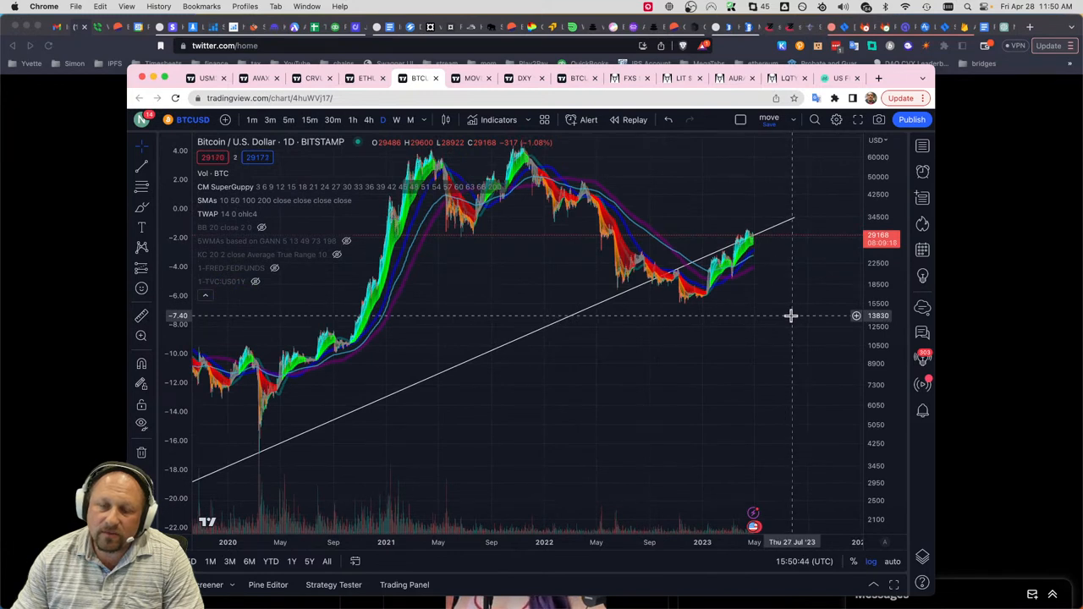
{"action": "mouse_move", "coordinate": [604, 303]}
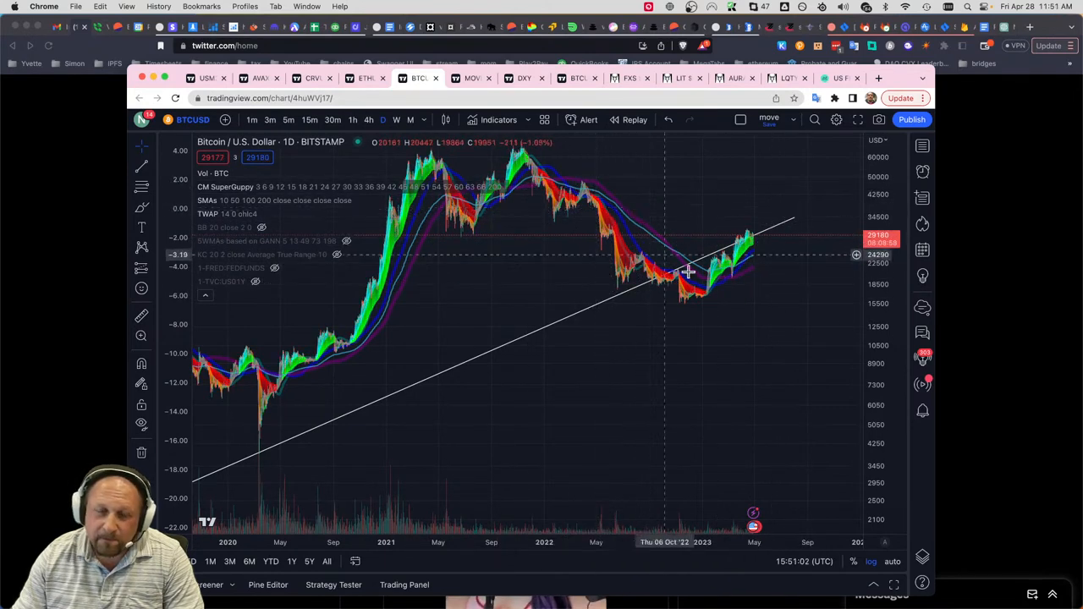
{"action": "mouse_move", "coordinate": [719, 291]}
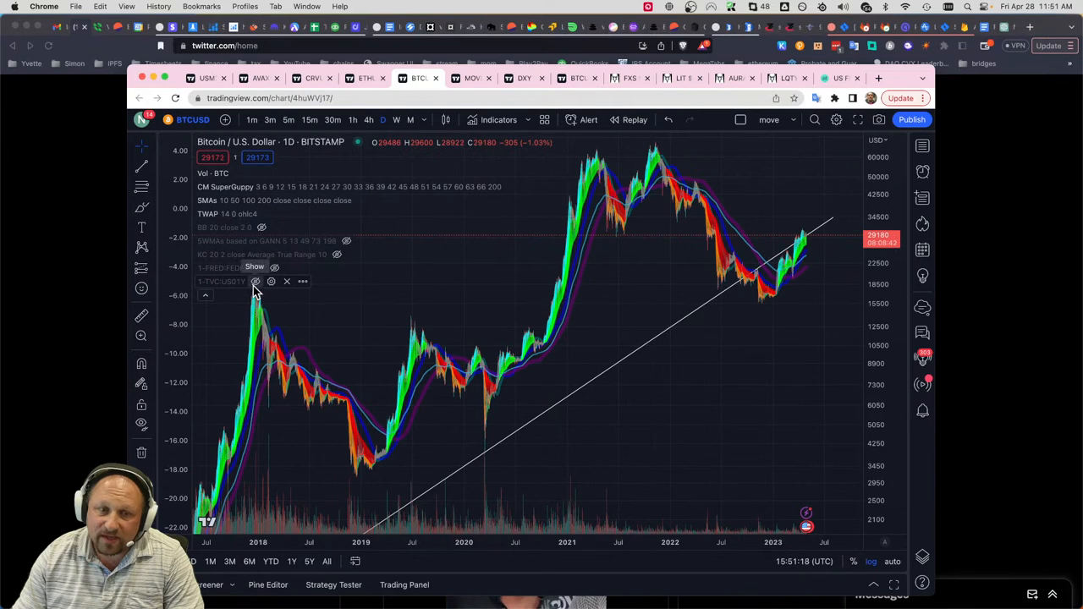
{"action": "mouse_move", "coordinate": [545, 350]}
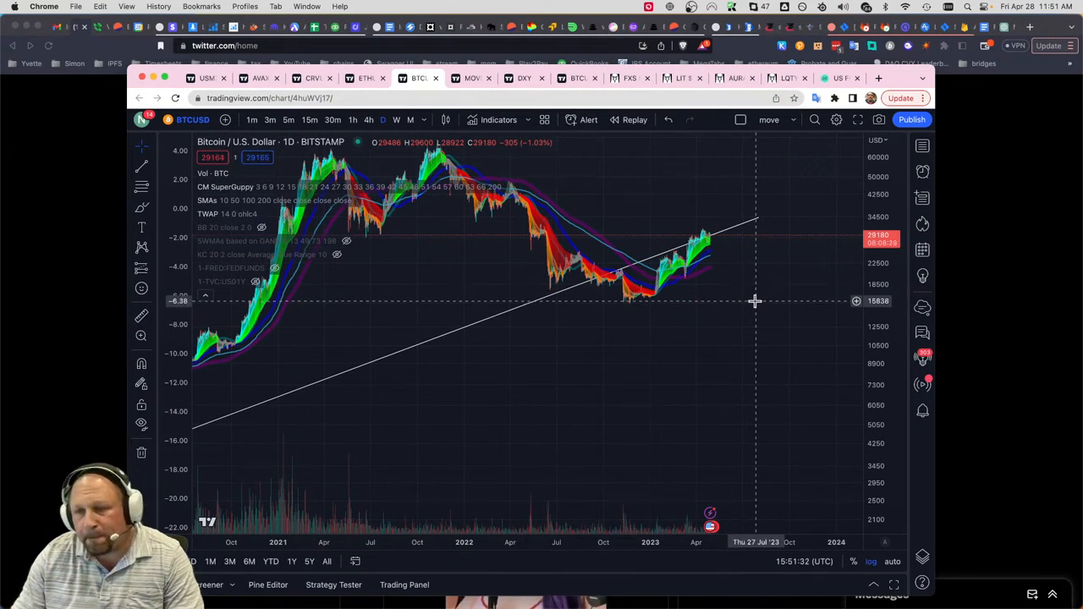
{"action": "mouse_move", "coordinate": [731, 301]}
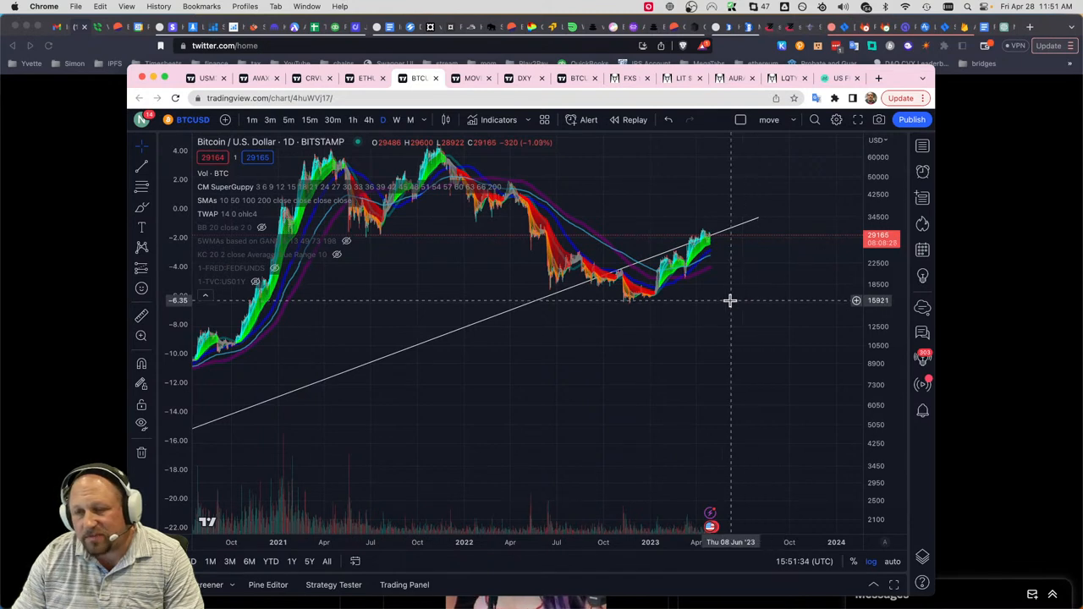
{"action": "mouse_move", "coordinate": [734, 231]}
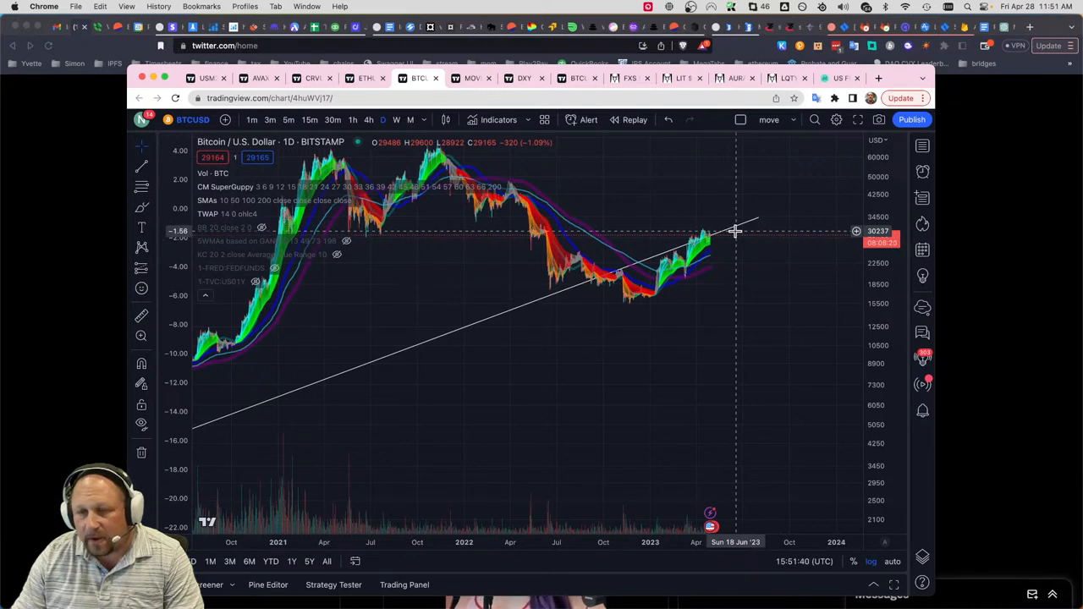
{"action": "mouse_move", "coordinate": [753, 198]}
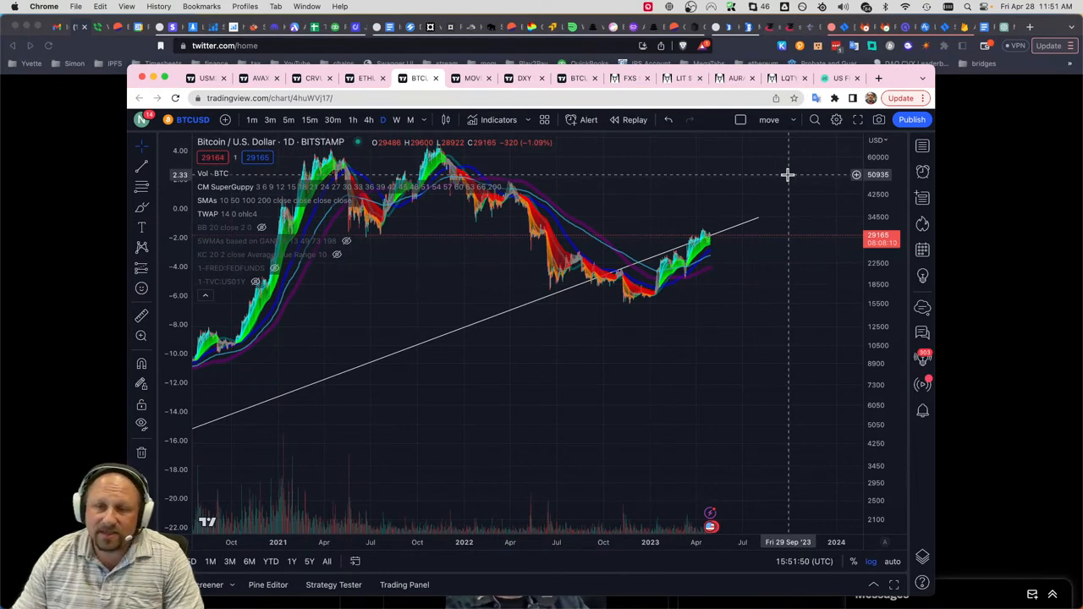
- Switch to the USM2+EUM2+JPM2 spread chart and reveal its symbol formula in Symbol Search
{"action": "left_click", "coordinate": [207, 78]}
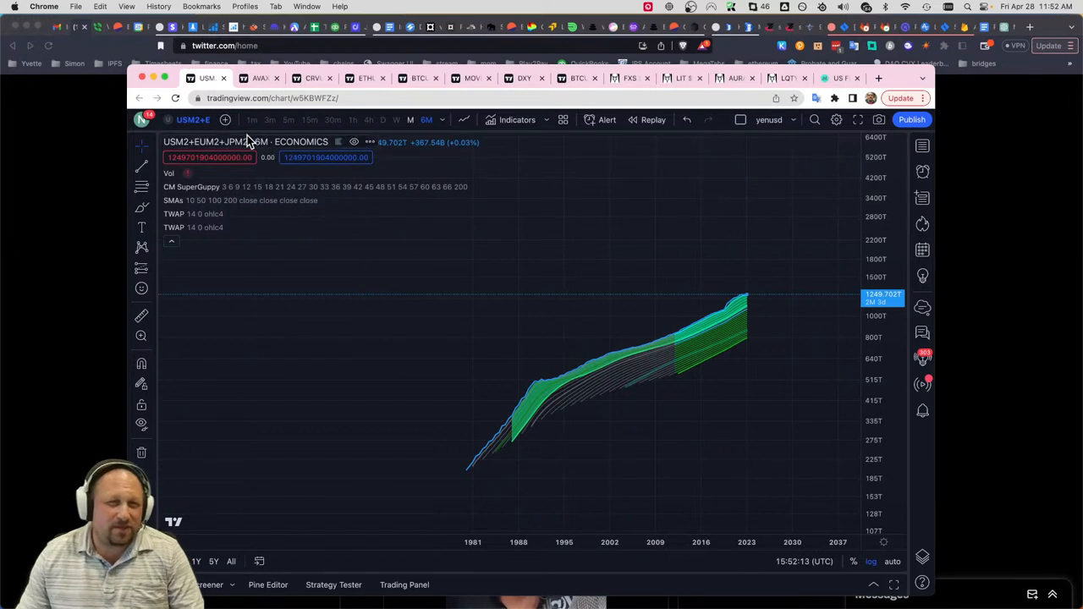
{"action": "left_click", "coordinate": [246, 142]}
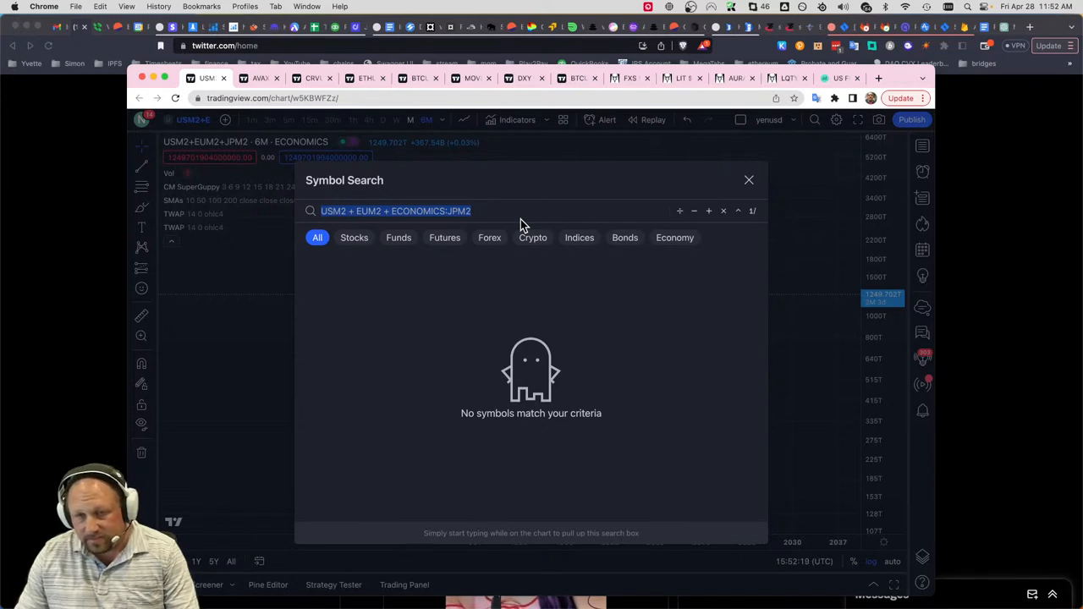
{"action": "mouse_move", "coordinate": [742, 200]}
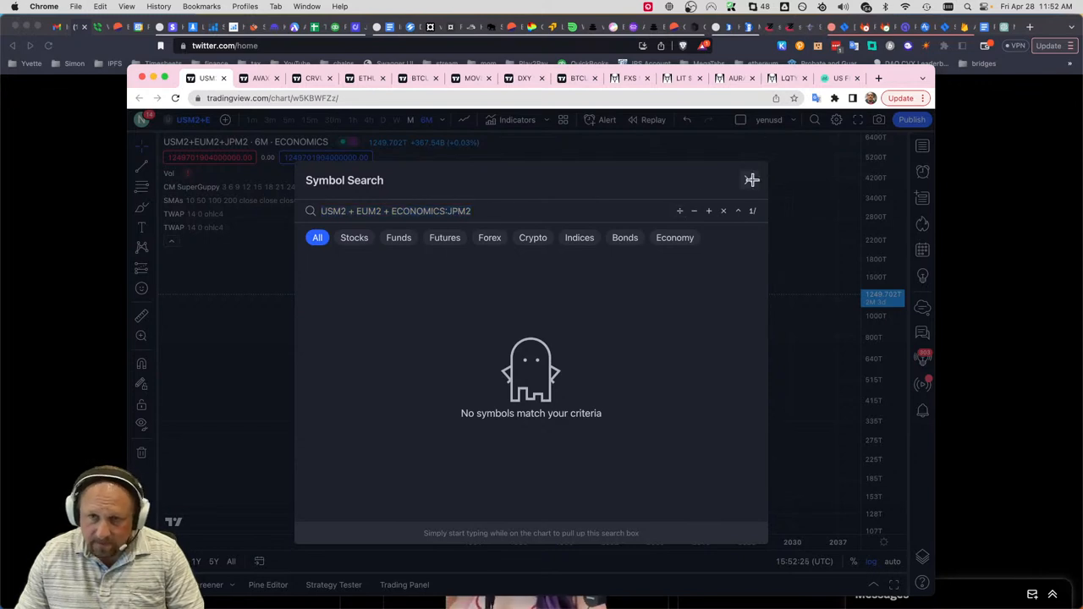
- Dismiss Symbol Search without changing the combined M2 spread
{"action": "left_click", "coordinate": [752, 179]}
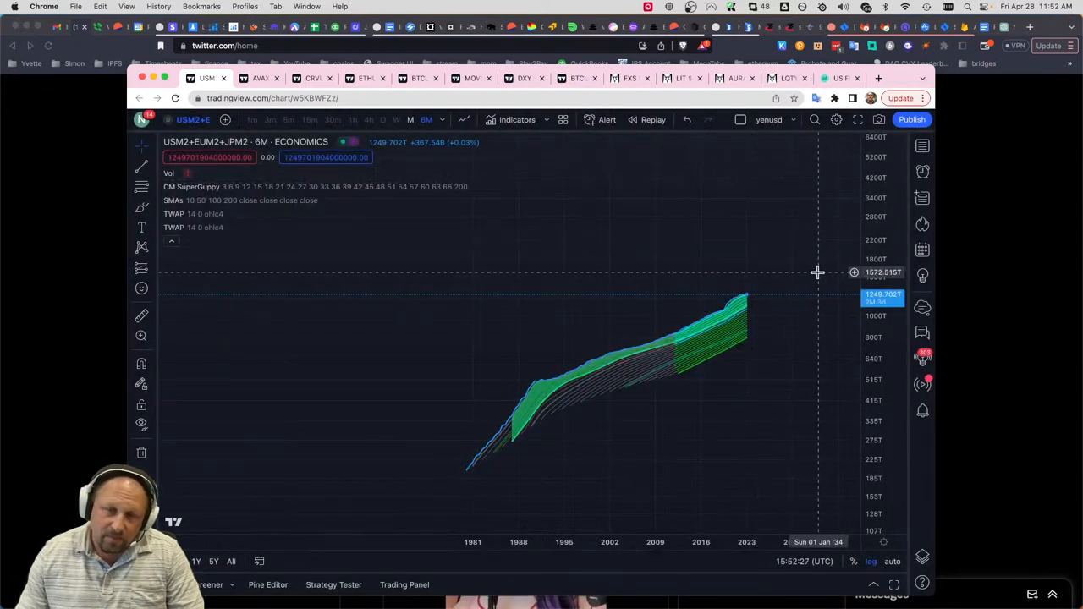
{"action": "mouse_move", "coordinate": [728, 400]}
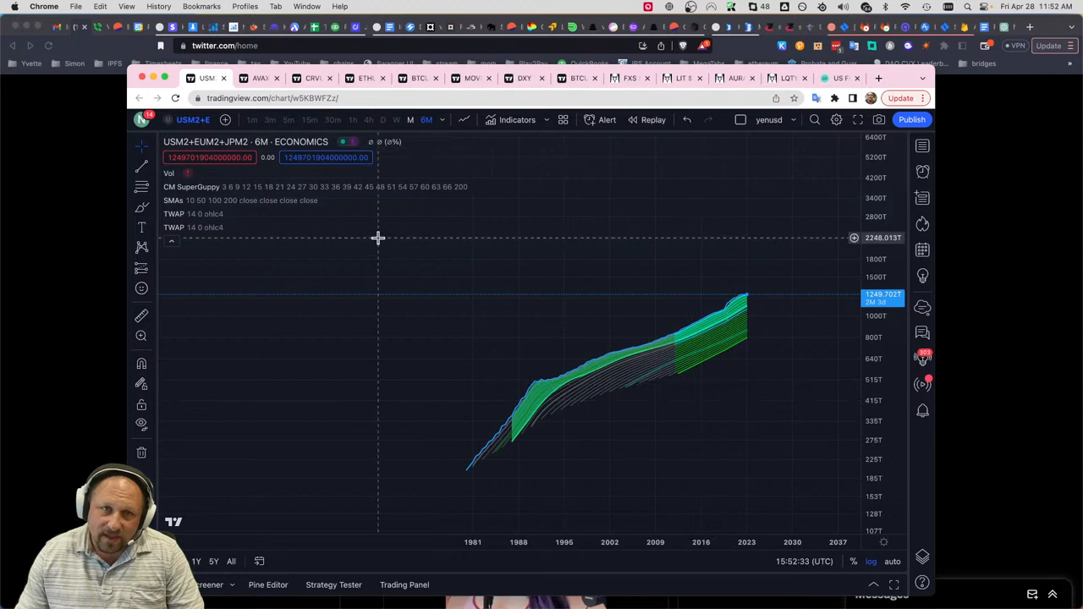
{"action": "mouse_move", "coordinate": [436, 200]}
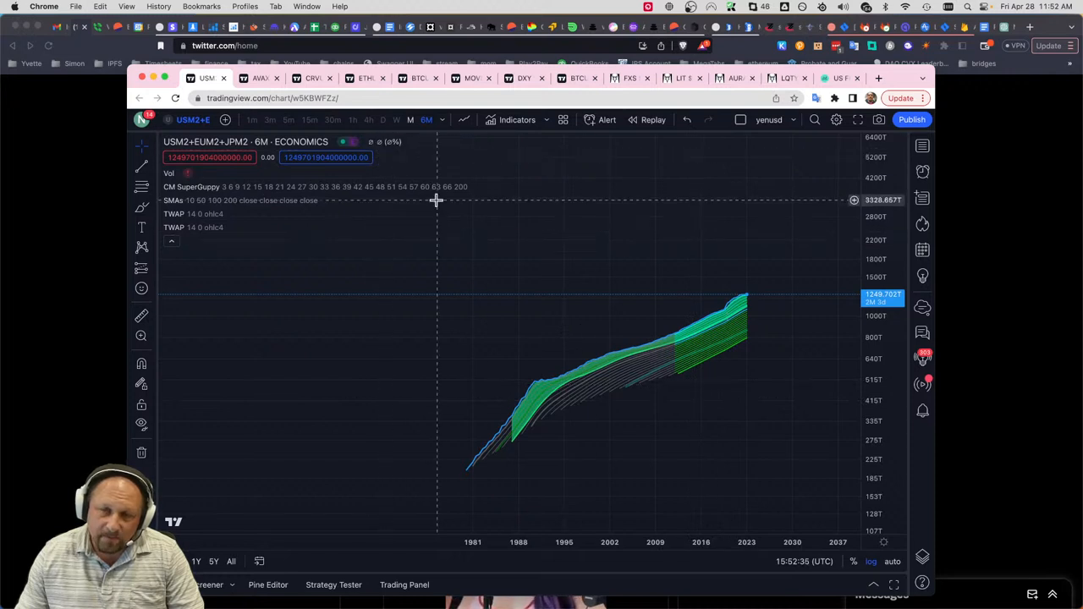
{"action": "mouse_move", "coordinate": [464, 215]}
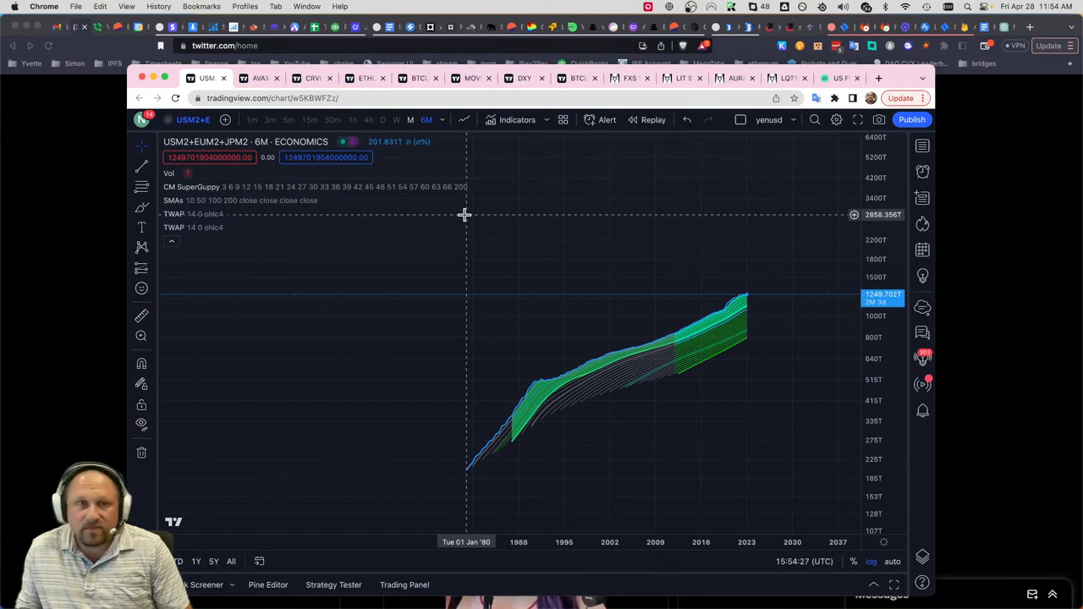
{"action": "mouse_move", "coordinate": [416, 254]}
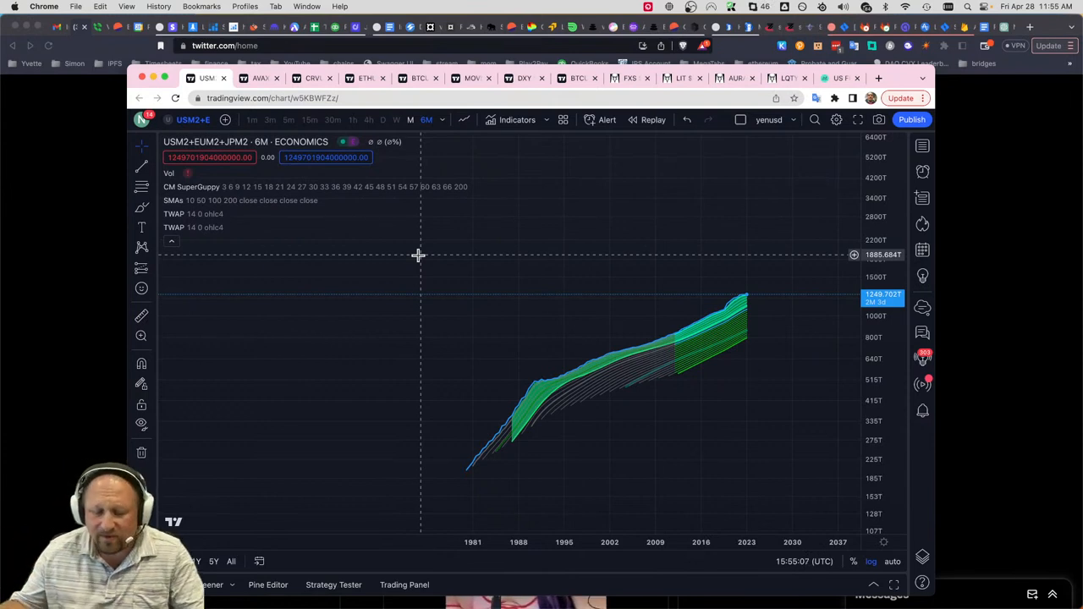
{"action": "mouse_move", "coordinate": [410, 261]}
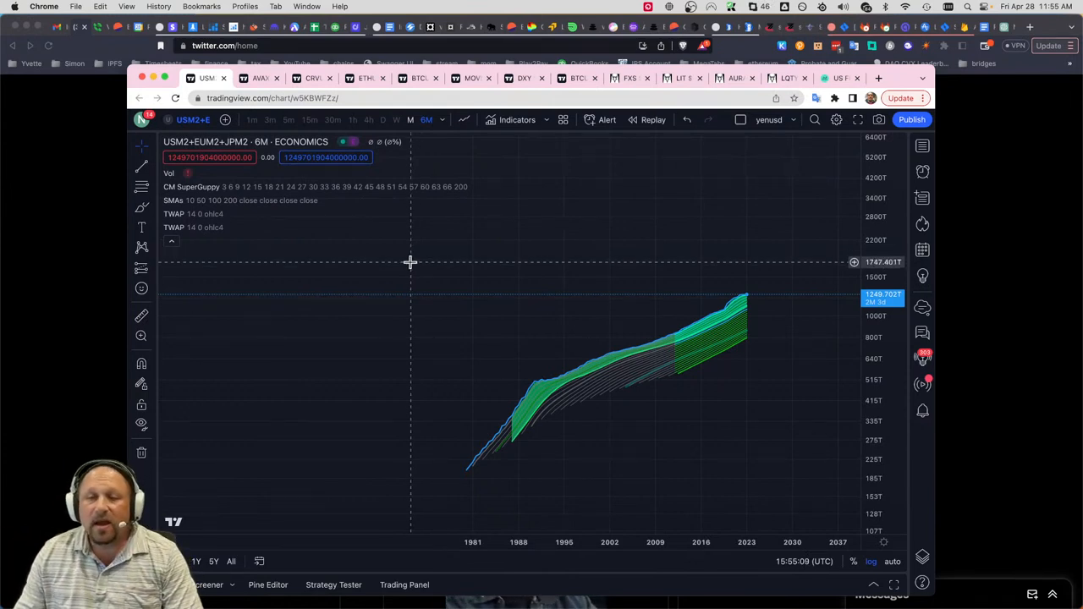
{"action": "mouse_move", "coordinate": [407, 267]}
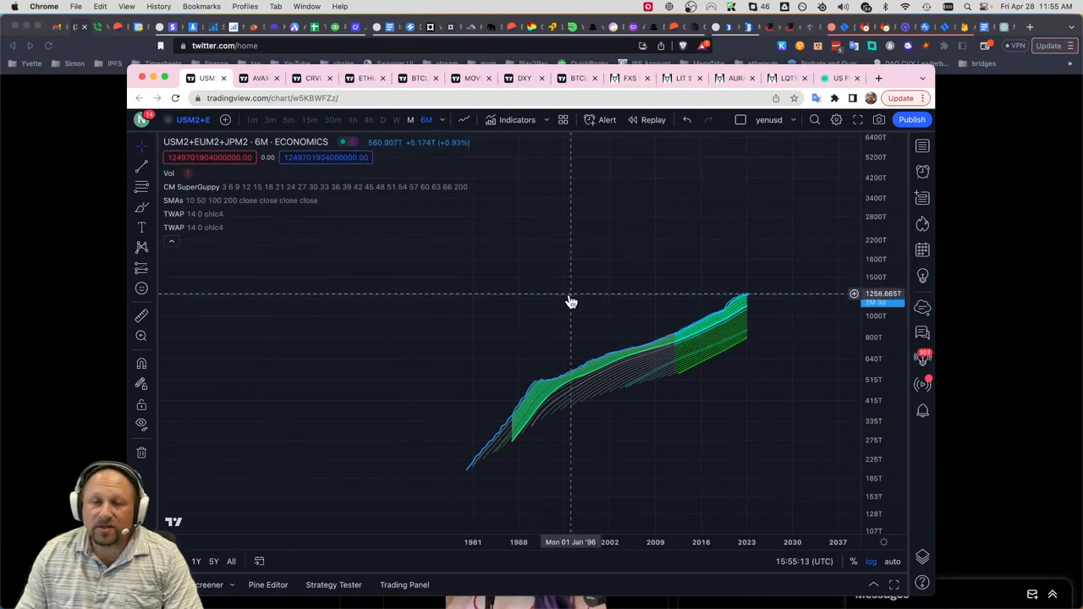
{"action": "mouse_move", "coordinate": [567, 302]}
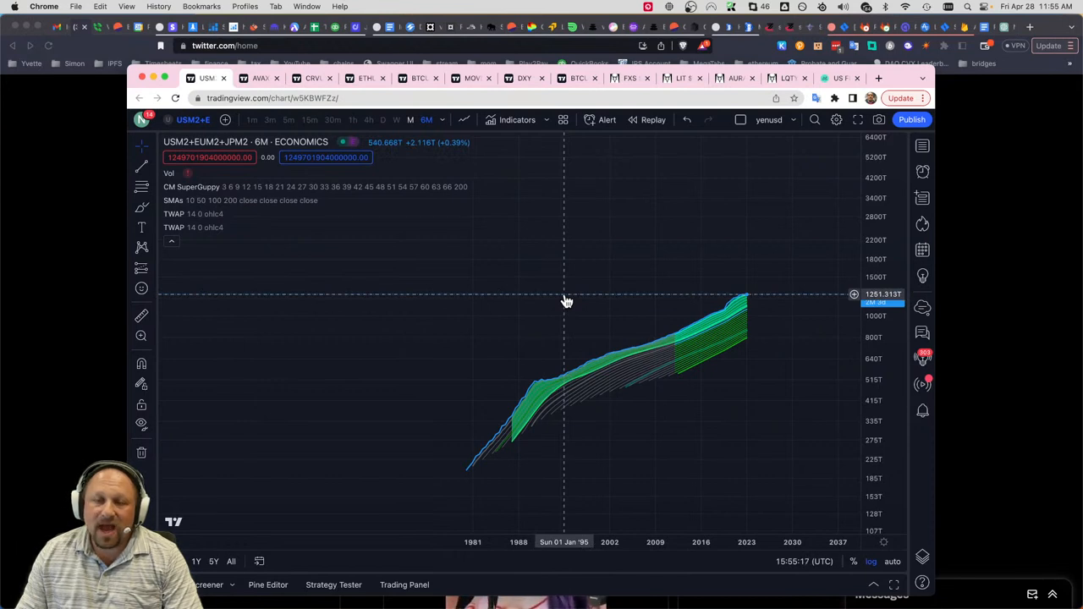
{"action": "mouse_move", "coordinate": [593, 406]}
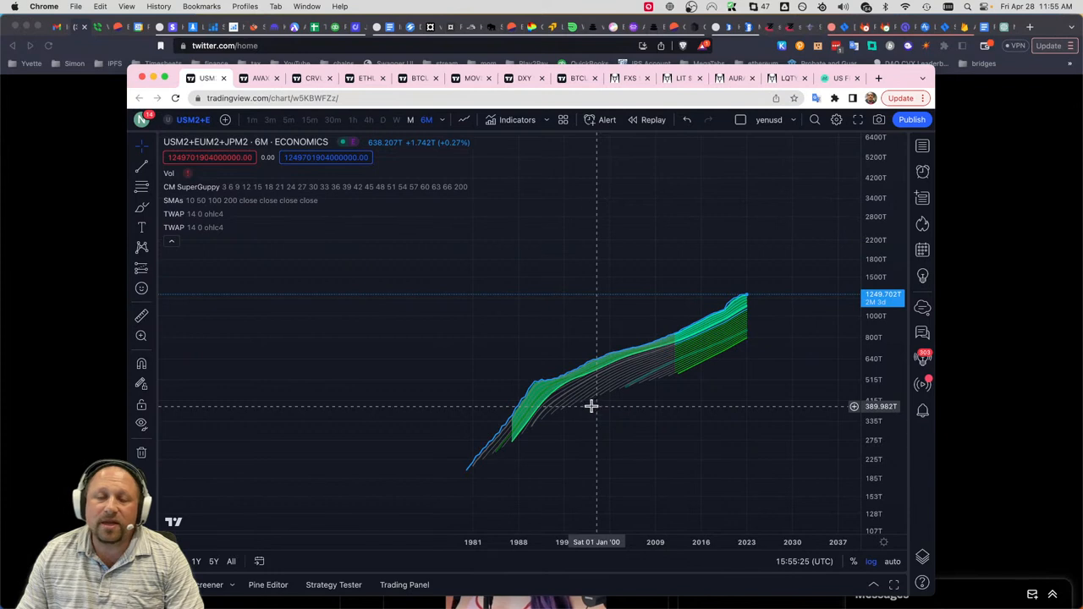
{"action": "mouse_move", "coordinate": [589, 405]}
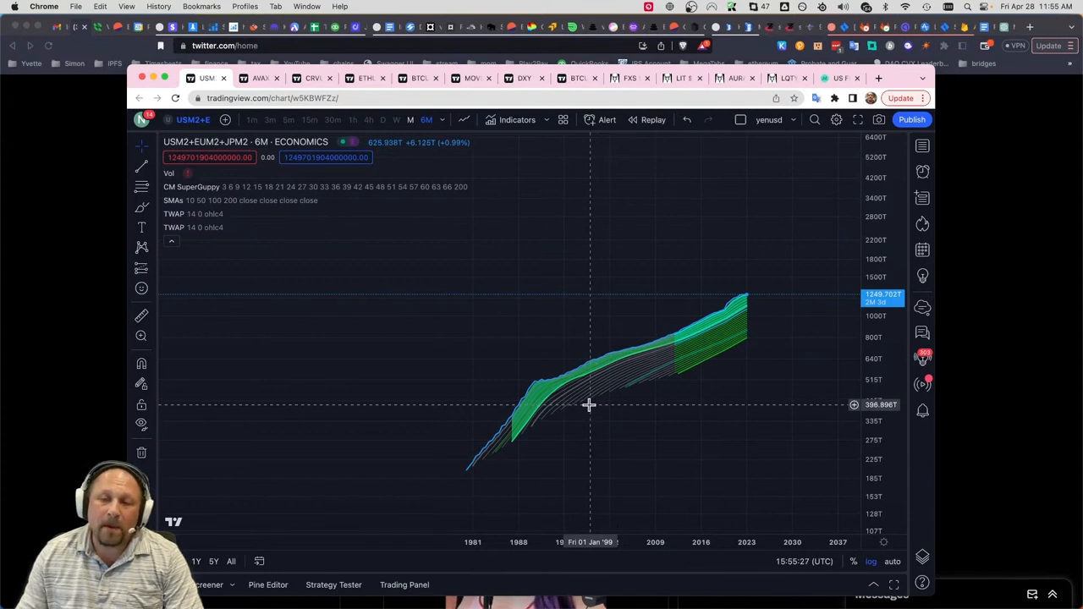
{"action": "mouse_move", "coordinate": [675, 397]}
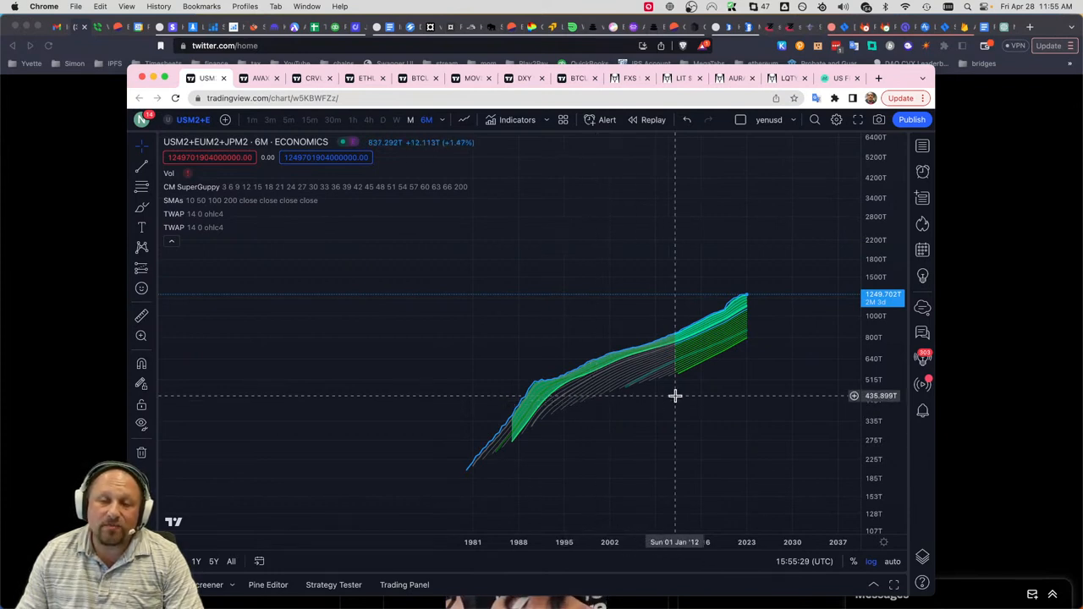
{"action": "mouse_move", "coordinate": [670, 376]}
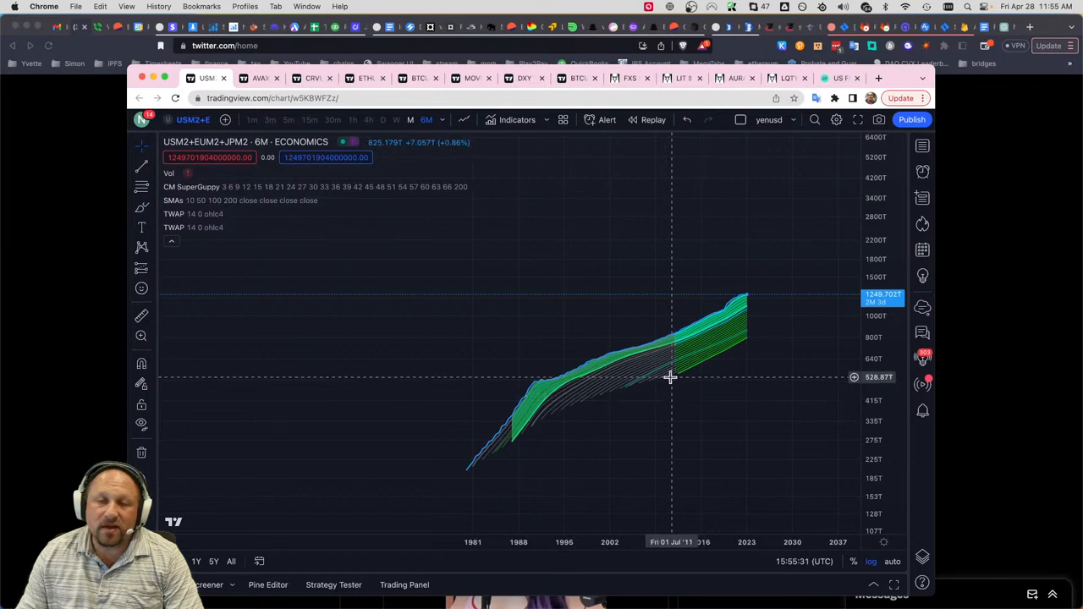
{"action": "mouse_move", "coordinate": [675, 379]}
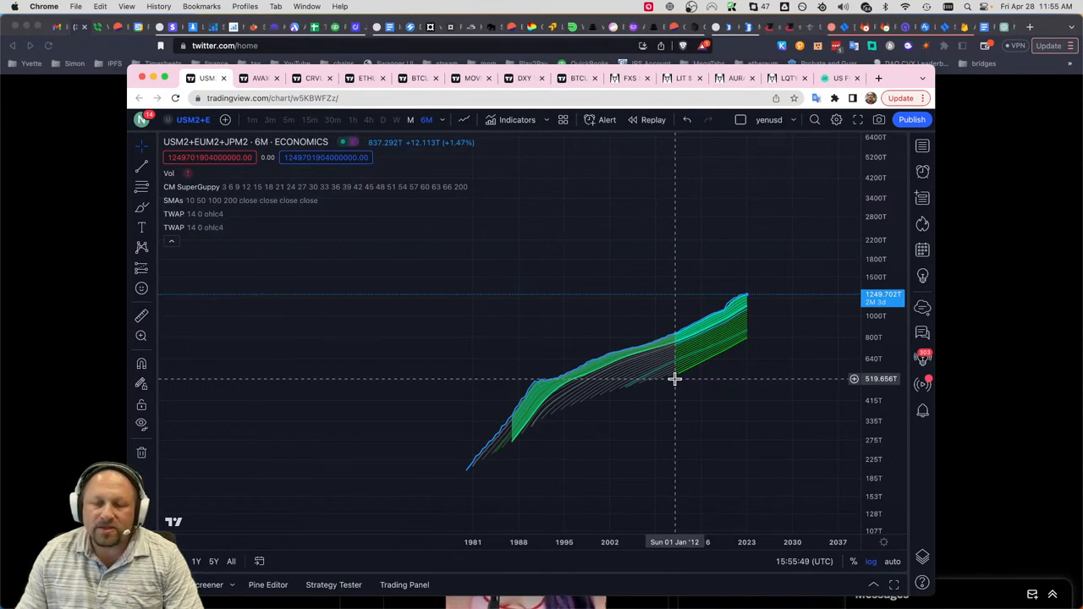
{"action": "mouse_move", "coordinate": [676, 387]}
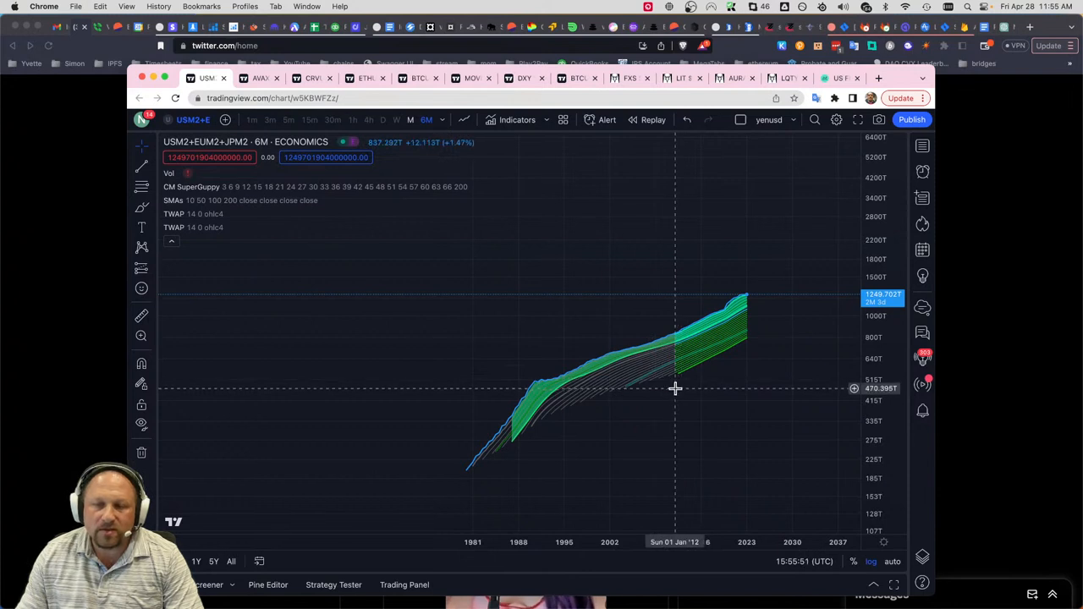
{"action": "mouse_move", "coordinate": [686, 364]}
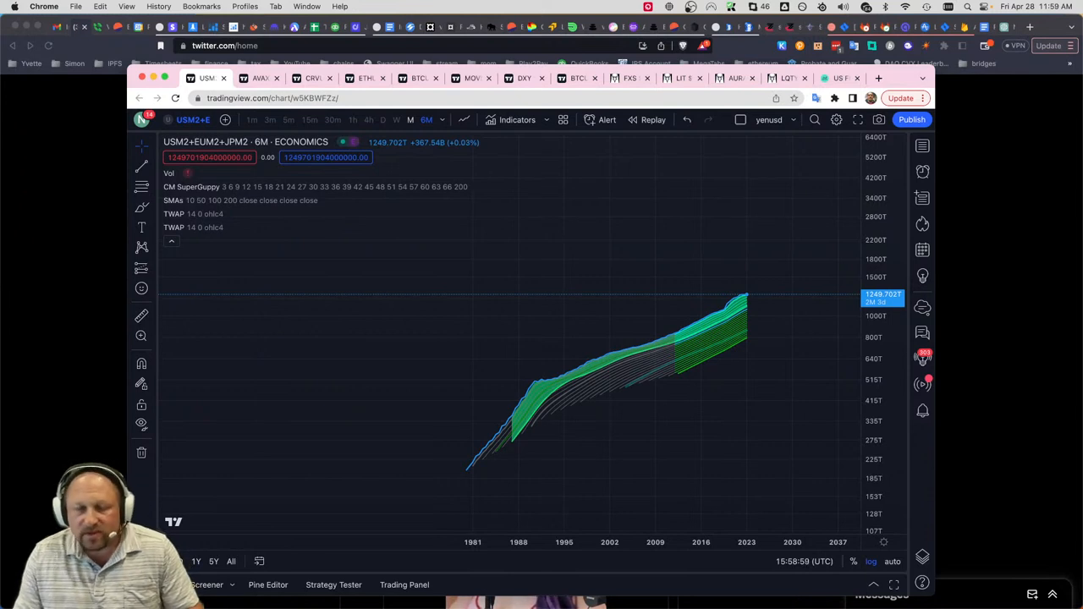
{"action": "mouse_move", "coordinate": [589, 395]}
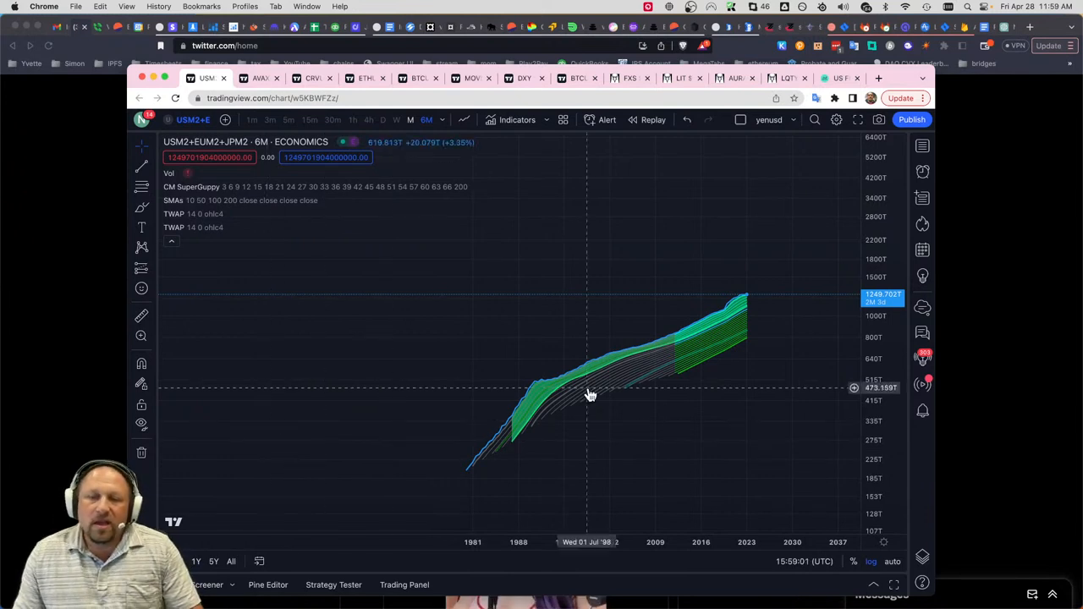
{"action": "mouse_move", "coordinate": [597, 394]}
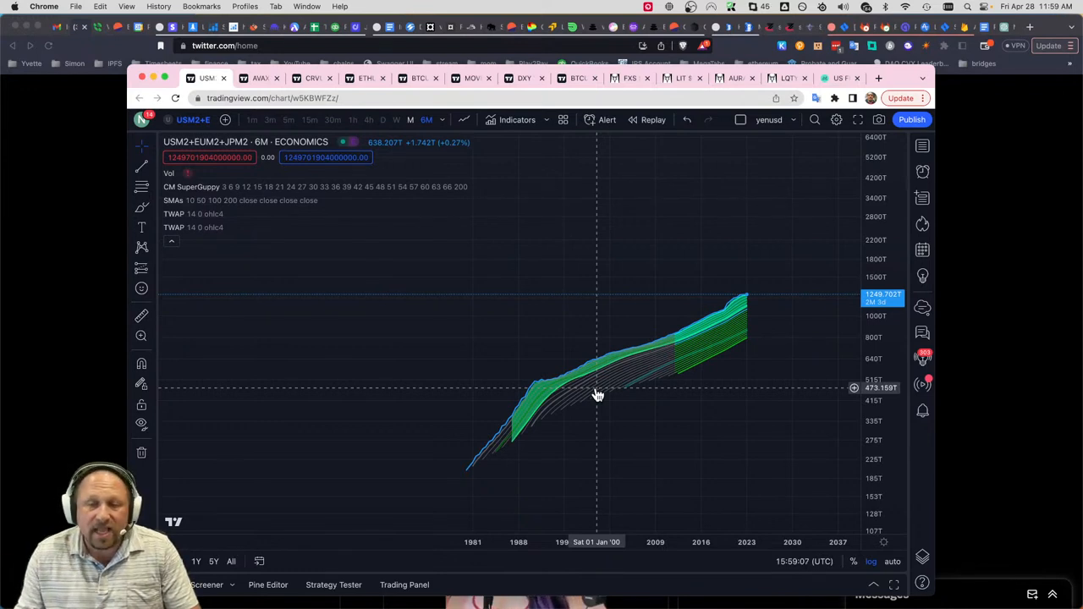
{"action": "mouse_move", "coordinate": [593, 388]}
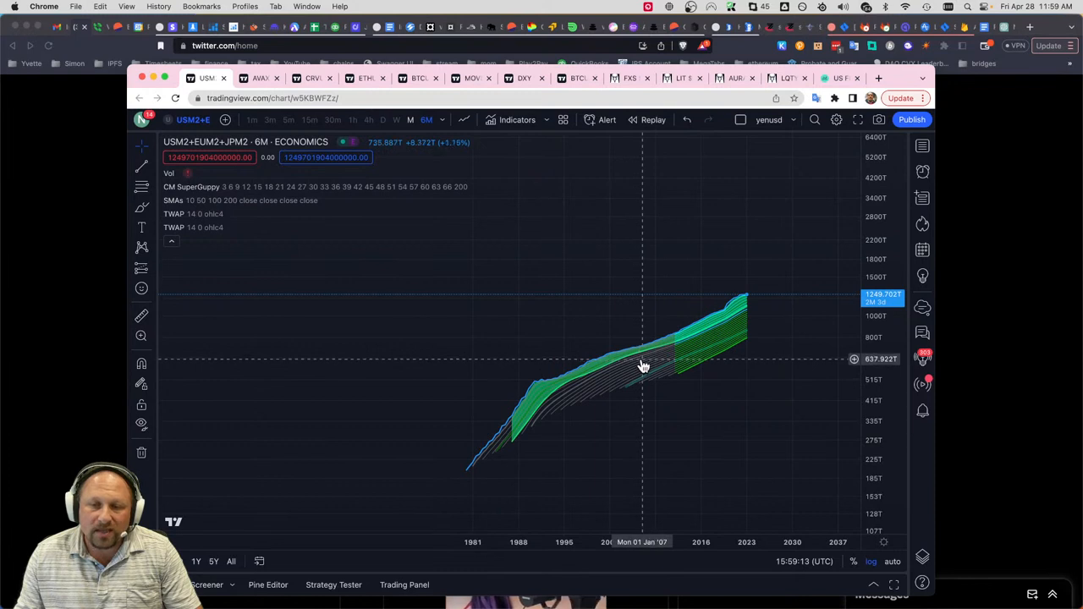
{"action": "mouse_move", "coordinate": [643, 363]}
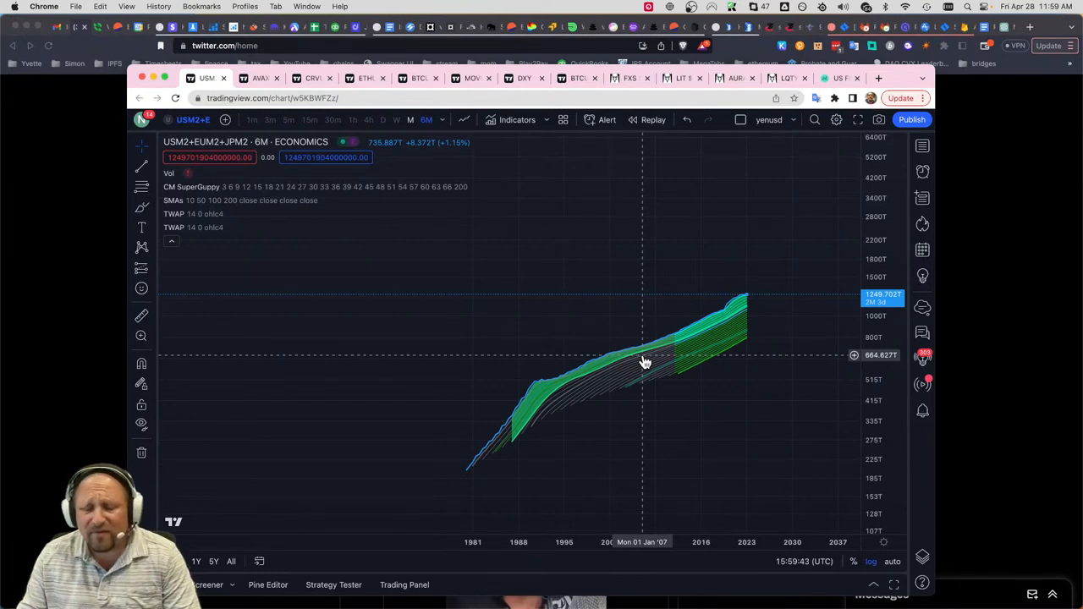
{"action": "mouse_move", "coordinate": [663, 358]}
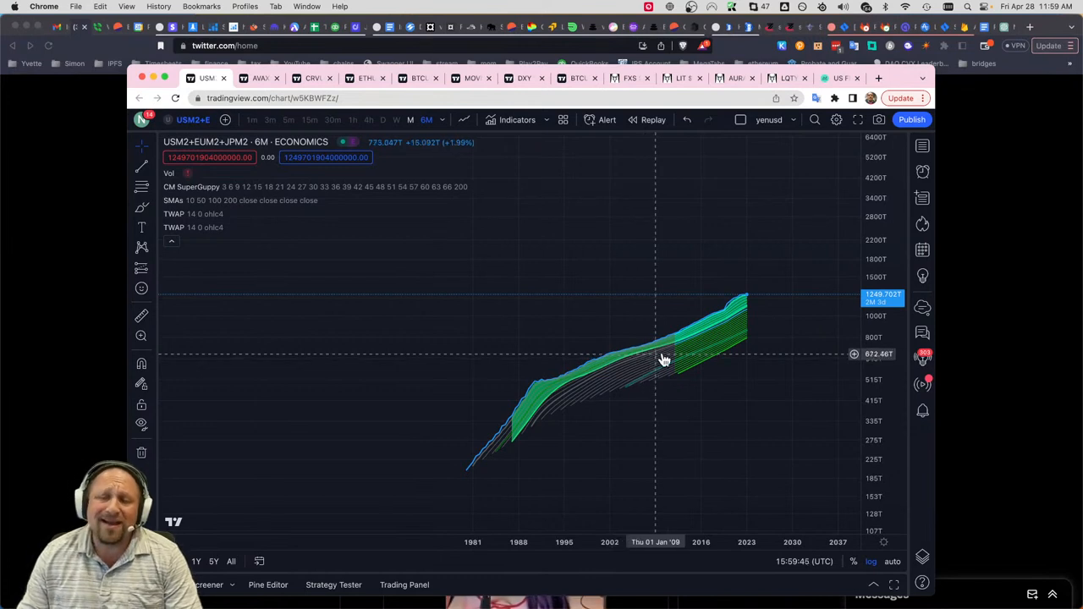
{"action": "mouse_move", "coordinate": [675, 348]}
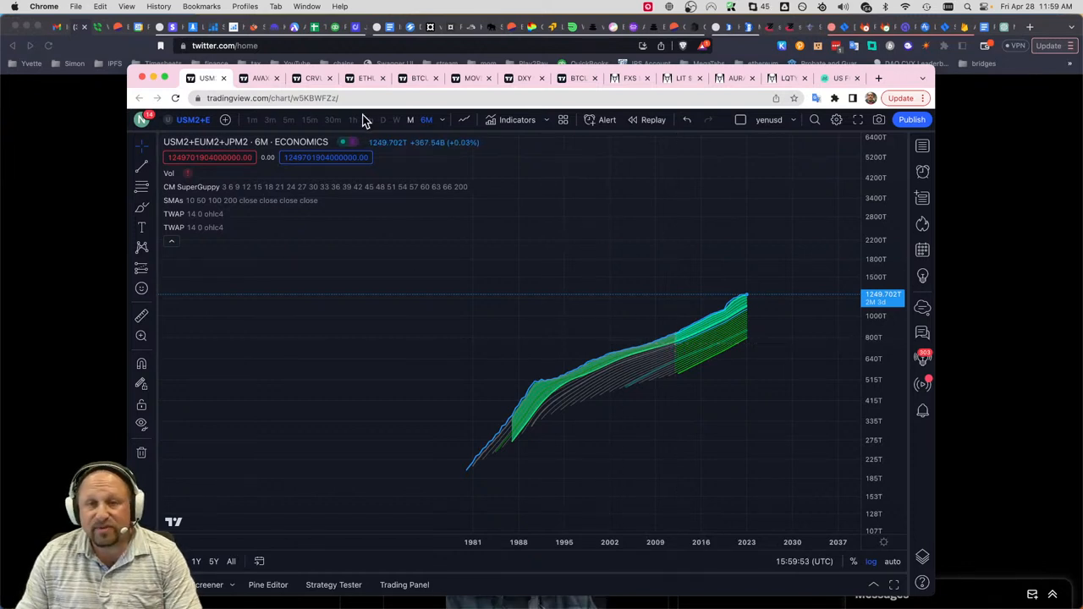
- Bring up Binance's monthly CRVUSD chart with its marked horizontal levels
{"action": "left_click", "coordinate": [313, 78]}
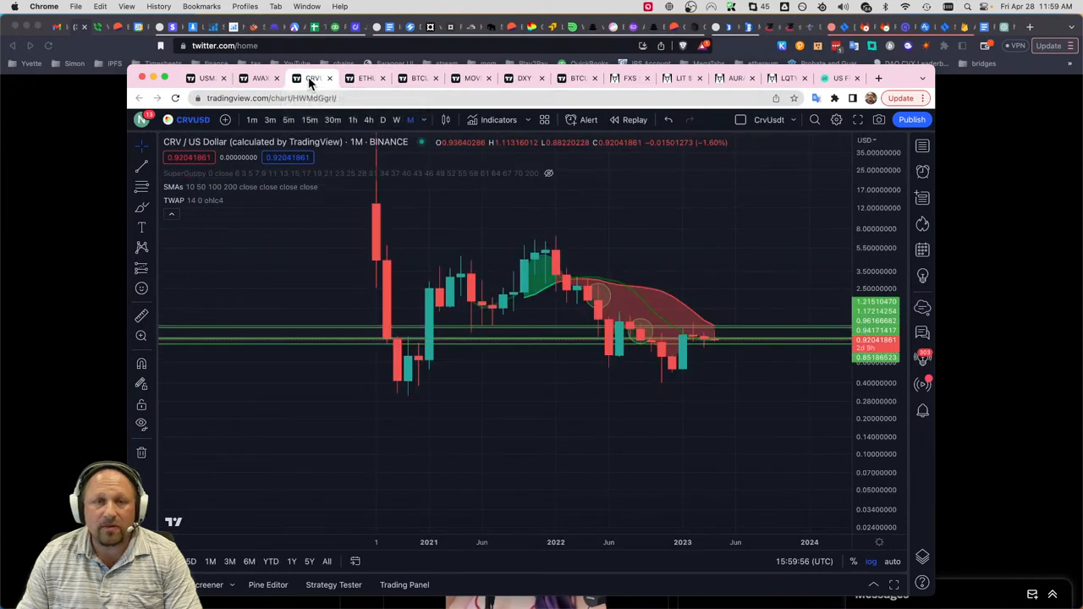
{"action": "mouse_move", "coordinate": [721, 362]}
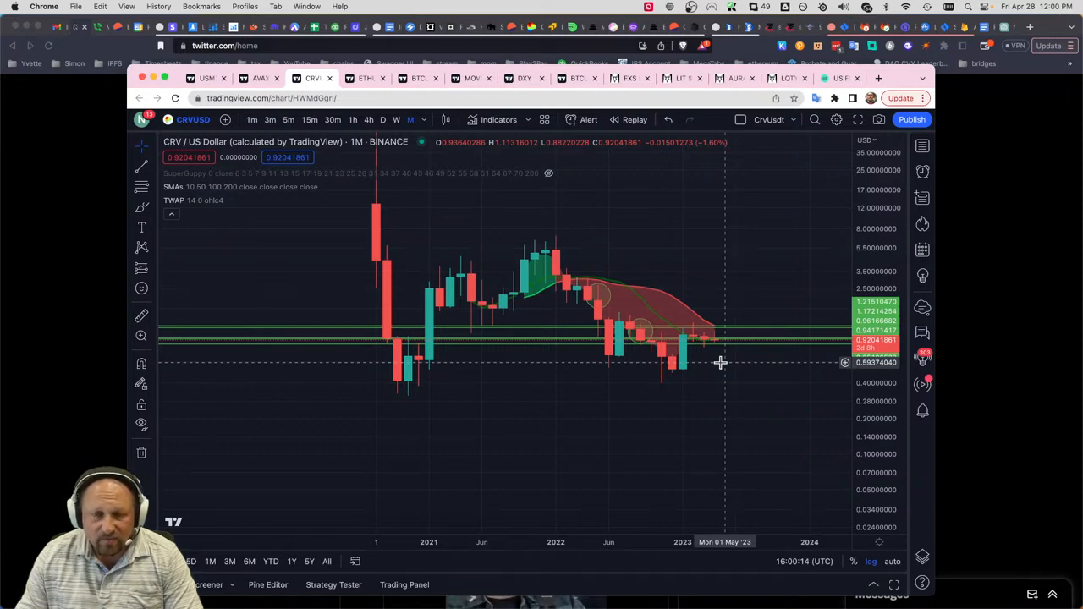
{"action": "mouse_move", "coordinate": [724, 363]}
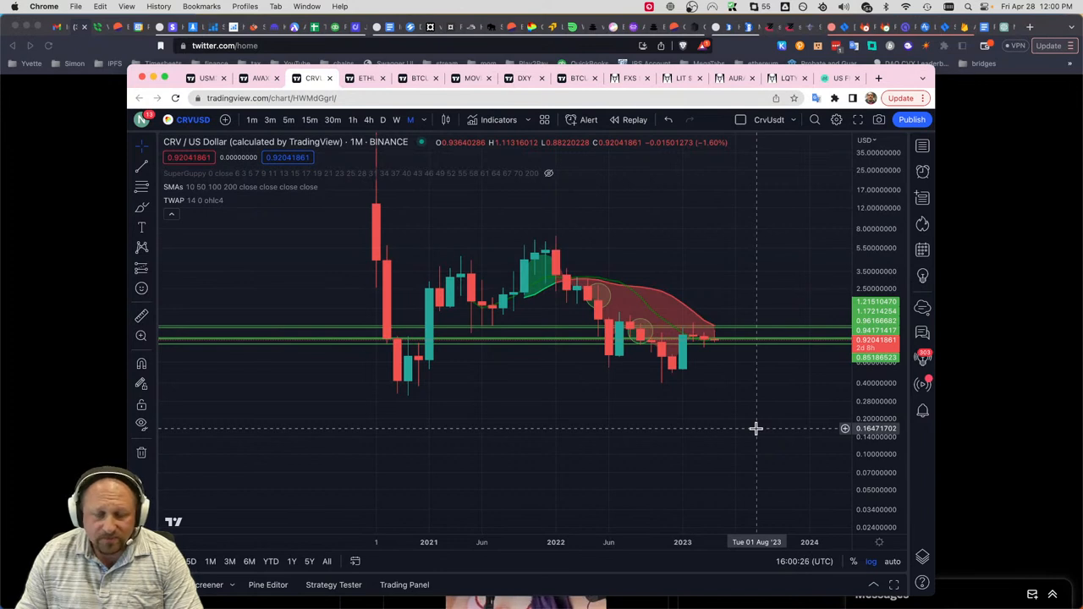
{"action": "mouse_move", "coordinate": [726, 420]}
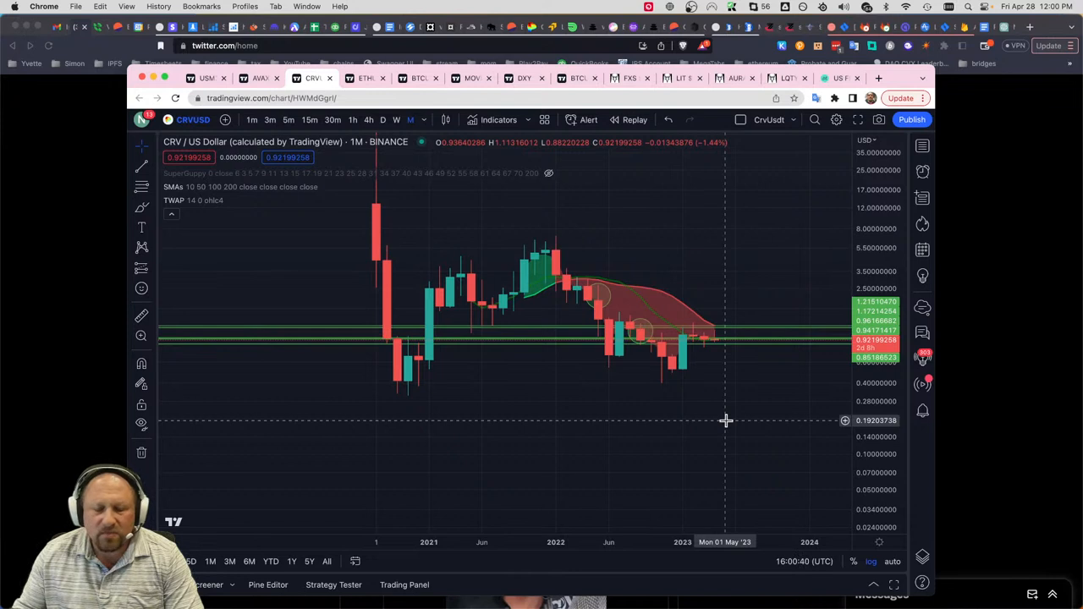
{"action": "mouse_move", "coordinate": [704, 413]}
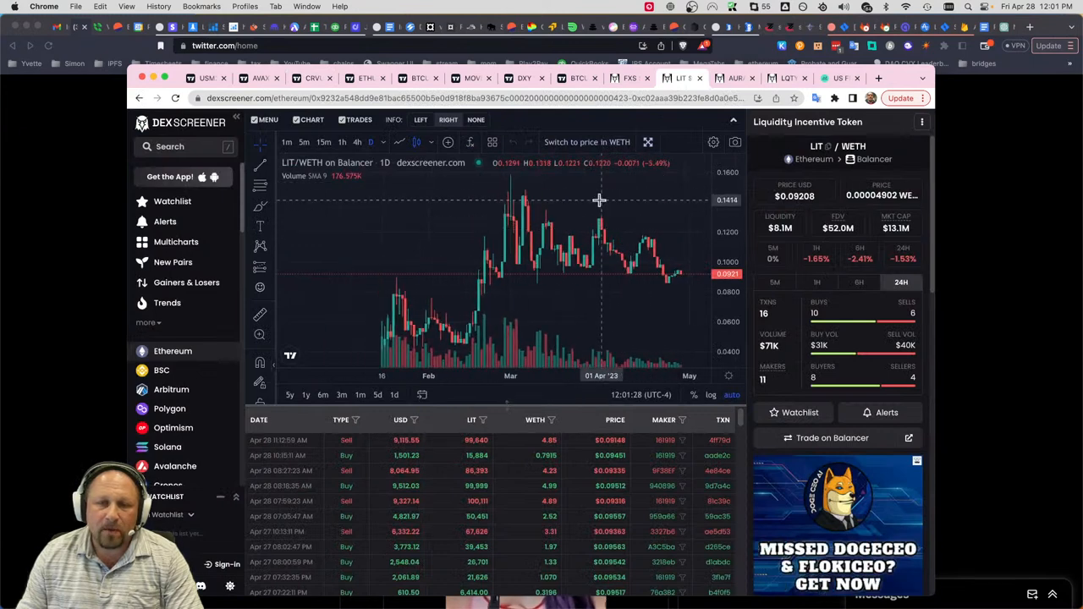
- Search DexScreener pairs for 'velo' to reach the VELO/USDC pair on Velodrome
{"action": "left_click", "coordinate": [170, 145]}
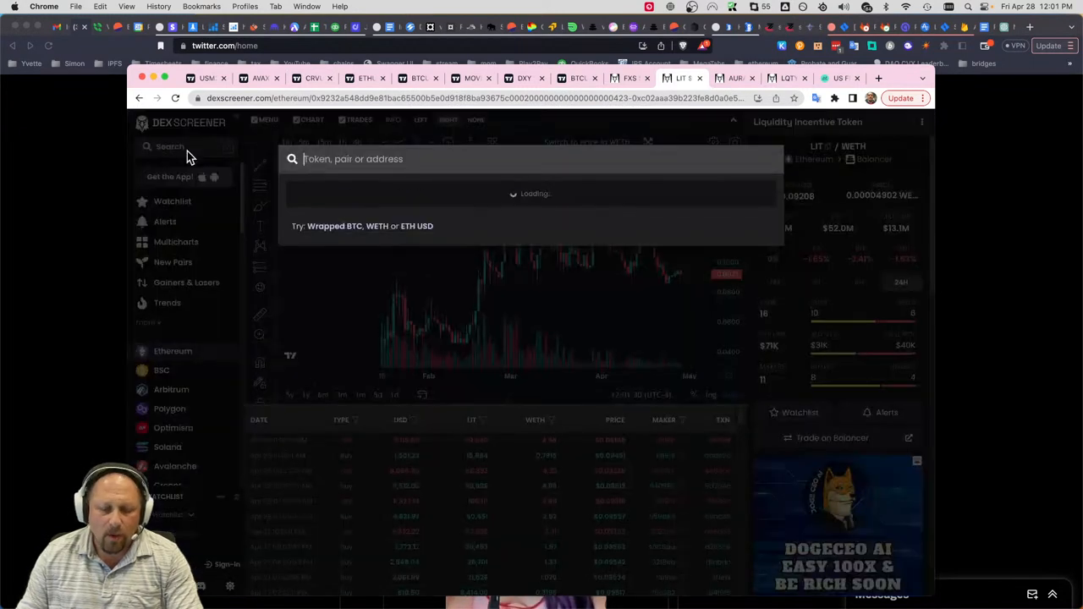
{"action": "type", "text": "velo"}
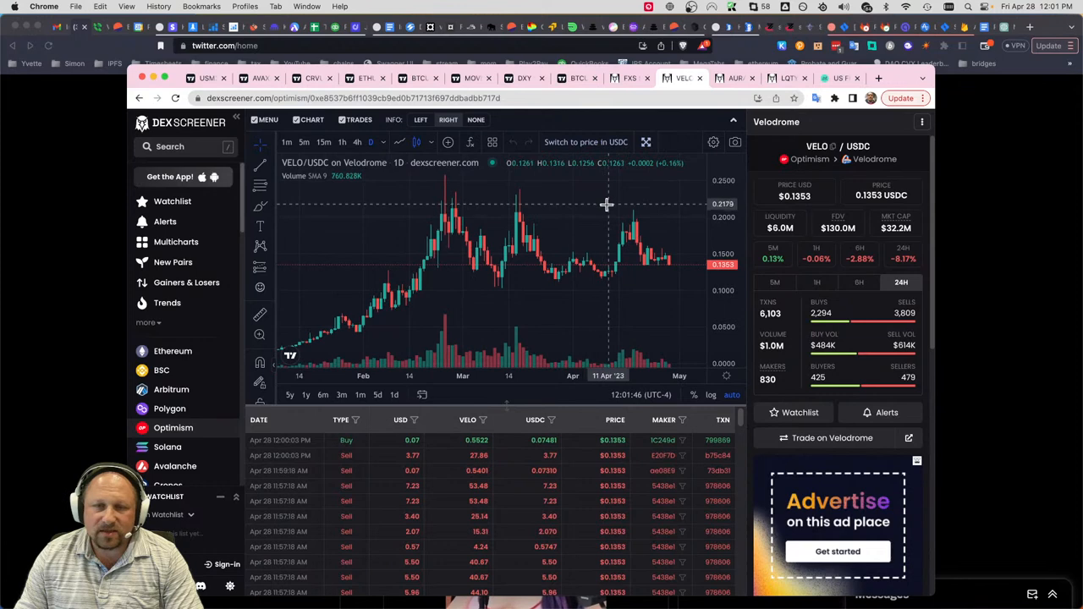
{"action": "mouse_move", "coordinate": [629, 244]}
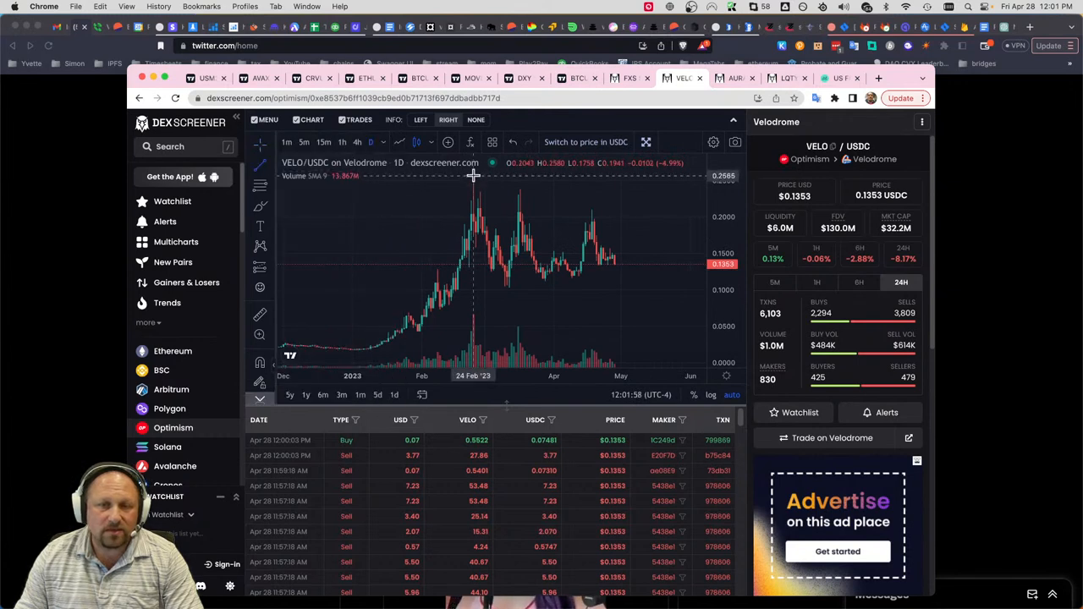
- Draw a falling line from the February high and a rising line under the lows, forming a wedge
{"action": "left_click_drag", "start_coordinate": [474, 174], "coordinate": [677, 234]}
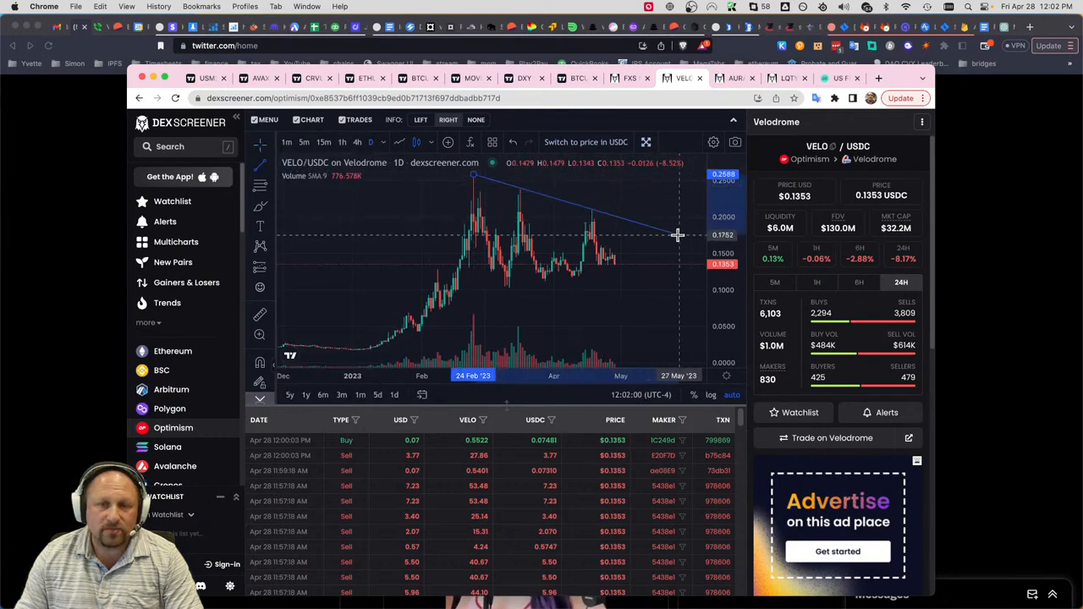
{"action": "mouse_move", "coordinate": [691, 240]}
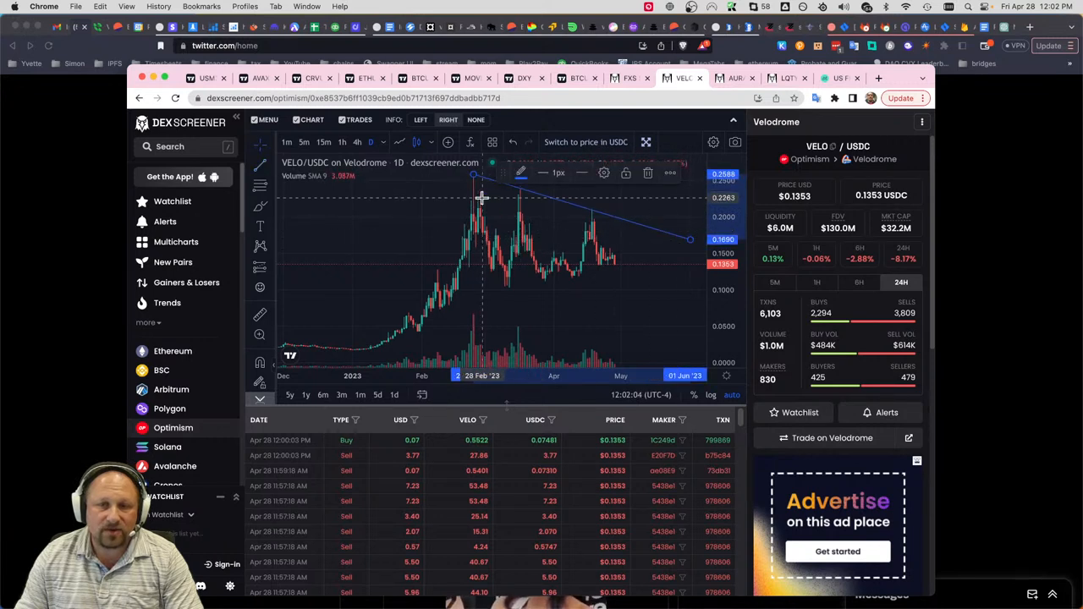
{"action": "left_click_drag", "start_coordinate": [691, 240], "coordinate": [670, 308]}
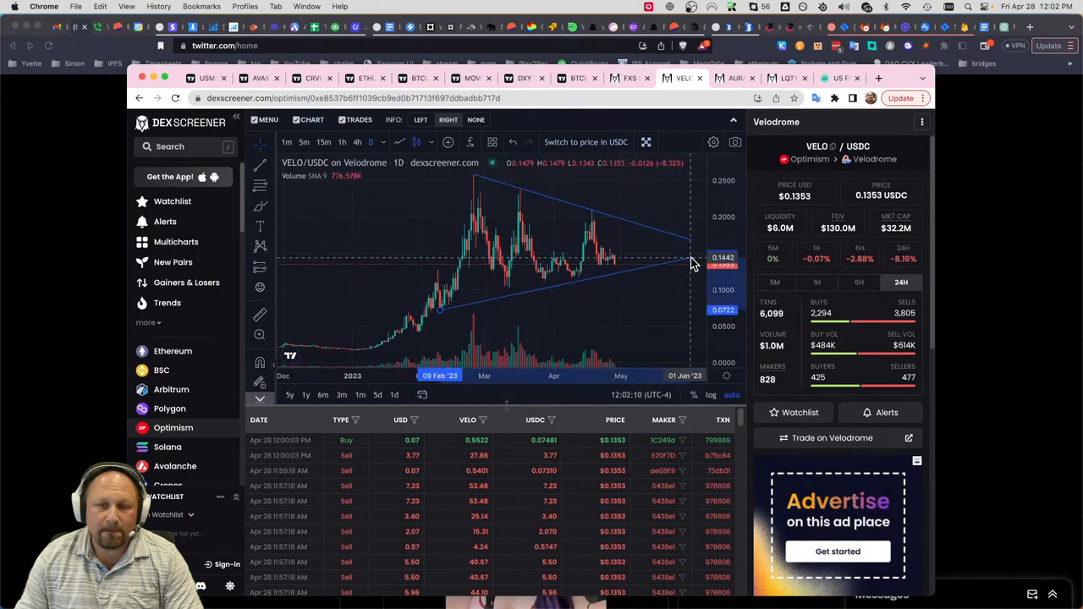
{"action": "mouse_move", "coordinate": [694, 257]}
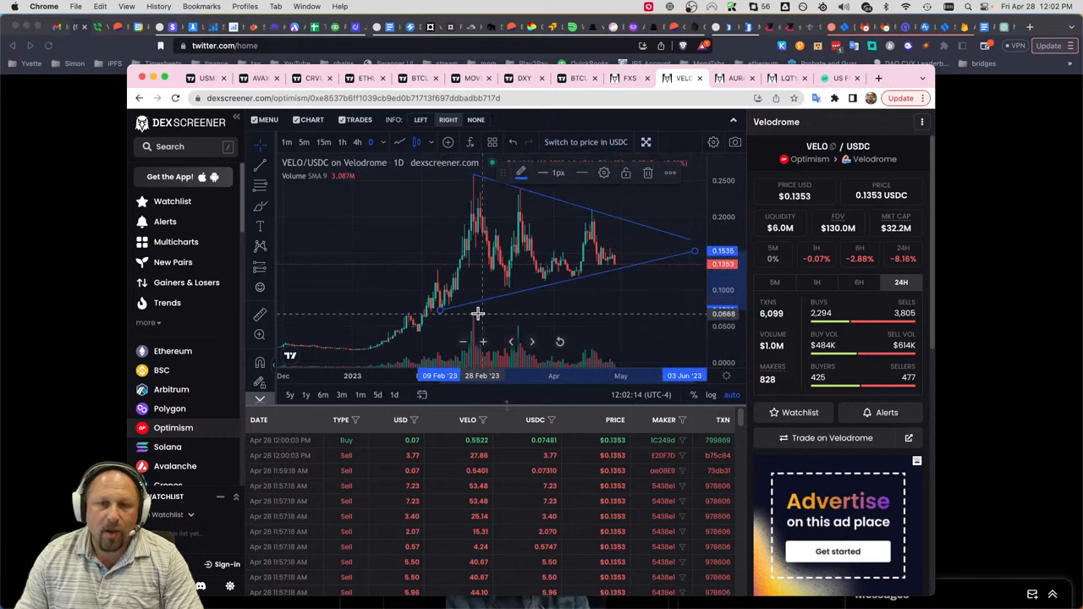
{"action": "mouse_move", "coordinate": [464, 302]}
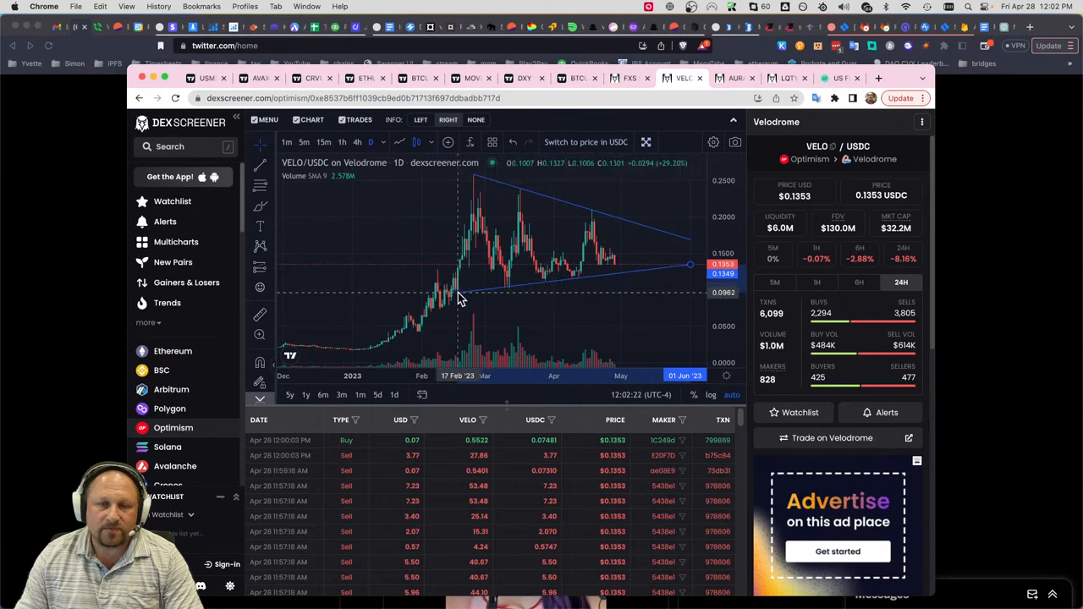
{"action": "mouse_move", "coordinate": [635, 308]}
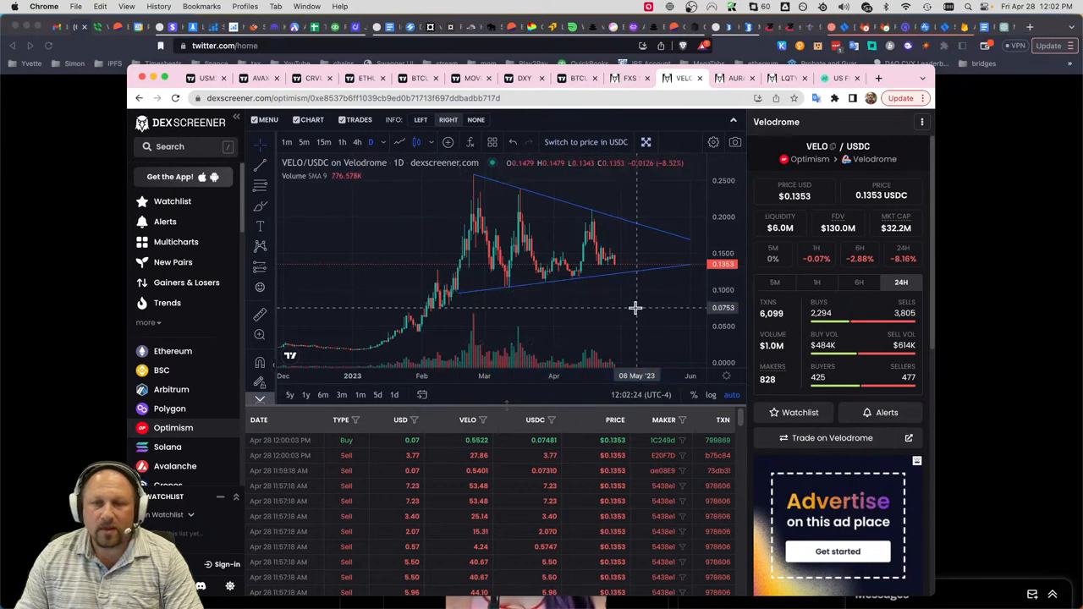
{"action": "mouse_move", "coordinate": [640, 308]}
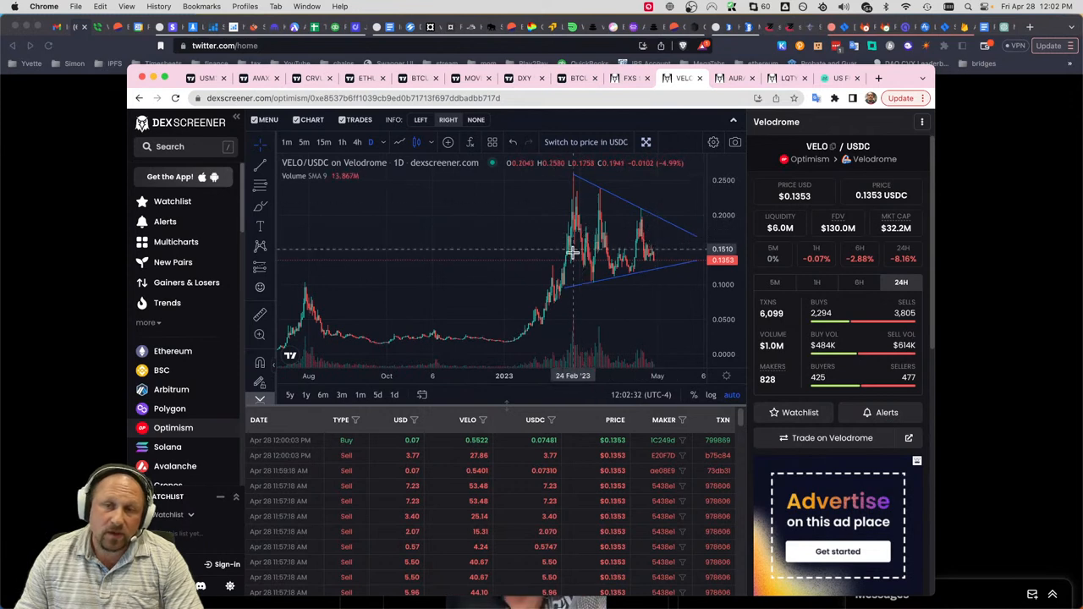
{"action": "mouse_move", "coordinate": [659, 254]}
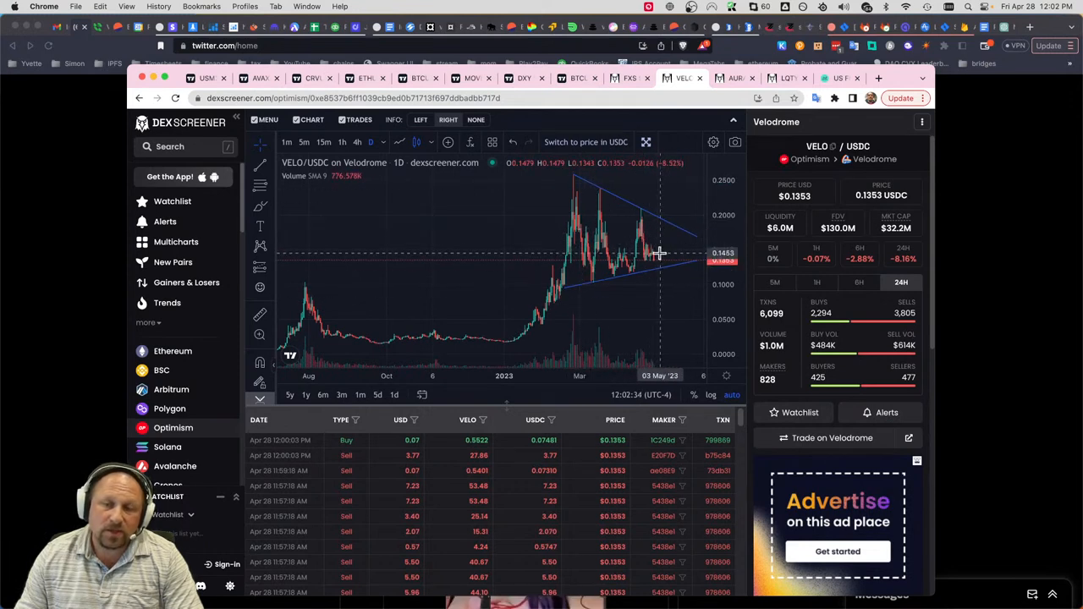
{"action": "mouse_move", "coordinate": [663, 272]}
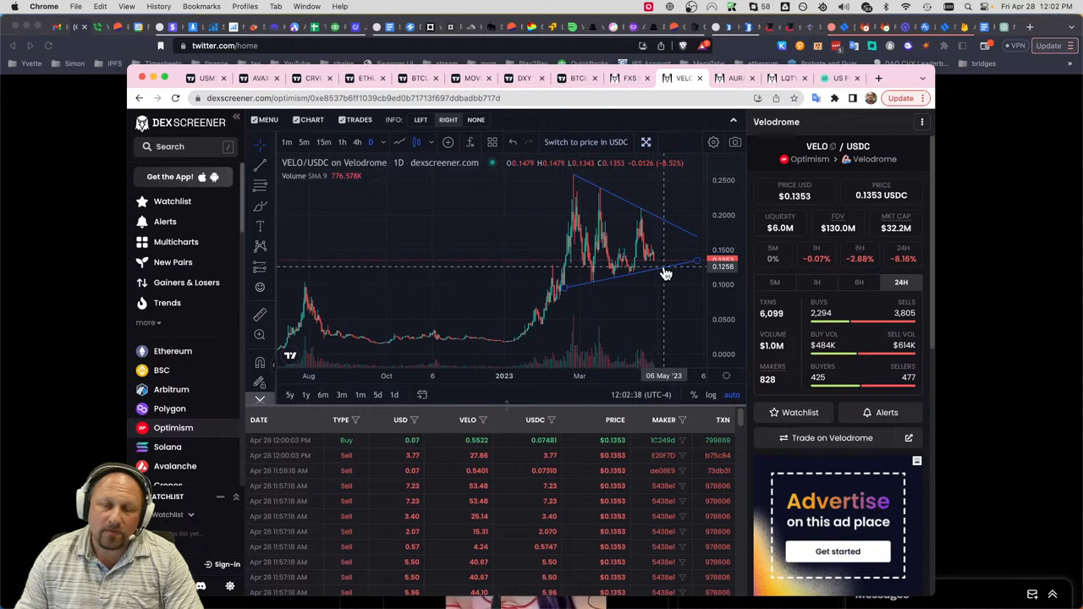
{"action": "mouse_move", "coordinate": [676, 232]}
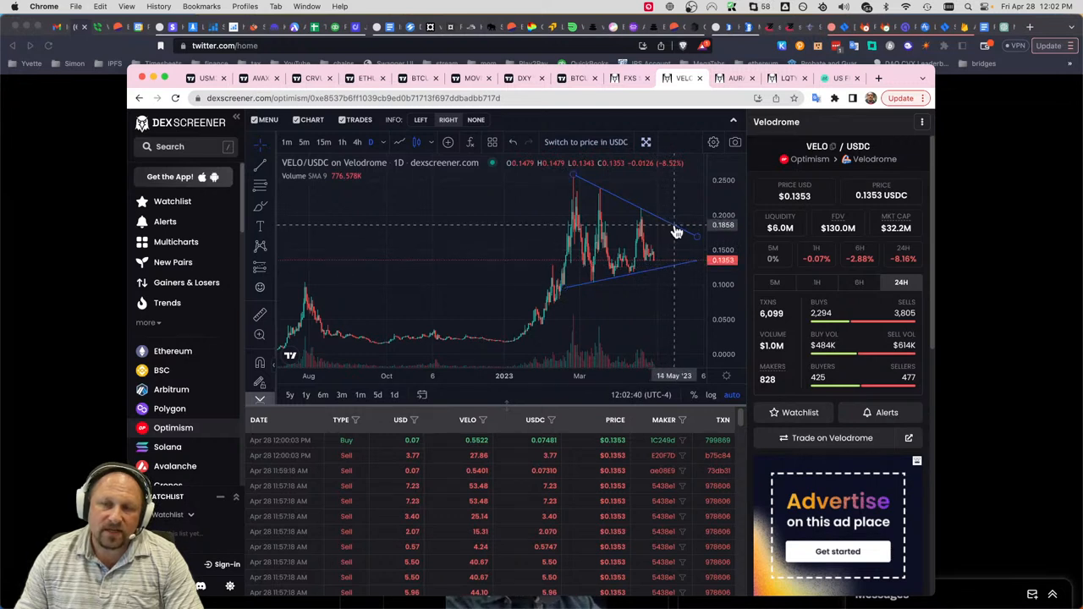
{"action": "mouse_move", "coordinate": [684, 247]}
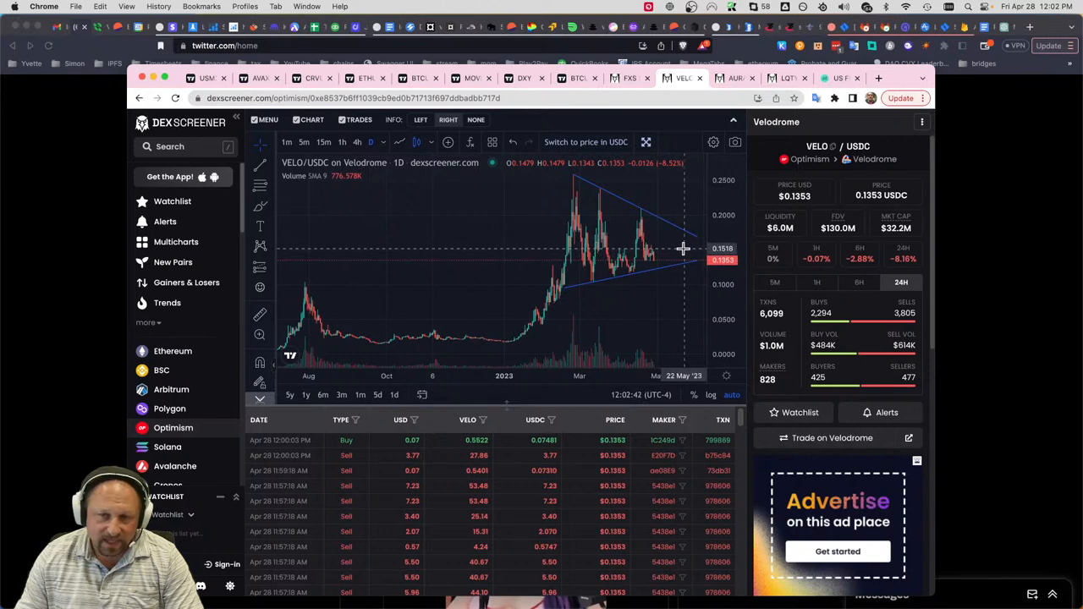
{"action": "mouse_move", "coordinate": [684, 222]}
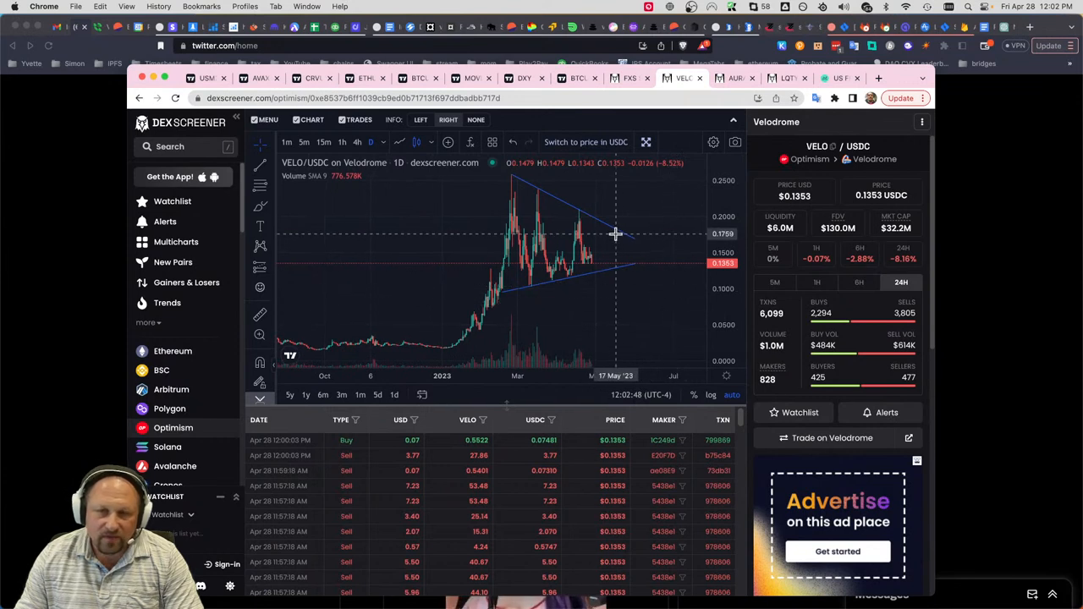
{"action": "mouse_move", "coordinate": [626, 230]}
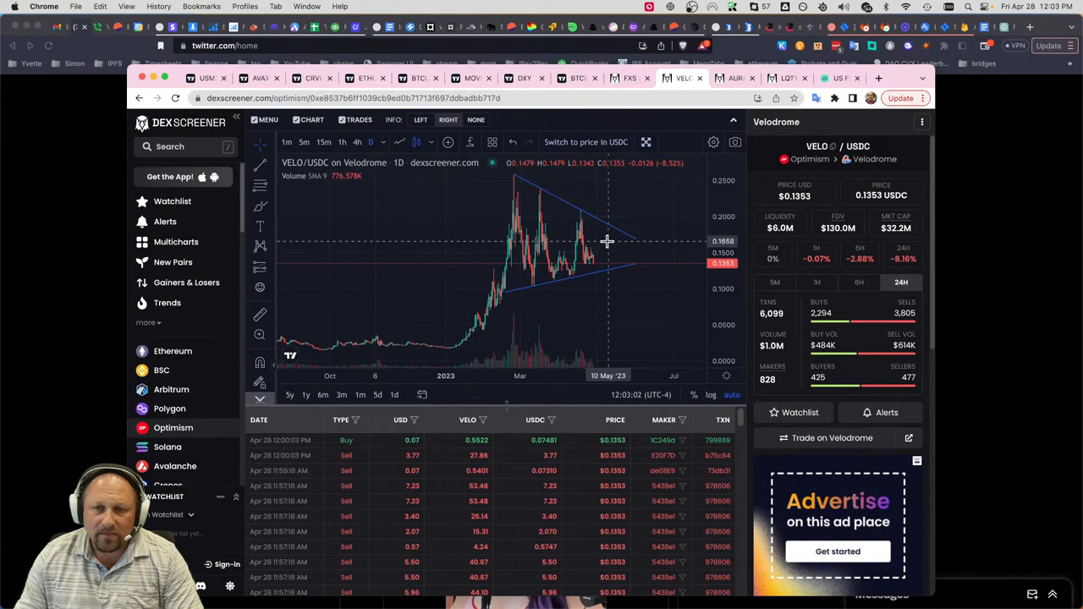
{"action": "mouse_move", "coordinate": [625, 217]}
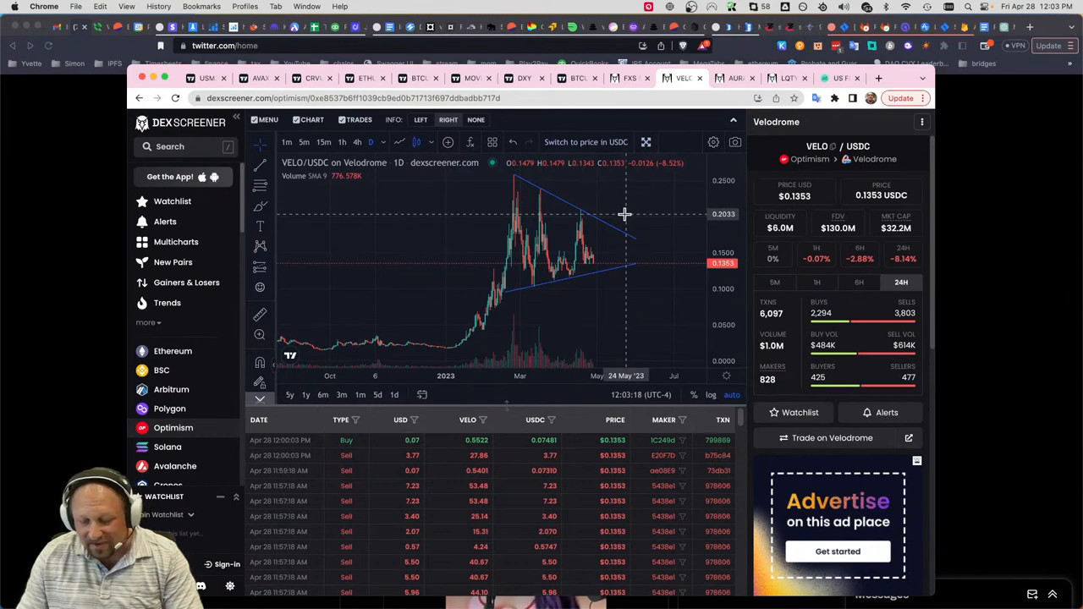
{"action": "mouse_move", "coordinate": [618, 222]}
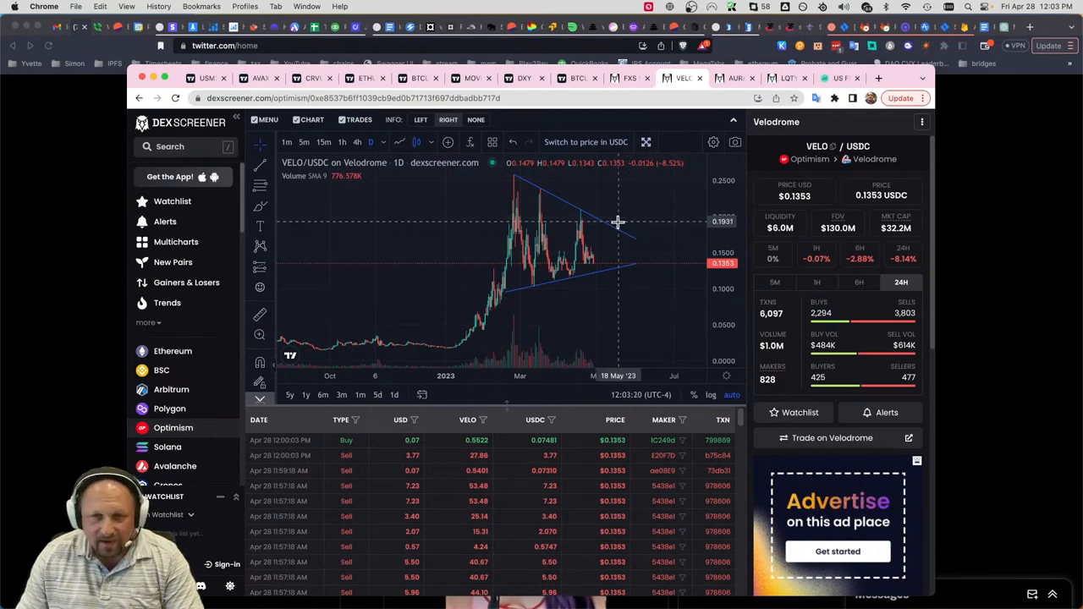
{"action": "mouse_move", "coordinate": [617, 224]}
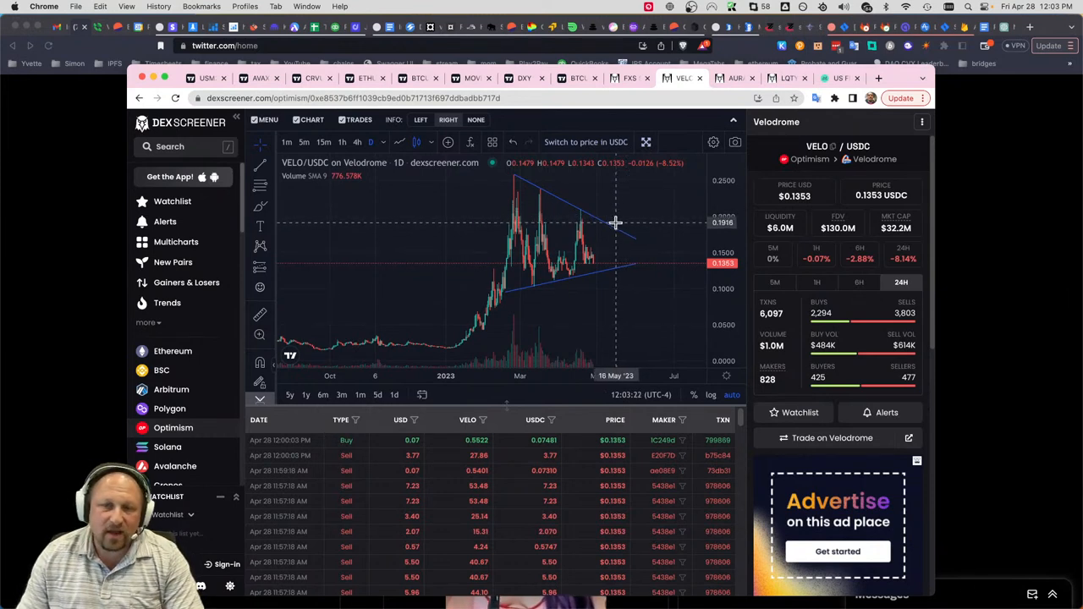
{"action": "mouse_move", "coordinate": [613, 284]}
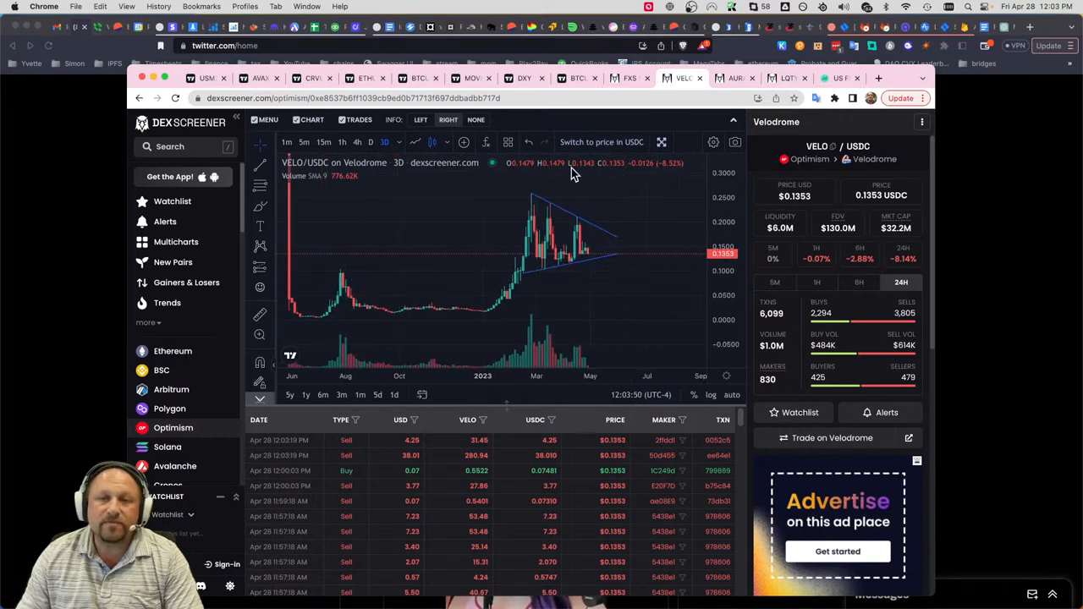
{"action": "mouse_move", "coordinate": [642, 94]}
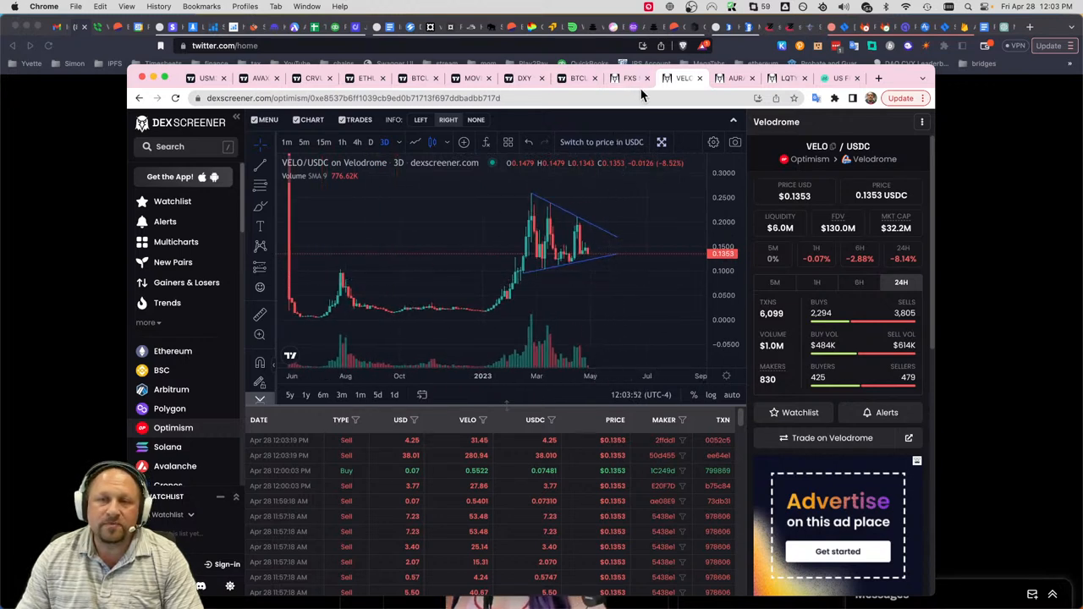
- Show the AURA/WETH Balancer pair on Ethereum with its daily chart
{"action": "left_click", "coordinate": [735, 78]}
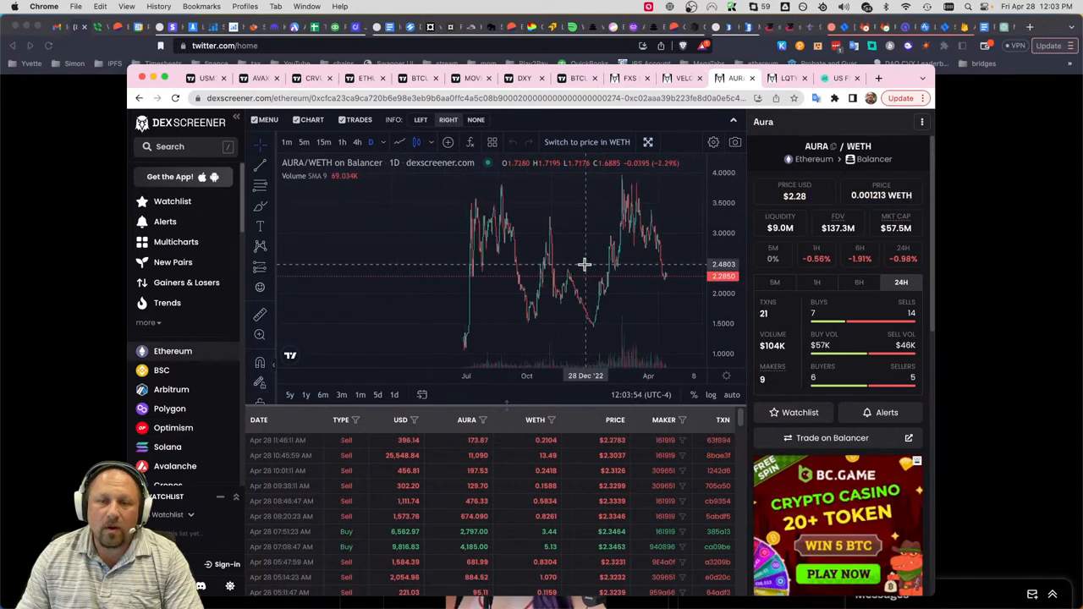
{"action": "mouse_move", "coordinate": [555, 264]}
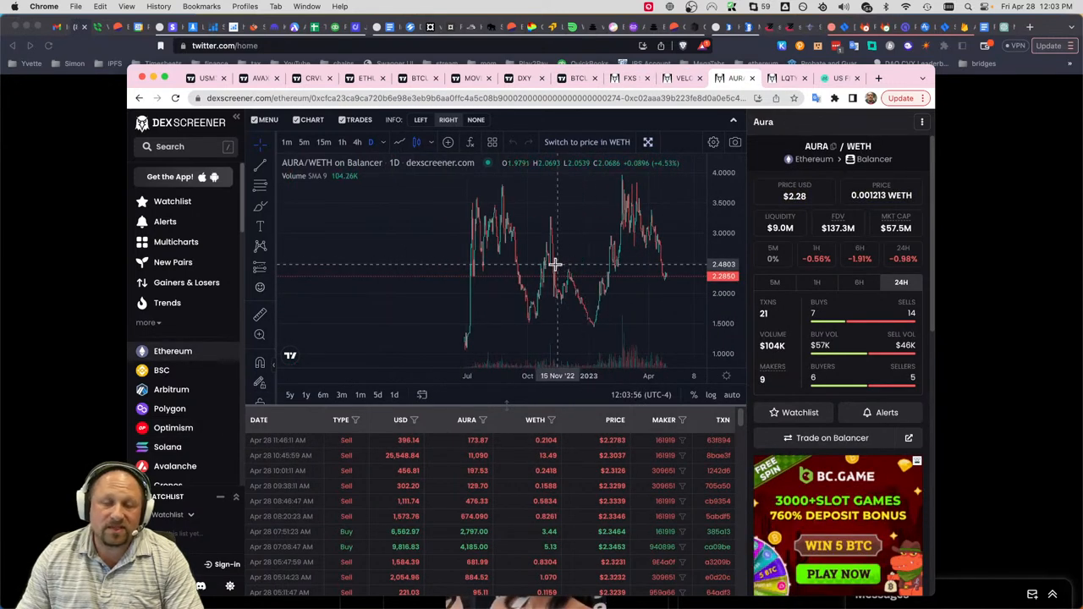
{"action": "mouse_move", "coordinate": [535, 244]}
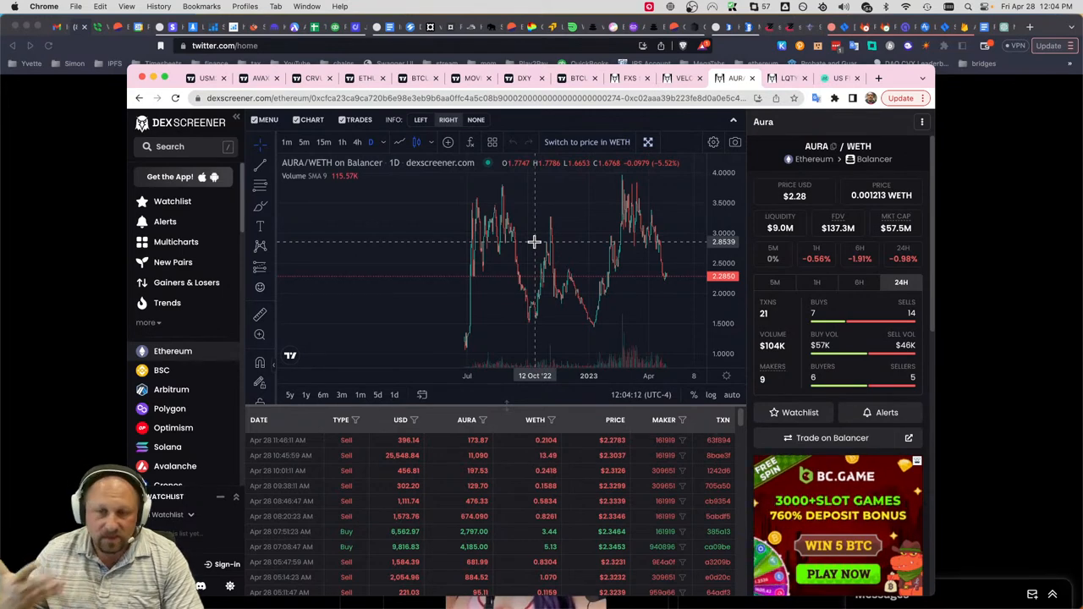
{"action": "mouse_move", "coordinate": [565, 258]}
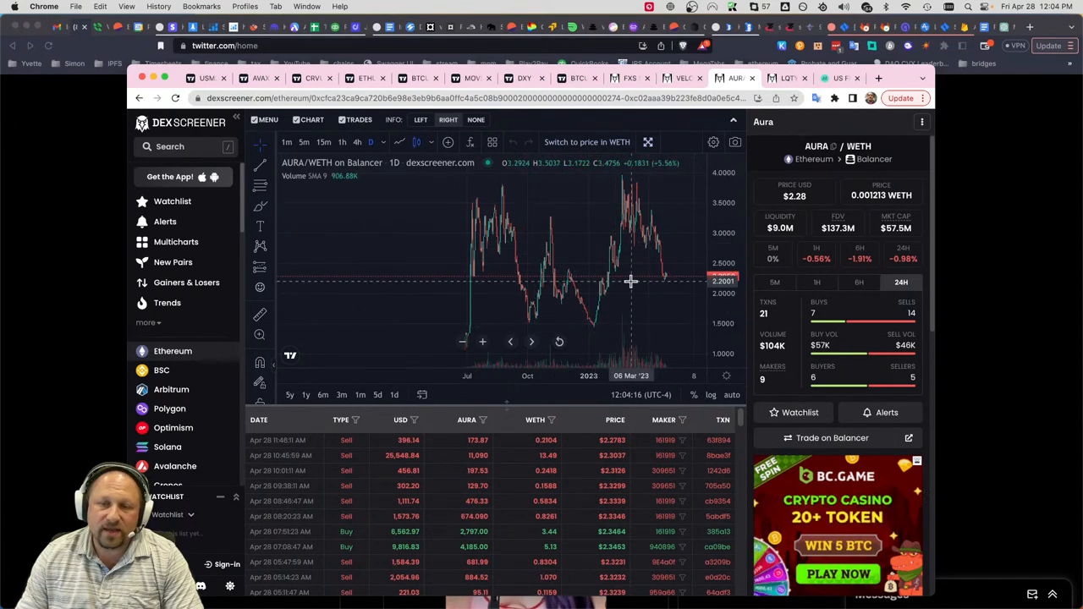
{"action": "mouse_move", "coordinate": [660, 281]}
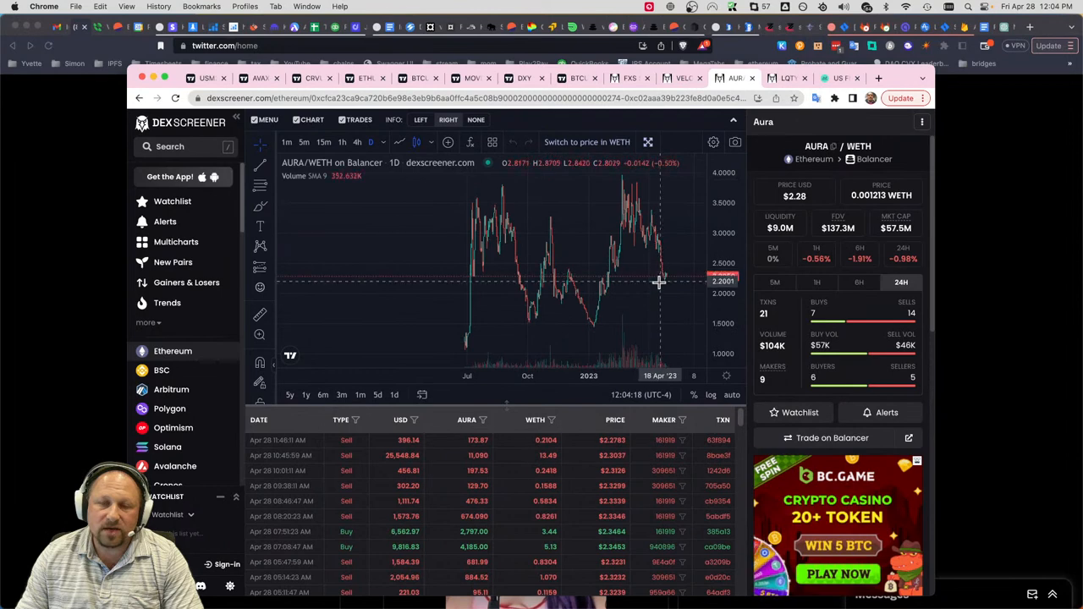
{"action": "mouse_move", "coordinate": [678, 279]}
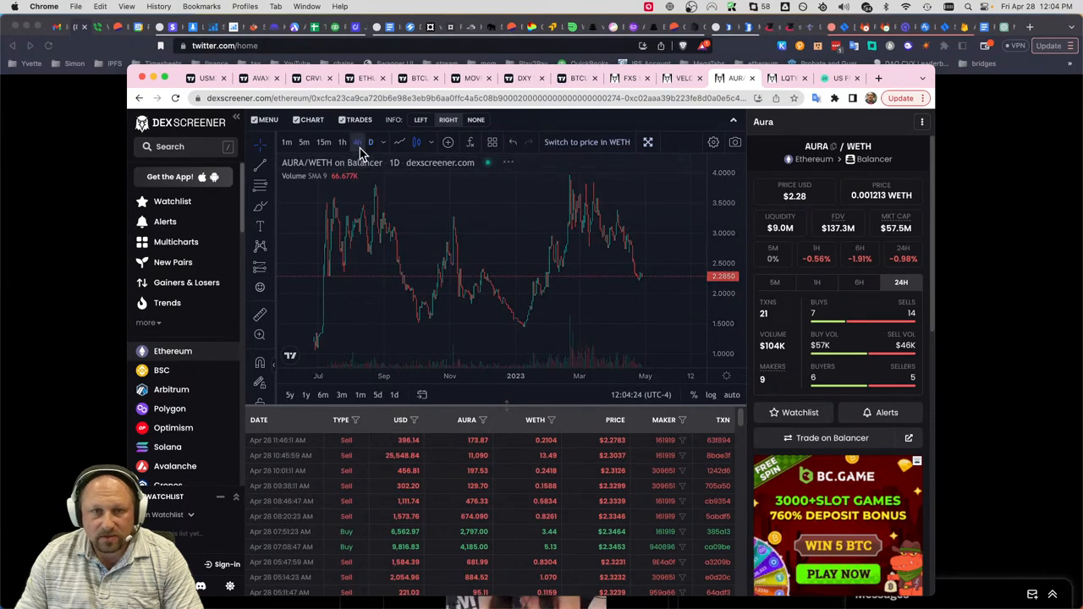
- Set the AURA/WETH chart to 4-hour candles spanning October 2022 to May 2023
{"action": "left_click", "coordinate": [357, 142]}
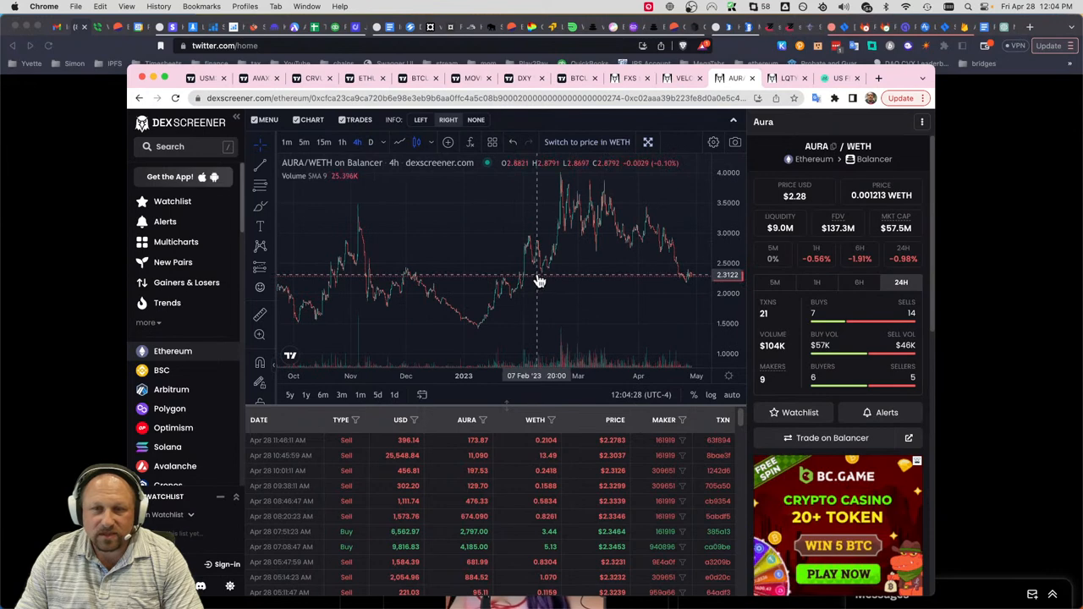
{"action": "mouse_move", "coordinate": [566, 274]}
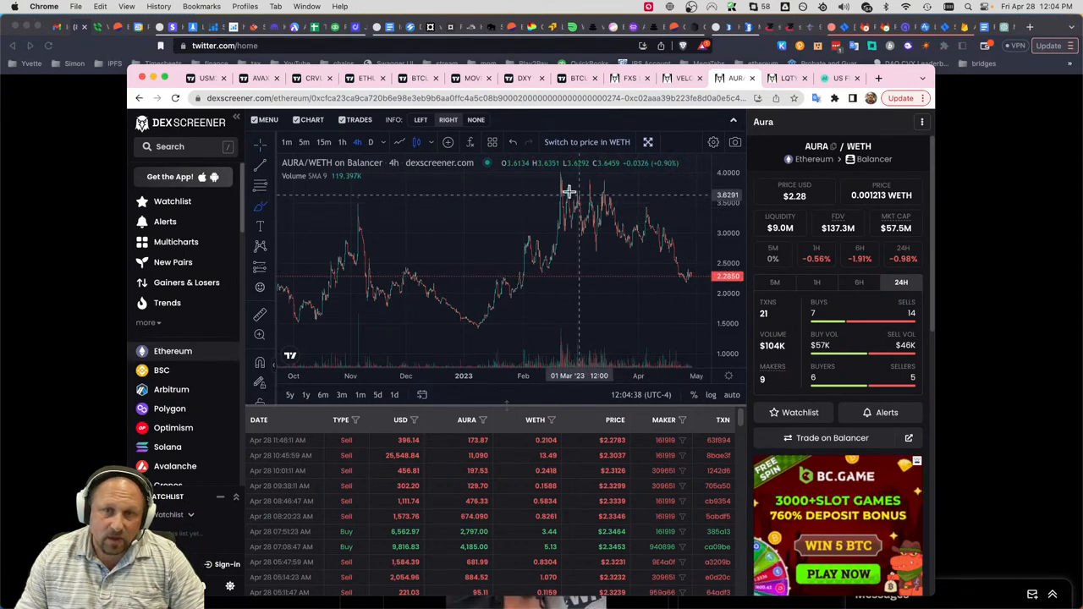
- Circle AURA's March–April peak price action with a curved outline
{"action": "left_click_drag", "start_coordinate": [569, 193], "coordinate": [670, 271]}
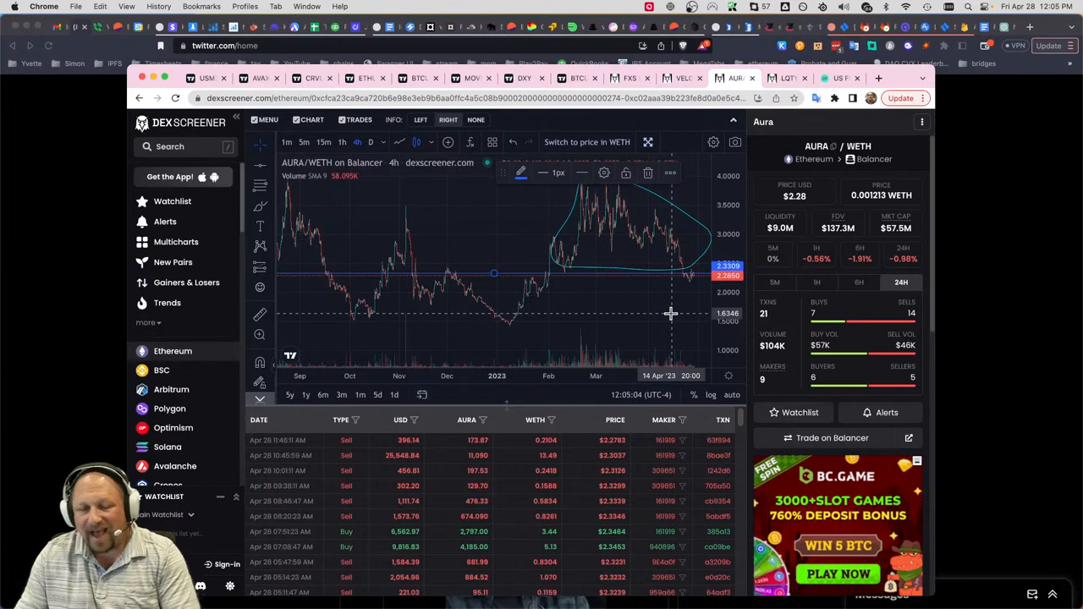
{"action": "mouse_move", "coordinate": [647, 320]}
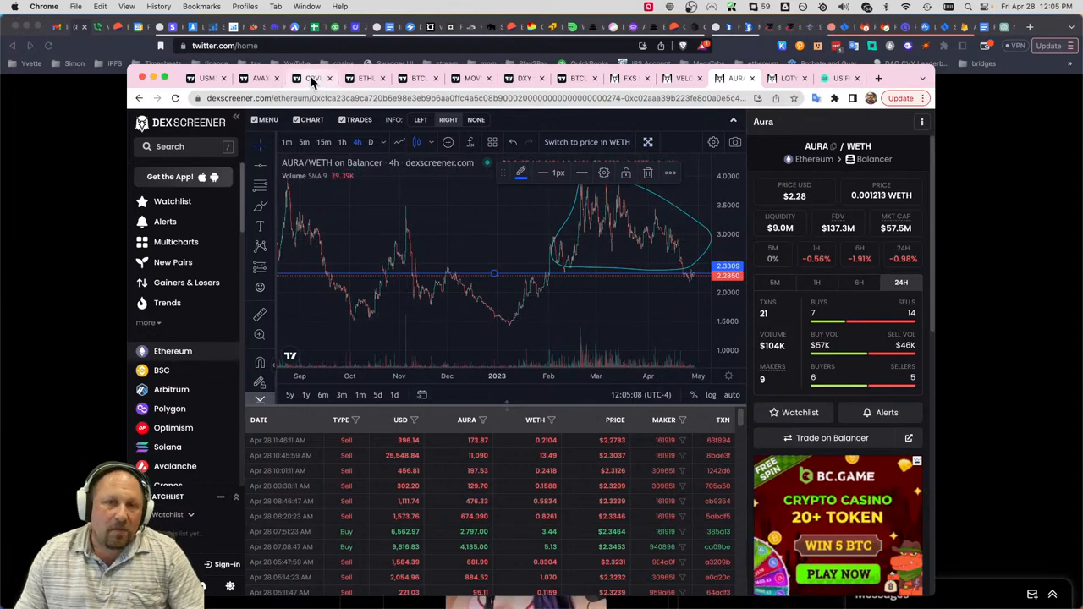
- Return to the monthly CRVUSD chart spanning late 2020 to 2023 and adjust its view
{"action": "left_click", "coordinate": [314, 78]}
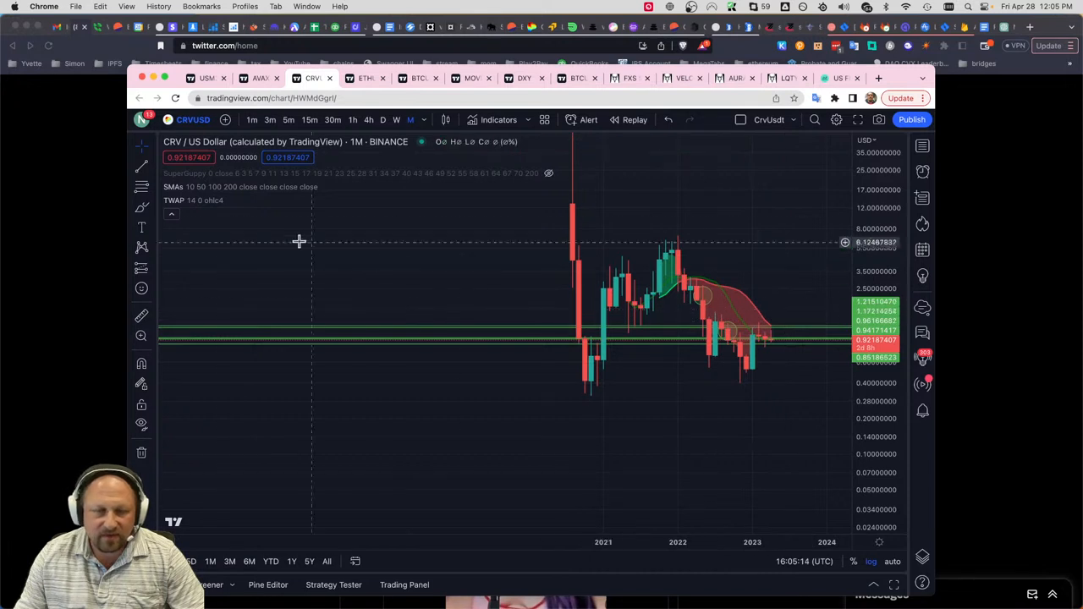
{"action": "left_click", "coordinate": [142, 167]}
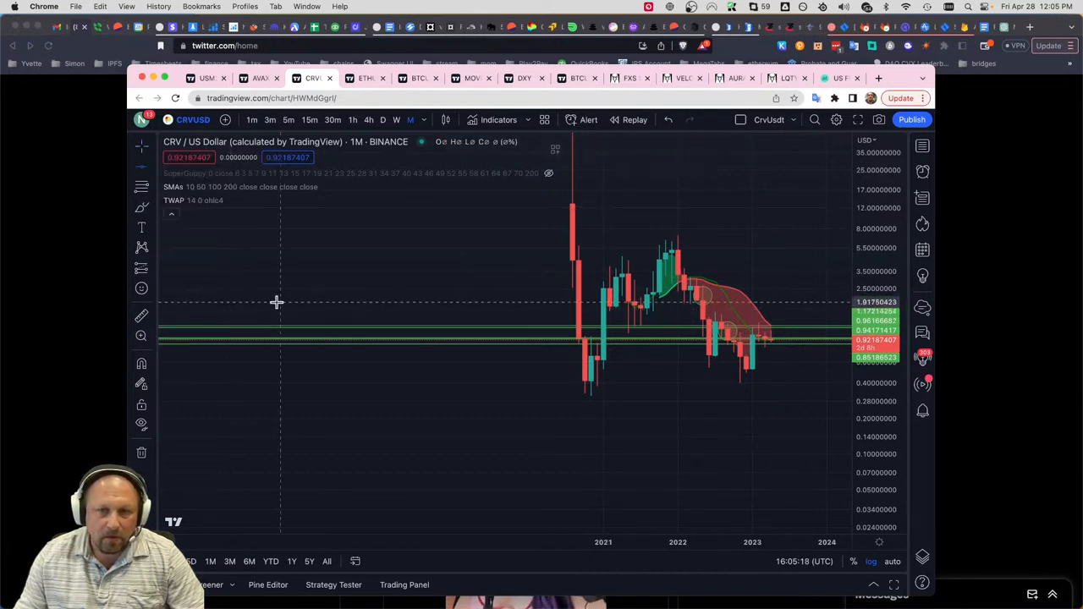
{"action": "mouse_move", "coordinate": [806, 332]}
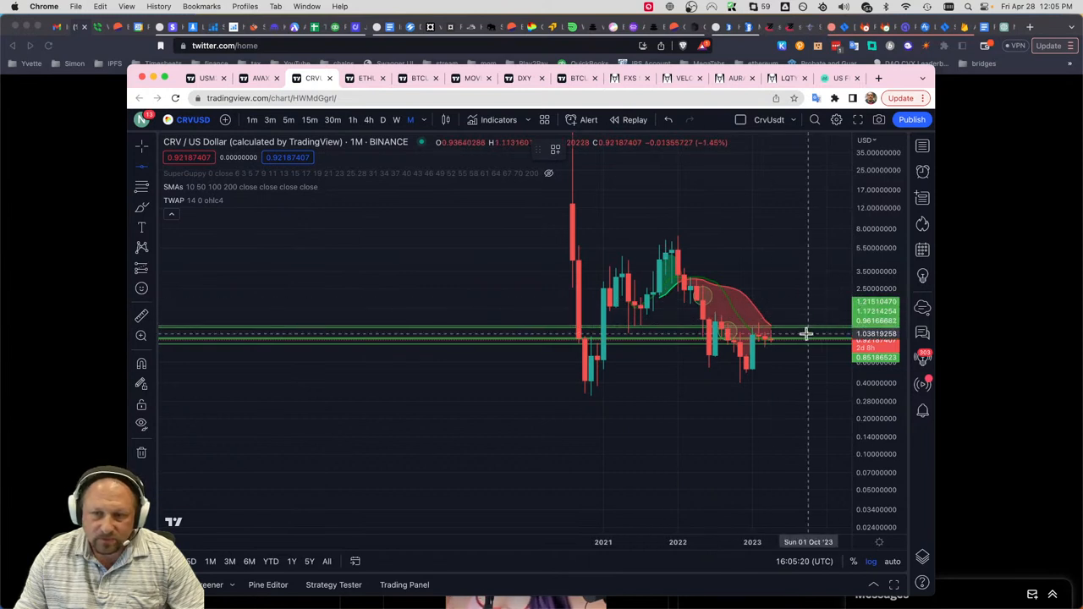
{"action": "left_click", "coordinate": [810, 332]}
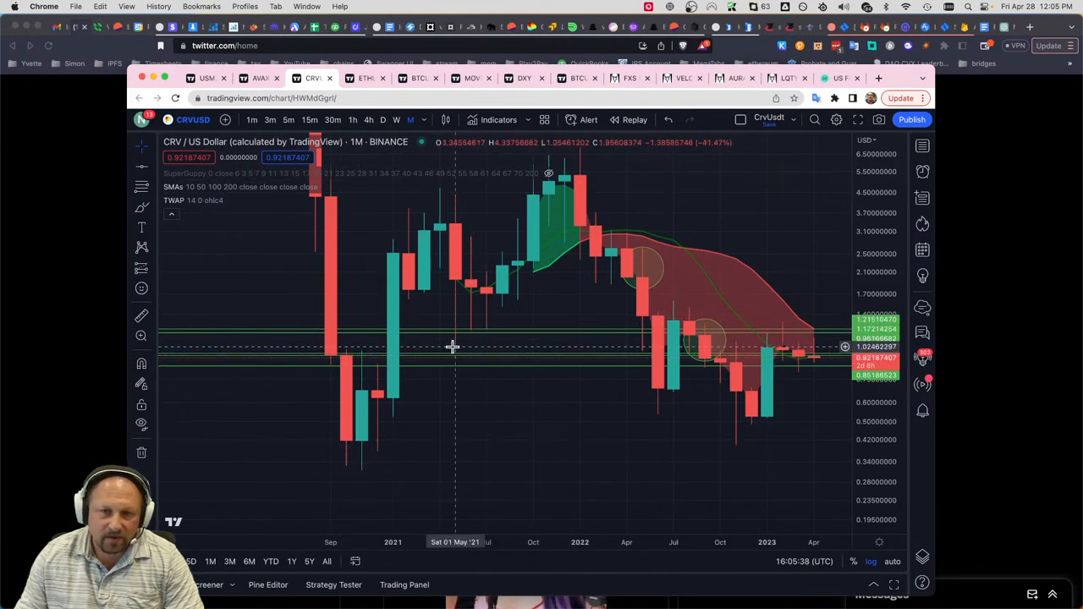
{"action": "mouse_move", "coordinate": [465, 342]}
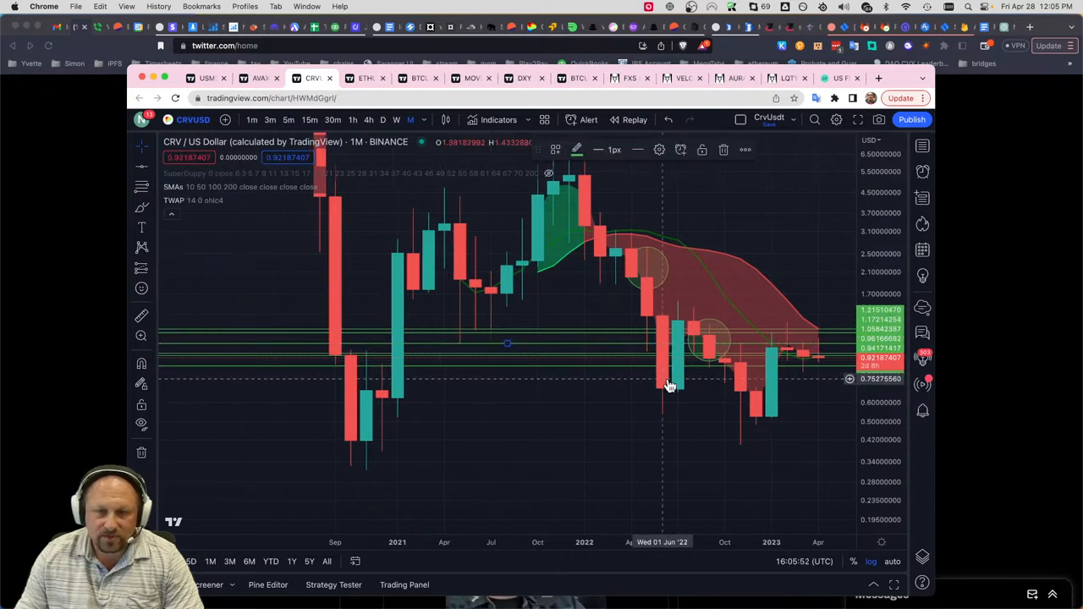
{"action": "mouse_move", "coordinate": [528, 338]}
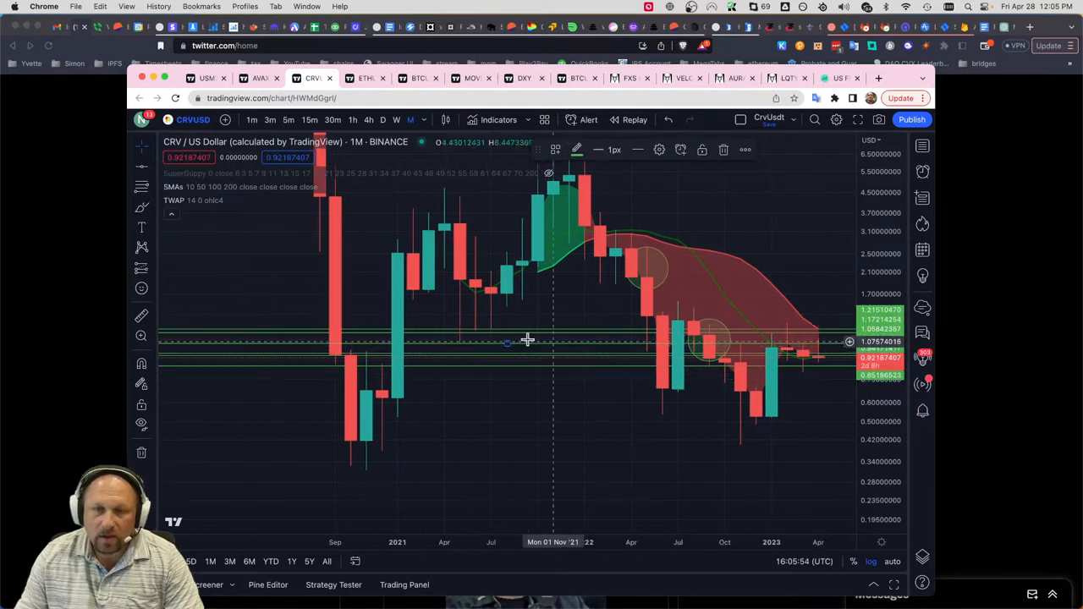
{"action": "mouse_move", "coordinate": [464, 345]}
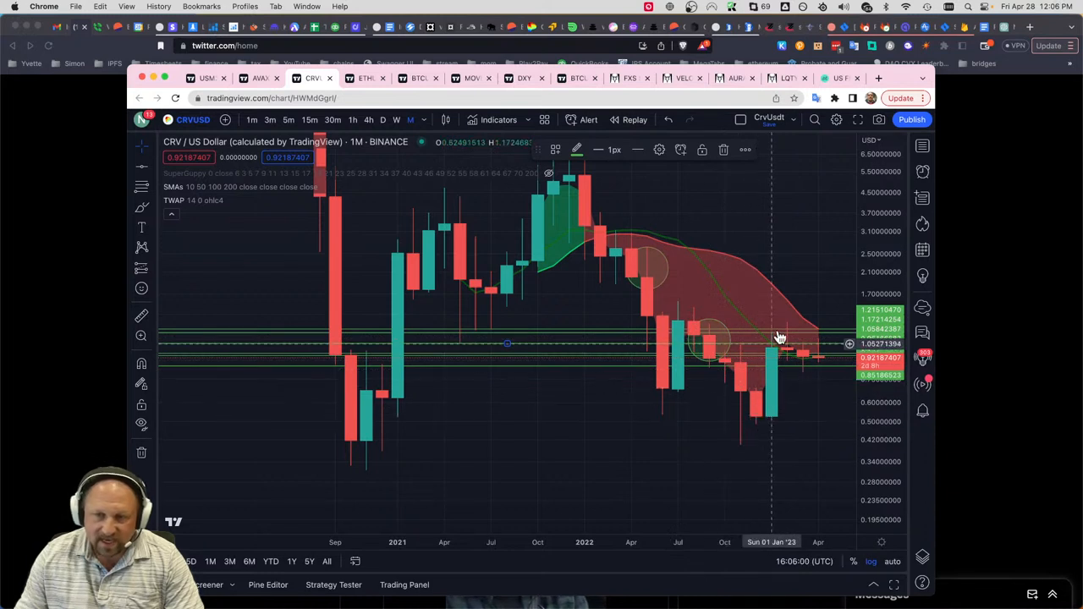
{"action": "mouse_move", "coordinate": [789, 346]}
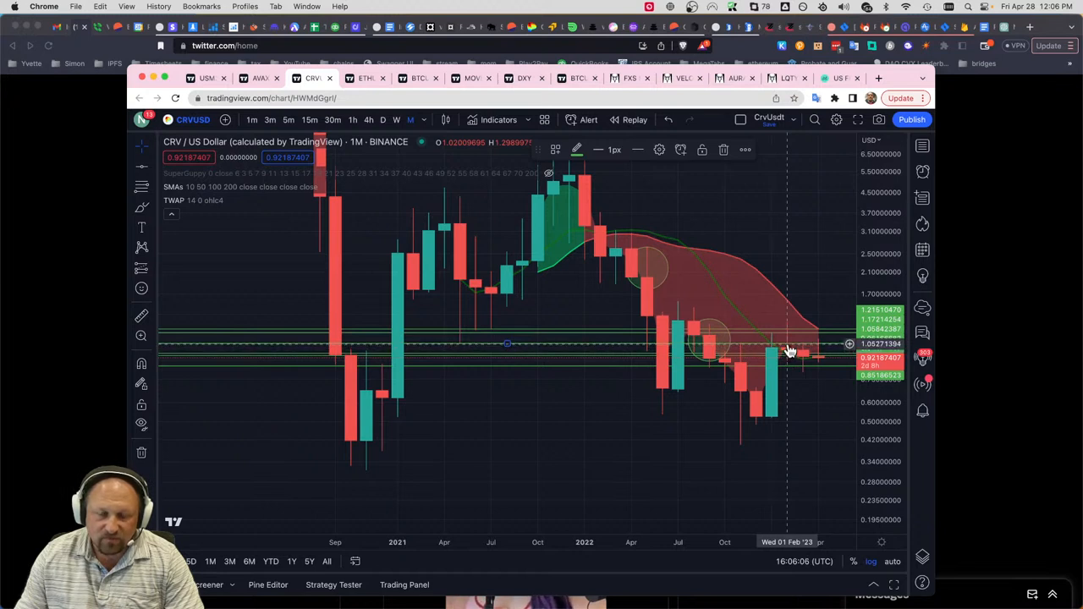
{"action": "mouse_move", "coordinate": [460, 345]}
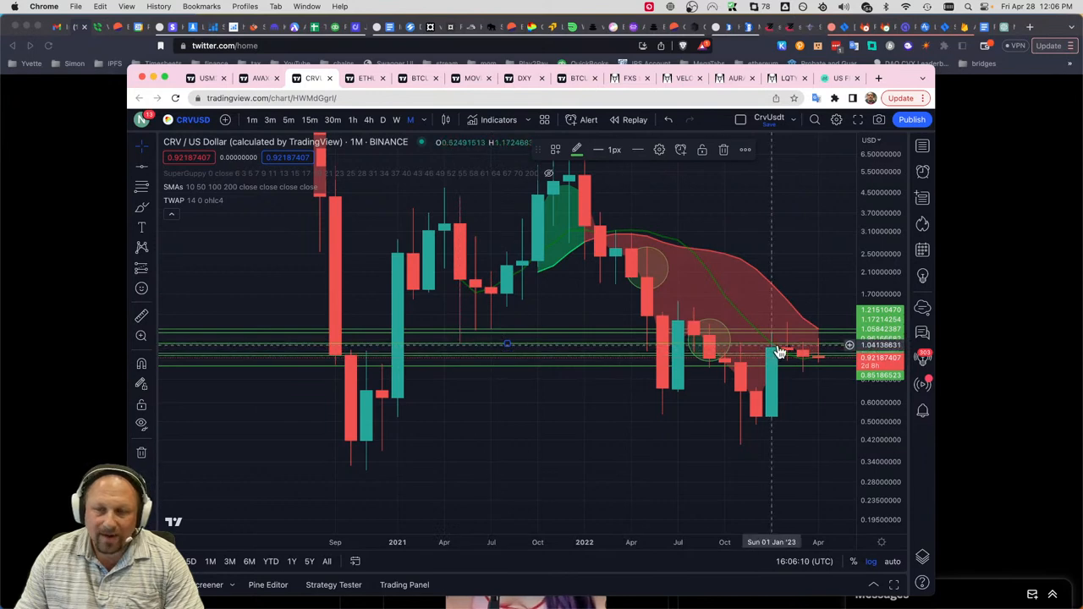
{"action": "mouse_move", "coordinate": [872, 359]}
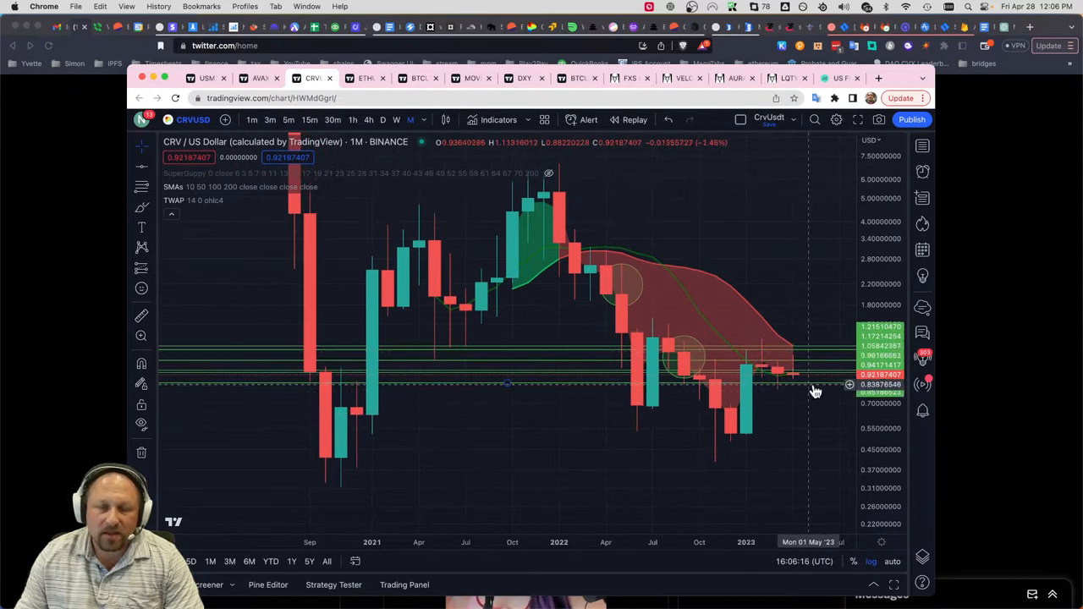
{"action": "mouse_move", "coordinate": [811, 389]}
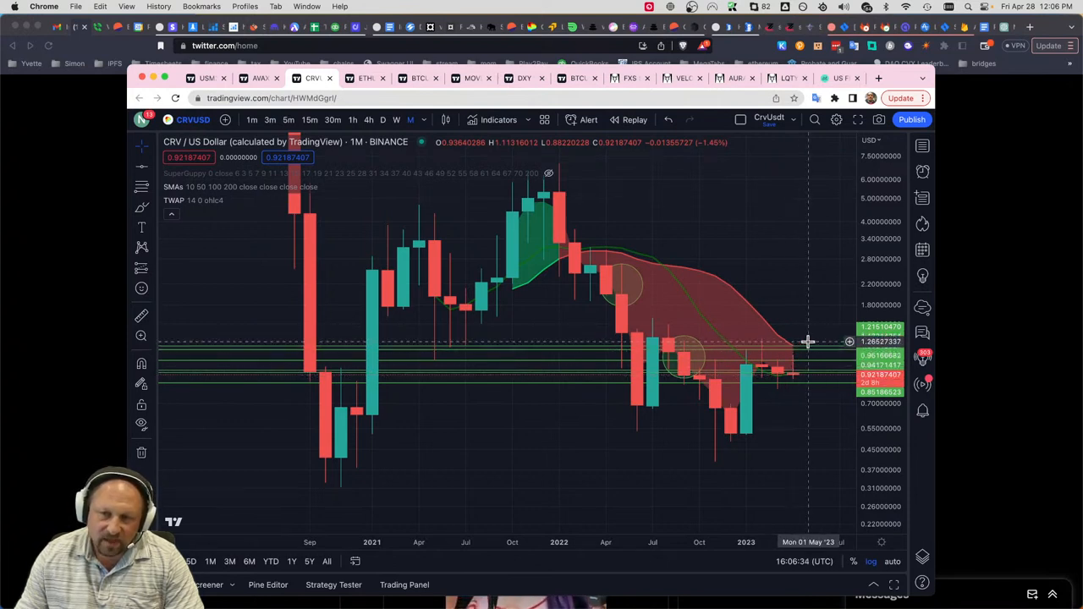
{"action": "mouse_move", "coordinate": [794, 351]}
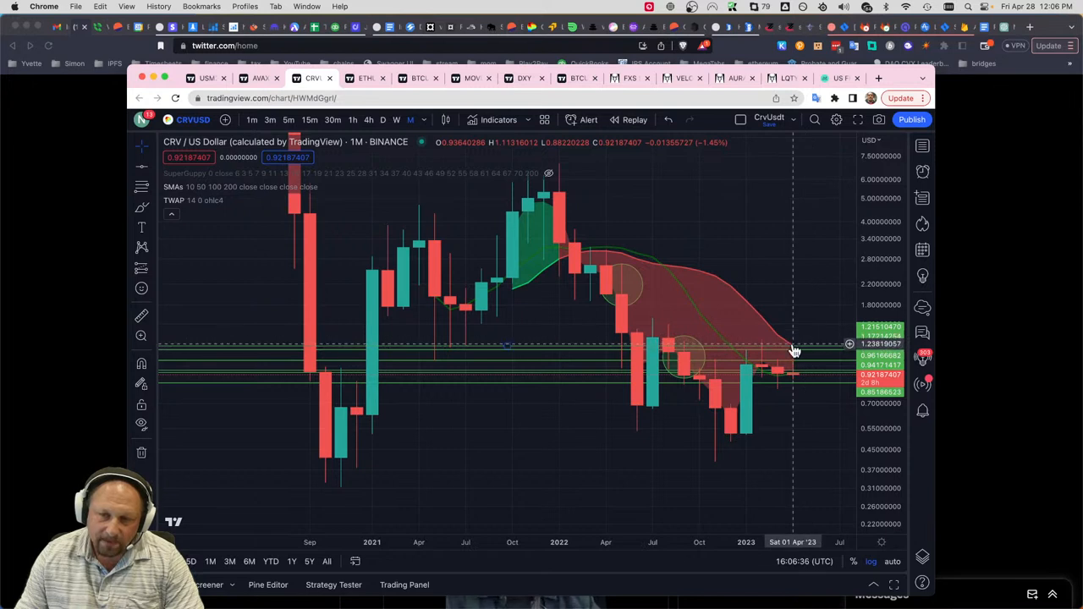
{"action": "mouse_move", "coordinate": [765, 383]}
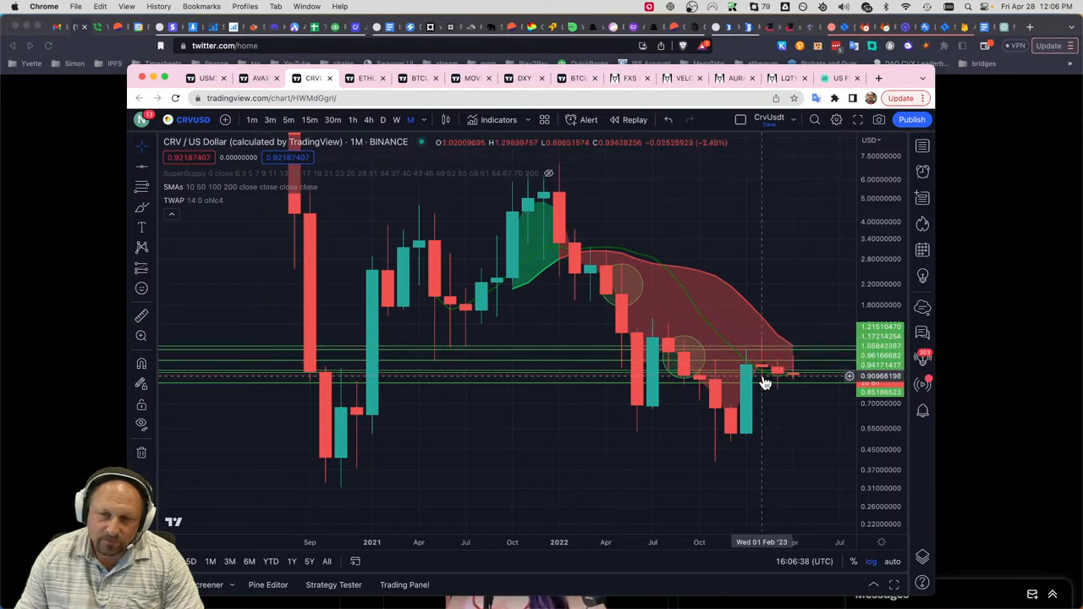
{"action": "mouse_move", "coordinate": [792, 348]}
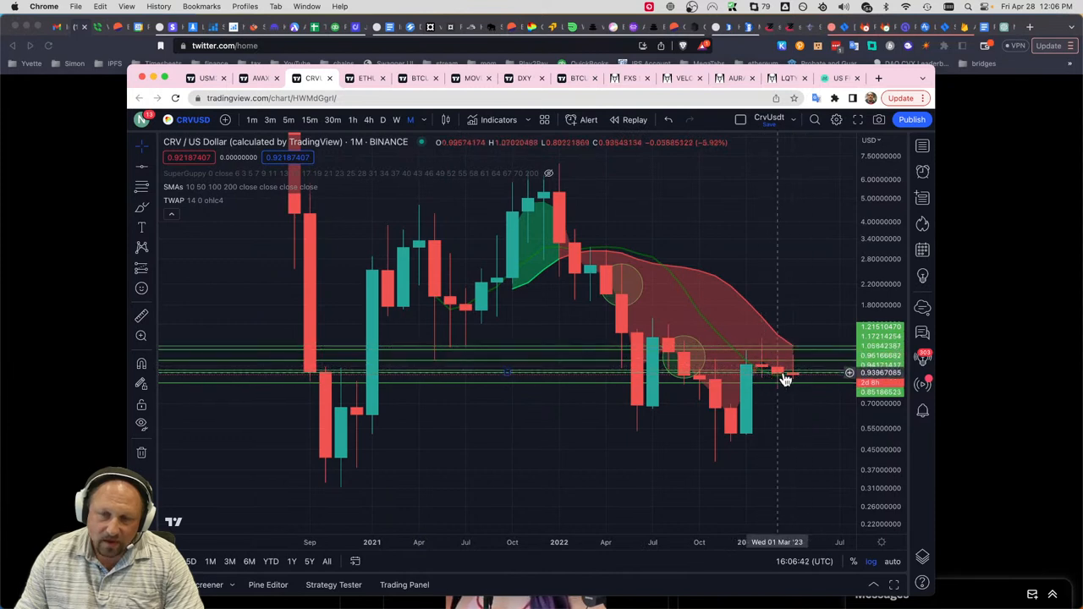
{"action": "mouse_move", "coordinate": [789, 379]}
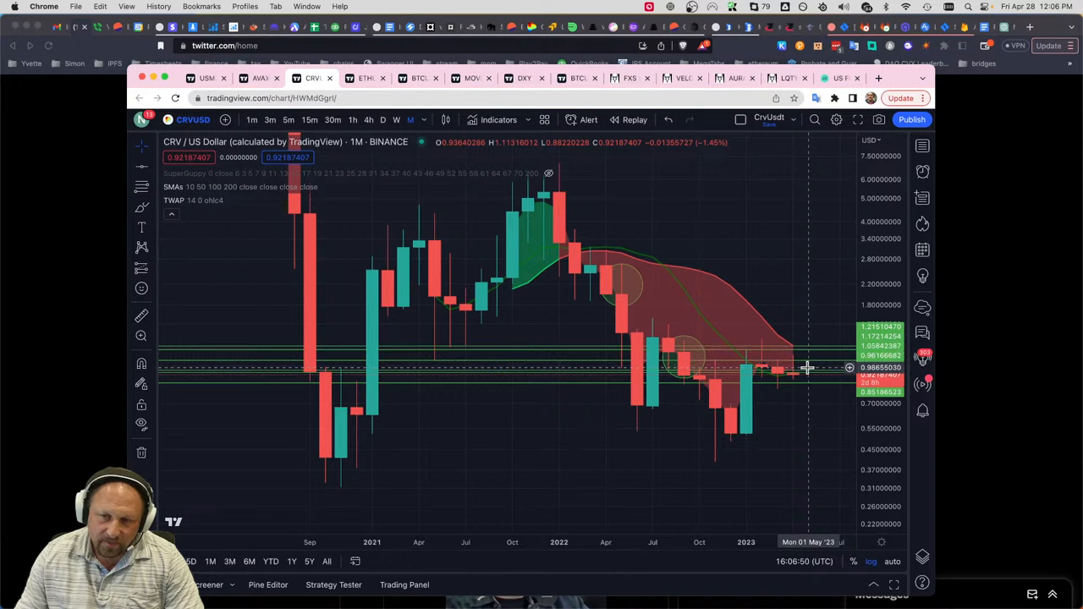
{"action": "mouse_move", "coordinate": [799, 376]}
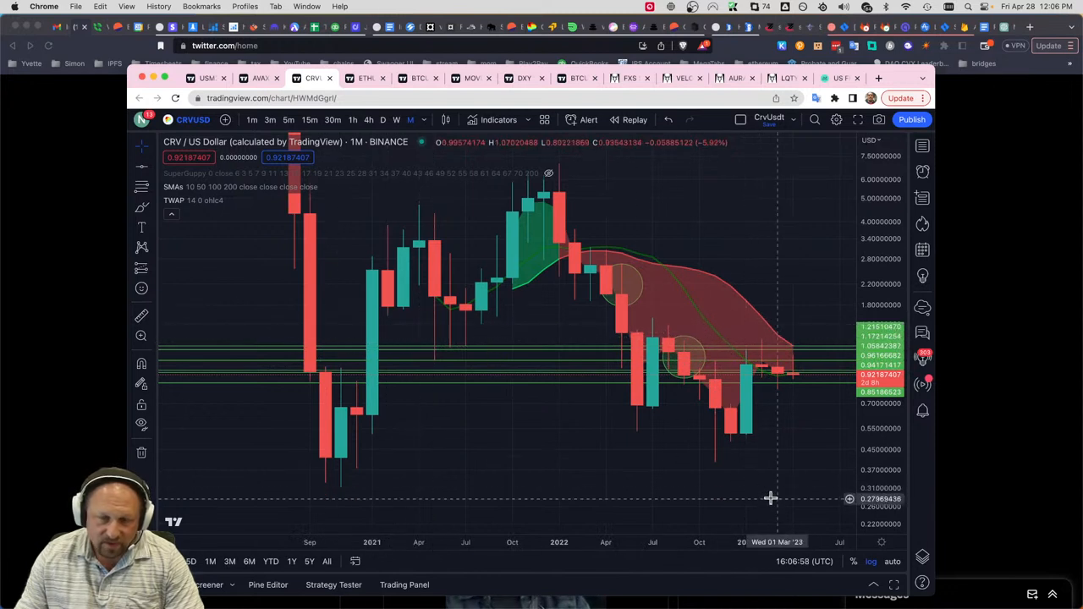
{"action": "mouse_move", "coordinate": [770, 335]}
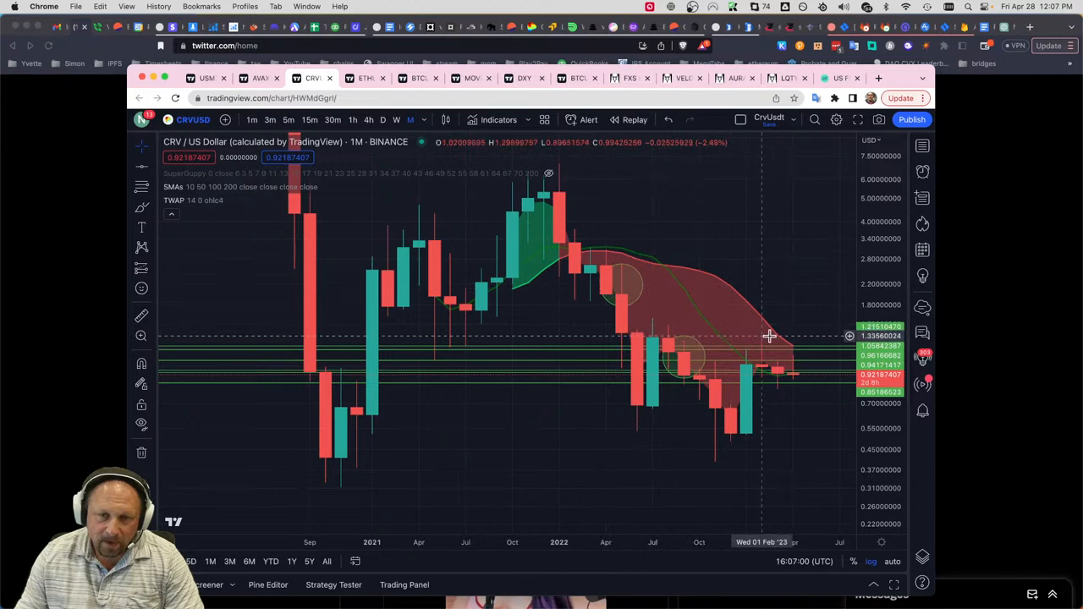
{"action": "mouse_move", "coordinate": [572, 288]}
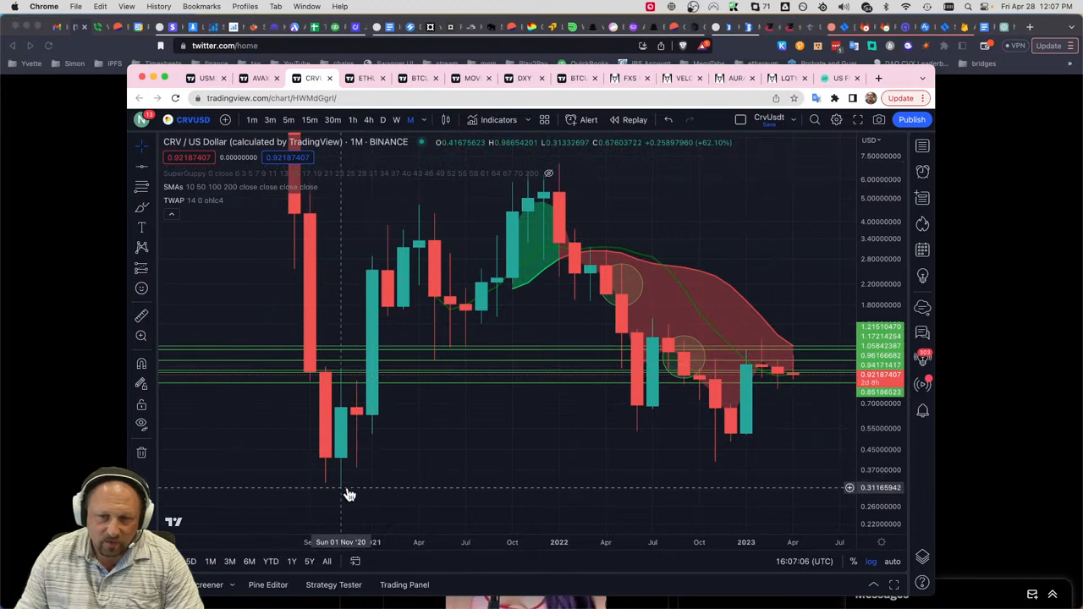
{"action": "mouse_move", "coordinate": [711, 469]}
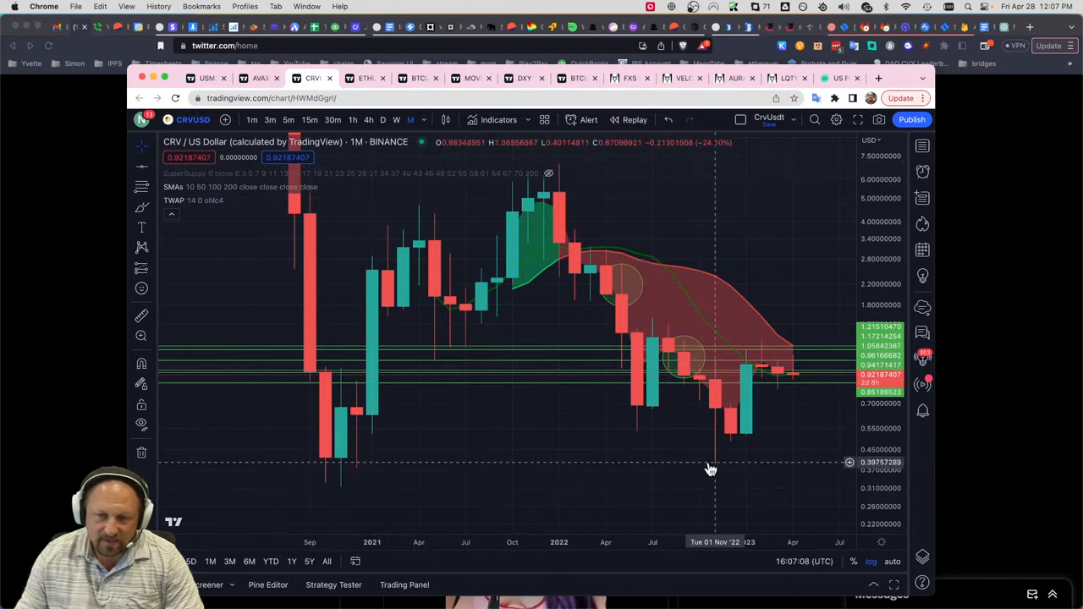
{"action": "mouse_move", "coordinate": [741, 396]}
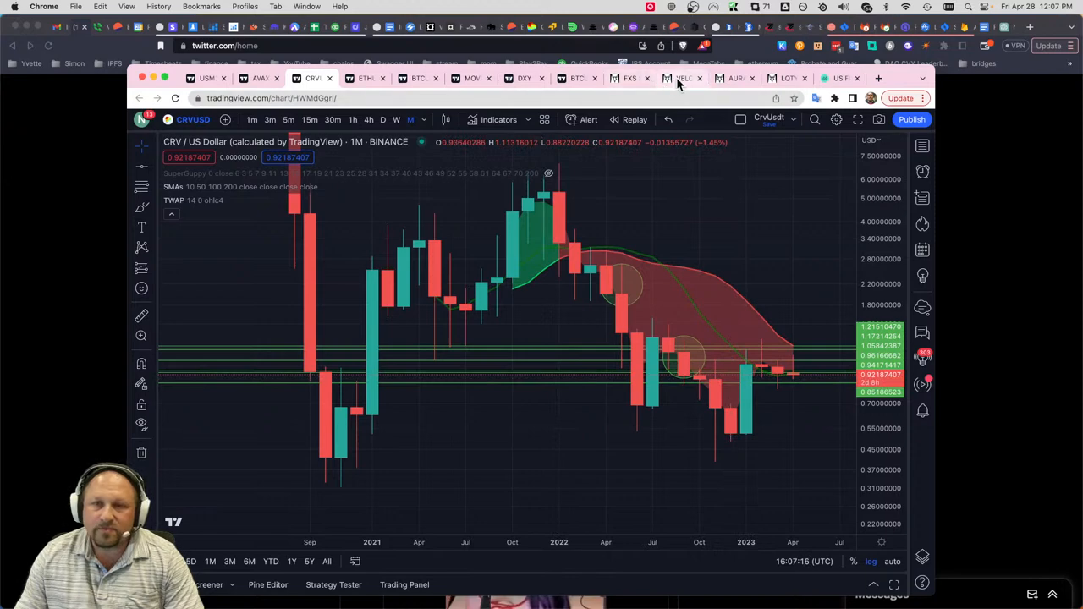
- Show DefiLlama's Stablecoins overview with $130.41B total market cap and 62.66% USDT dominance
{"action": "left_click", "coordinate": [683, 78]}
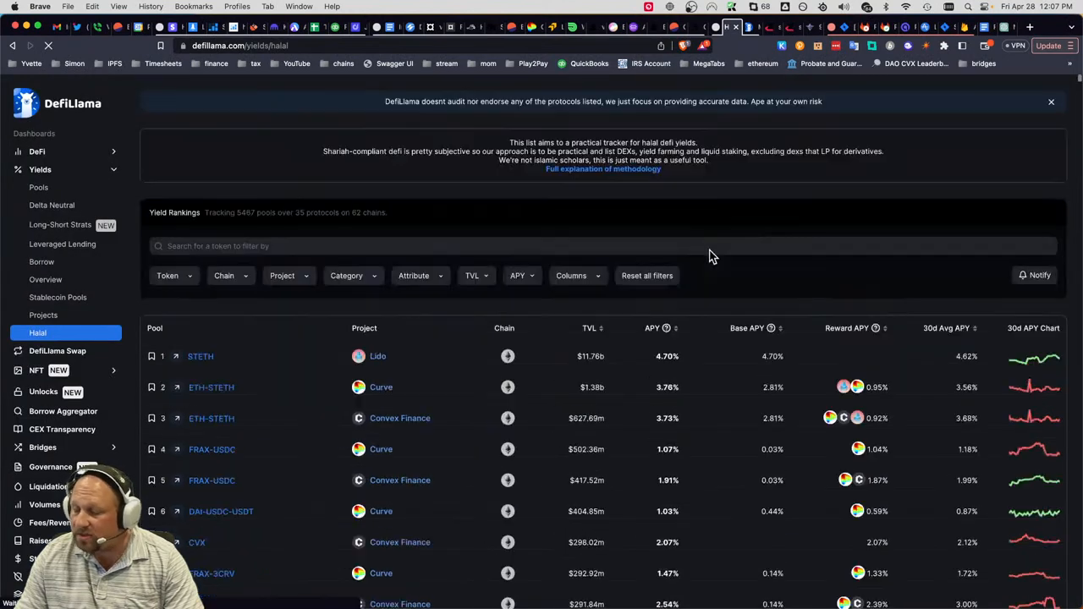
{"action": "scroll", "scroll_direction": "down", "scroll_amount": 3}
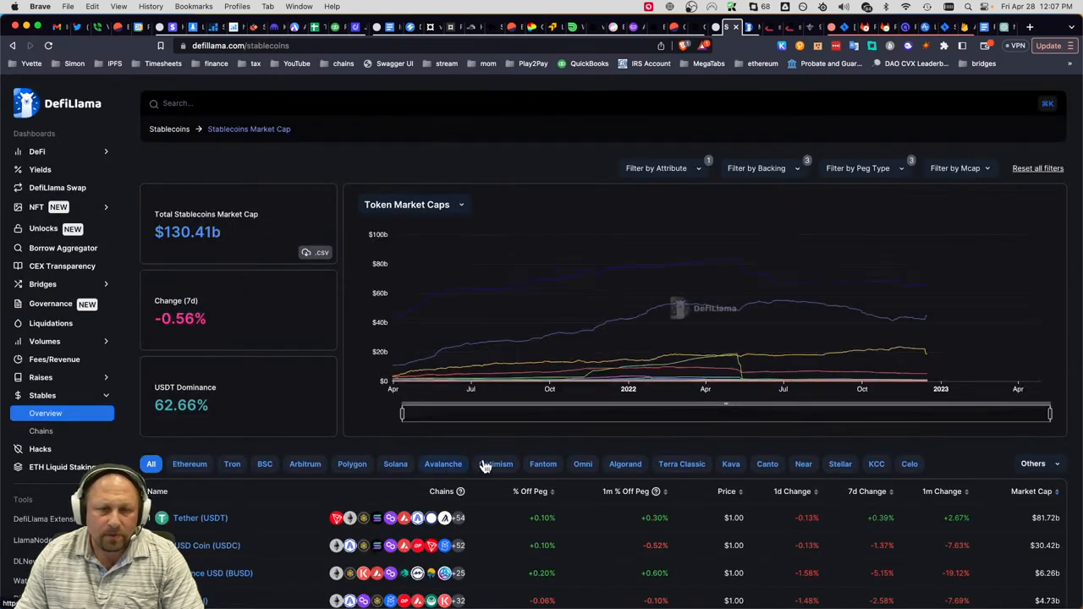
- Filter the stablecoins table to the Optimism chain ($638.87M) with its USD inflows chart
{"action": "left_click", "coordinate": [496, 464]}
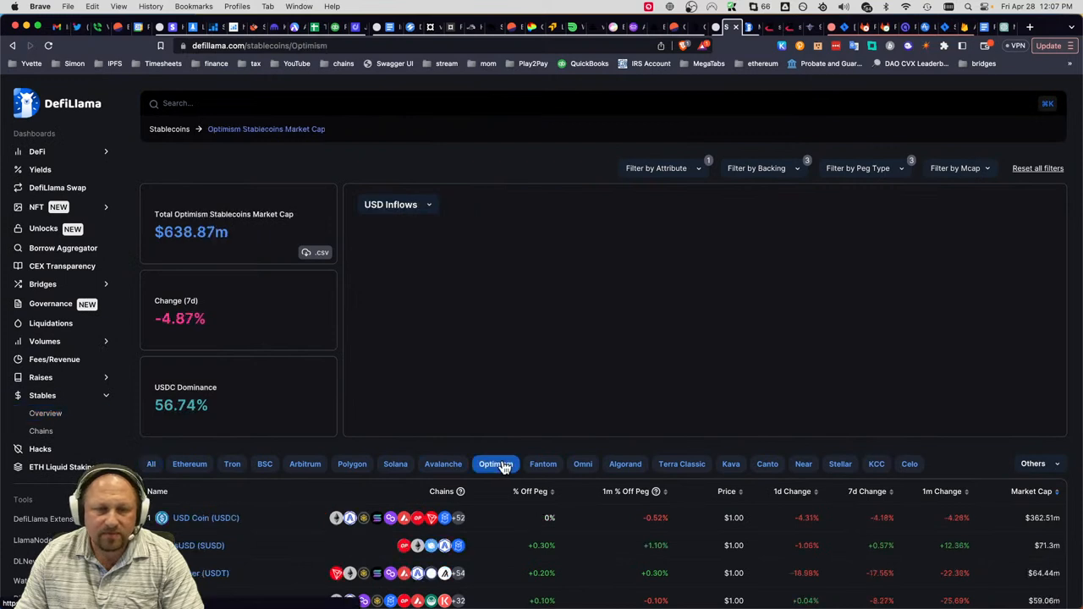
{"action": "left_click", "coordinate": [496, 463]}
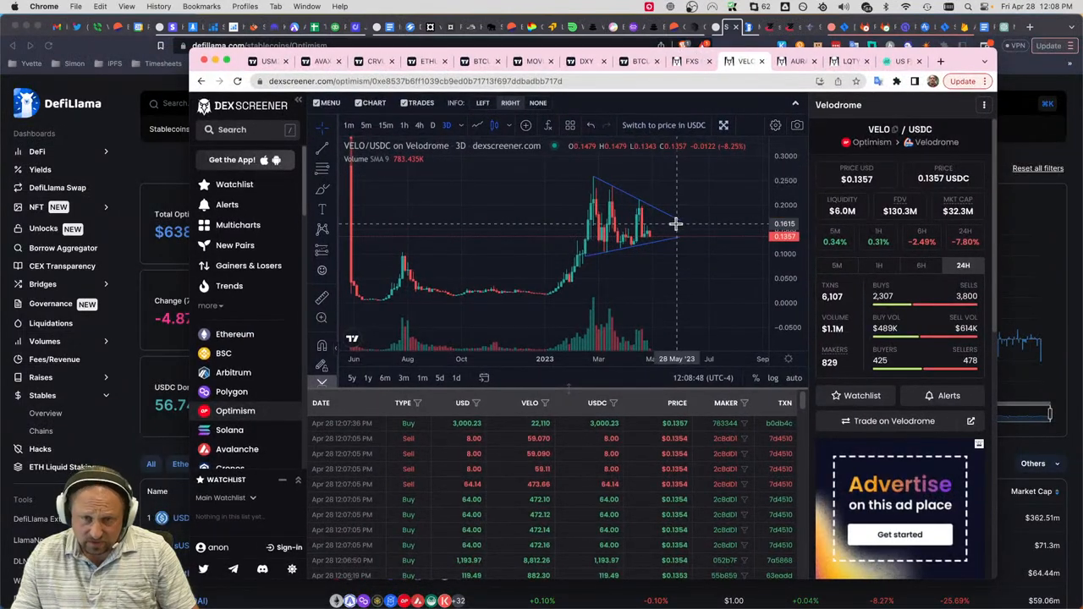
{"action": "mouse_move", "coordinate": [660, 227]}
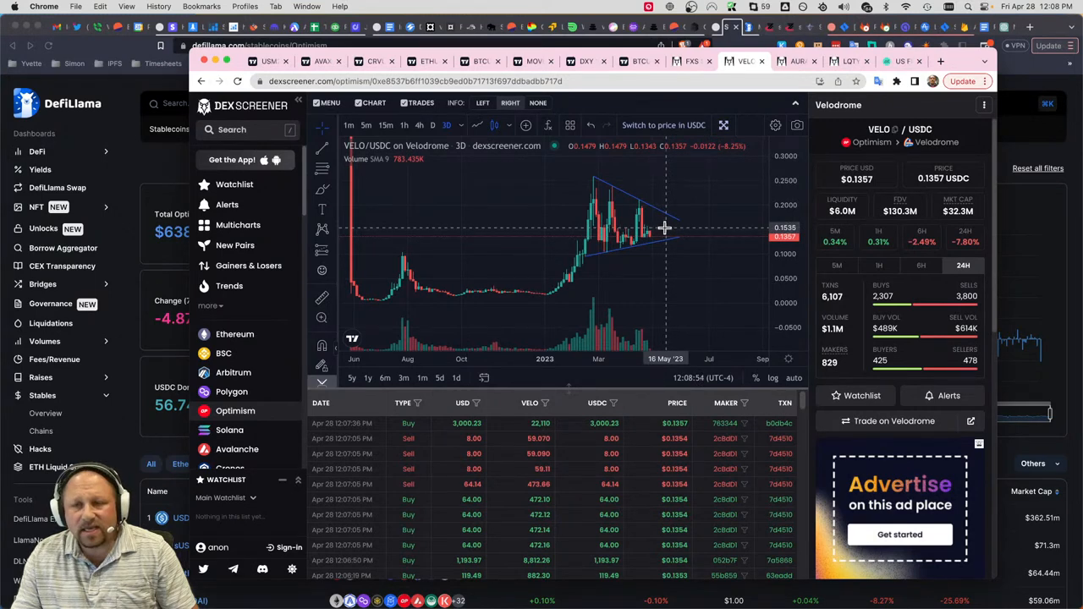
{"action": "mouse_move", "coordinate": [663, 222]}
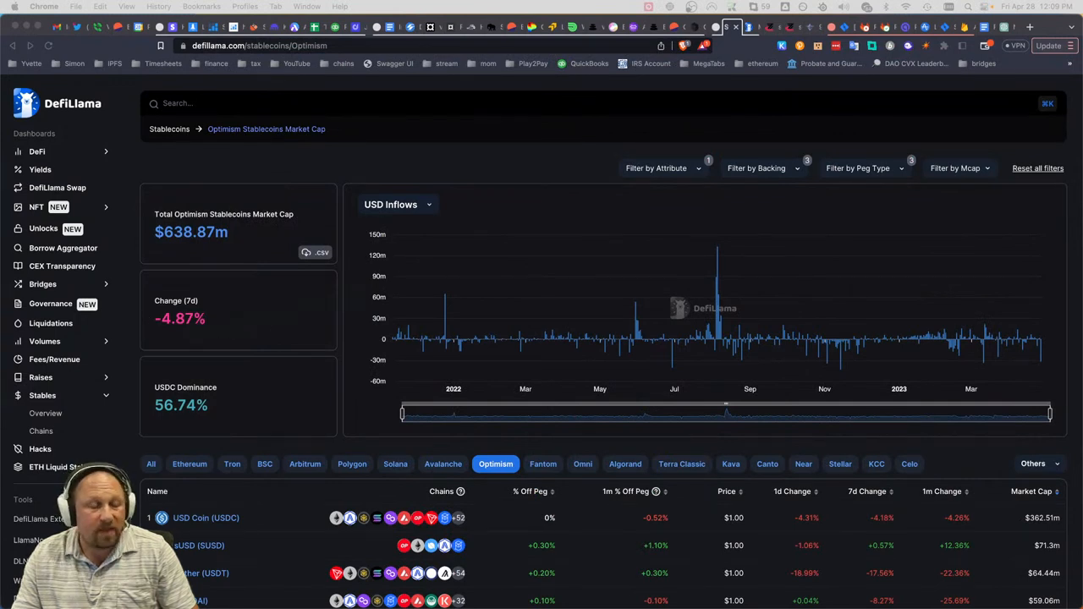
{"action": "mouse_move", "coordinate": [879, 284]}
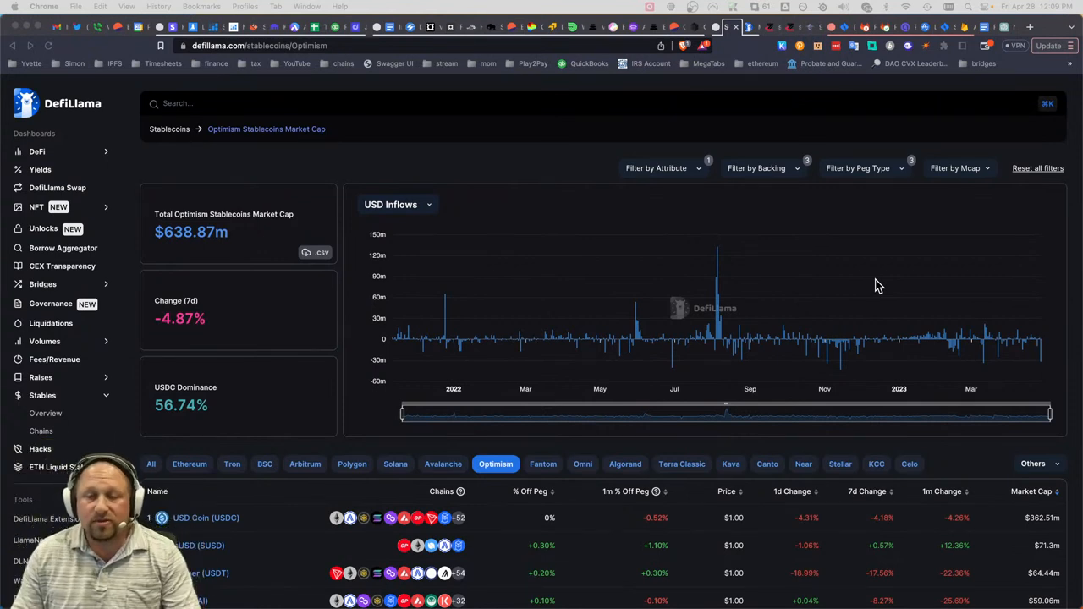
{"action": "mouse_move", "coordinate": [813, 286]}
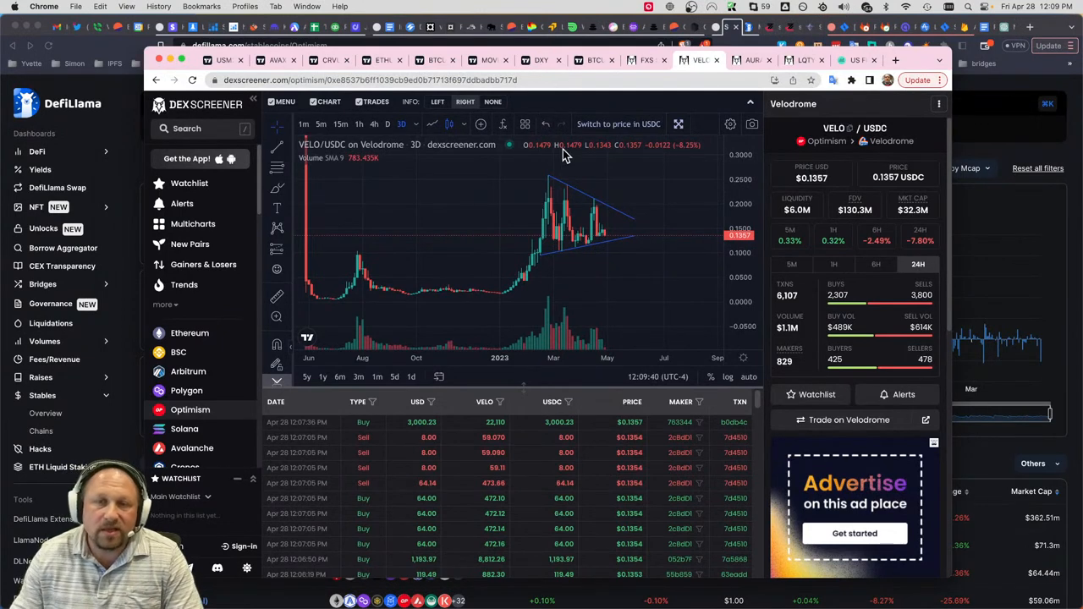
{"action": "mouse_move", "coordinate": [545, 161]}
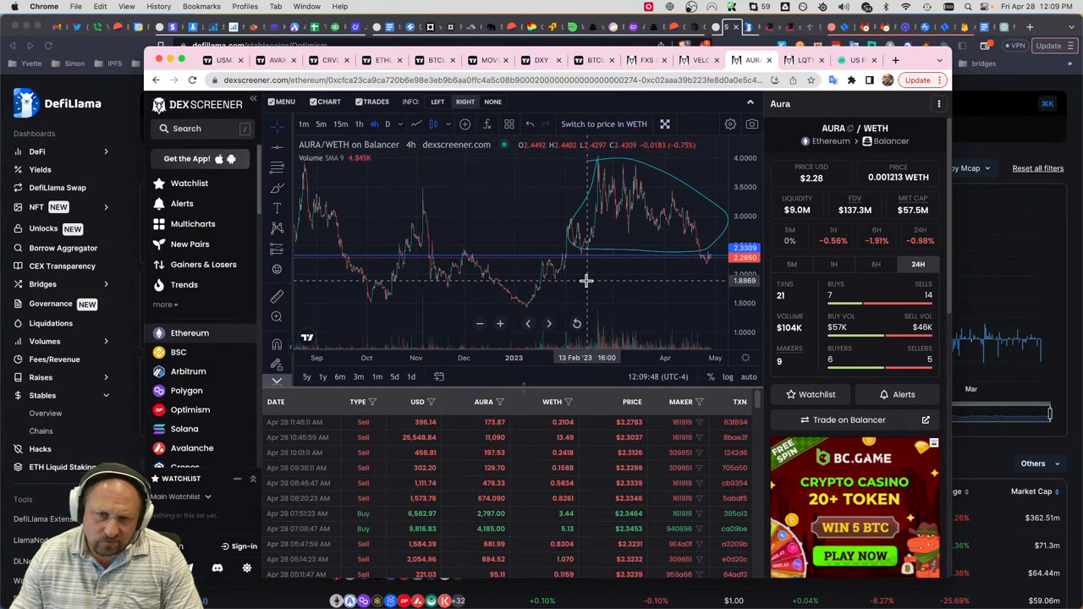
{"action": "mouse_move", "coordinate": [596, 288]}
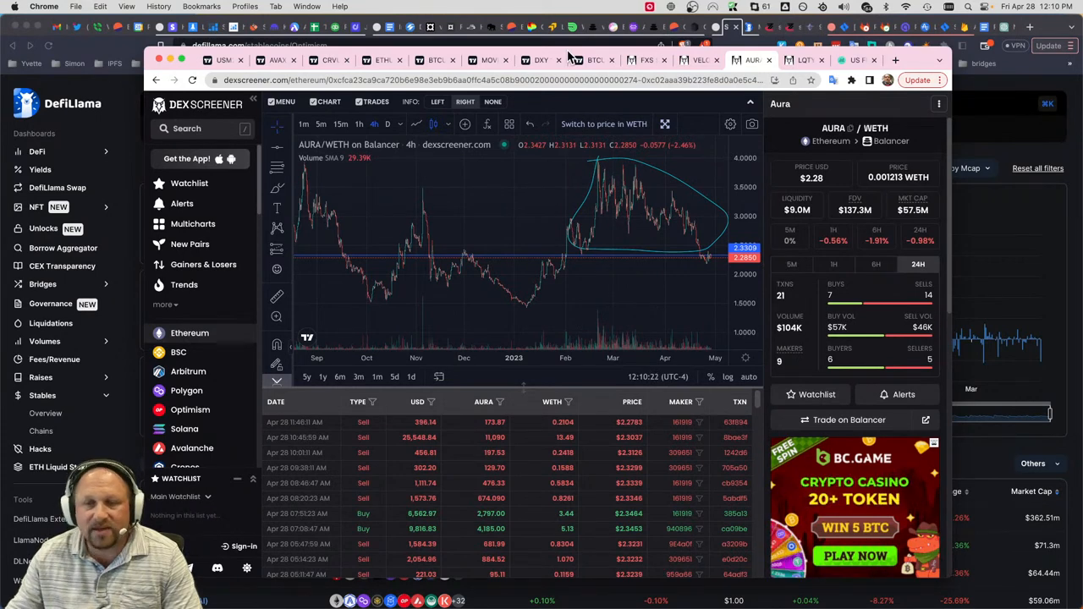
{"action": "mouse_move", "coordinate": [711, 261]}
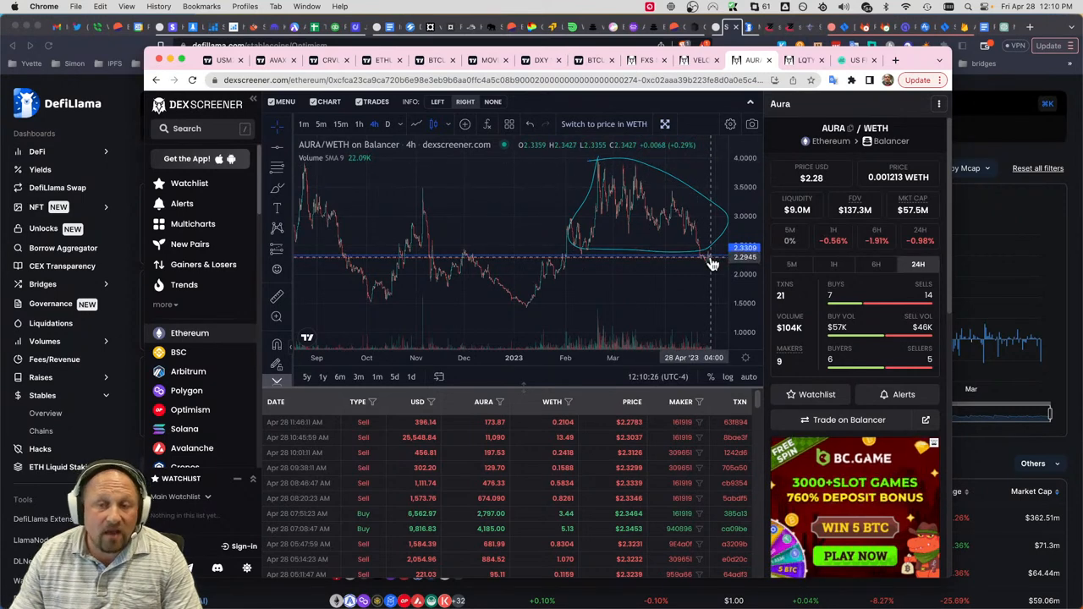
{"action": "mouse_move", "coordinate": [715, 262]}
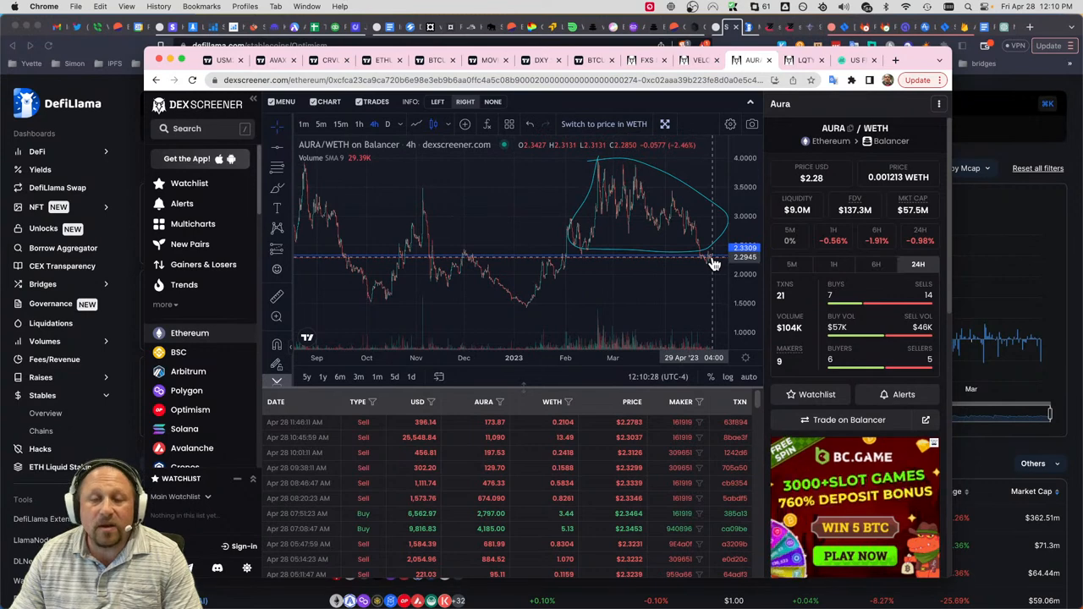
{"action": "mouse_move", "coordinate": [720, 291]}
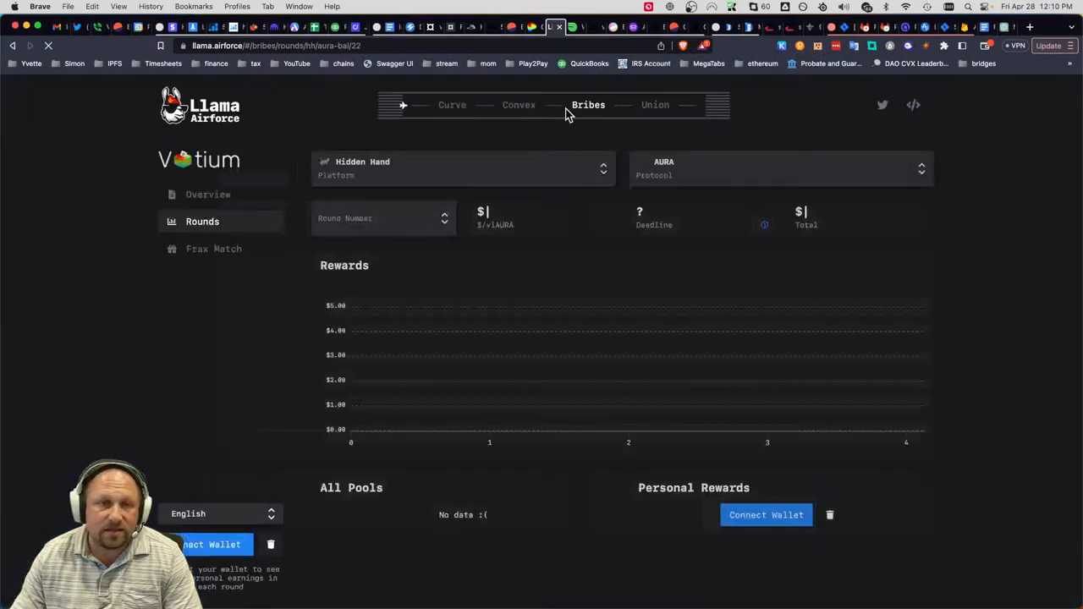
- Choose Hidden Hand AURA round 23 ($0.13274 per vlAURA, $236.67k total) and scroll to its All Pools table
{"action": "left_click", "coordinate": [766, 515]}
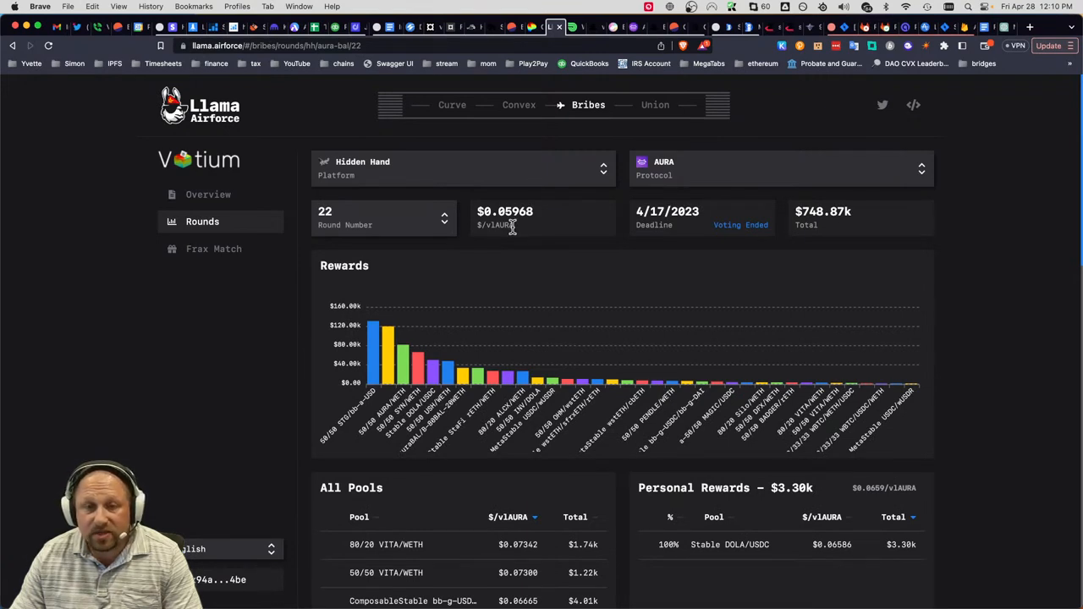
{"action": "mouse_move", "coordinate": [821, 244]}
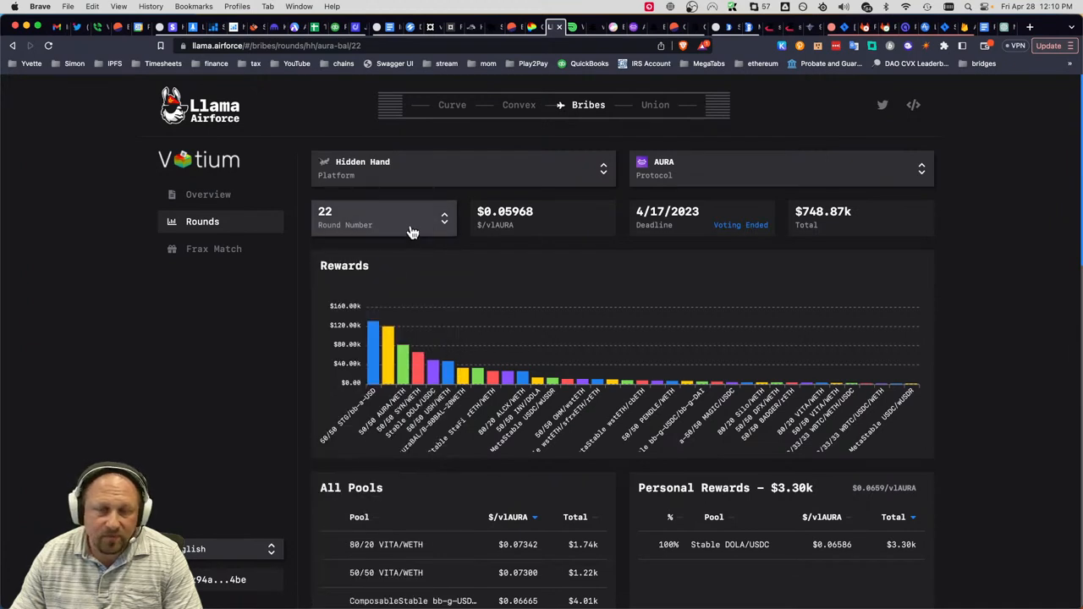
{"action": "mouse_move", "coordinate": [393, 294]}
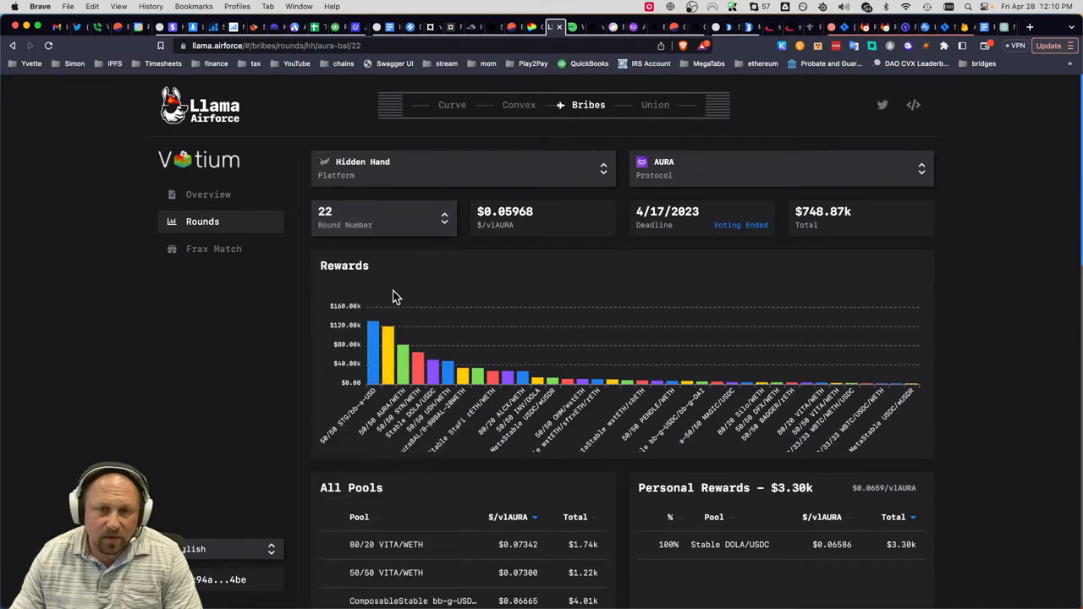
{"action": "mouse_move", "coordinate": [409, 281]}
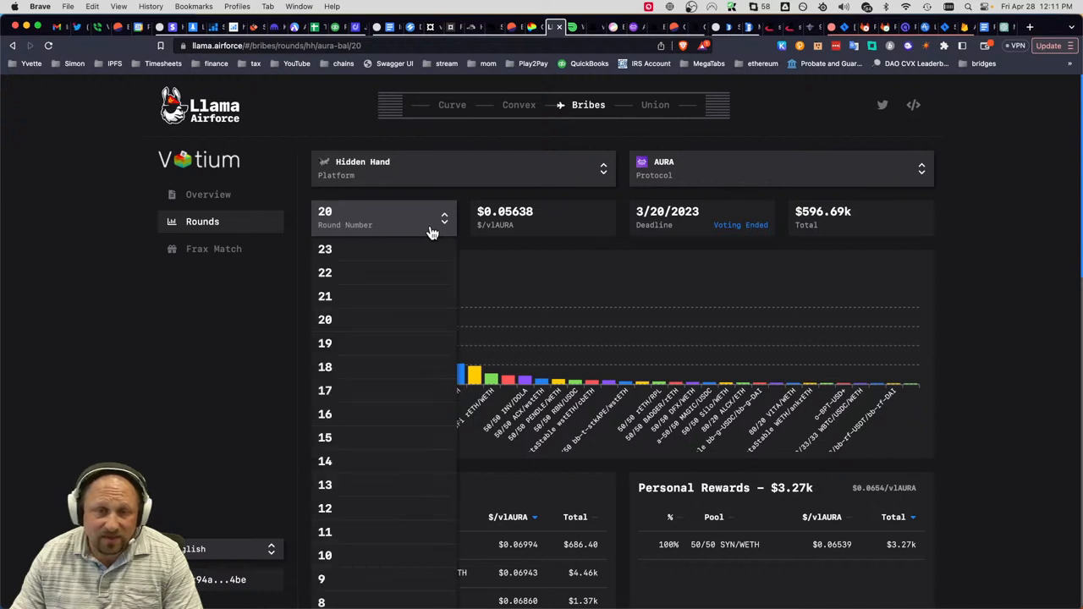
{"action": "mouse_move", "coordinate": [389, 532]}
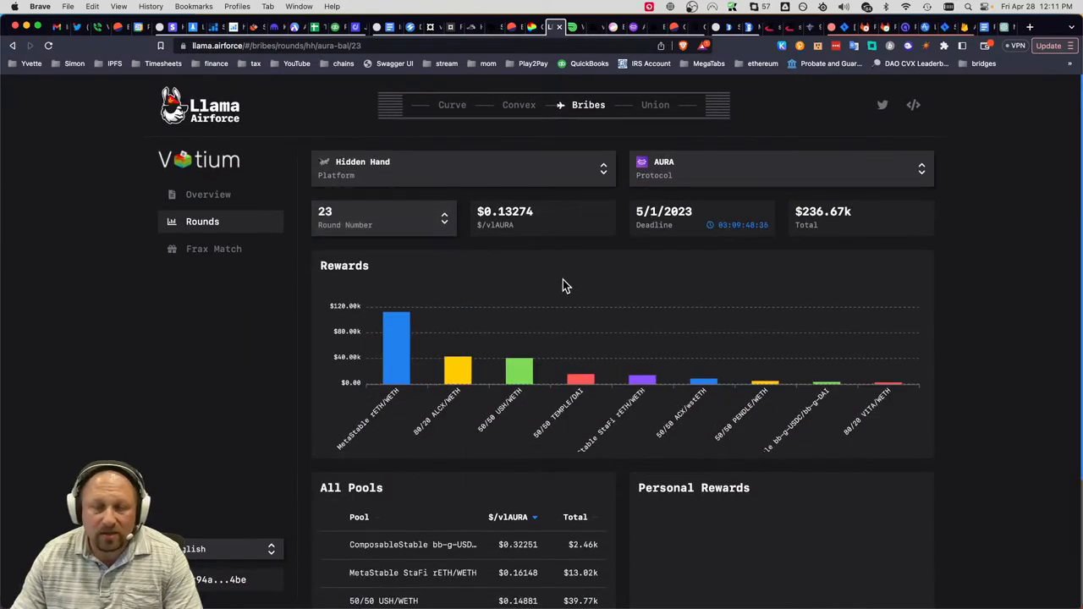
{"action": "mouse_move", "coordinate": [555, 278]}
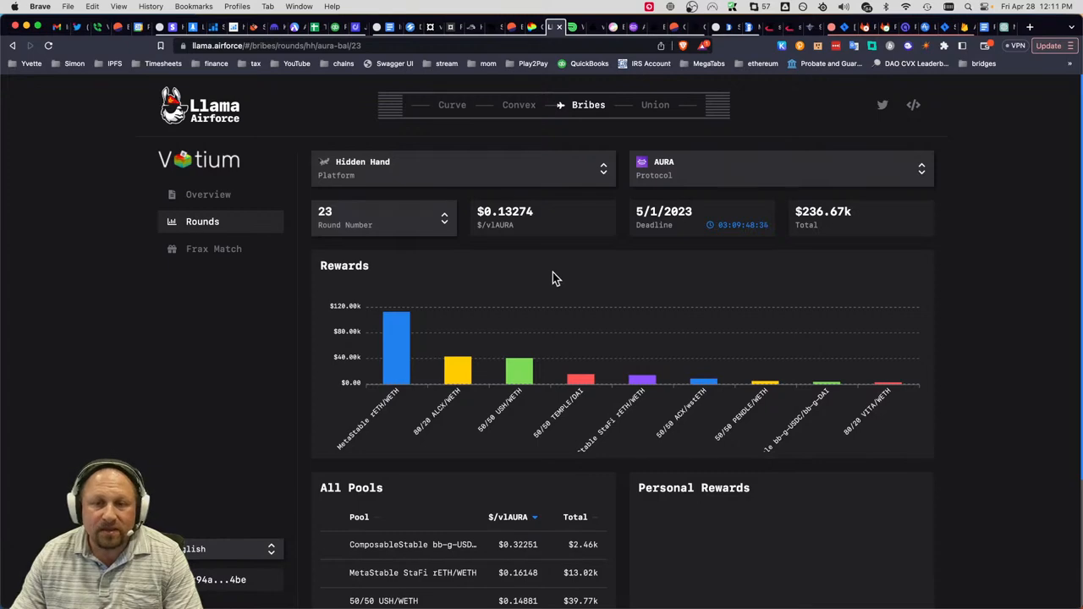
{"action": "scroll", "scroll_direction": "down", "scroll_amount": 3}
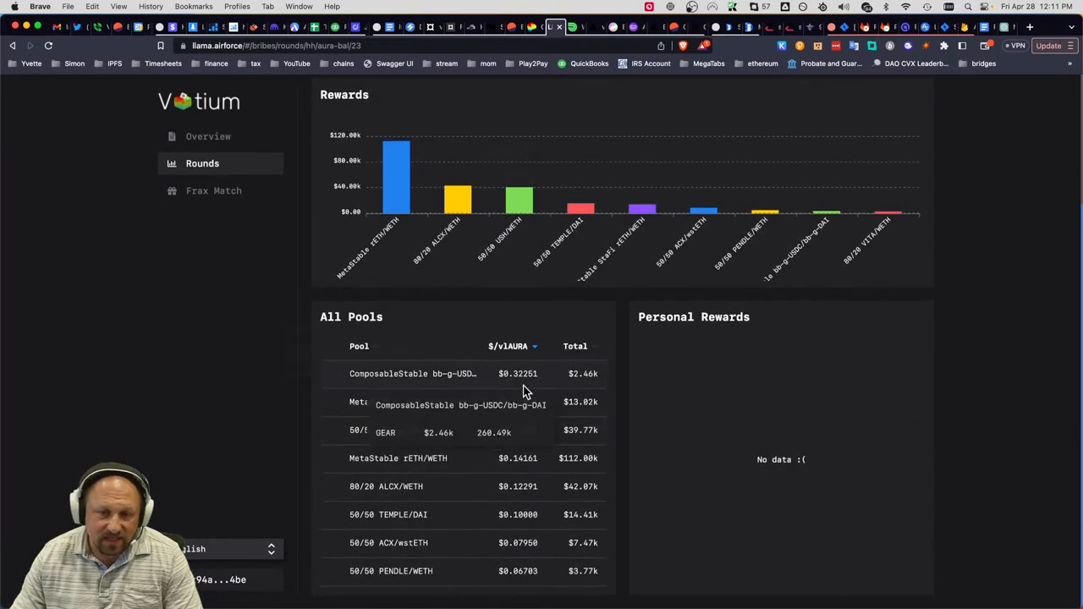
{"action": "mouse_move", "coordinate": [616, 449]}
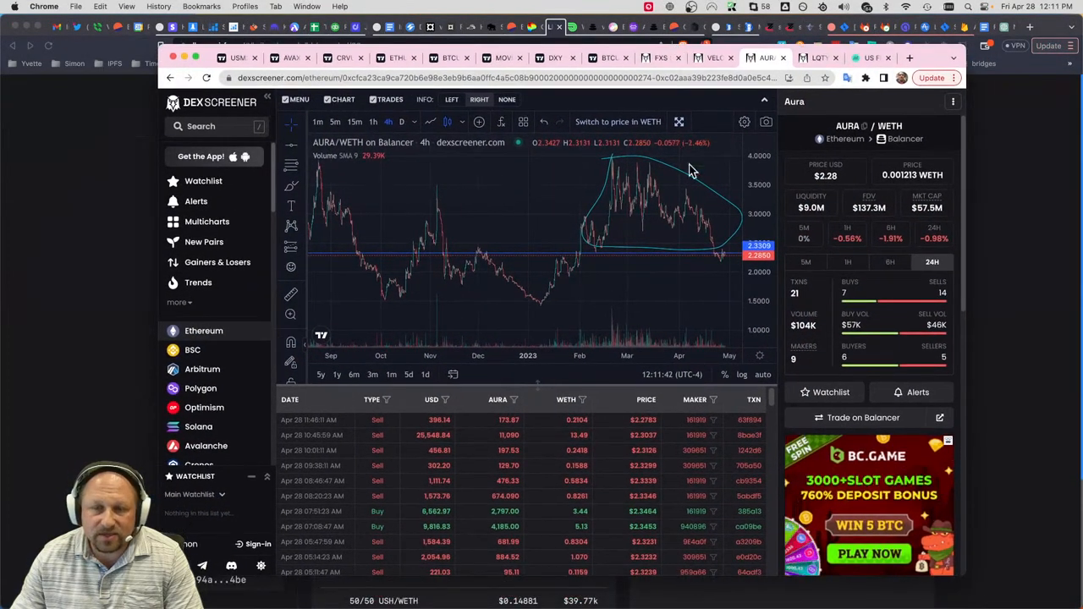
{"action": "mouse_move", "coordinate": [728, 257]}
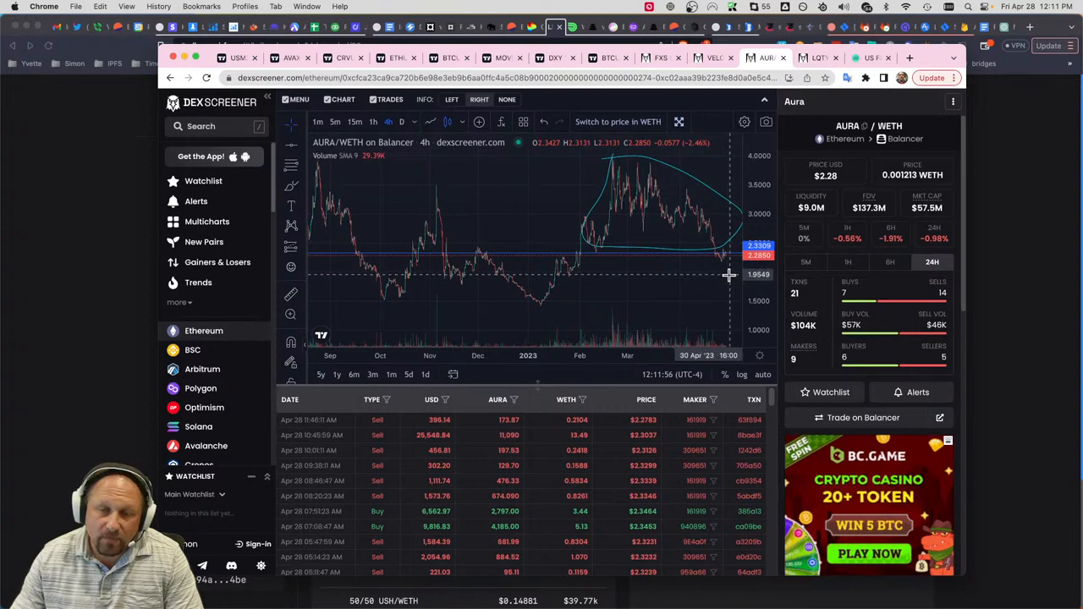
{"action": "mouse_move", "coordinate": [728, 285]}
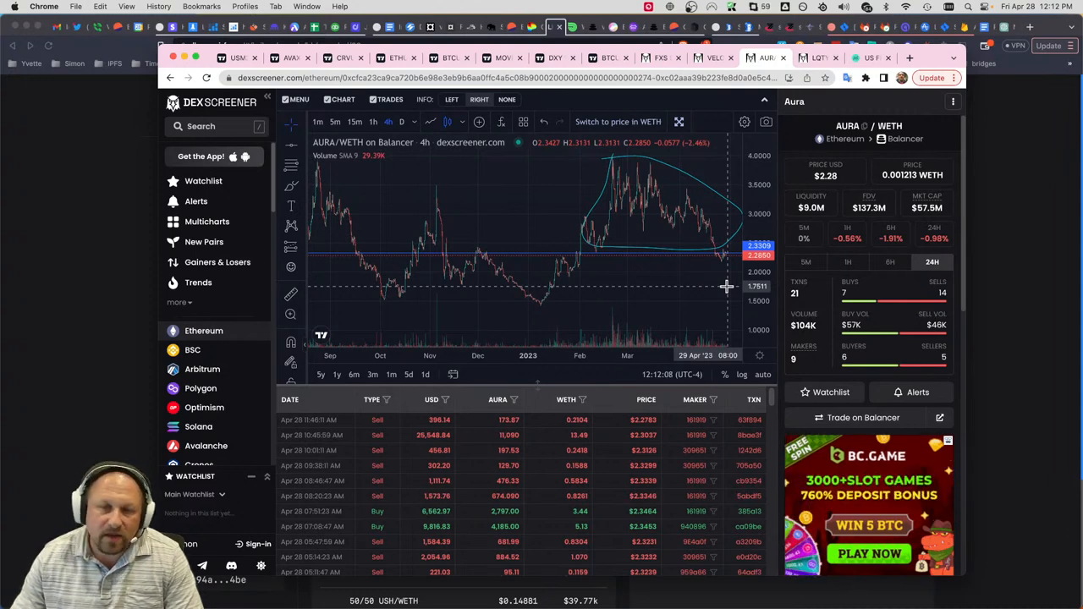
{"action": "mouse_move", "coordinate": [715, 288]}
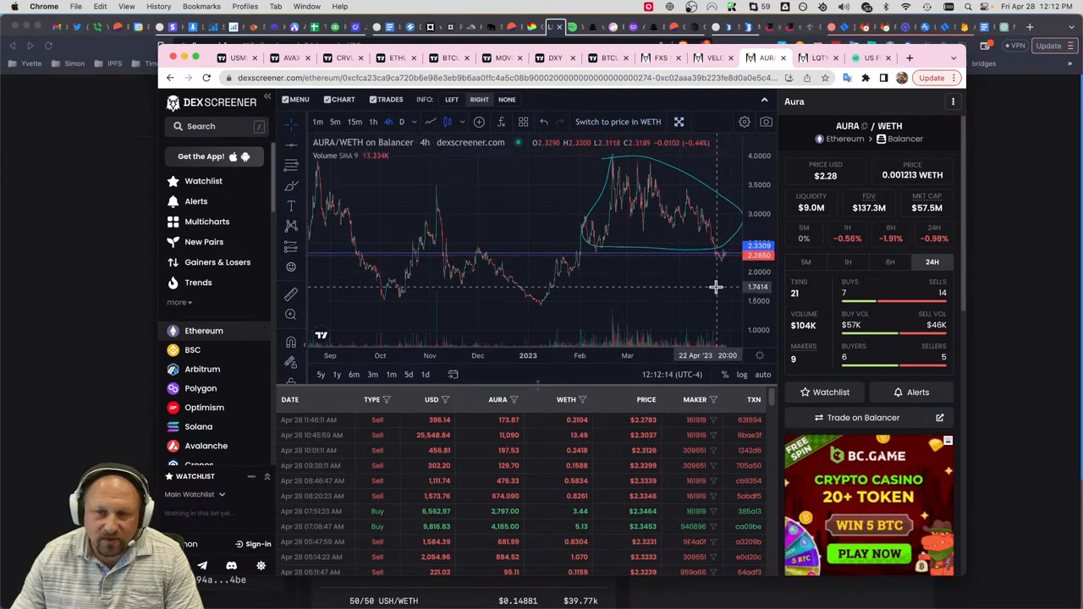
{"action": "mouse_move", "coordinate": [714, 303]}
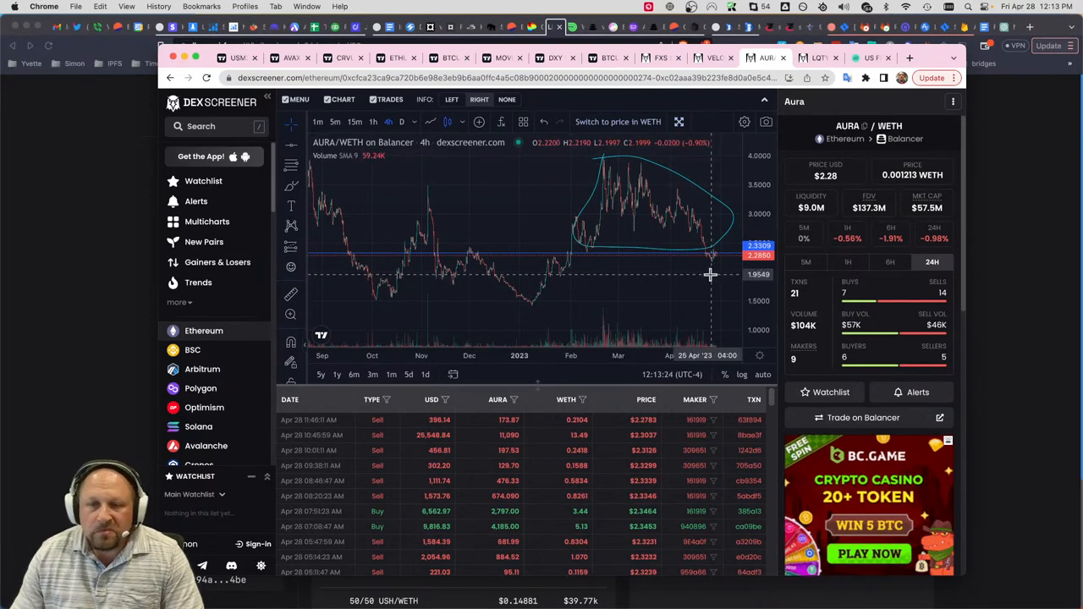
{"action": "mouse_move", "coordinate": [724, 264]}
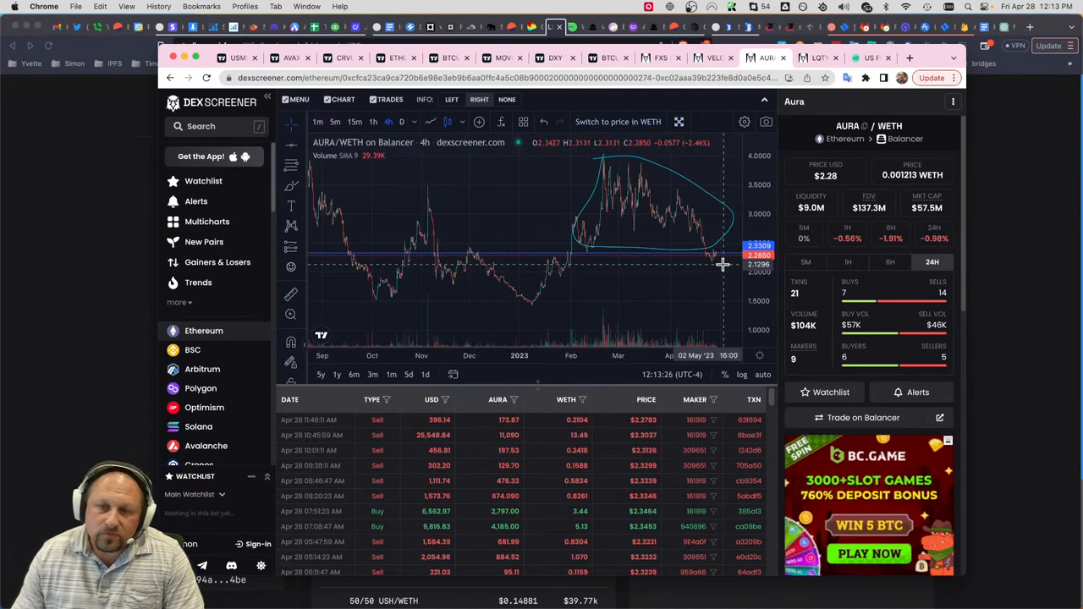
{"action": "mouse_move", "coordinate": [701, 264]}
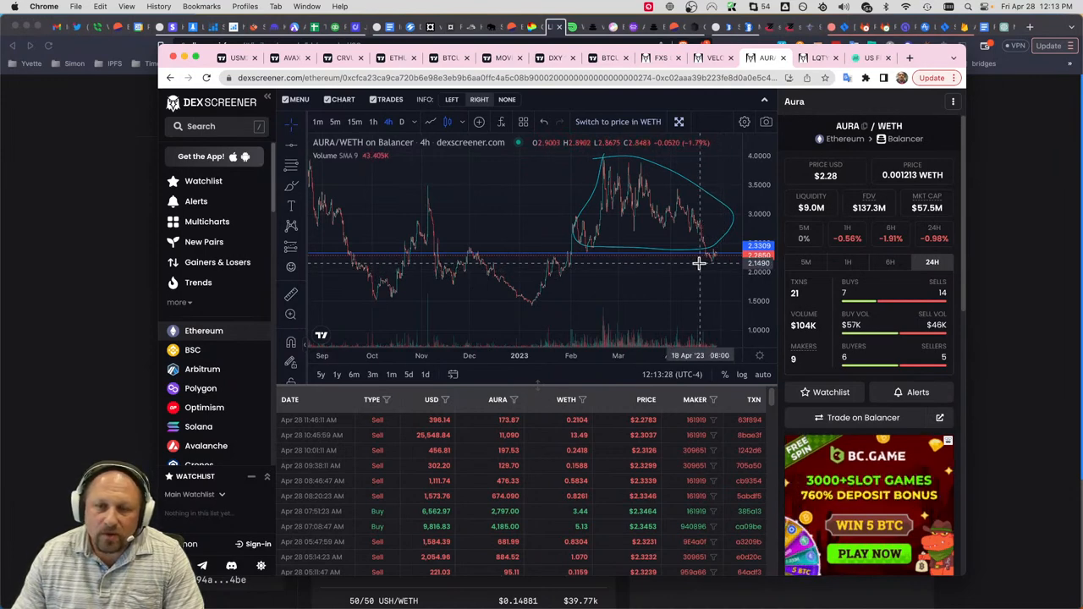
{"action": "mouse_move", "coordinate": [718, 261]}
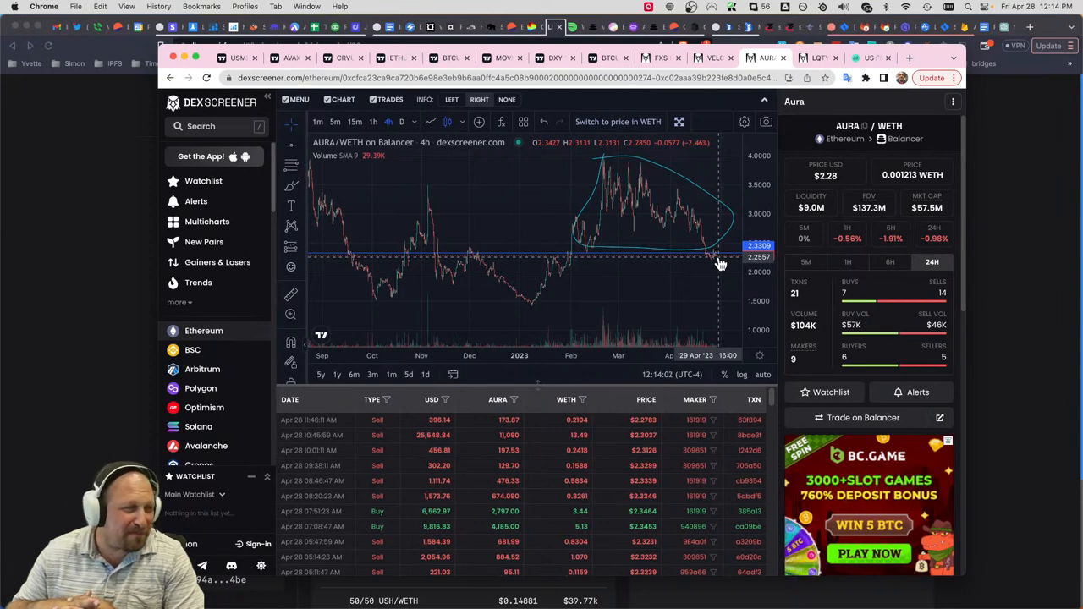
{"action": "mouse_move", "coordinate": [720, 258]}
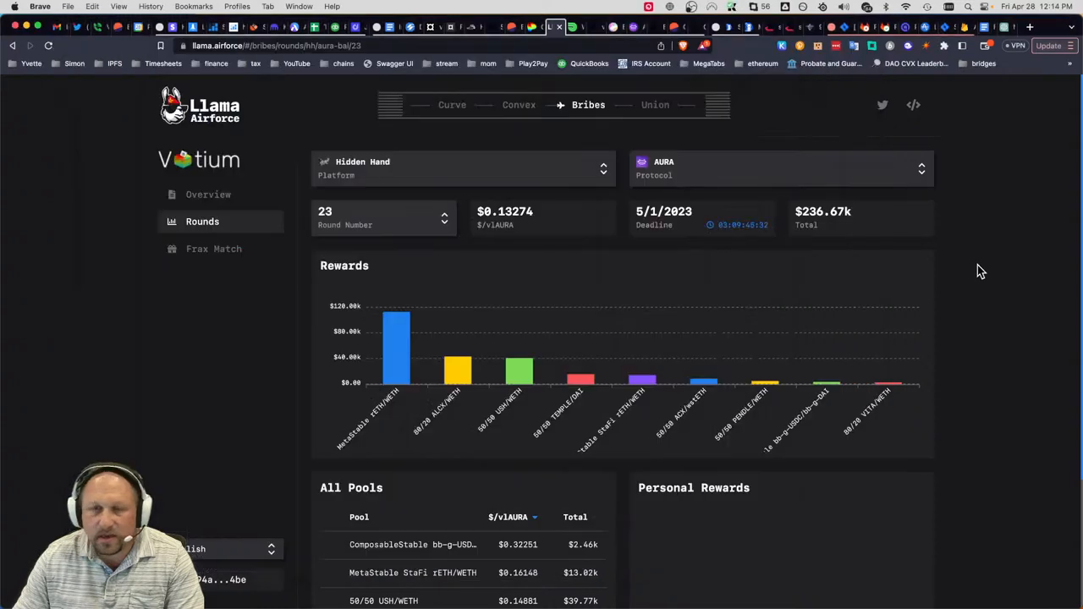
{"action": "mouse_move", "coordinate": [255, 582]}
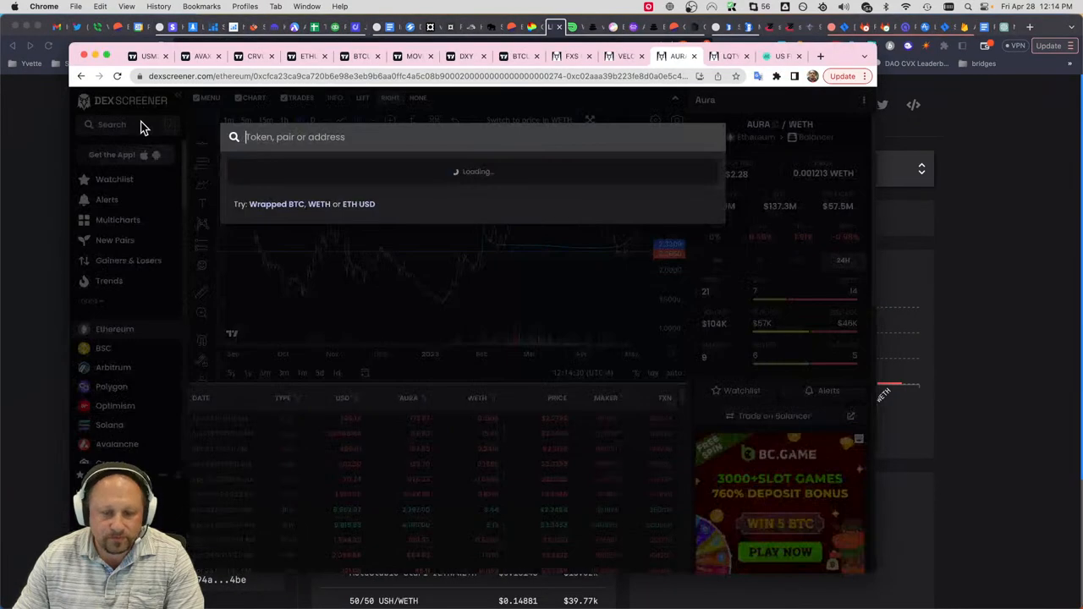
- Search DexScreener for 'cvx' to list Convex Token pairs with CVX/WETH on top
{"action": "type", "text": "cvx"}
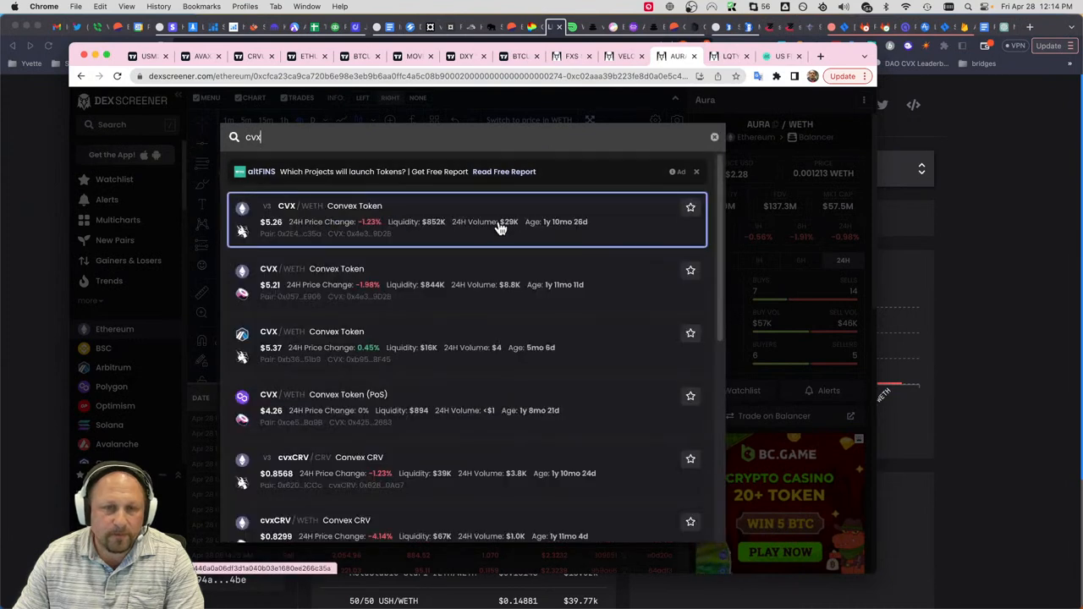
{"action": "mouse_move", "coordinate": [447, 257]}
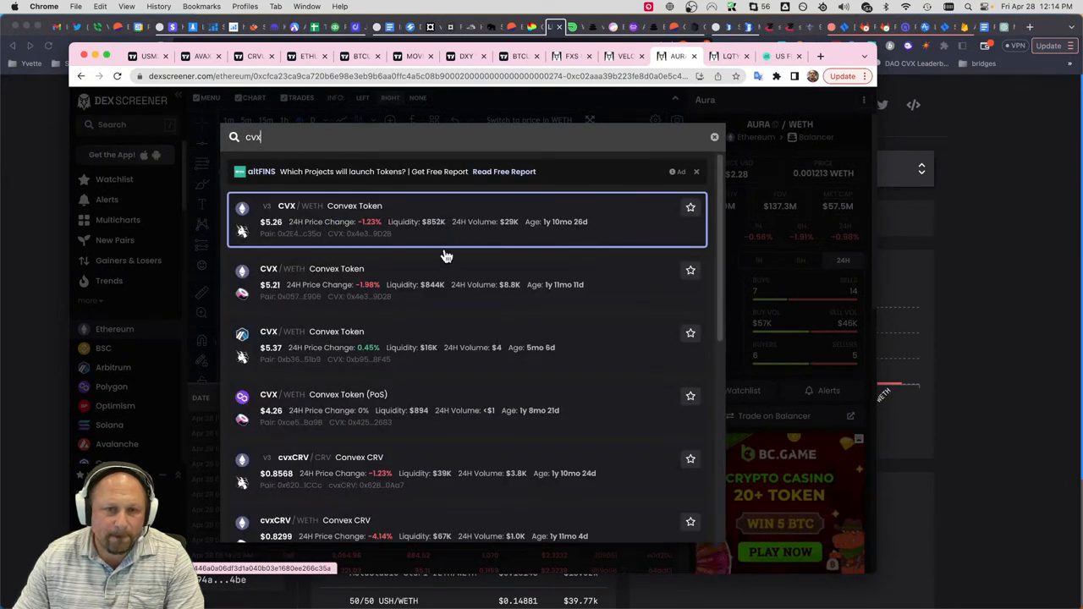
{"action": "mouse_move", "coordinate": [427, 251]}
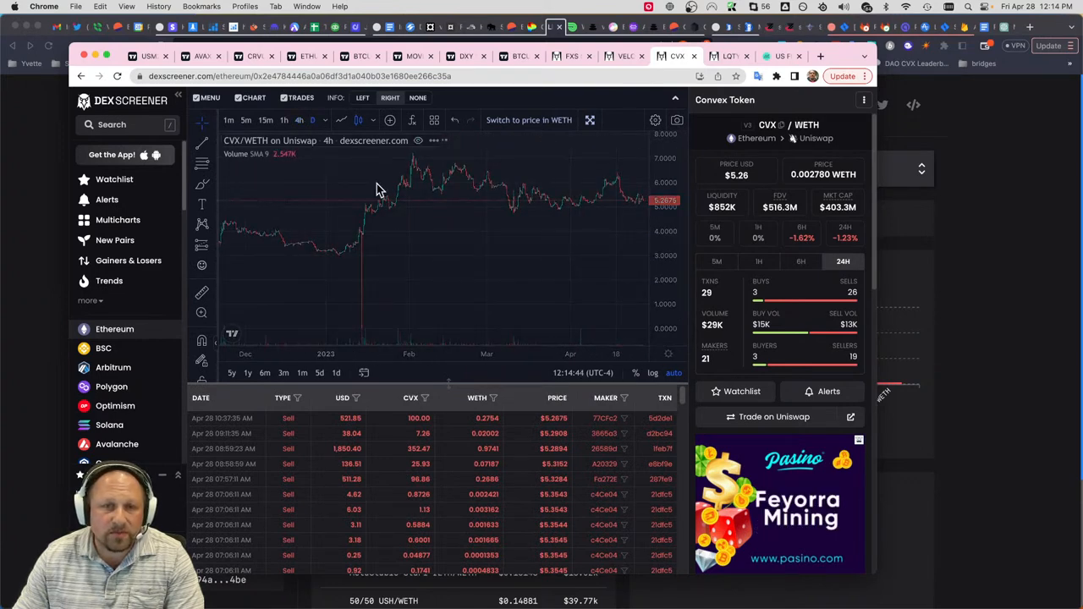
- Draw a shaded rectangle across the CVX/WETH chart's recent sideways price range
{"action": "left_click", "coordinate": [335, 373]}
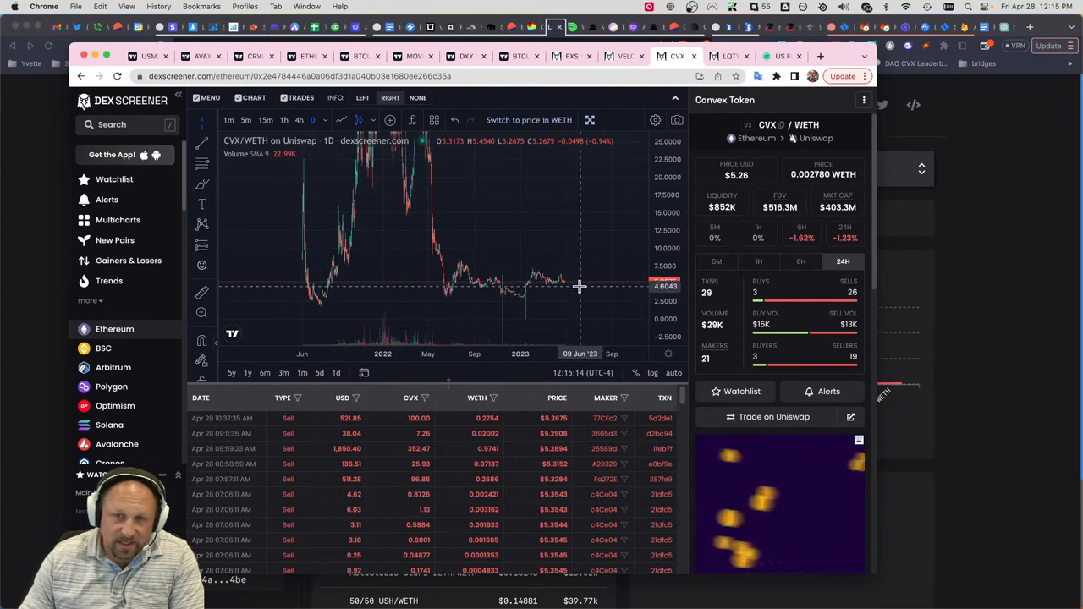
{"action": "mouse_move", "coordinate": [575, 305]}
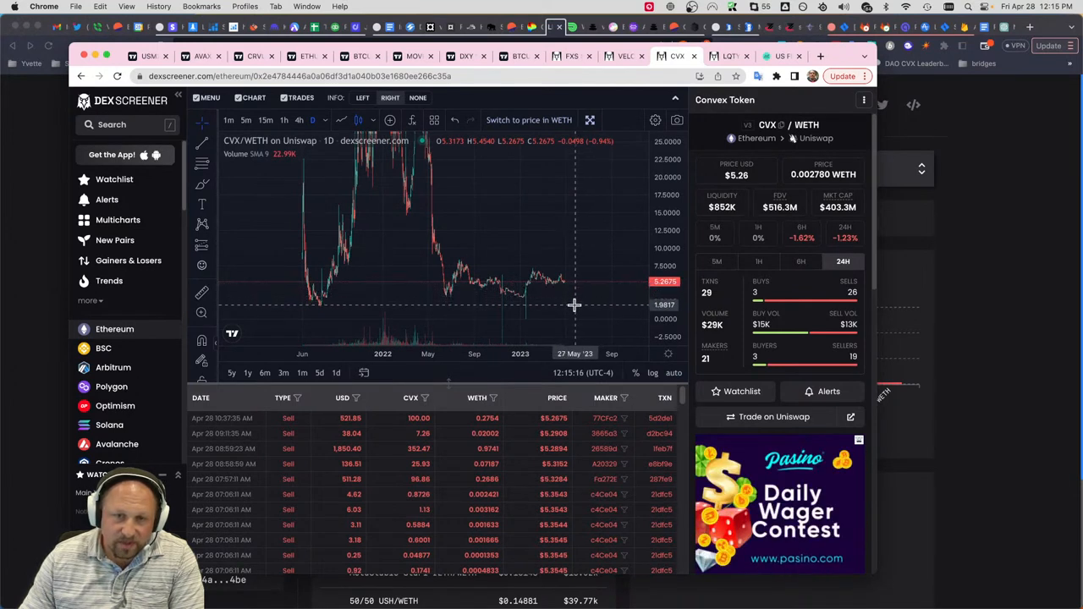
{"action": "mouse_move", "coordinate": [325, 311]}
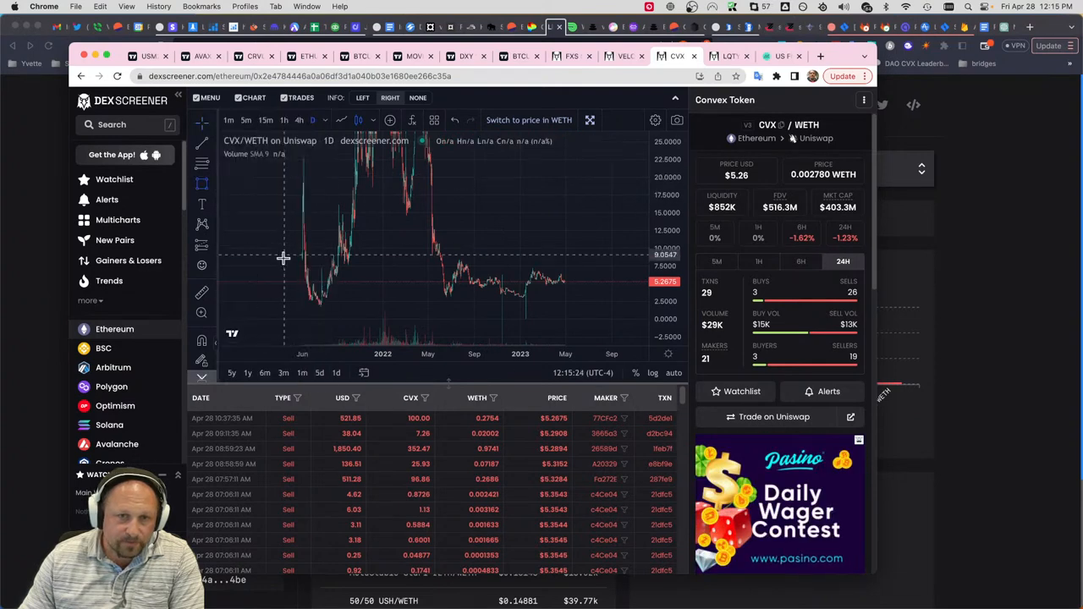
{"action": "mouse_move", "coordinate": [298, 285]}
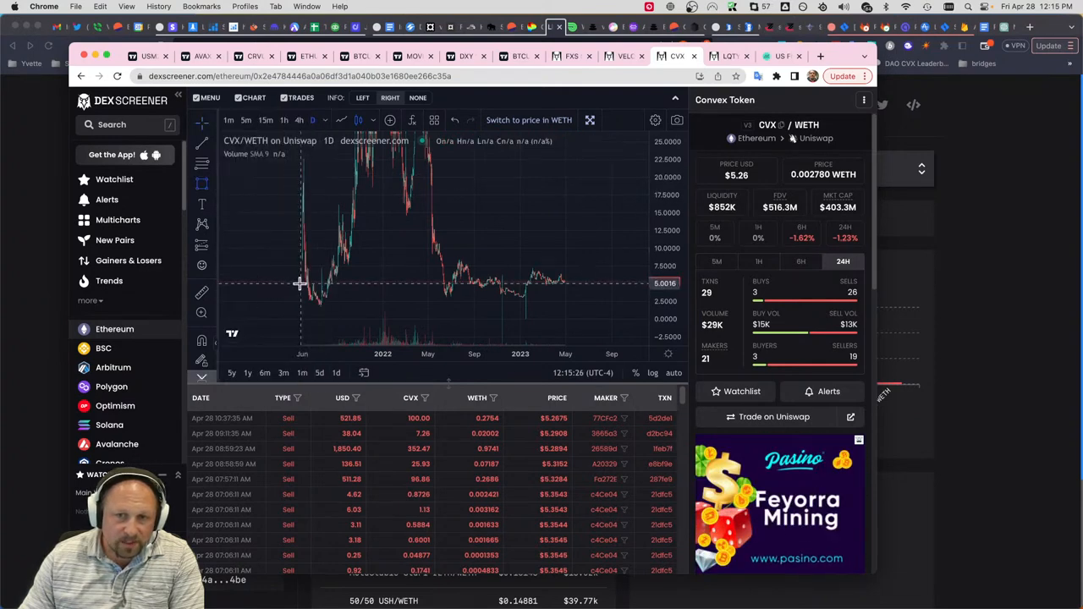
{"action": "left_click_drag", "start_coordinate": [301, 286], "coordinate": [630, 302]}
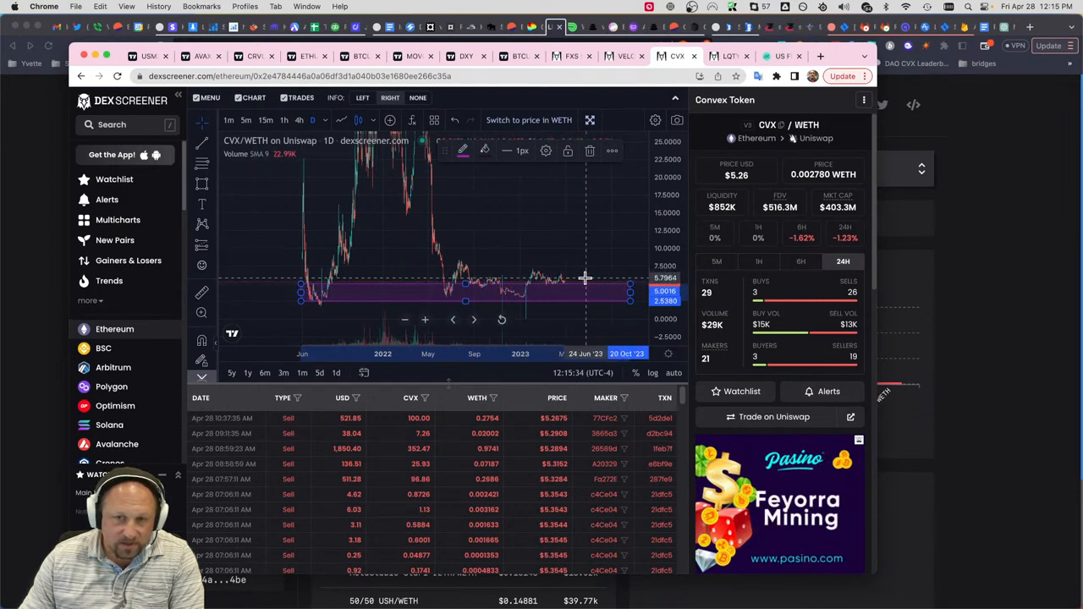
{"action": "mouse_move", "coordinate": [549, 286]}
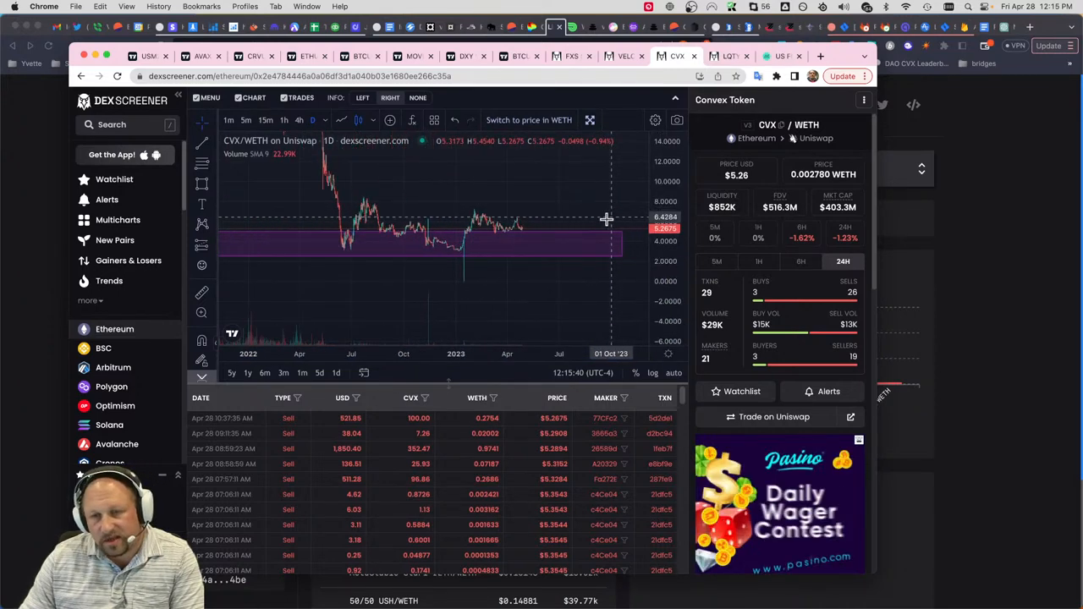
{"action": "mouse_move", "coordinate": [535, 248]}
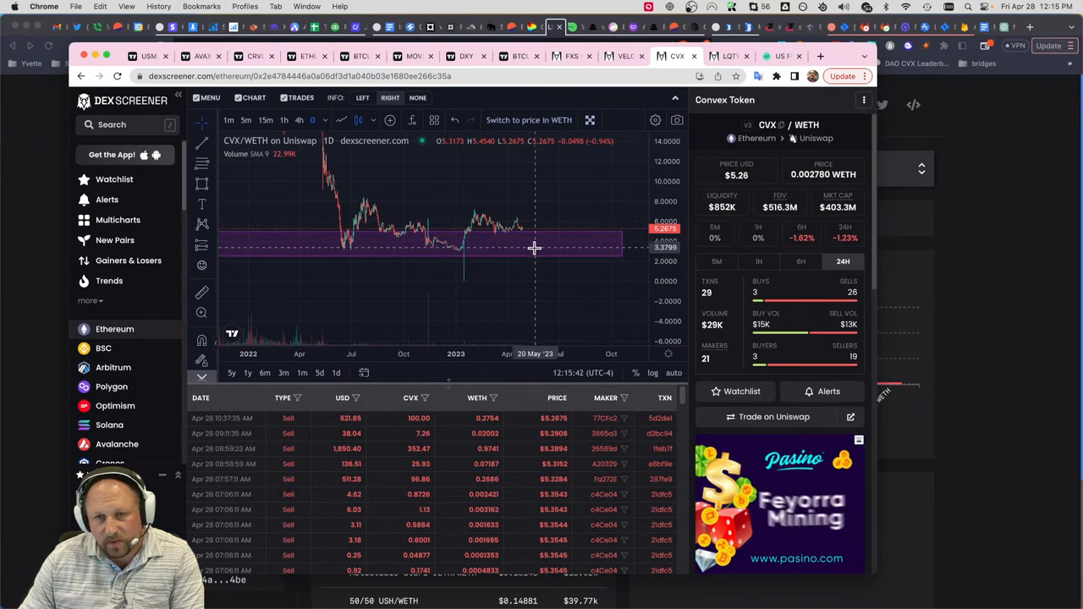
{"action": "mouse_move", "coordinate": [593, 243]}
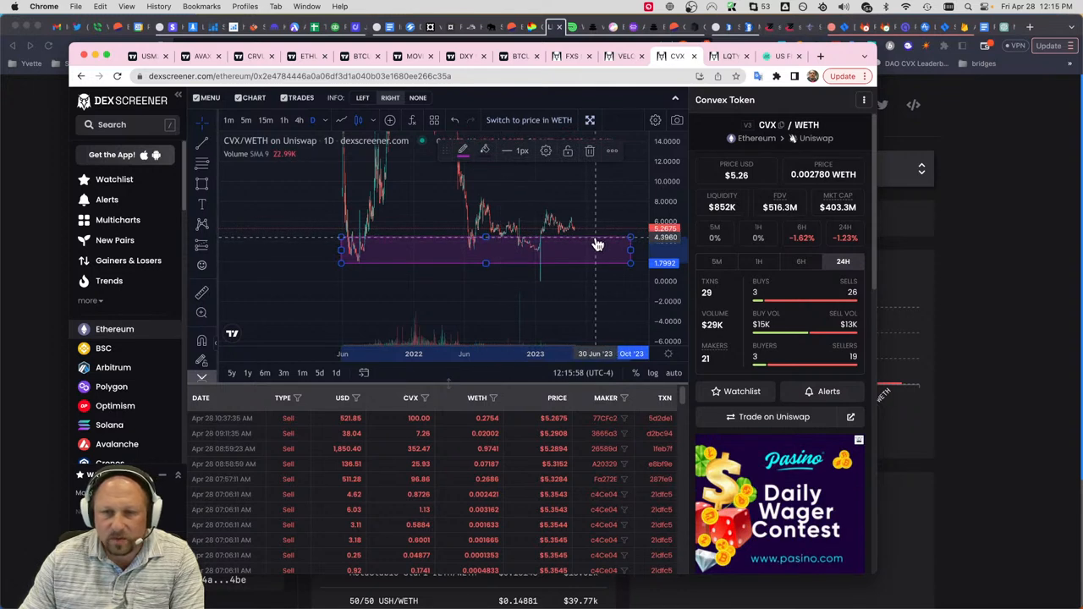
{"action": "mouse_move", "coordinate": [586, 247]}
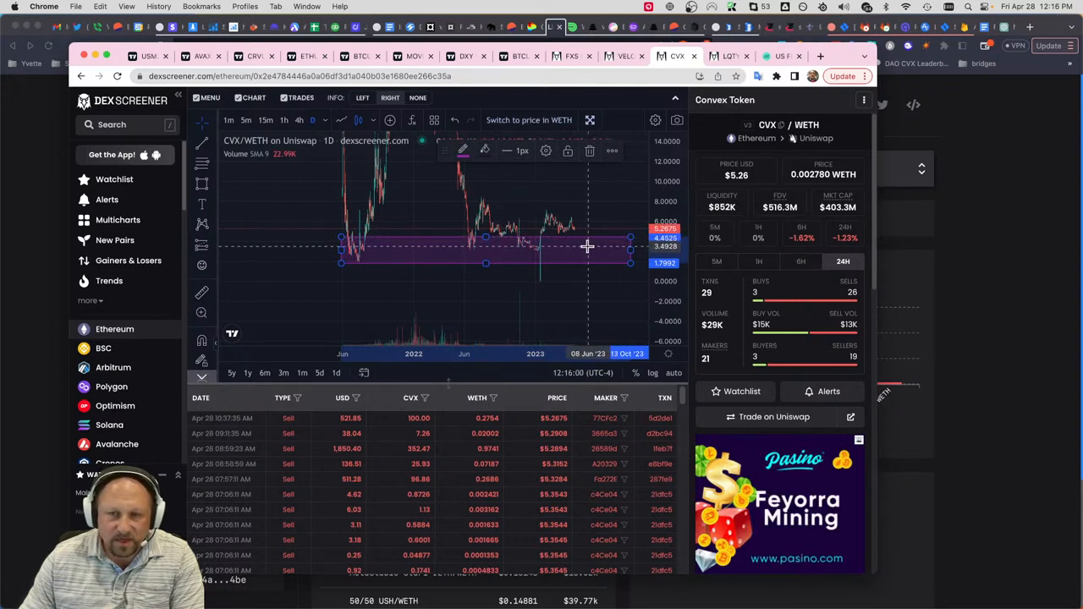
{"action": "mouse_move", "coordinate": [575, 246]}
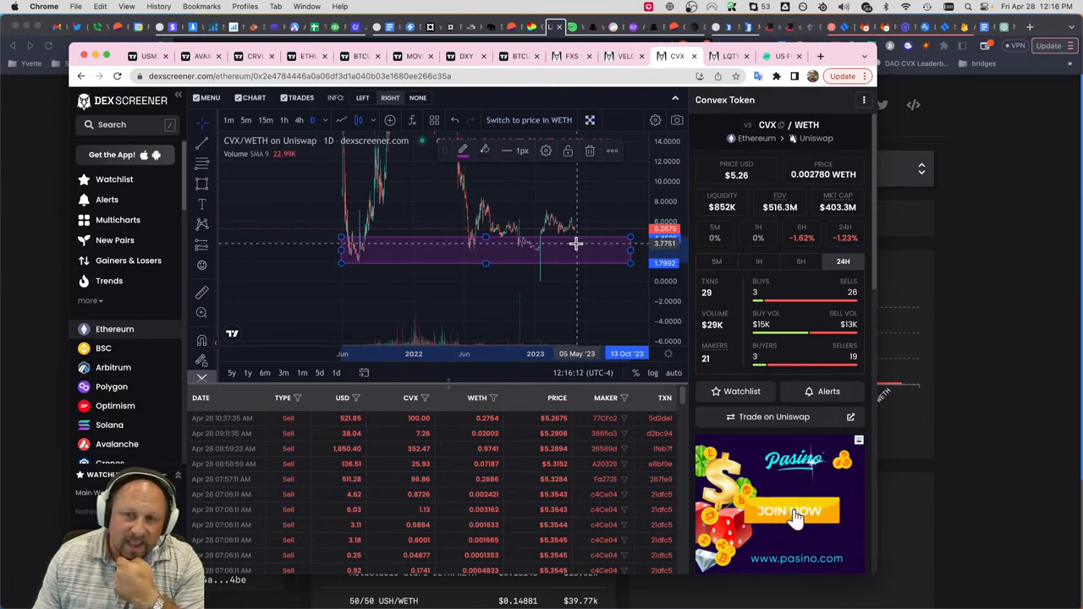
{"action": "mouse_move", "coordinate": [582, 250]}
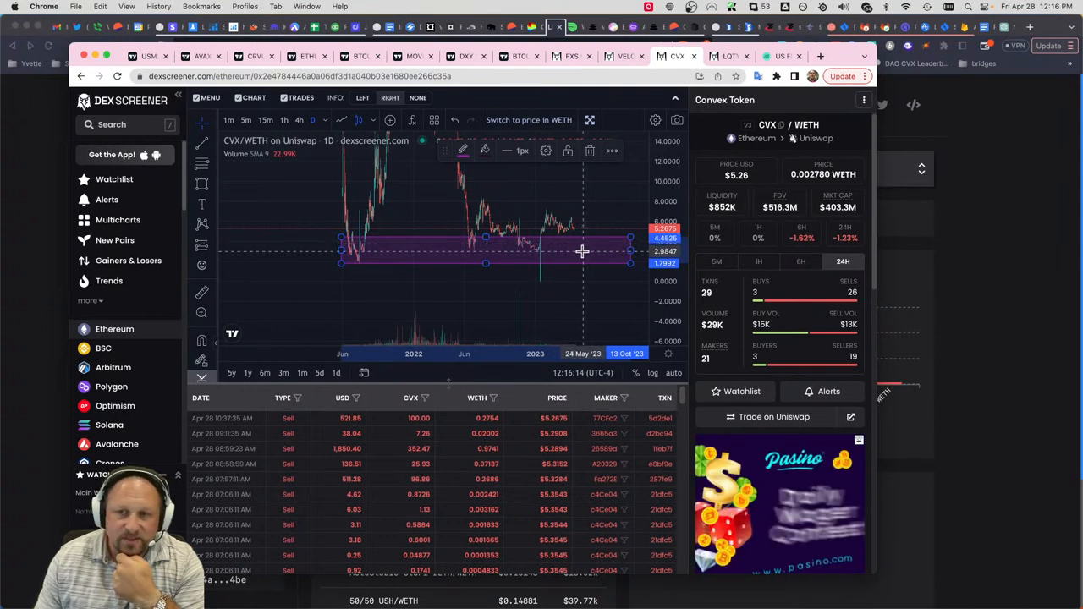
{"action": "mouse_move", "coordinate": [582, 254]}
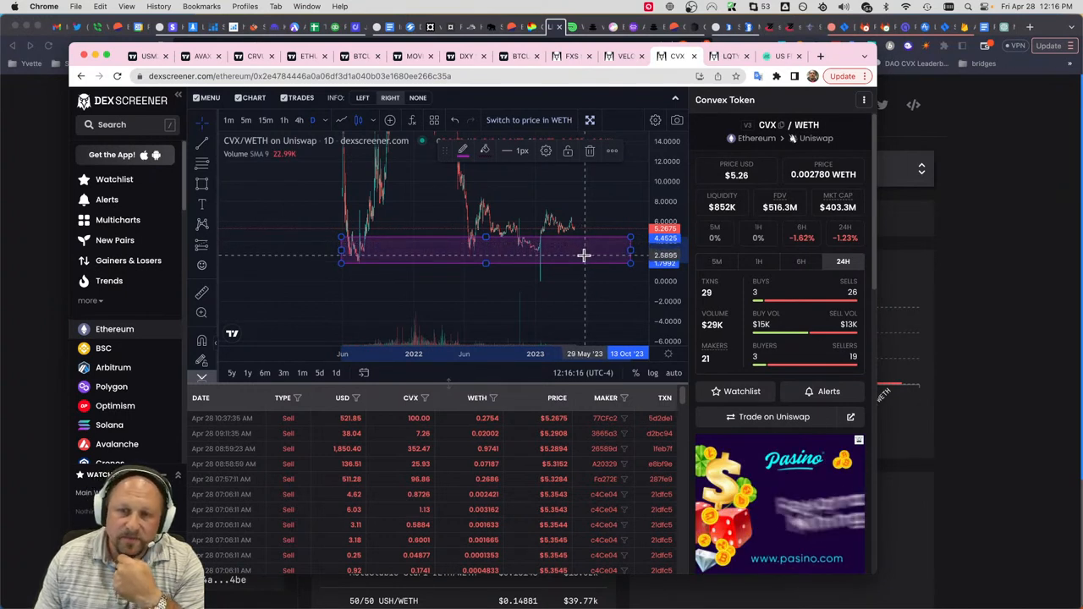
{"action": "mouse_move", "coordinate": [596, 269]}
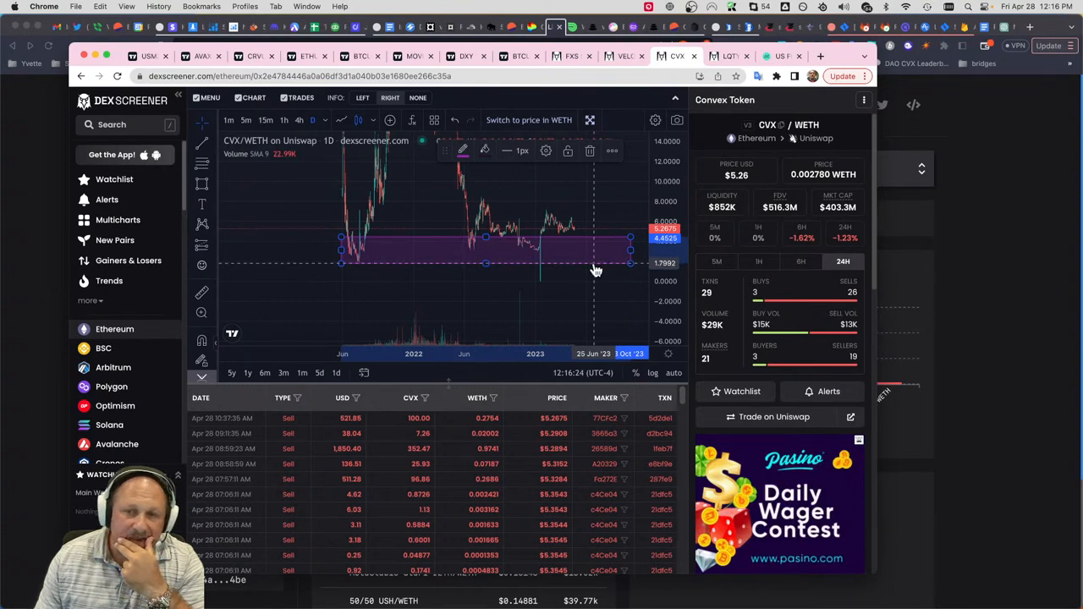
{"action": "mouse_move", "coordinate": [587, 247]}
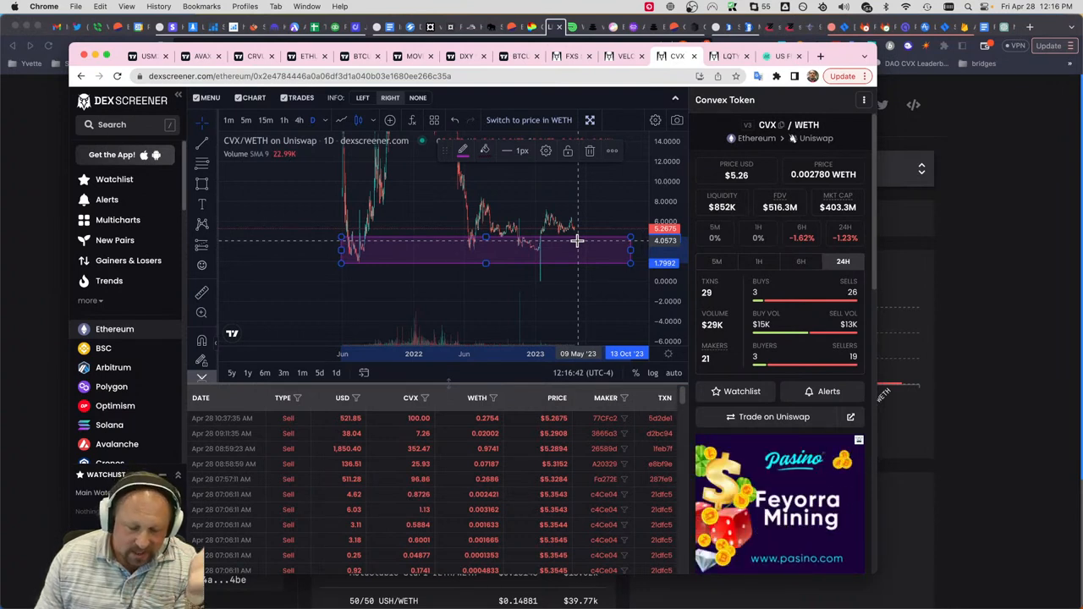
{"action": "mouse_move", "coordinate": [572, 243]}
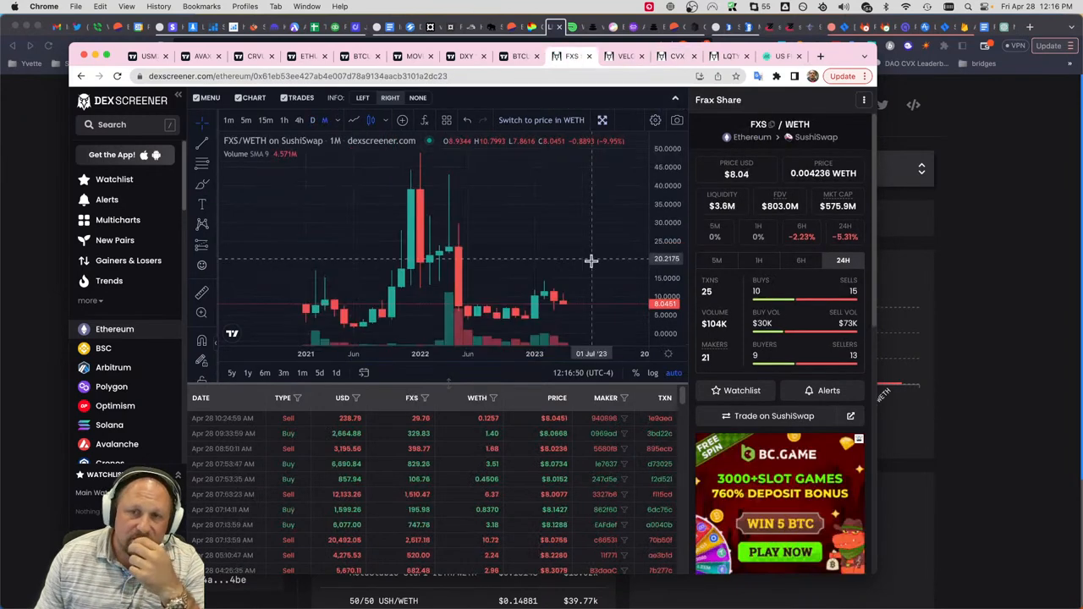
{"action": "mouse_move", "coordinate": [576, 264]}
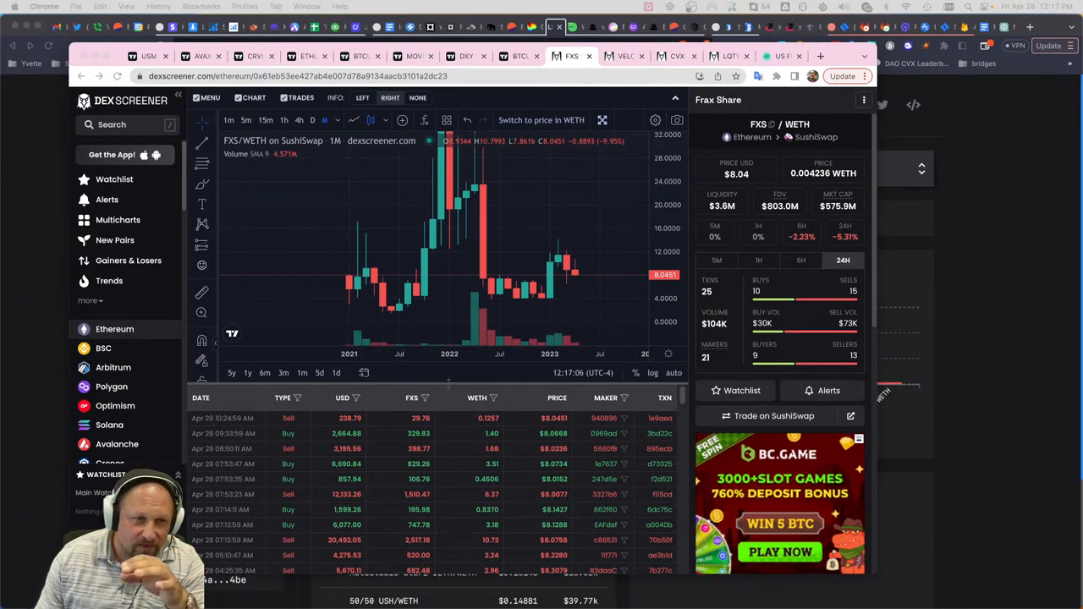
{"action": "mouse_move", "coordinate": [34, 312]}
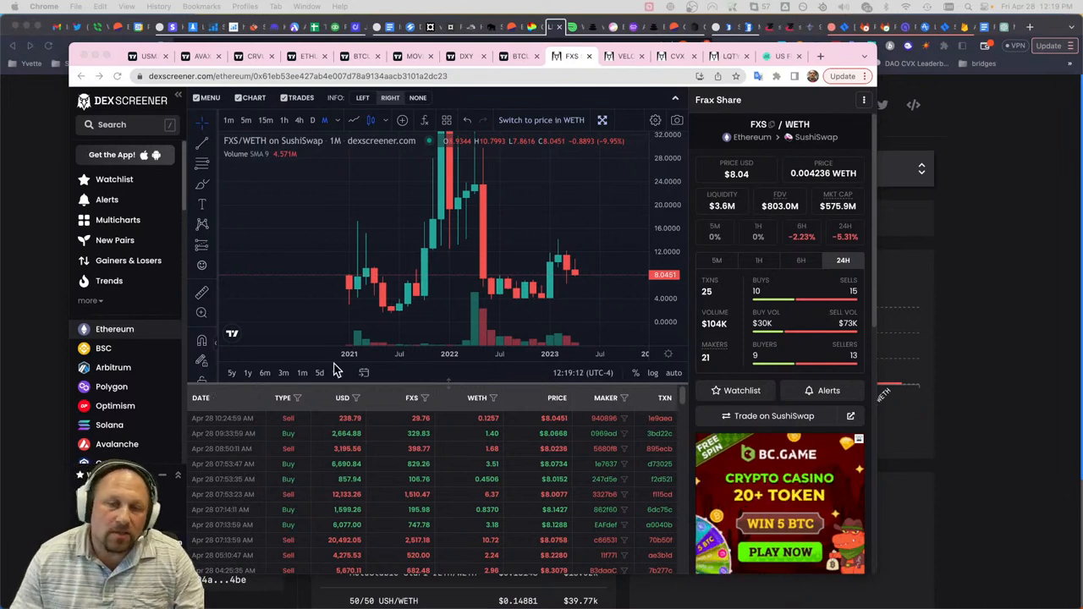
{"action": "mouse_move", "coordinate": [516, 332]}
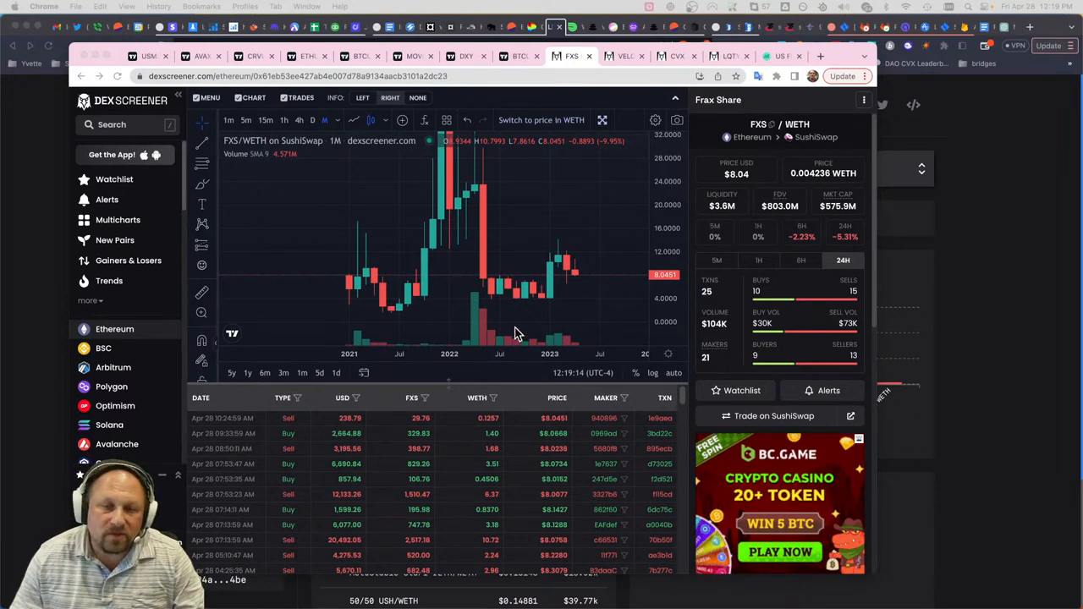
{"action": "mouse_move", "coordinate": [525, 308]}
{"action": "type", "text": "s"}
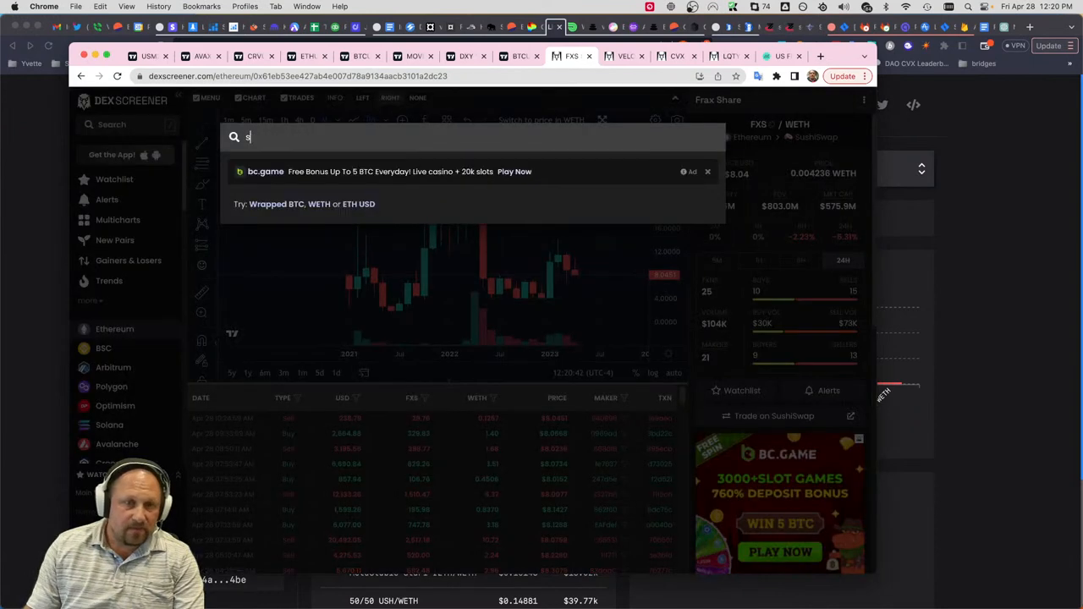
- Search 'syn' and load the SYN/WETH SushiSwap pair for Synapse
{"action": "type", "text": "yn"}
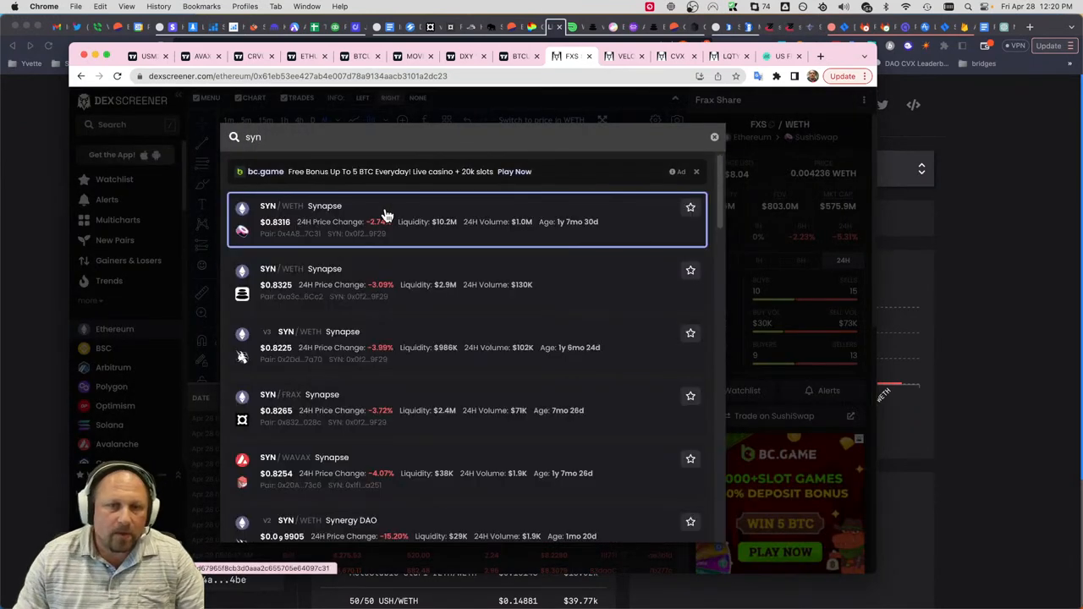
{"action": "left_click", "coordinate": [380, 220]}
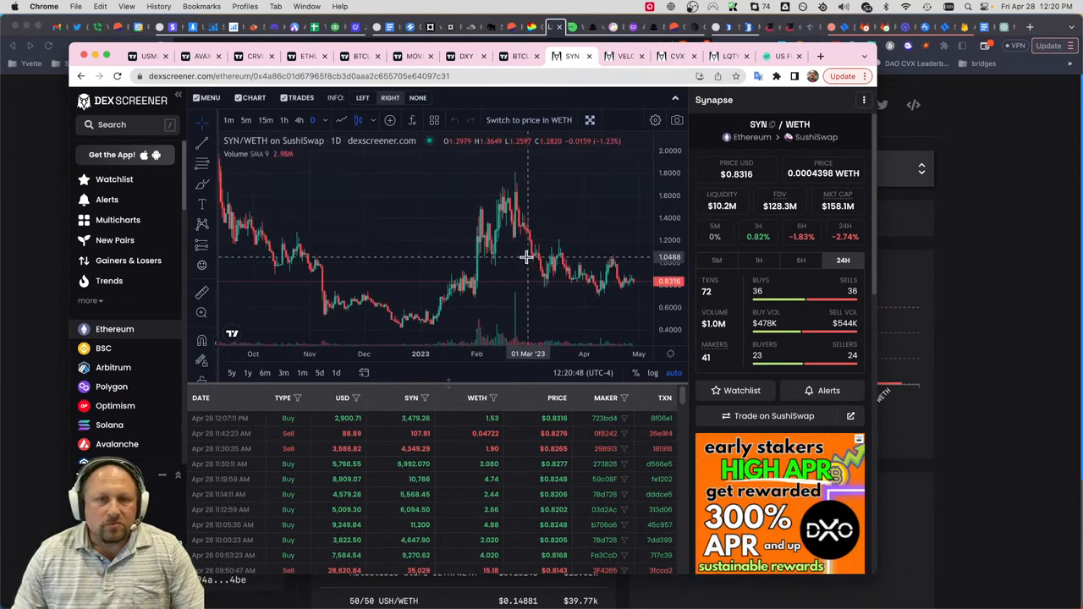
{"action": "mouse_move", "coordinate": [518, 256]}
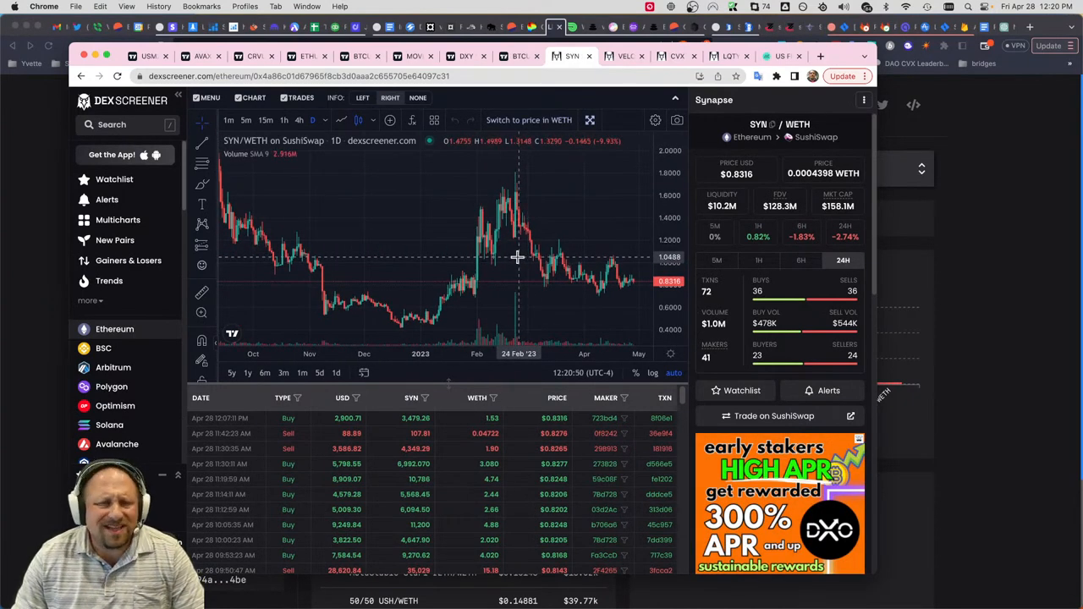
{"action": "mouse_move", "coordinate": [992, 237]}
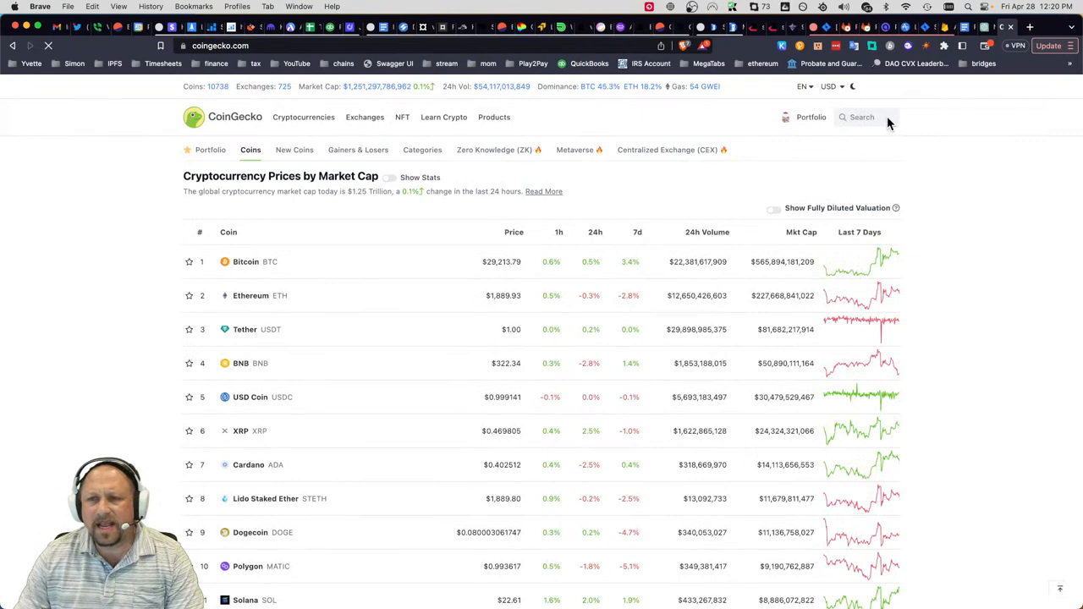
- Go to CoinGecko's Synapse (SYN) page, review market cap and supply, then follow the link to the Synapse bridge app
{"action": "left_click", "coordinate": [860, 116]}
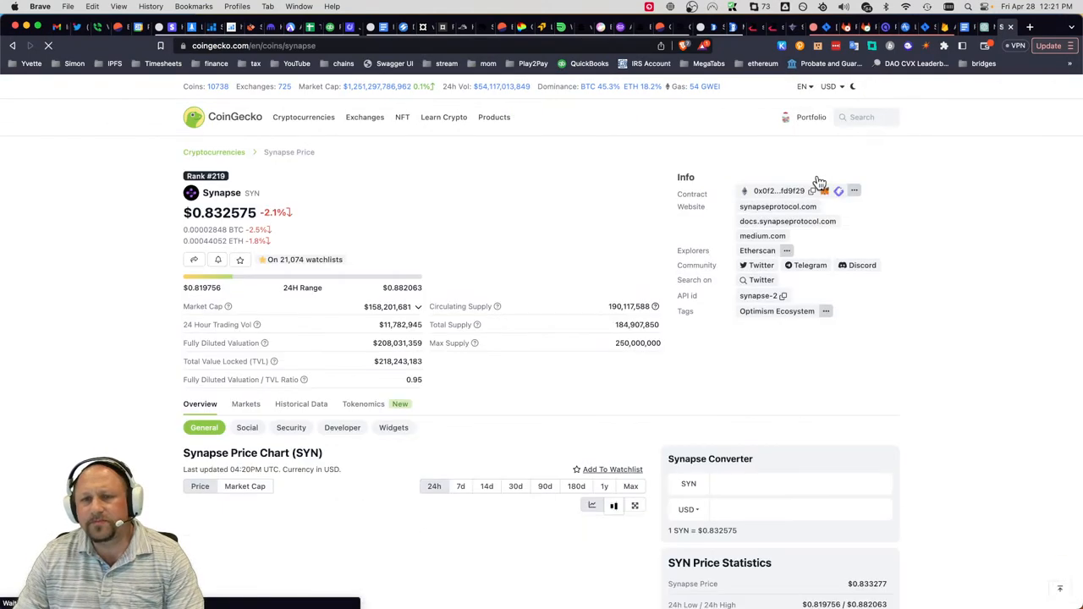
{"action": "scroll", "scroll_direction": "down", "scroll_amount": 3}
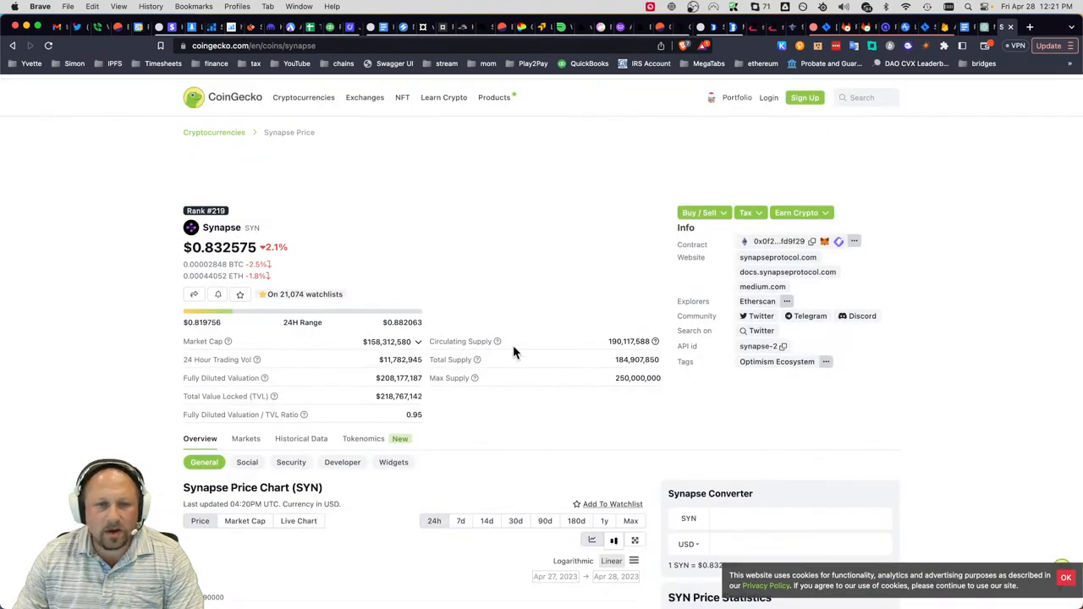
{"action": "left_click", "coordinate": [777, 257]}
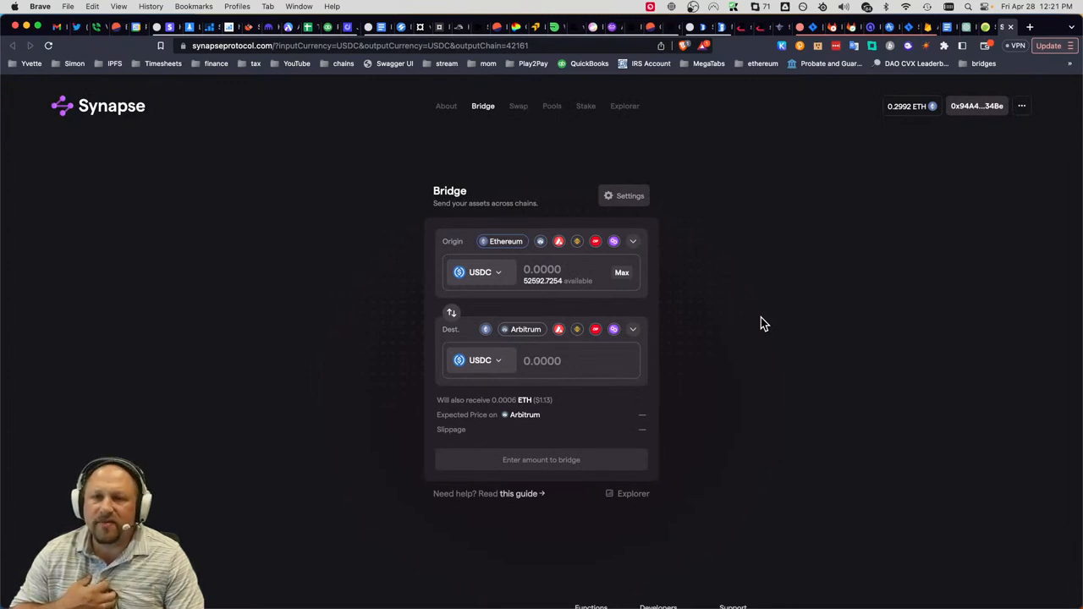
{"action": "mouse_move", "coordinate": [924, 128]}
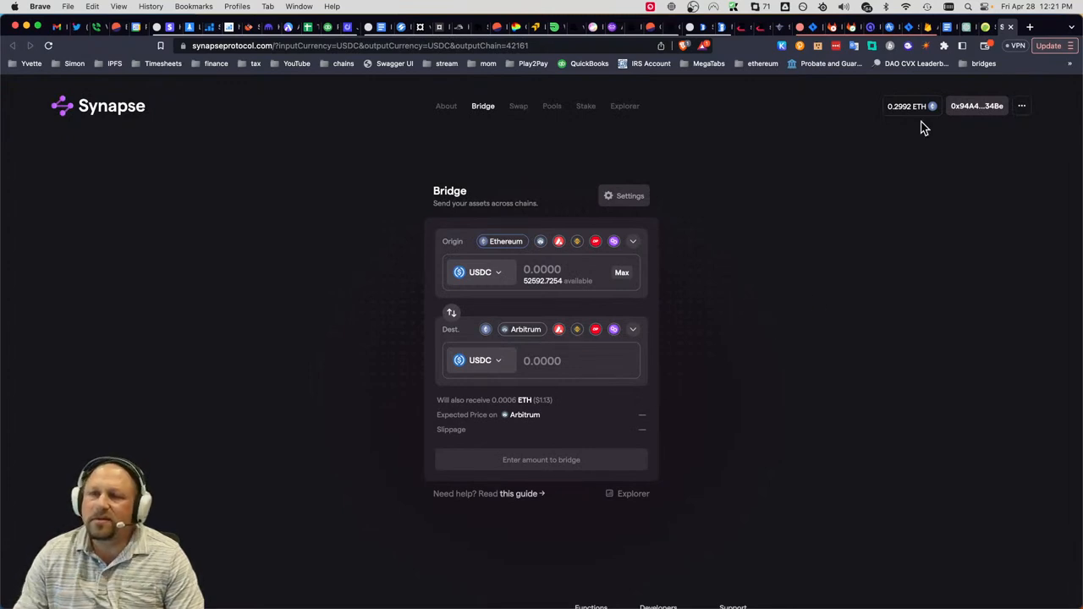
{"action": "mouse_move", "coordinate": [958, 149]}
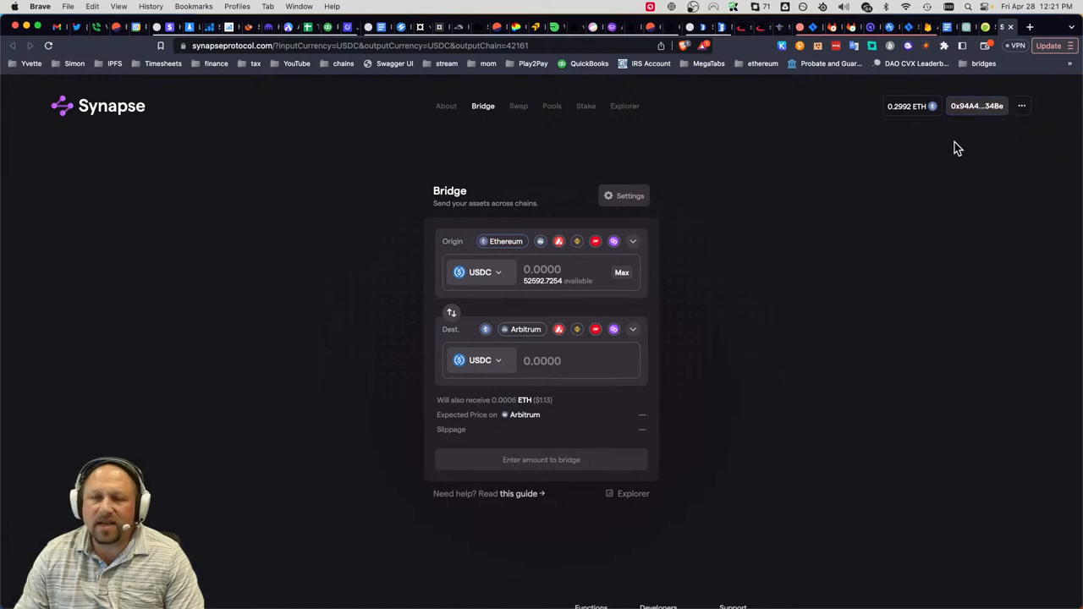
{"action": "mouse_move", "coordinate": [887, 197]}
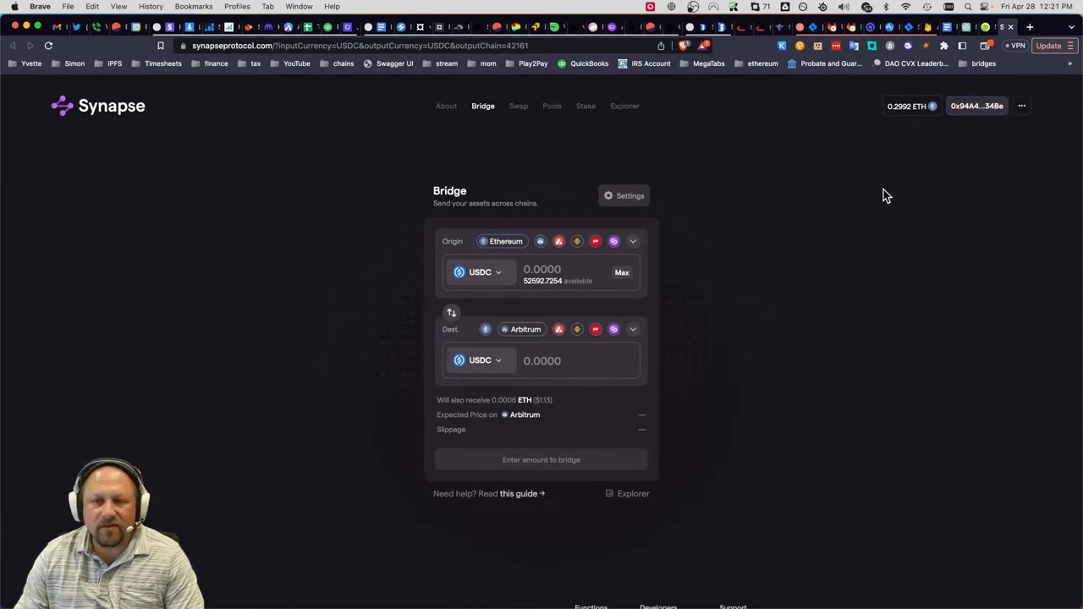
{"action": "mouse_move", "coordinate": [779, 198]}
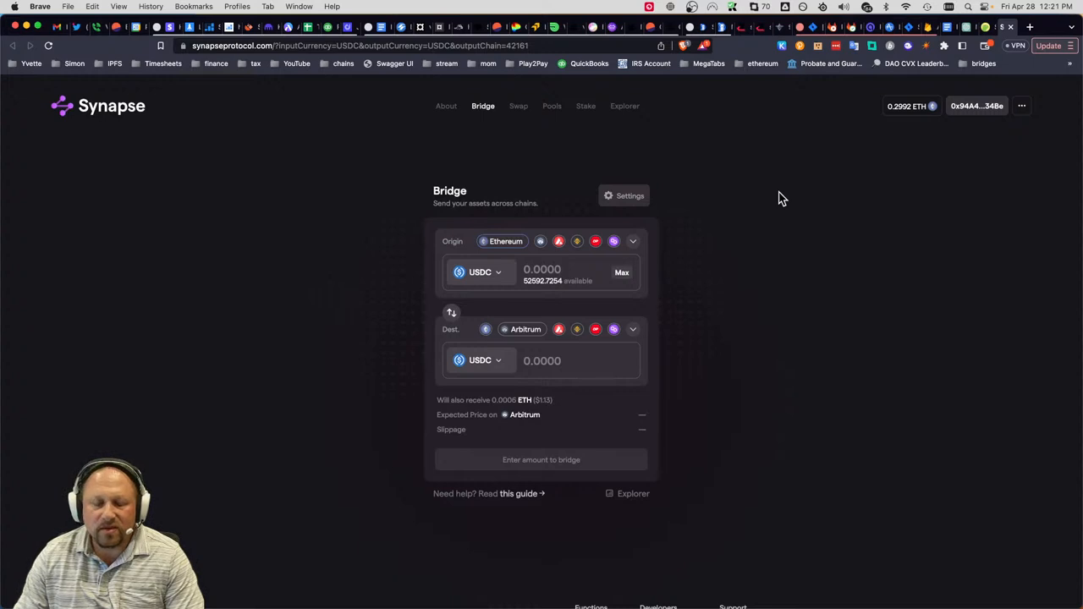
{"action": "mouse_move", "coordinate": [744, 196]}
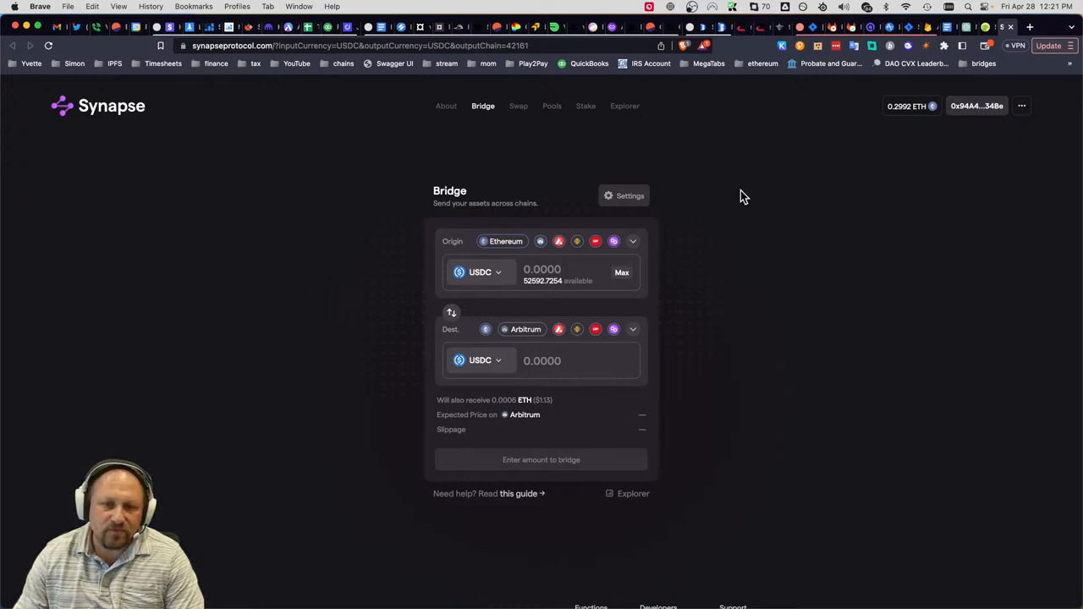
{"action": "mouse_move", "coordinate": [559, 240]}
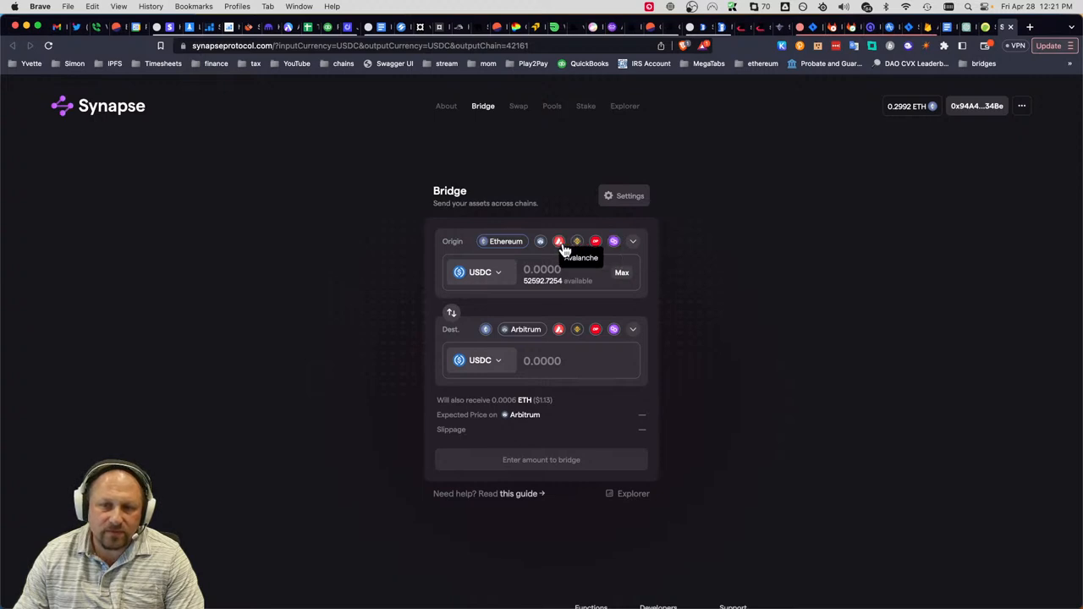
{"action": "mouse_move", "coordinate": [528, 330]}
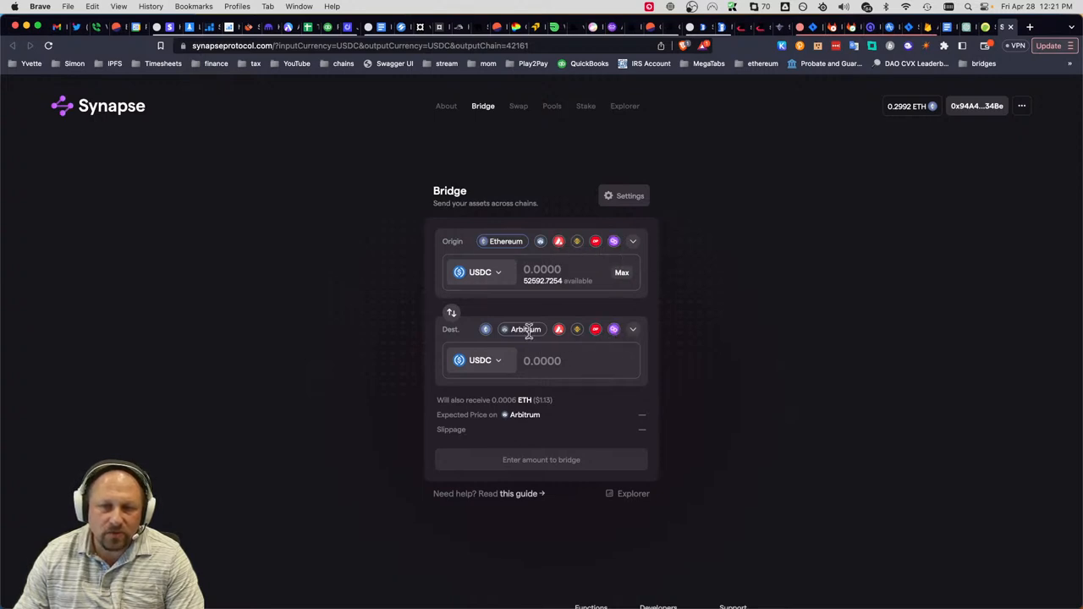
- List the destination chains available for bridging USDC from Ethereum on Synapse Bridge
{"action": "left_click", "coordinate": [633, 328]}
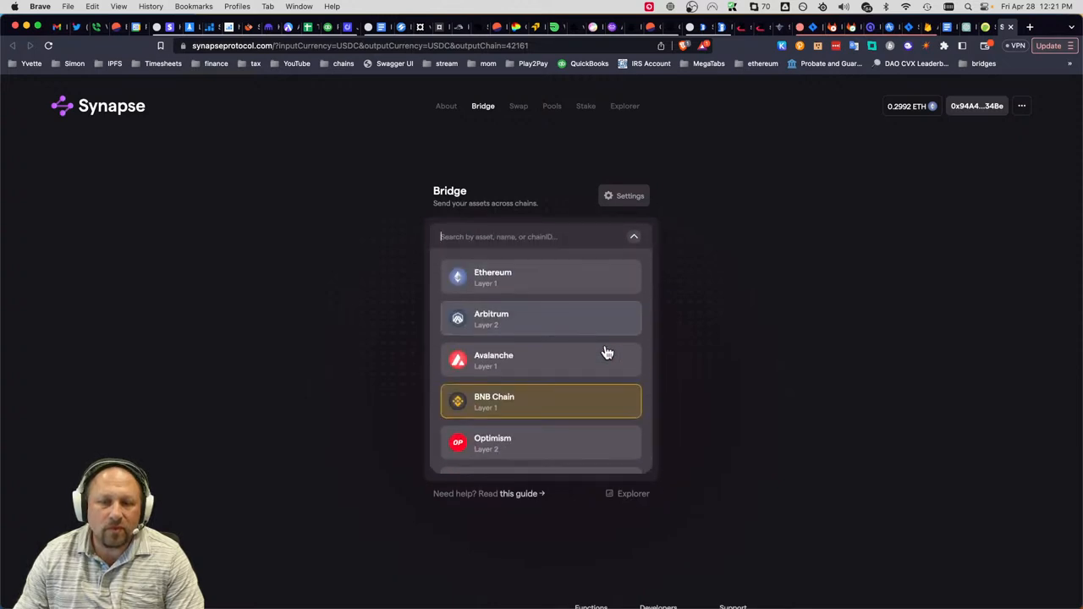
{"action": "mouse_move", "coordinate": [731, 328]}
{"action": "type", "text": "h"}
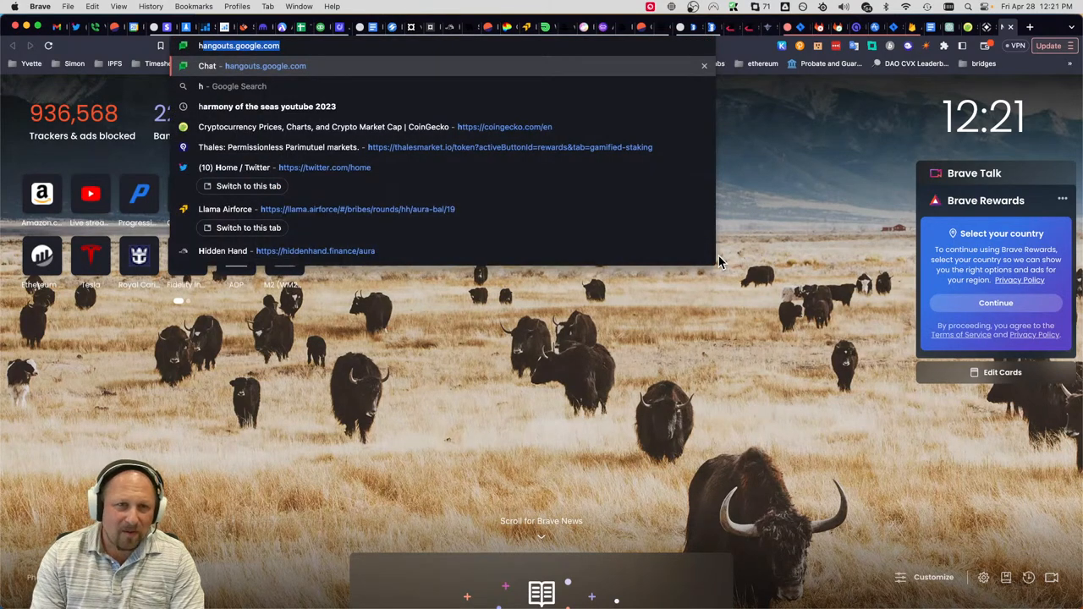
- Load stargate.finance showing $455.47M TVL, then return to DefiLlama's All Protocols rankings ($49.27B, Lido leading)
{"action": "key", "text": "escape"}
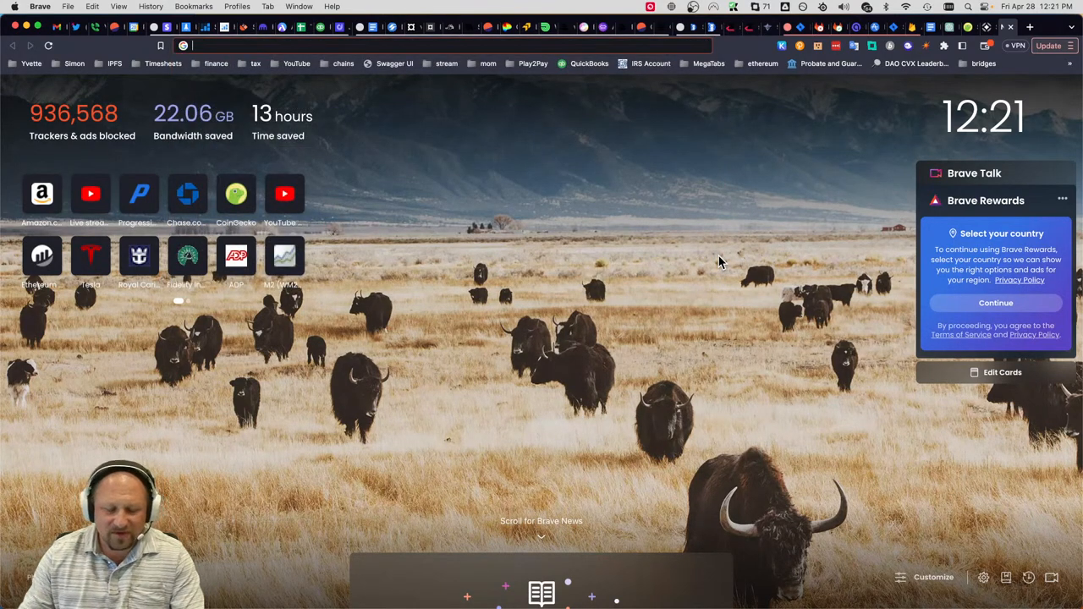
{"action": "mouse_move", "coordinate": [887, 332]}
{"action": "type", "text": "stargate.finance"}
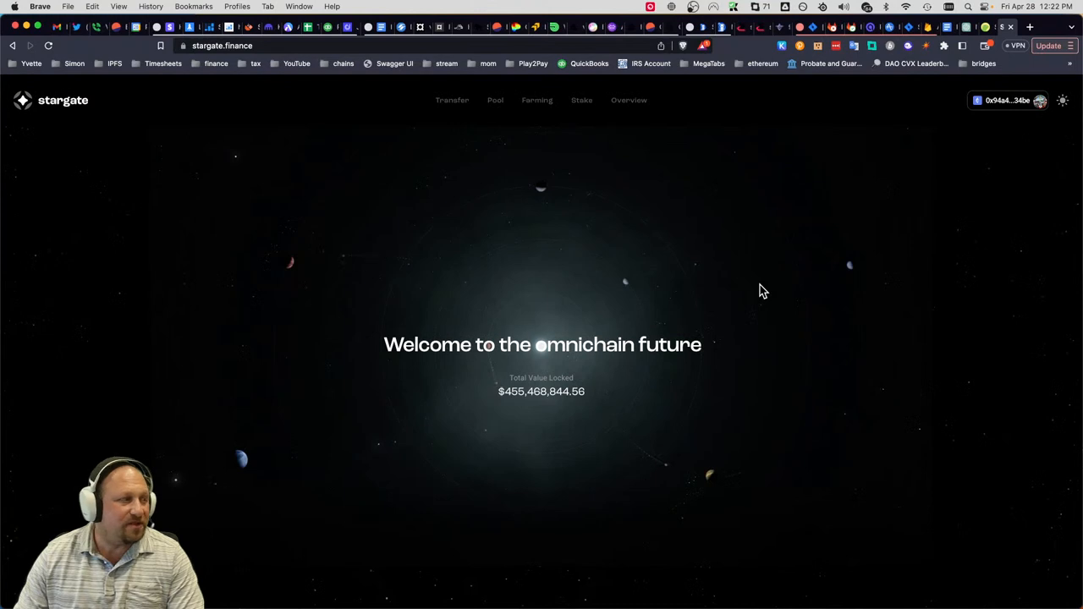
{"action": "mouse_move", "coordinate": [508, 149]}
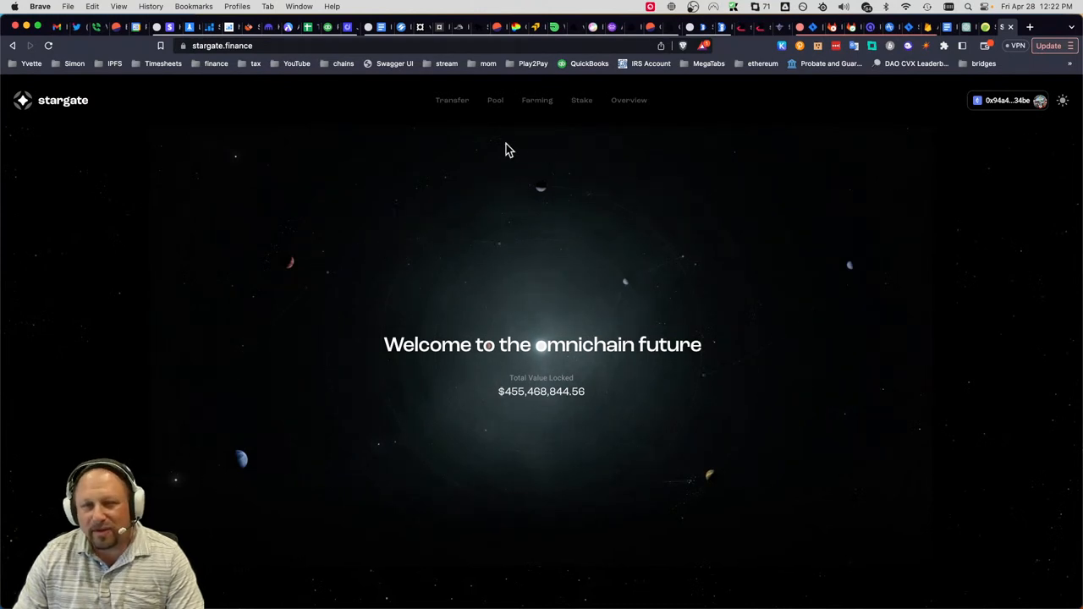
{"action": "mouse_move", "coordinate": [470, 110]}
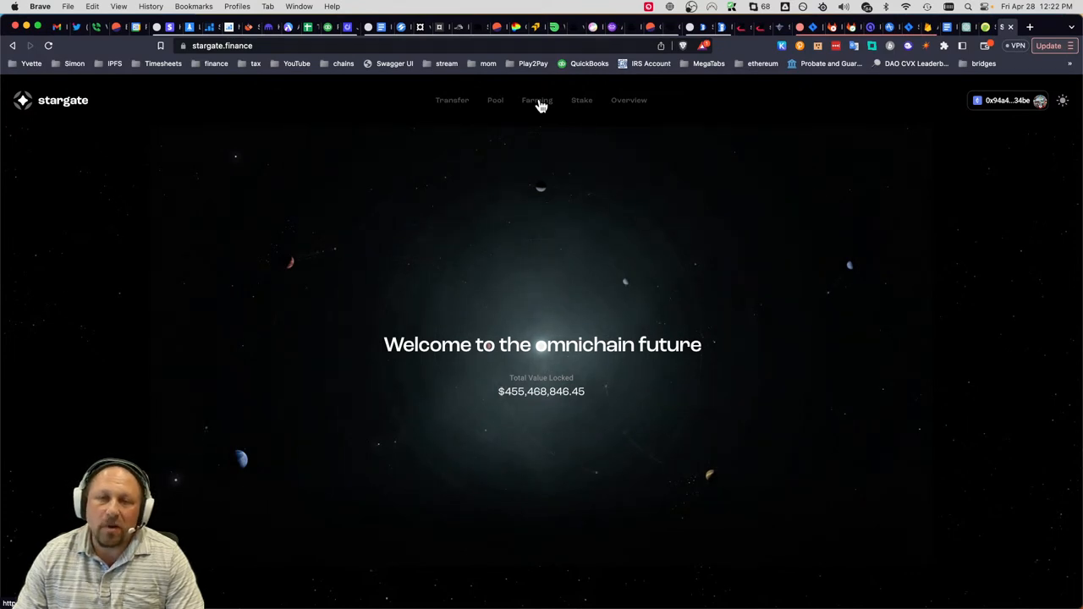
{"action": "mouse_move", "coordinate": [541, 108]}
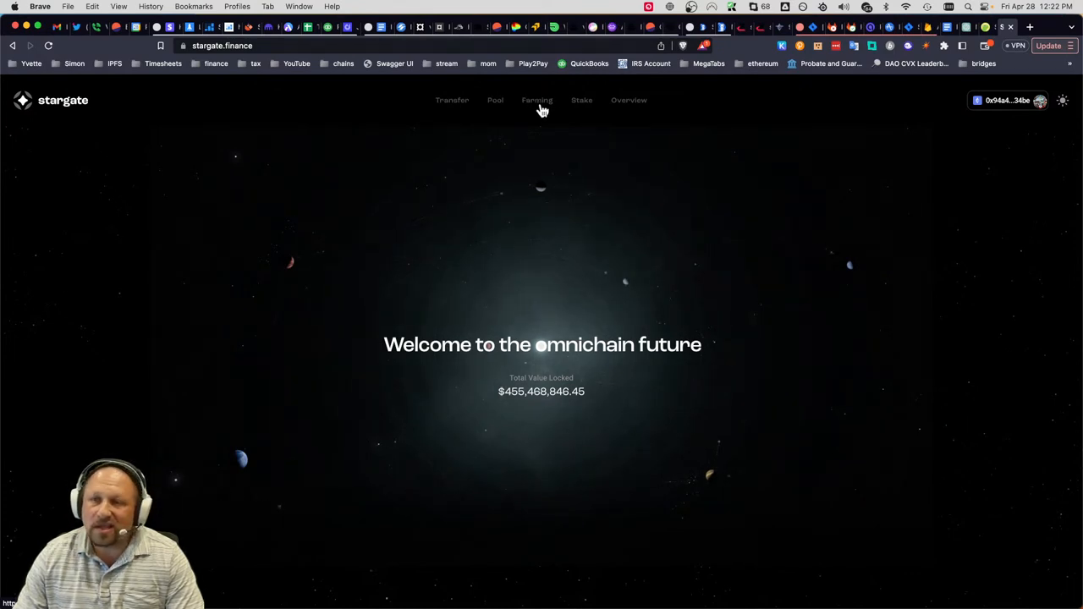
{"action": "mouse_move", "coordinate": [660, 108]}
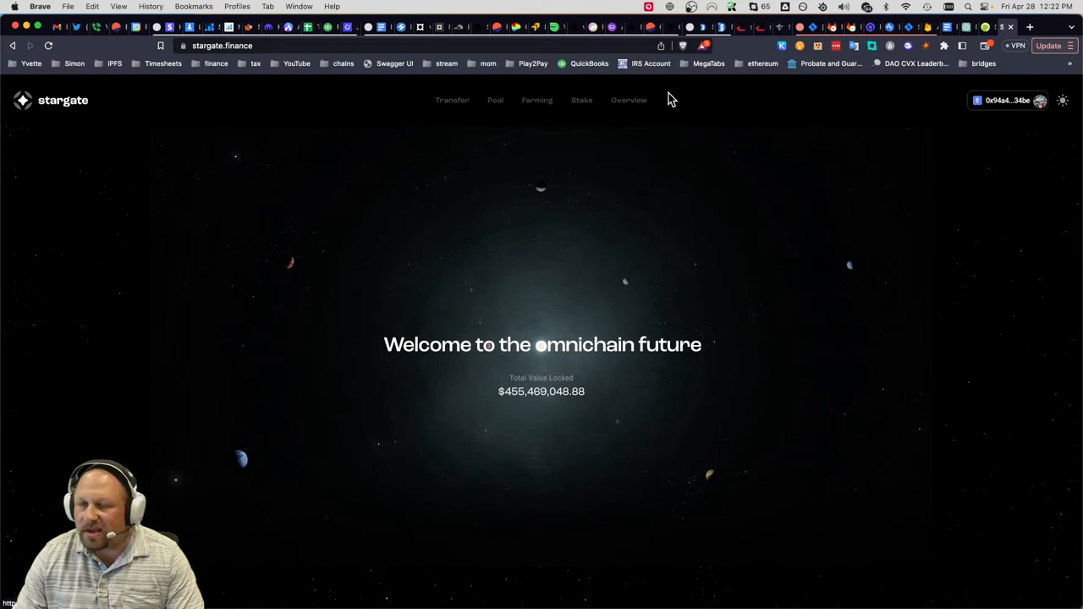
{"action": "mouse_move", "coordinate": [775, 110]}
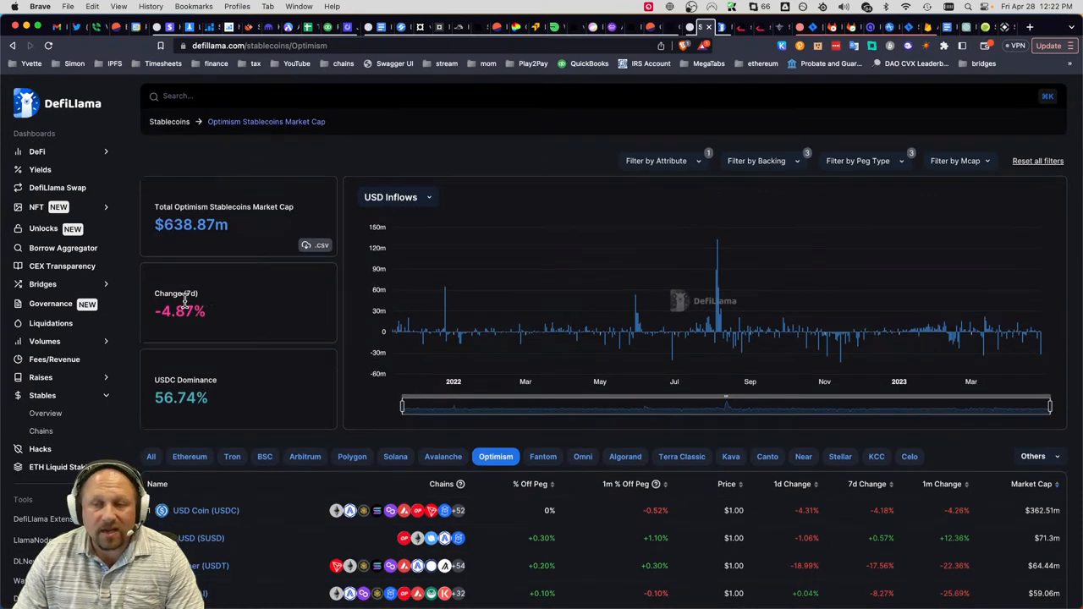
{"action": "scroll", "scroll_direction": "down", "scroll_amount": 3}
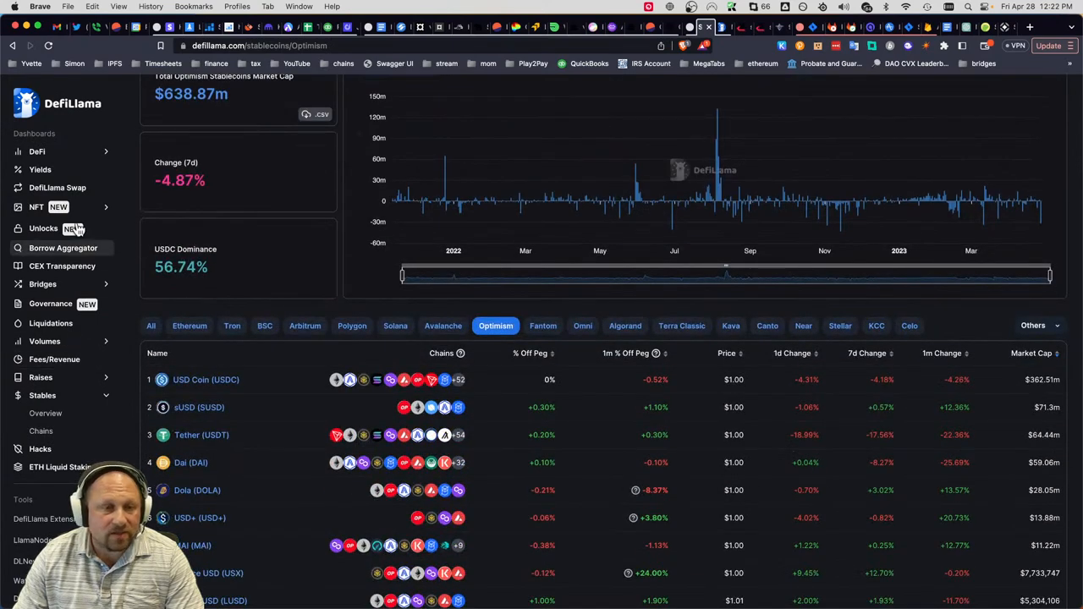
{"action": "left_click", "coordinate": [37, 151]}
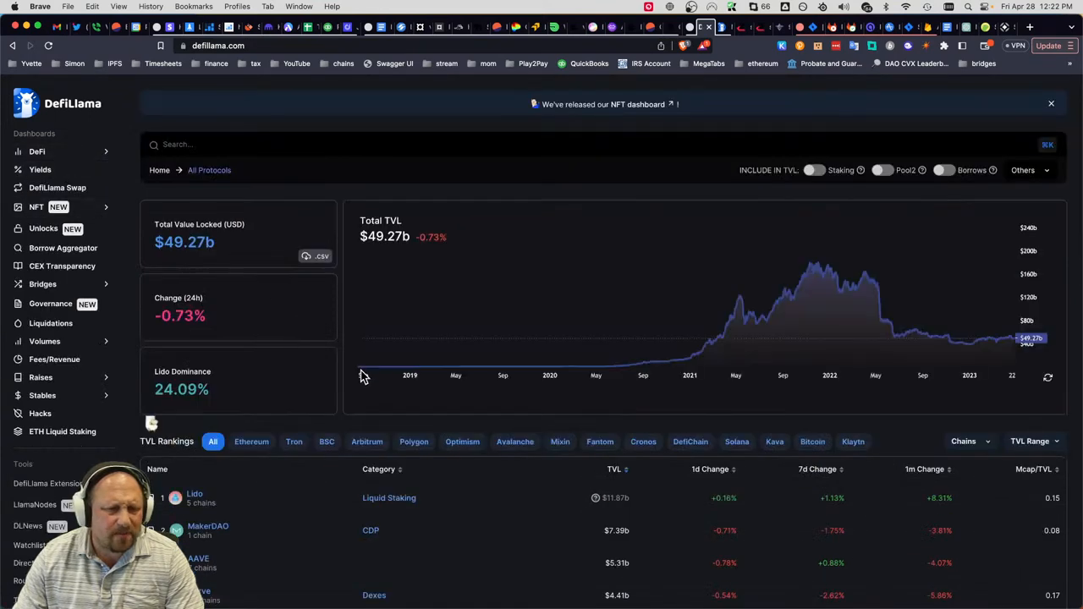
- Scroll the protocol TVL rankings past Curve and Uniswap down to PancakeSwap and Rocket Pool
{"action": "scroll", "scroll_direction": "down", "scroll_amount": 3}
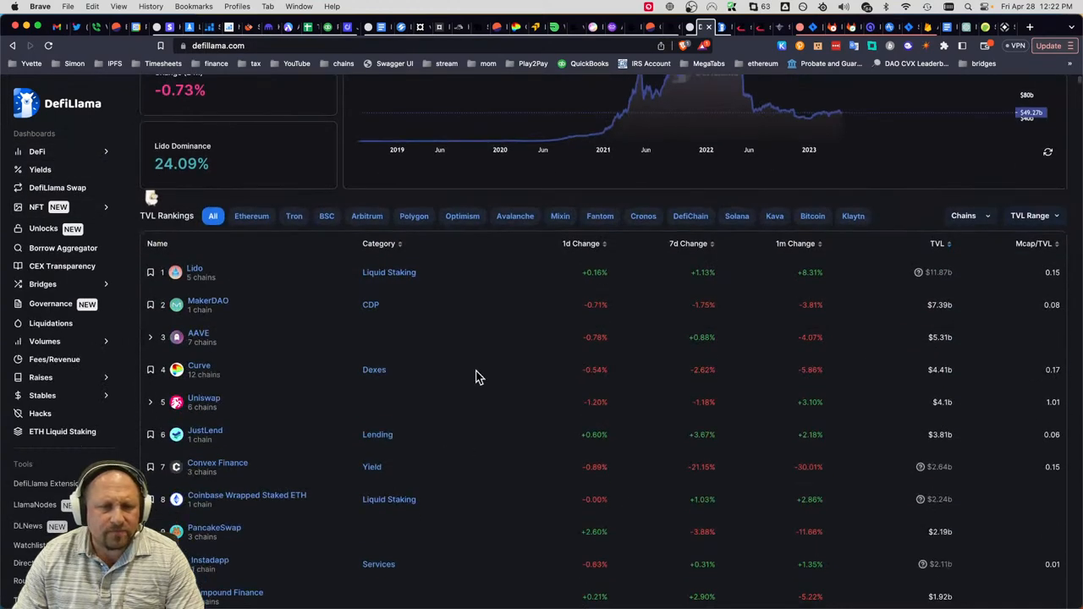
{"action": "mouse_move", "coordinate": [921, 388]}
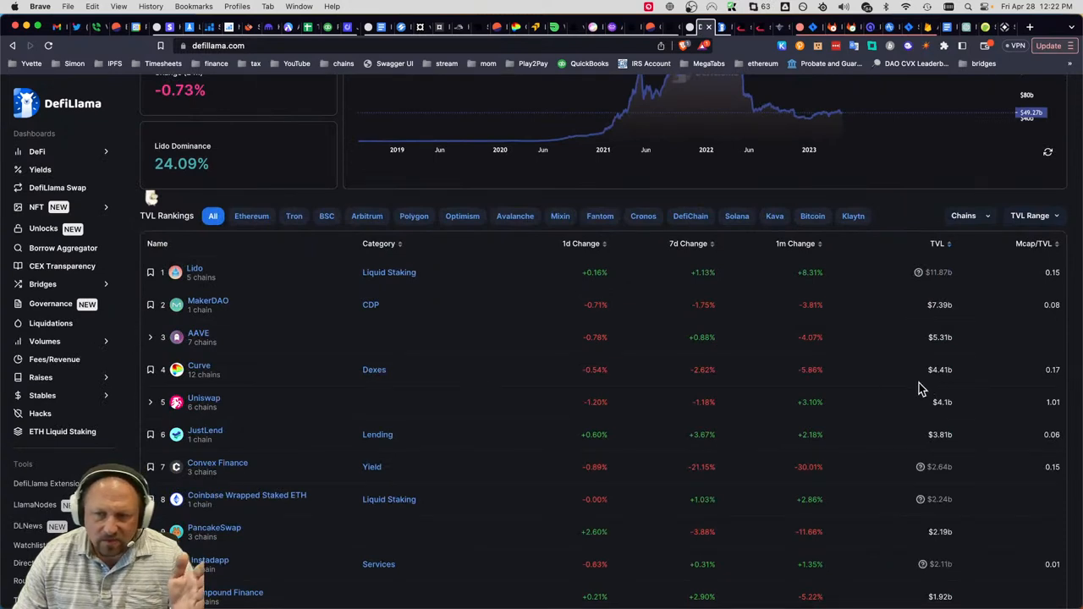
{"action": "mouse_move", "coordinate": [962, 379]}
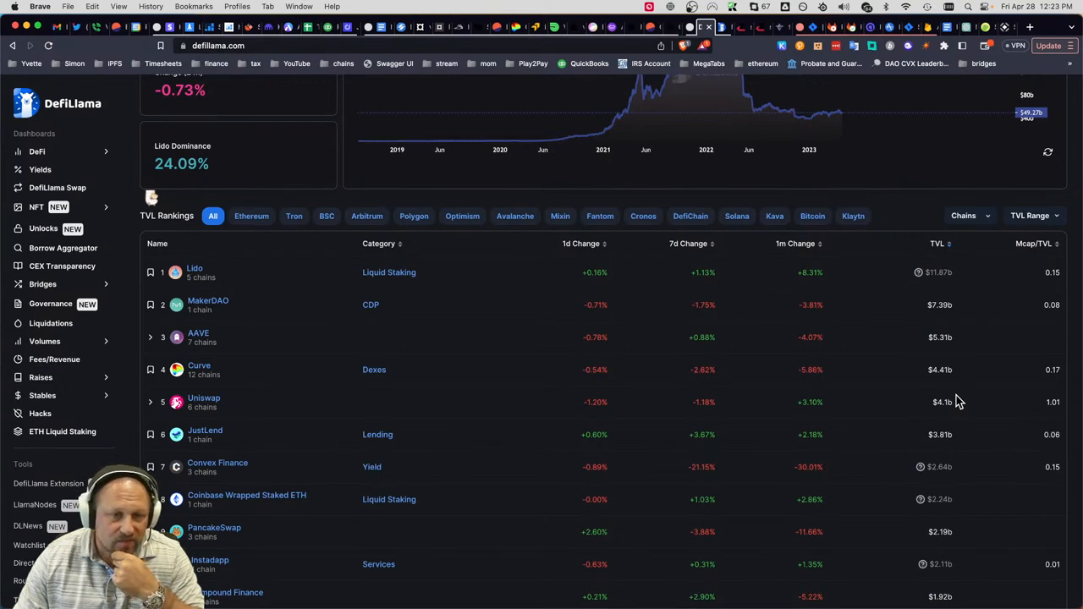
{"action": "scroll", "scroll_direction": "down", "scroll_amount": 3}
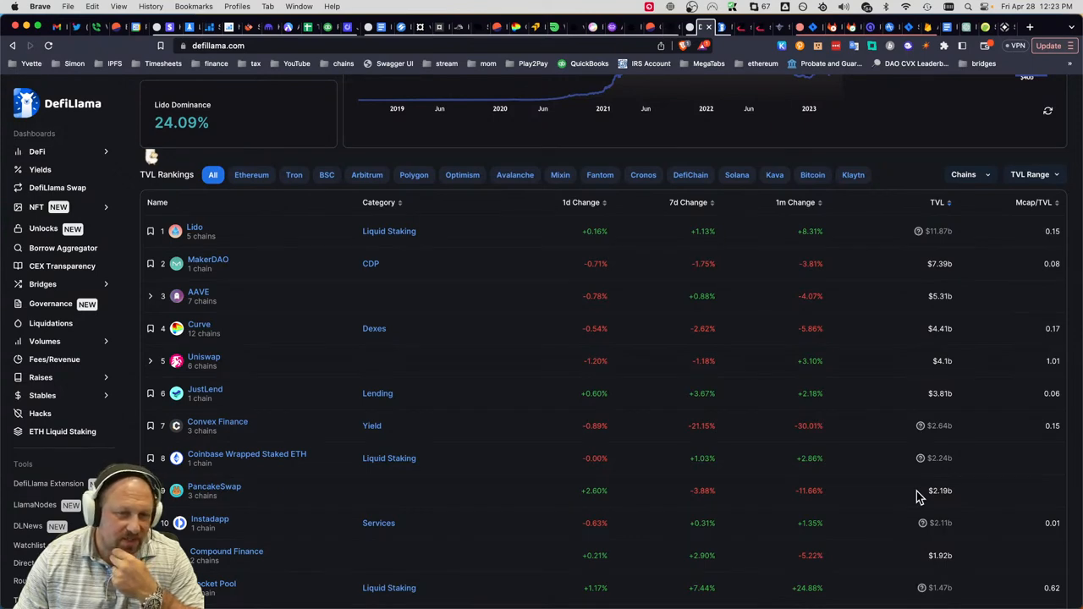
{"action": "scroll", "scroll_direction": "down", "scroll_amount": 3}
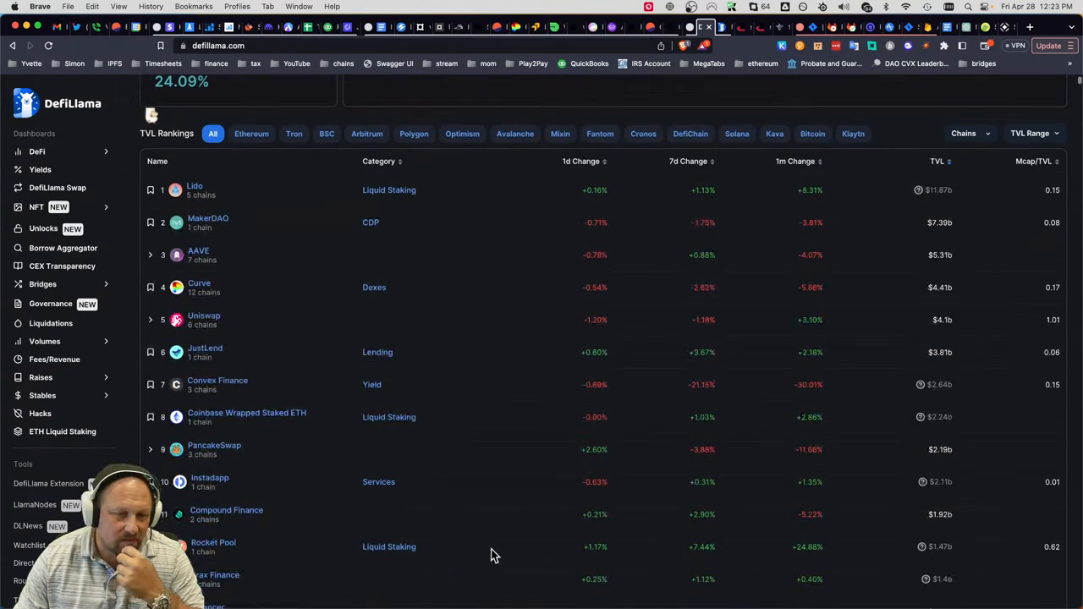
{"action": "scroll", "scroll_direction": "down", "scroll_amount": 3}
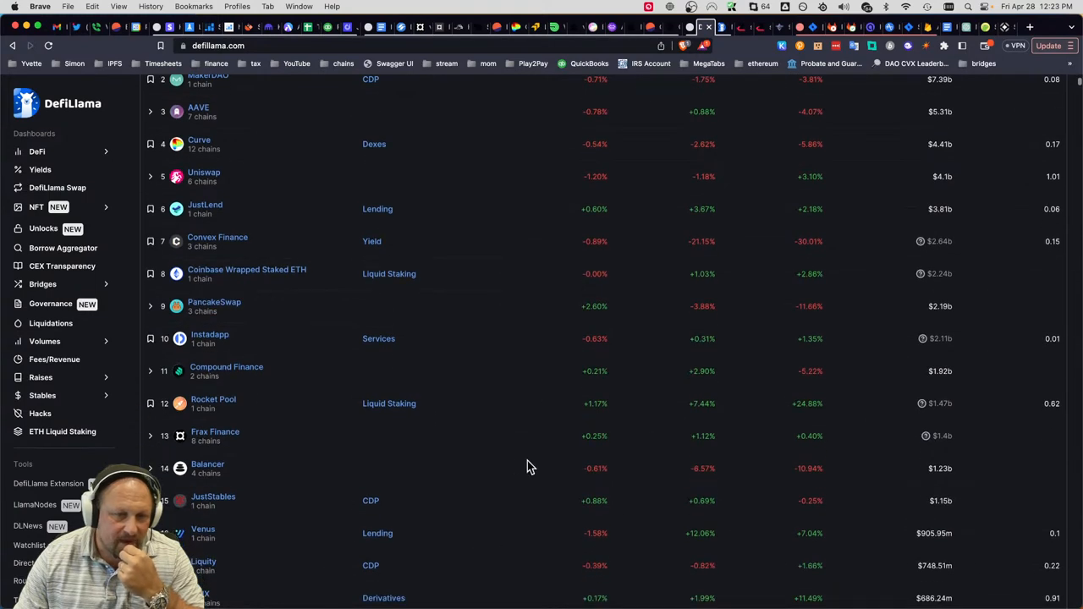
{"action": "mouse_move", "coordinate": [887, 471]}
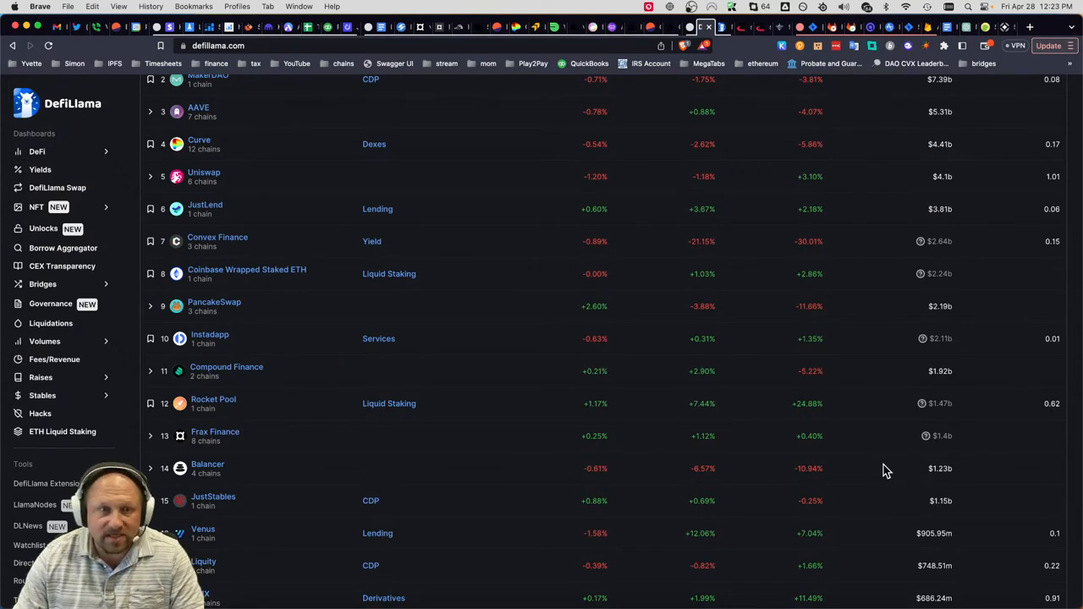
{"action": "mouse_move", "coordinate": [203, 327]}
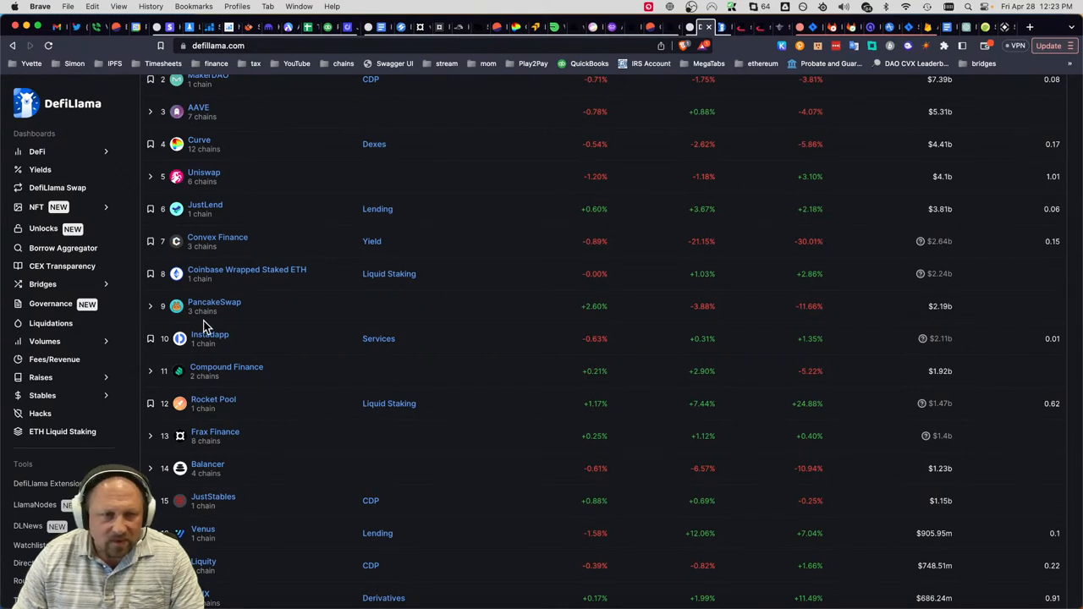
- Expand PancakeSwap's row into its AMM, AMM V3, StableSwap and AMM V1 sub-protocols
{"action": "left_click", "coordinate": [151, 307]}
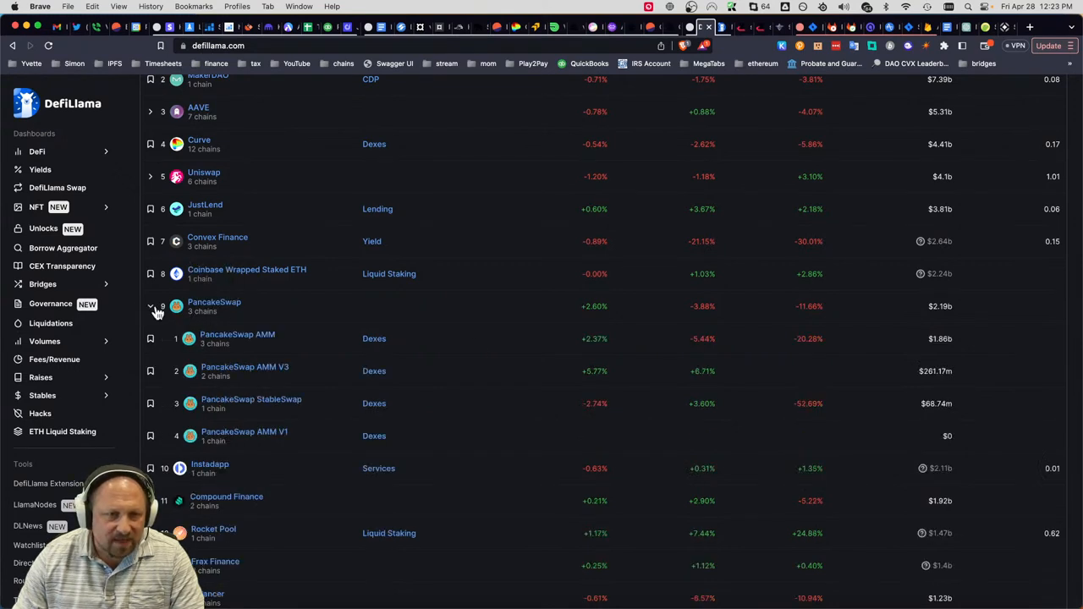
{"action": "mouse_move", "coordinate": [302, 376]}
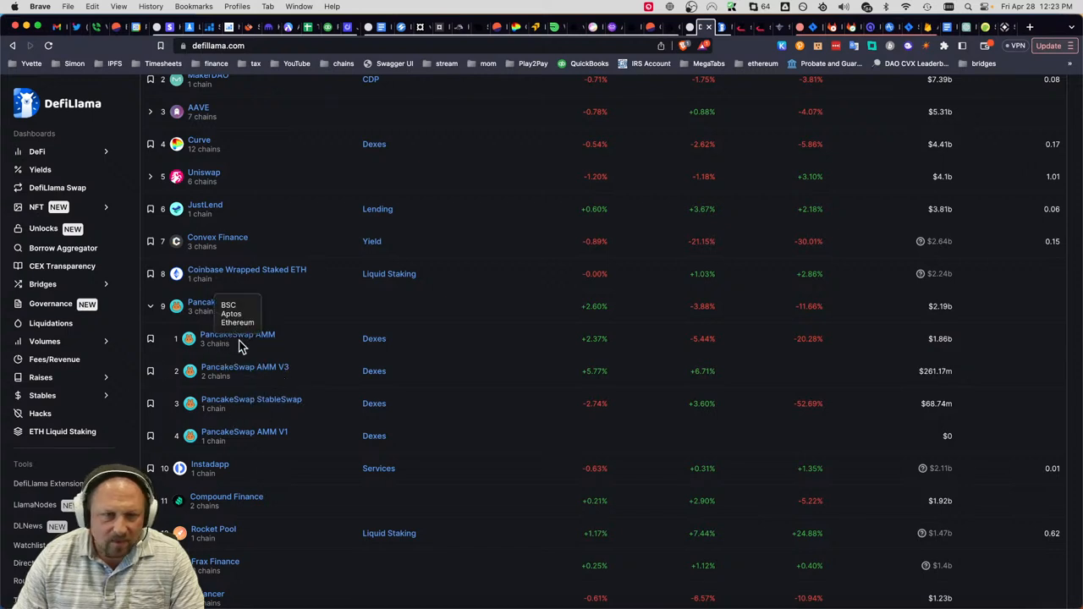
- Review the PancakeSwap AMM protocol page and its $1.87B TVL on DefiLlama
{"action": "left_click", "coordinate": [237, 335]}
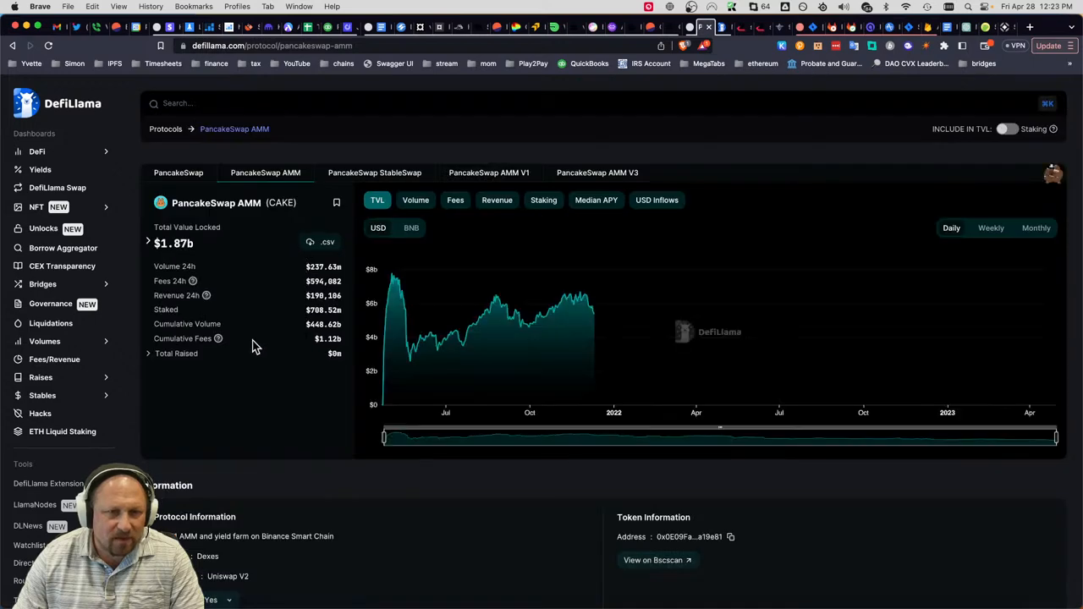
{"action": "scroll", "scroll_direction": "down", "scroll_amount": 3}
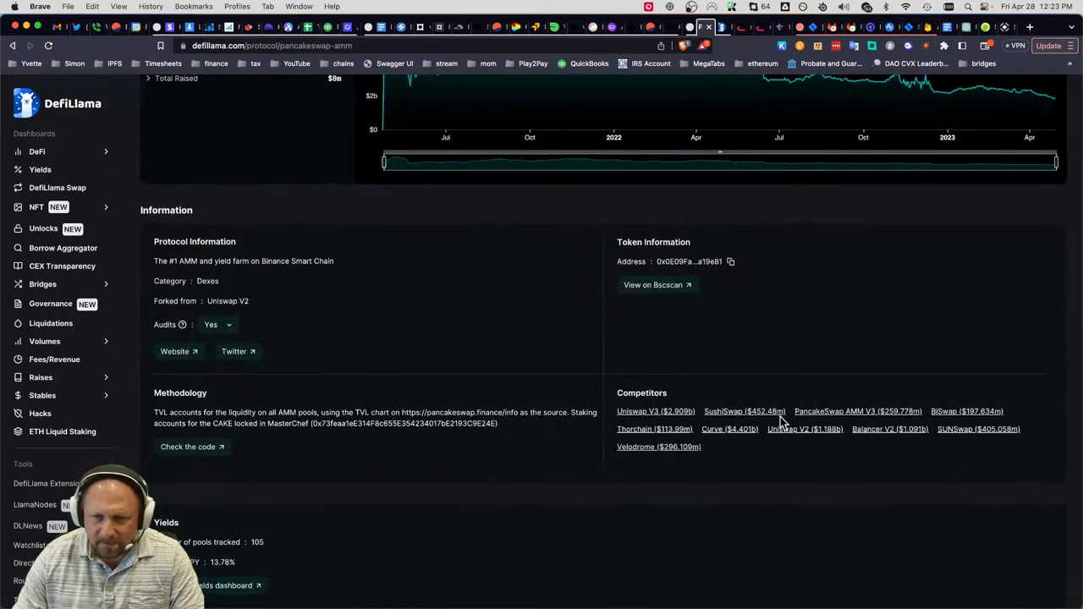
{"action": "scroll", "scroll_direction": "down", "scroll_amount": 3}
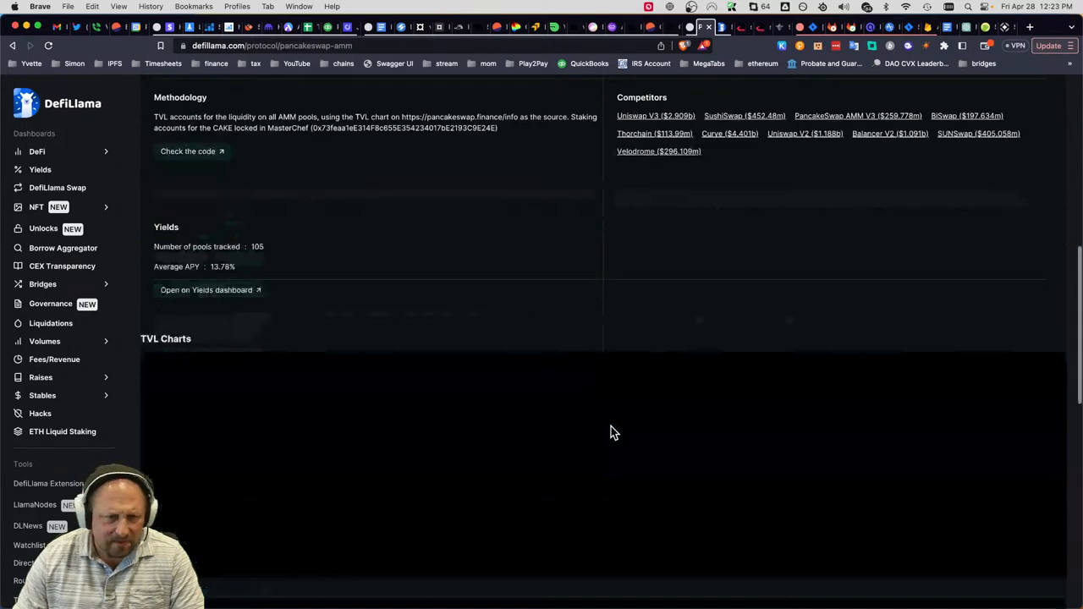
{"action": "scroll", "scroll_direction": "down", "scroll_amount": 3}
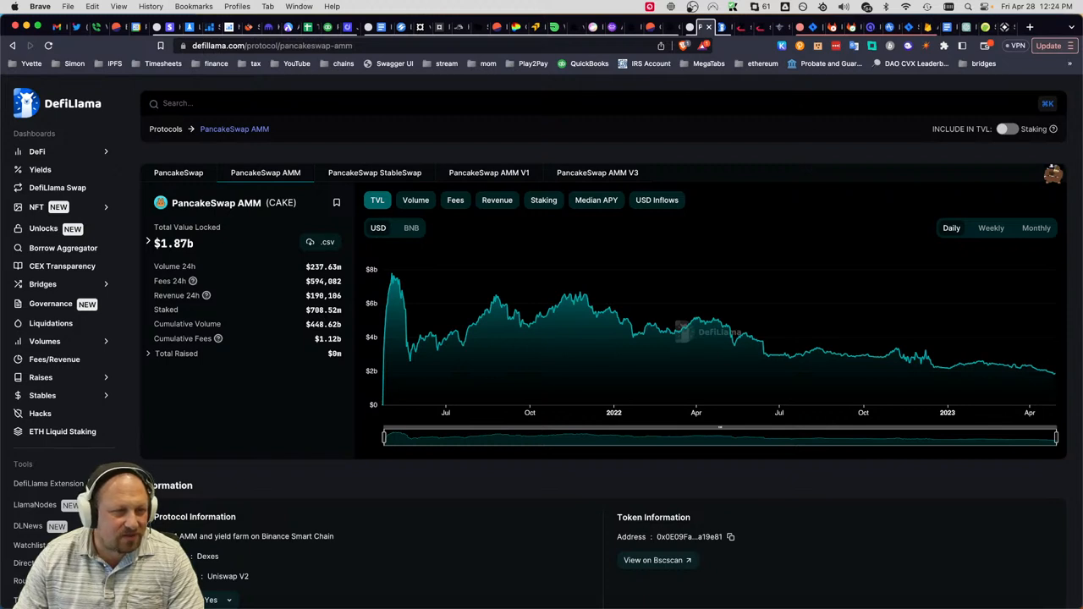
{"action": "mouse_move", "coordinate": [426, 352]}
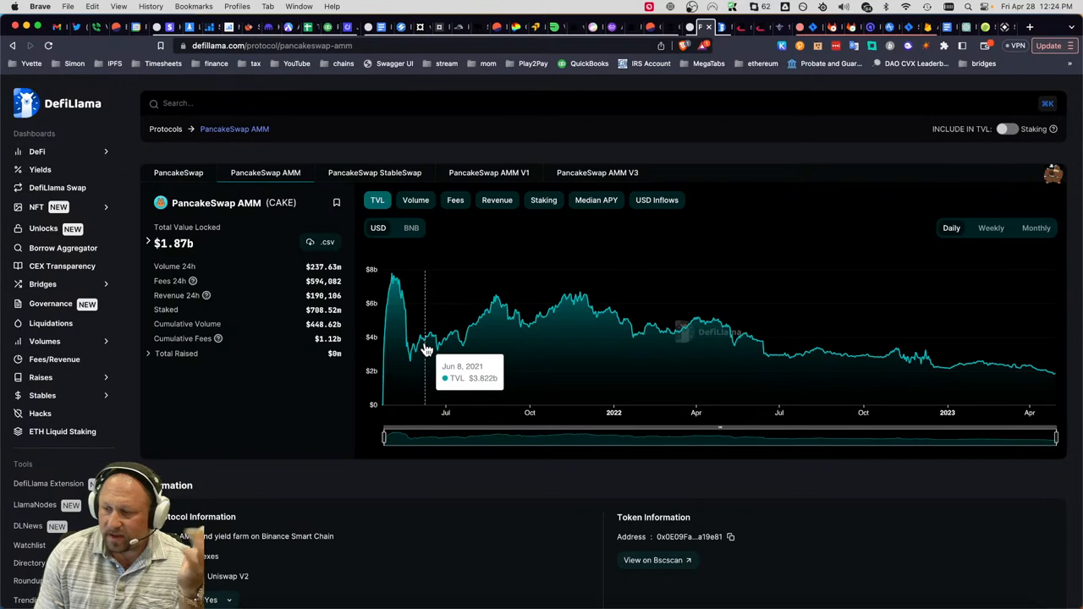
{"action": "mouse_move", "coordinate": [901, 261]}
{"action": "type", "text": "hashflow"}
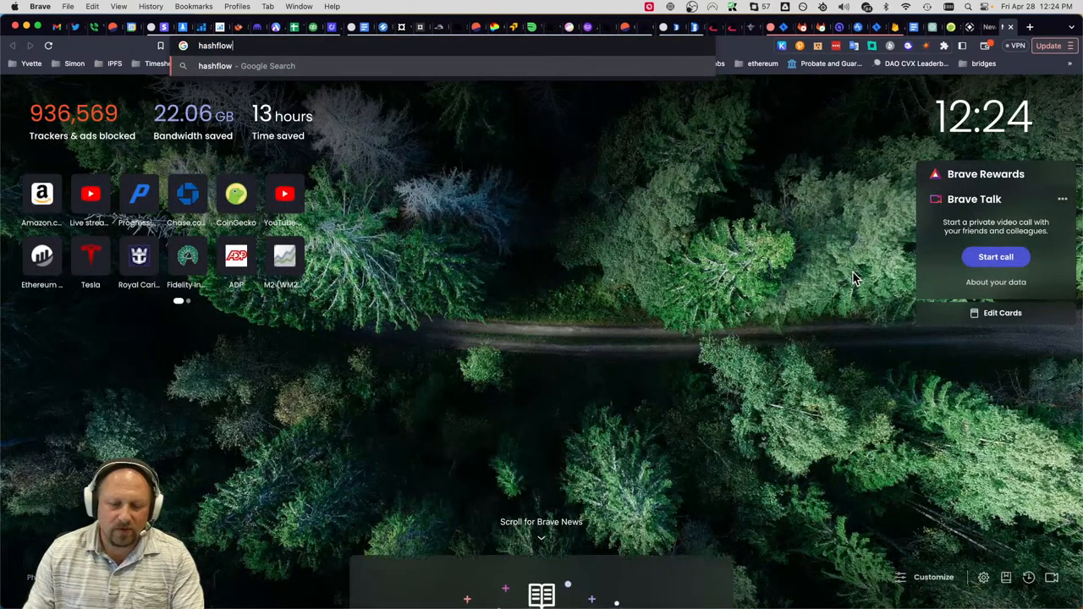
{"action": "mouse_move", "coordinate": [969, 10]}
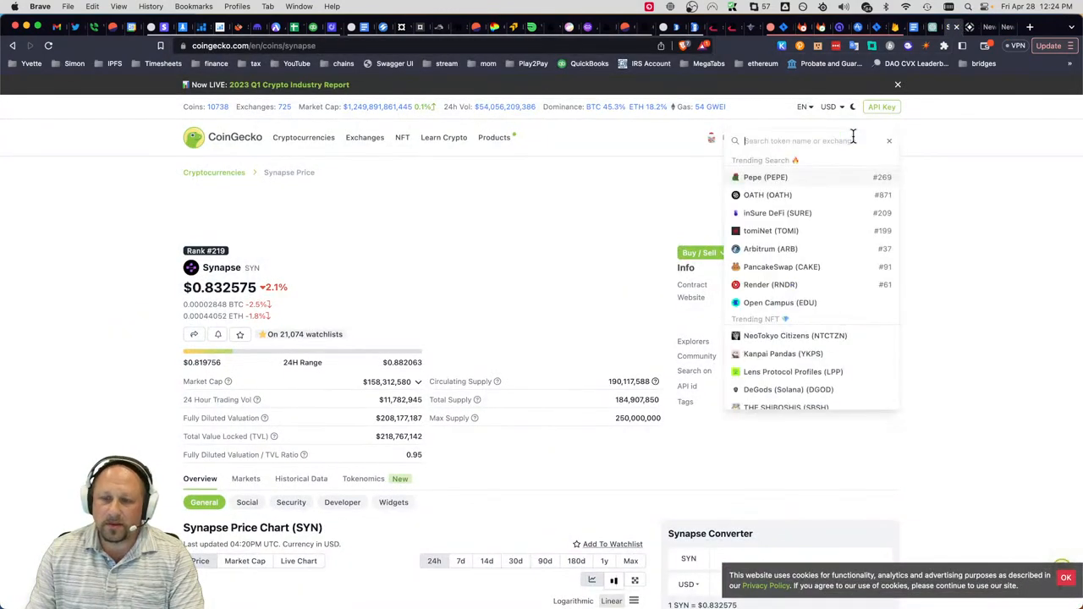
- Search CoinGecko for 'hashflow' and bring up the Hashflow (HFT) coin page
{"action": "type", "text": "hashflow"}
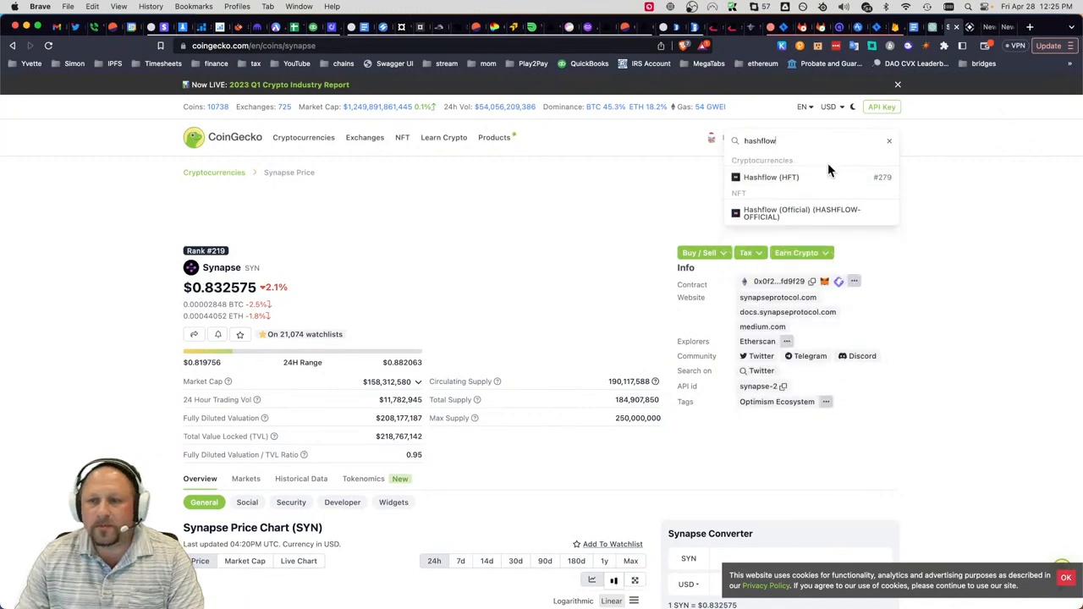
{"action": "left_click", "coordinate": [772, 178]}
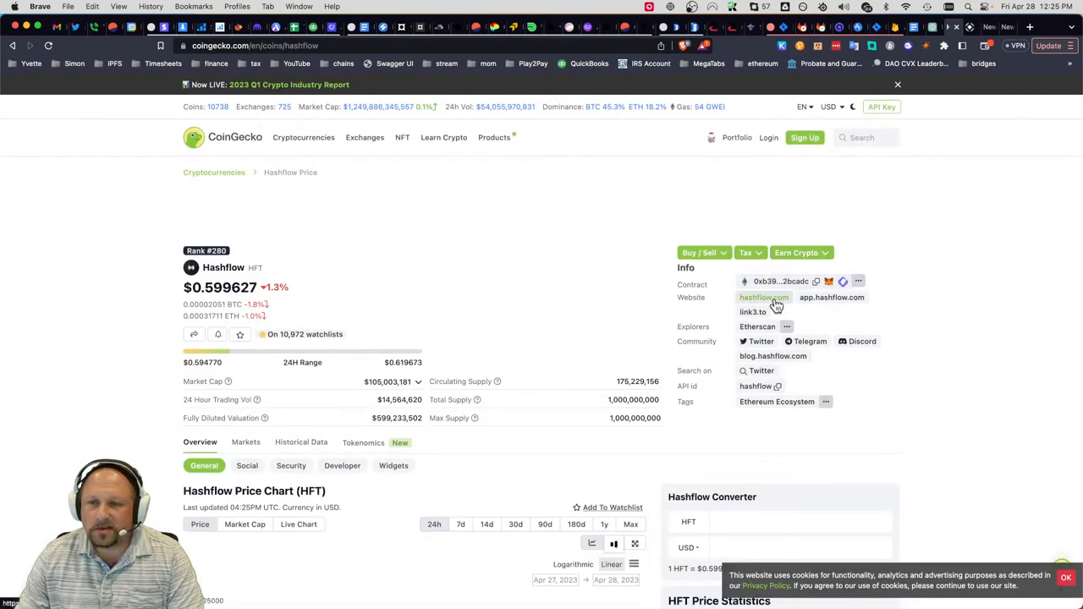
- Visit hashflow.com from CoinGecko and review its $12B+ total volume across six chains
{"action": "left_click", "coordinate": [763, 298]}
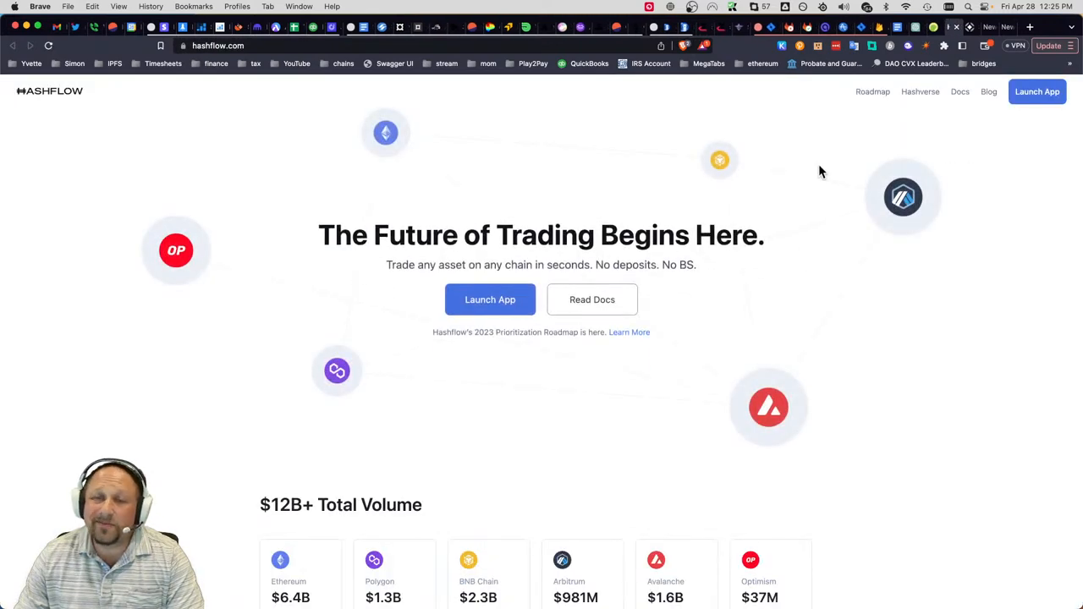
{"action": "mouse_move", "coordinate": [488, 389]}
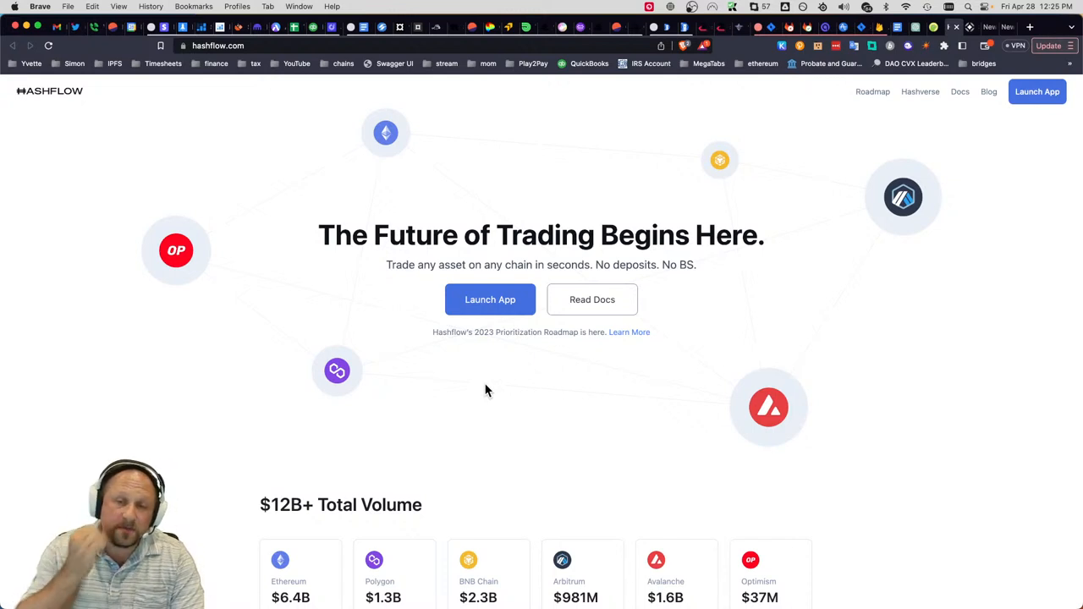
{"action": "scroll", "scroll_direction": "down", "scroll_amount": 3}
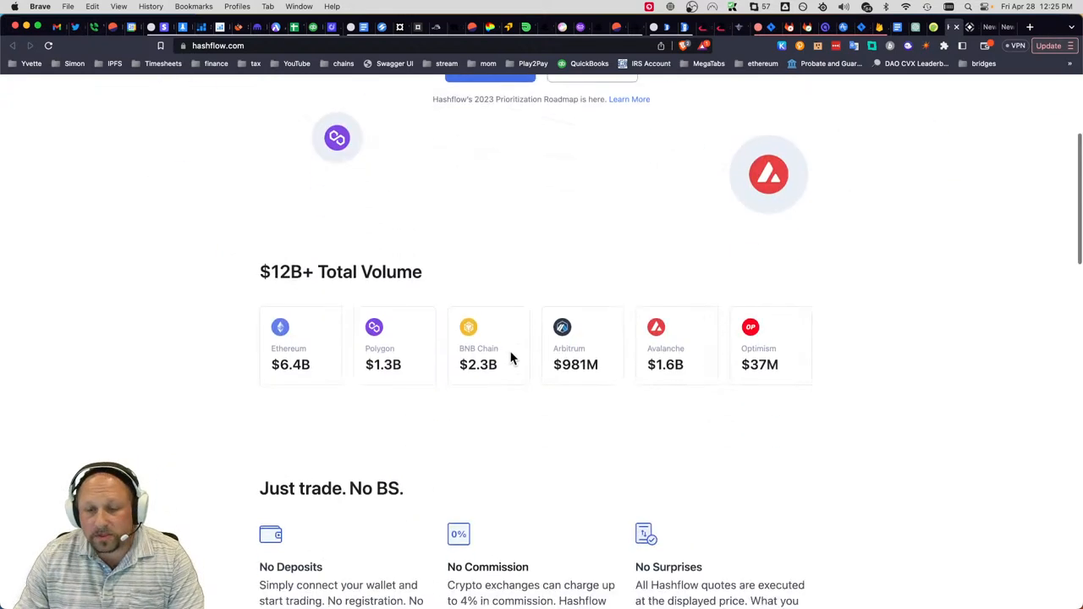
{"action": "scroll", "scroll_direction": "down", "scroll_amount": 3}
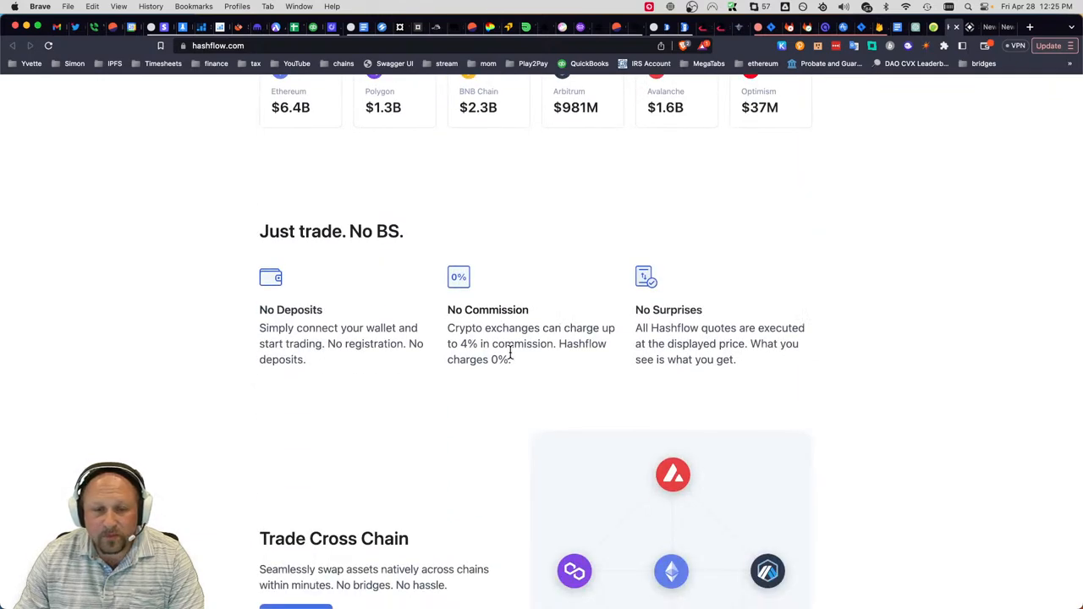
{"action": "scroll", "scroll_direction": "up", "scroll_amount": 3}
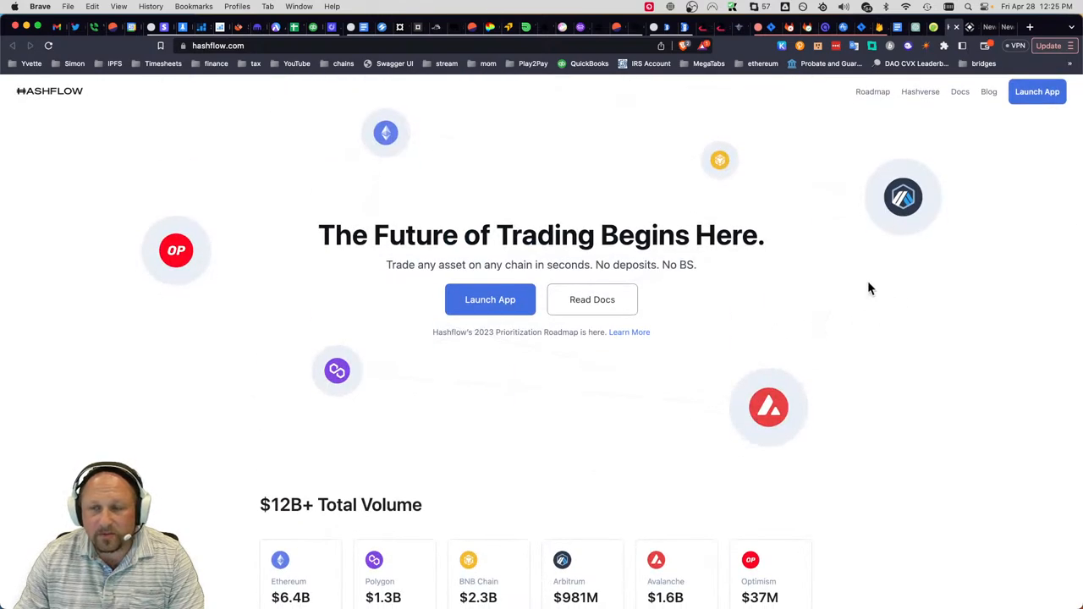
{"action": "mouse_move", "coordinate": [686, 132]}
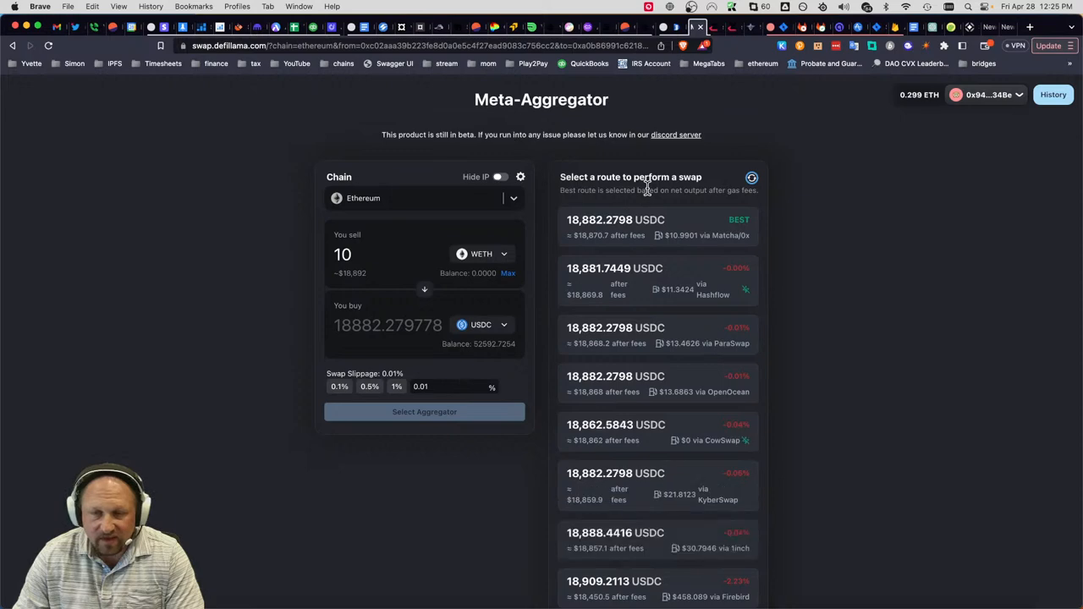
- Scroll the DefiLlama swap route list for 10 WETH to USDC, including Hashflow's quote
{"action": "scroll", "scroll_direction": "down", "scroll_amount": 3}
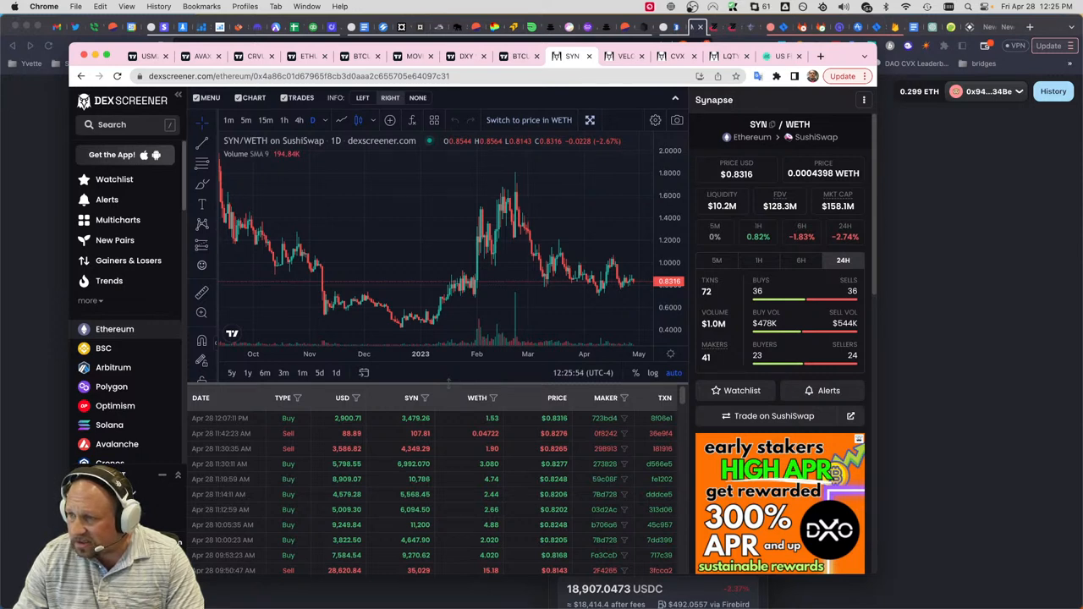
- Search 'pepe', load the PEPE/WETH Uniswap pair and view it on 4-hour candles
{"action": "left_click", "coordinate": [112, 125]}
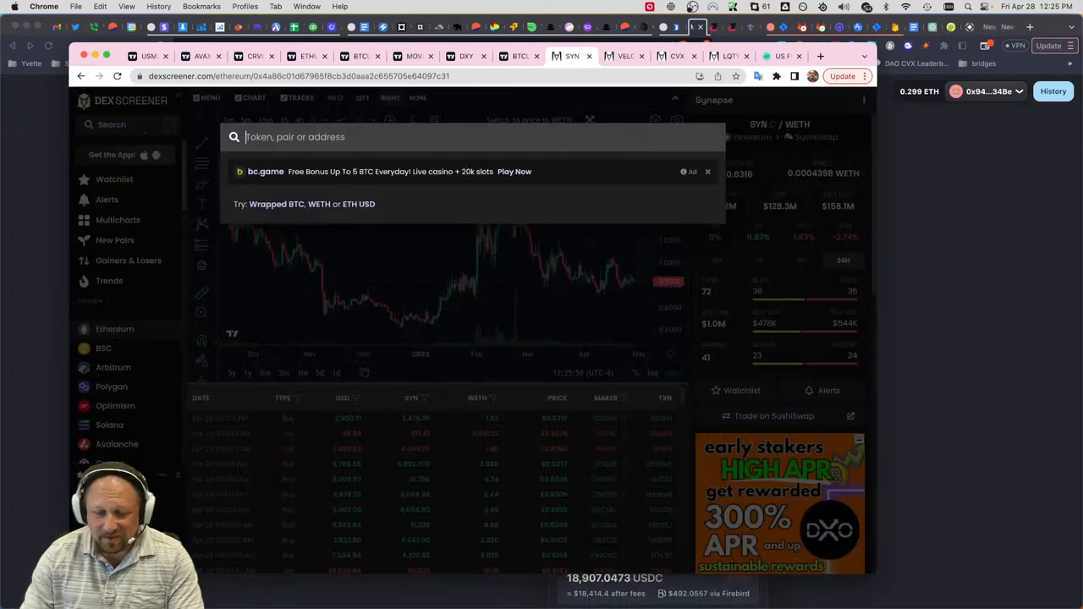
{"action": "type", "text": "pepe"}
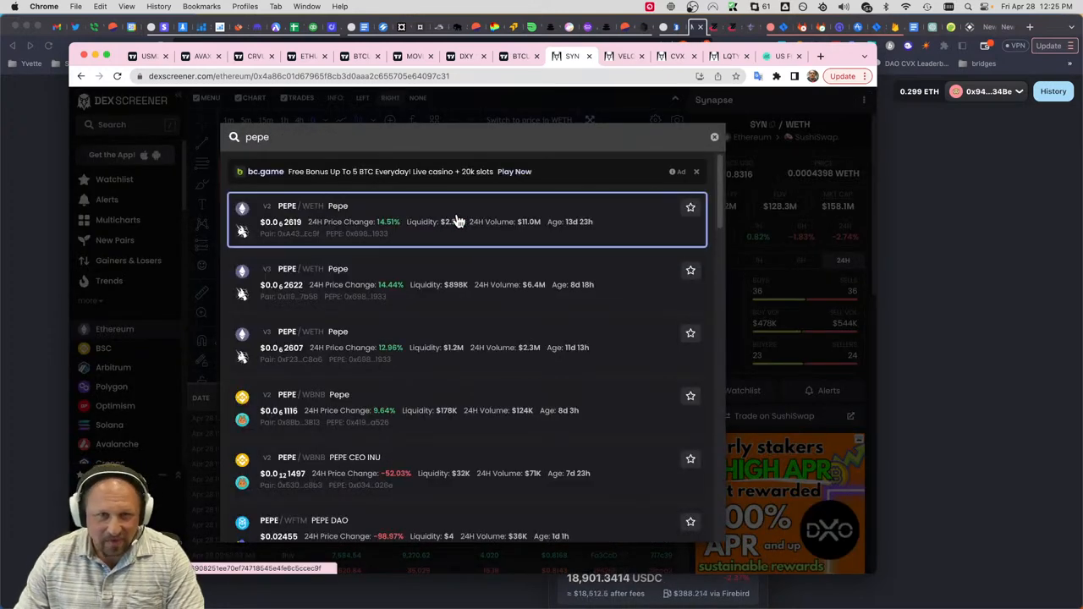
{"action": "left_click", "coordinate": [466, 220]}
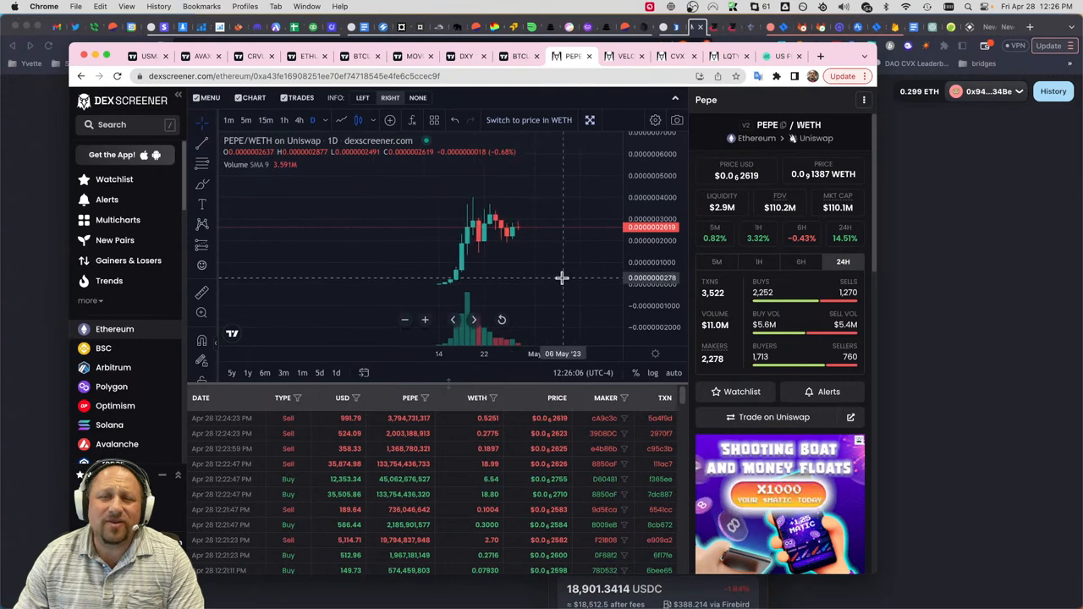
{"action": "left_click", "coordinate": [285, 120]}
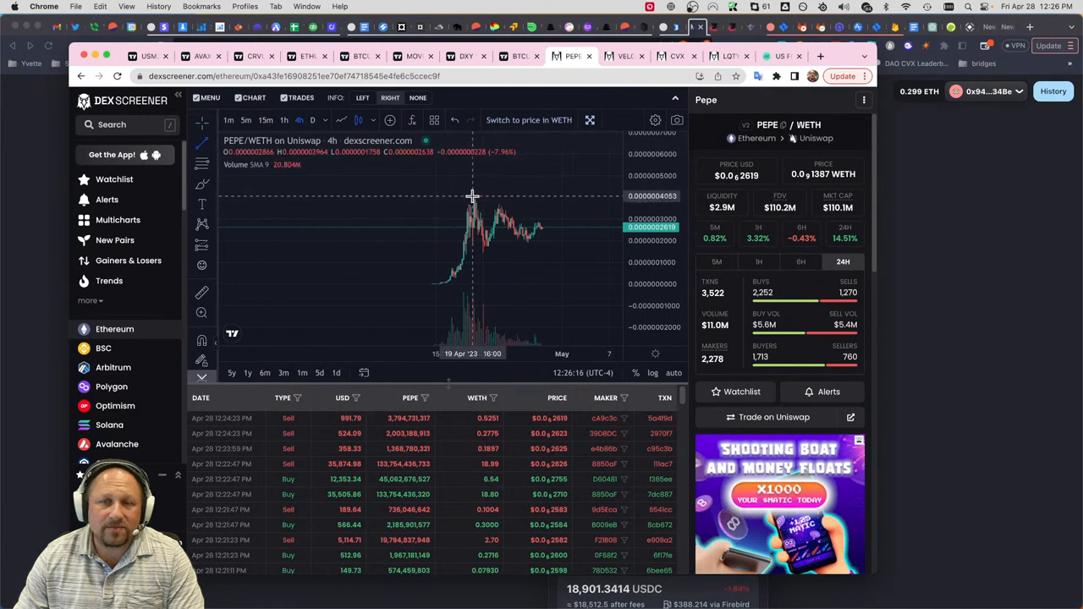
- Draw two converging trend lines forming a triangle around late-April PEPE price action
{"action": "left_click_drag", "start_coordinate": [474, 197], "coordinate": [600, 244]}
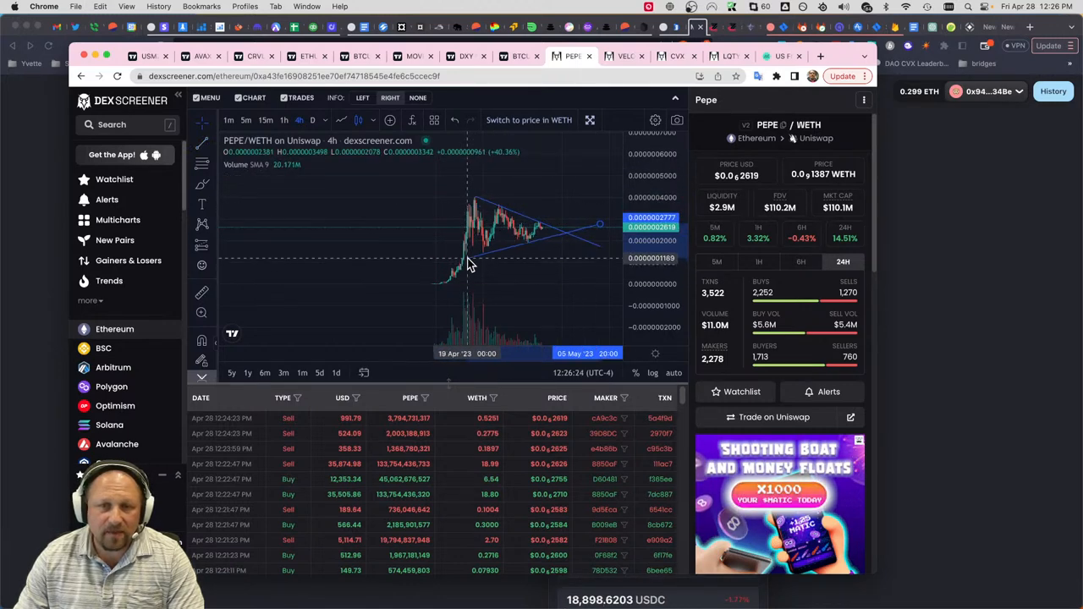
{"action": "left_click_drag", "start_coordinate": [471, 263], "coordinate": [592, 237]}
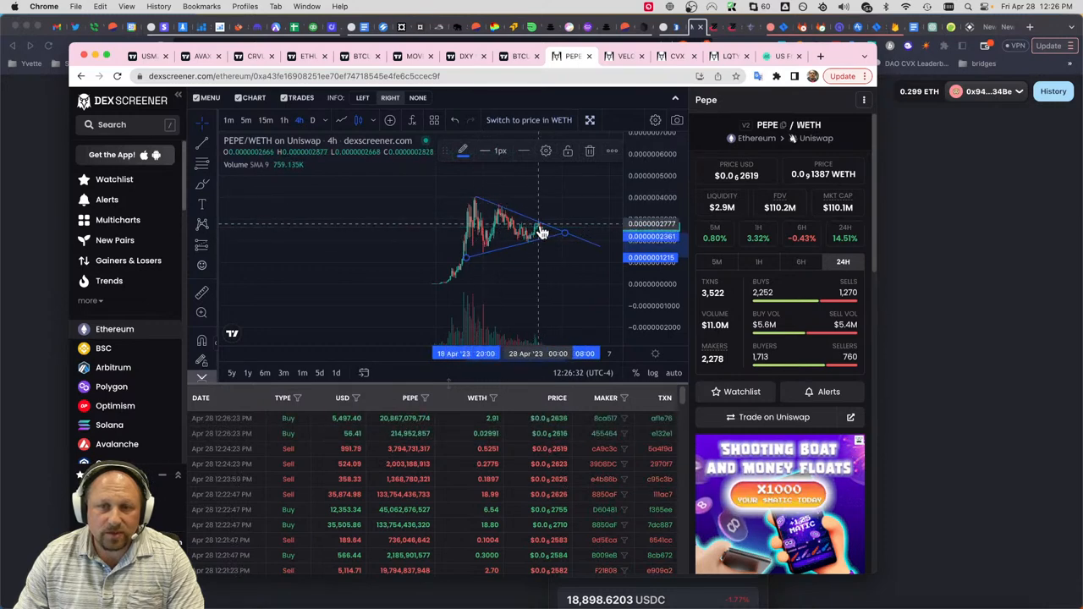
{"action": "mouse_move", "coordinate": [551, 240]}
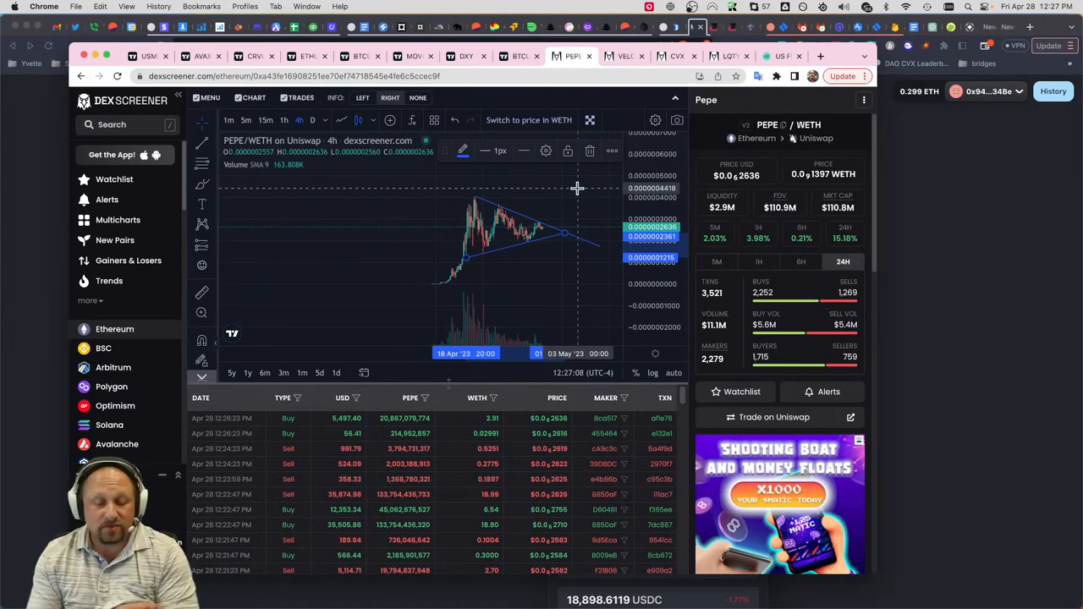
{"action": "mouse_move", "coordinate": [579, 188]}
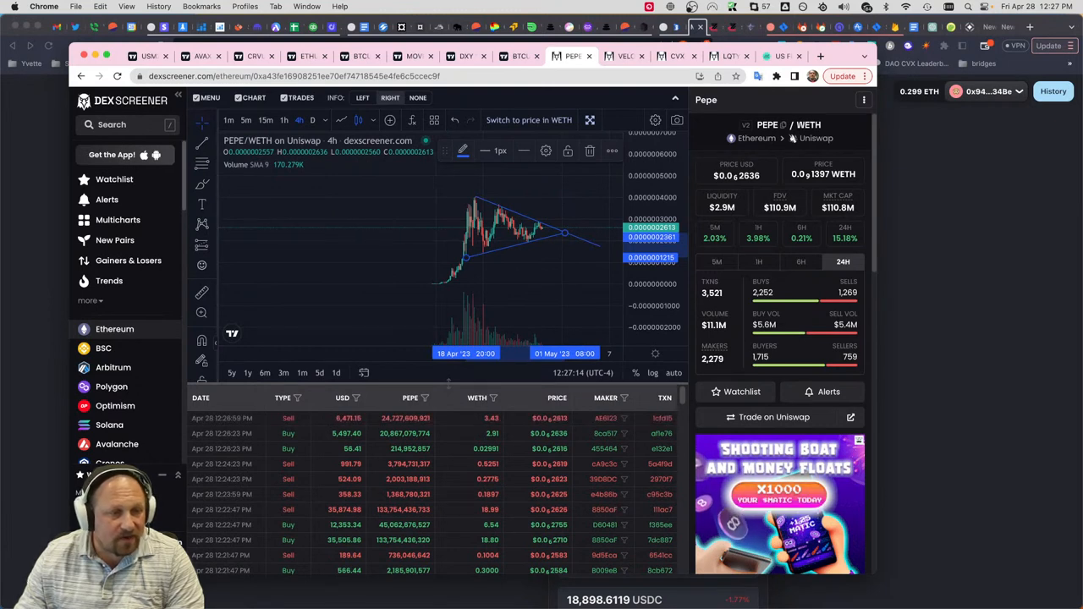
{"action": "mouse_move", "coordinate": [511, 108]}
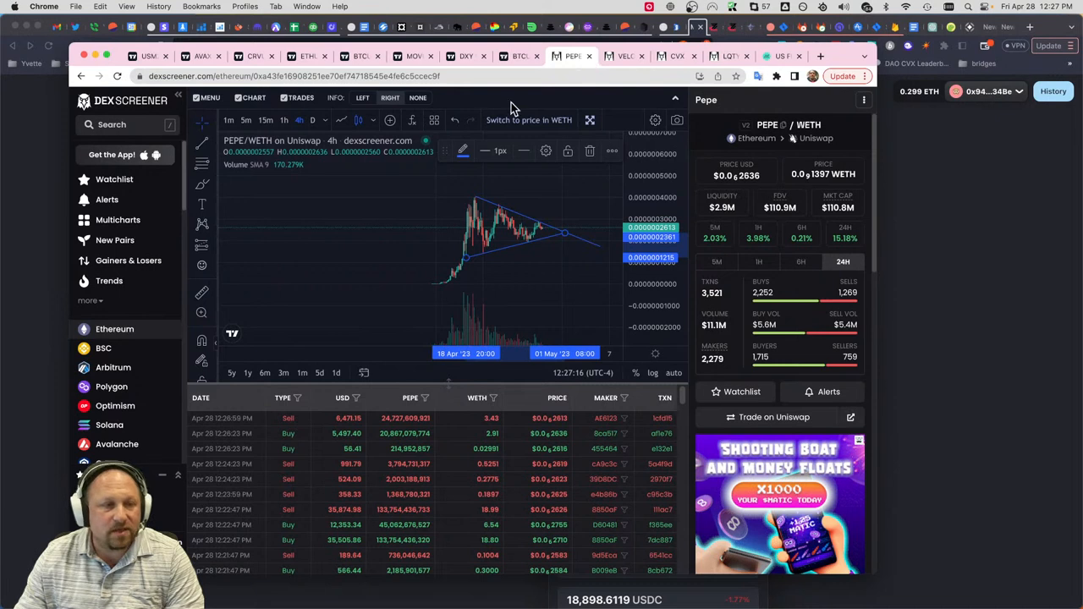
{"action": "mouse_move", "coordinate": [616, 77]}
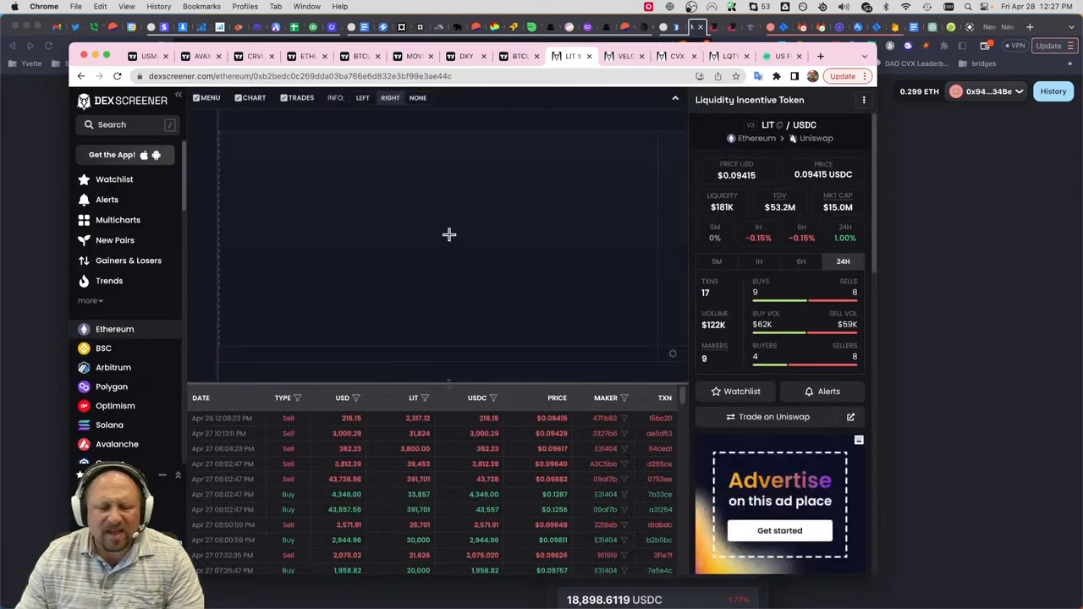
- Load the LIT/USDC Uniswap pair and show its chart on daily candles
{"action": "left_click", "coordinate": [254, 96]}
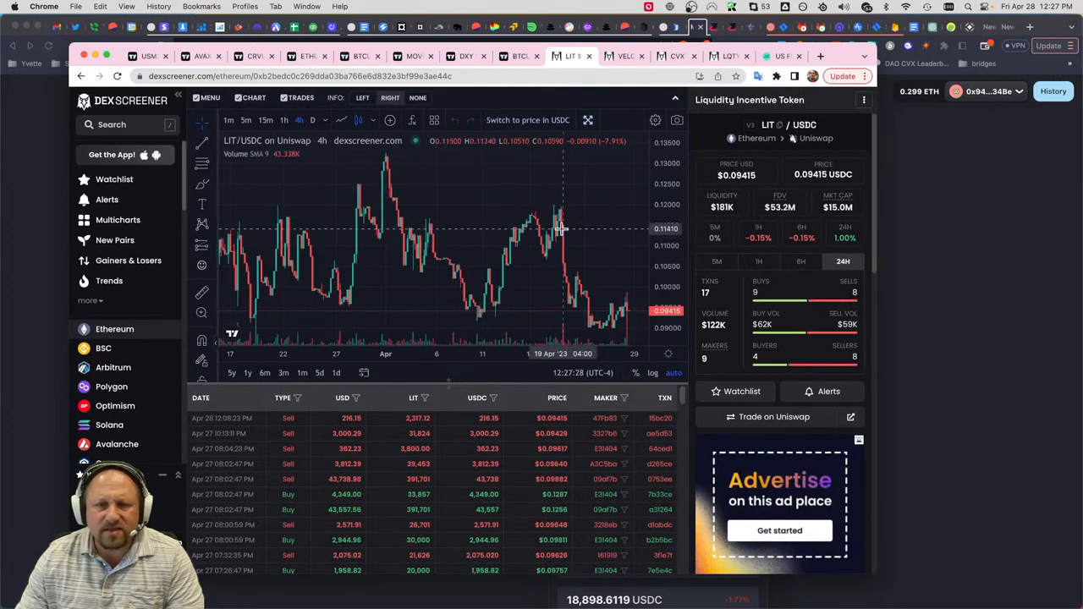
{"action": "left_click", "coordinate": [311, 119]}
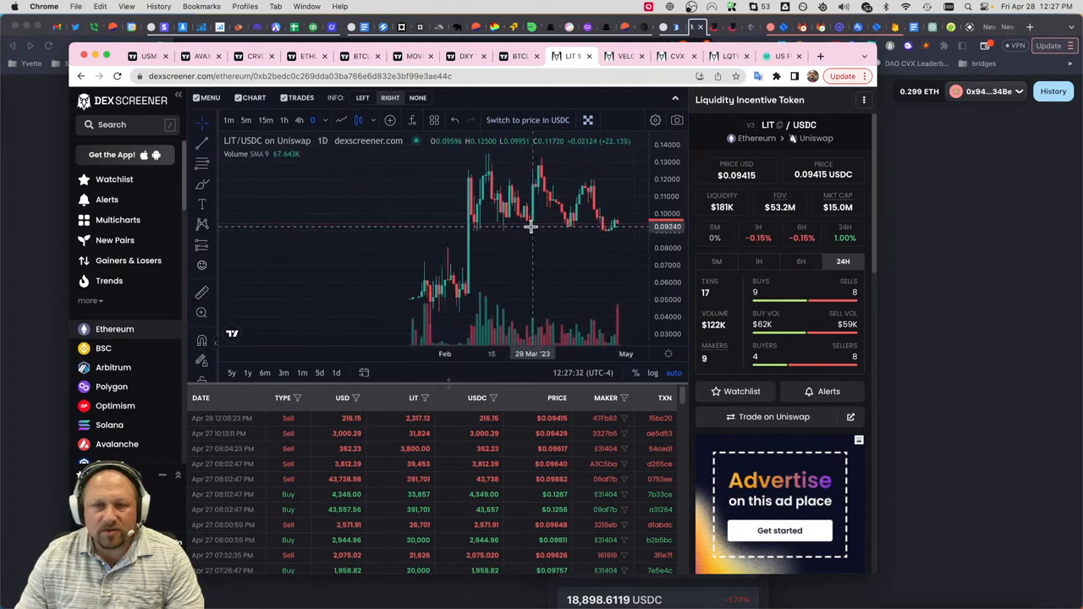
{"action": "mouse_move", "coordinate": [628, 228]}
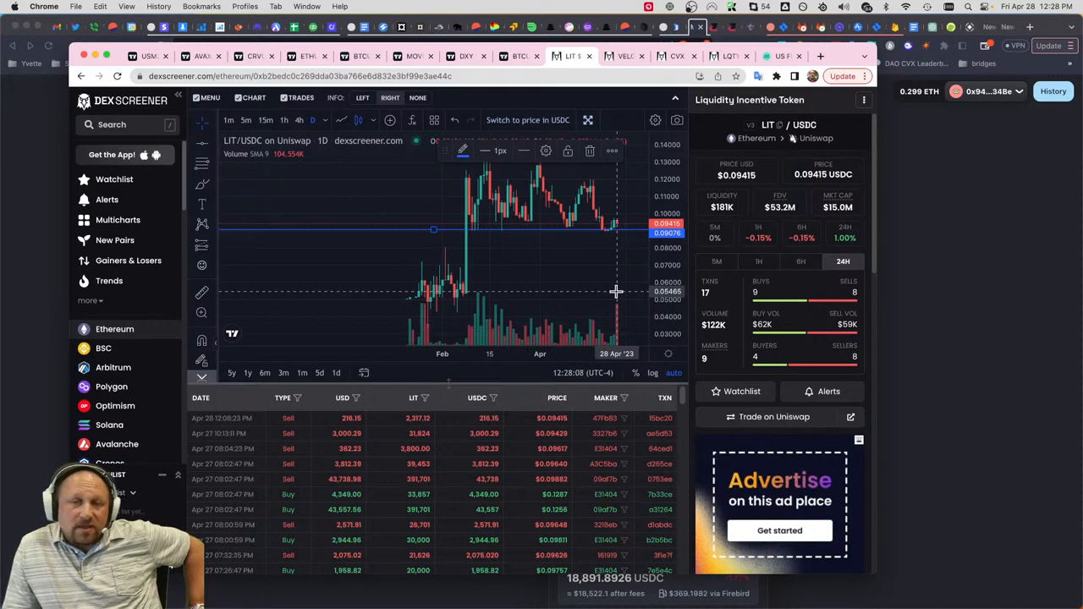
{"action": "mouse_move", "coordinate": [526, 295]}
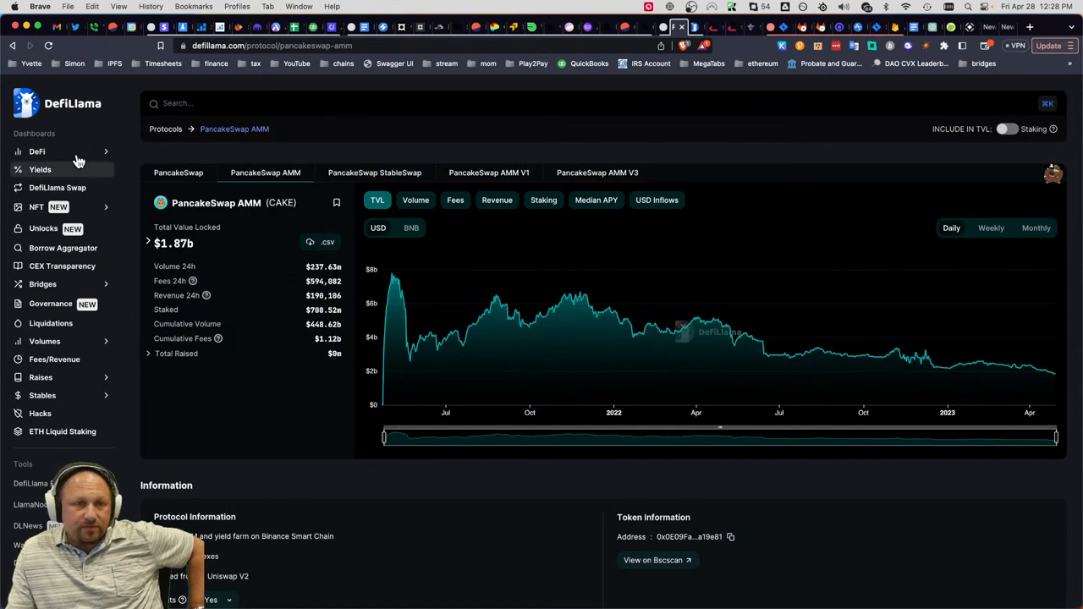
- Navigate from the DeFi sidebar to the Volumes overview of DEX trading volume
{"action": "left_click", "coordinate": [37, 153]}
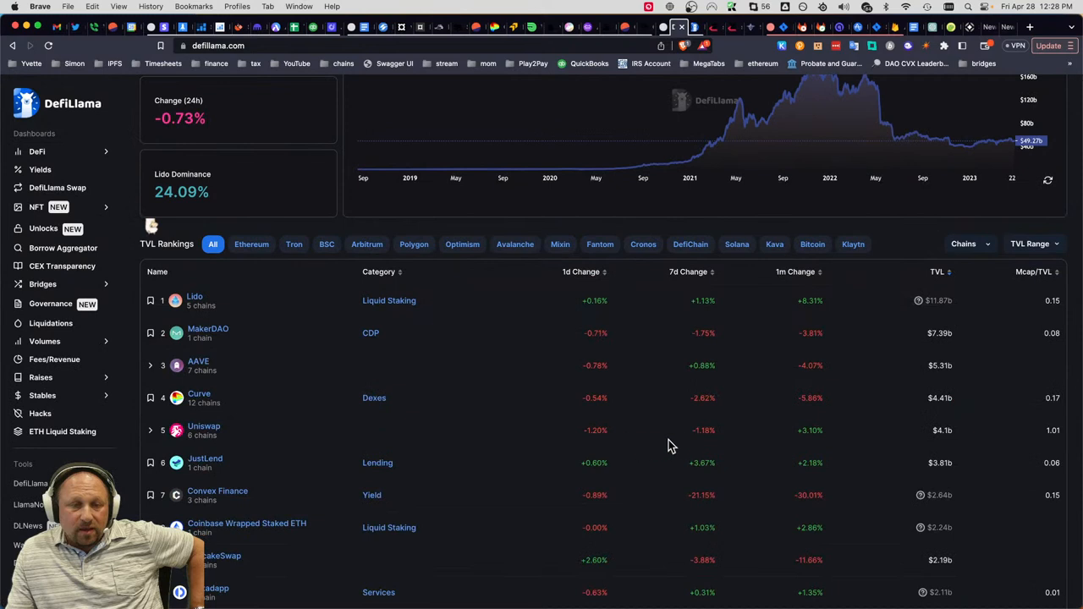
{"action": "mouse_move", "coordinate": [71, 161]}
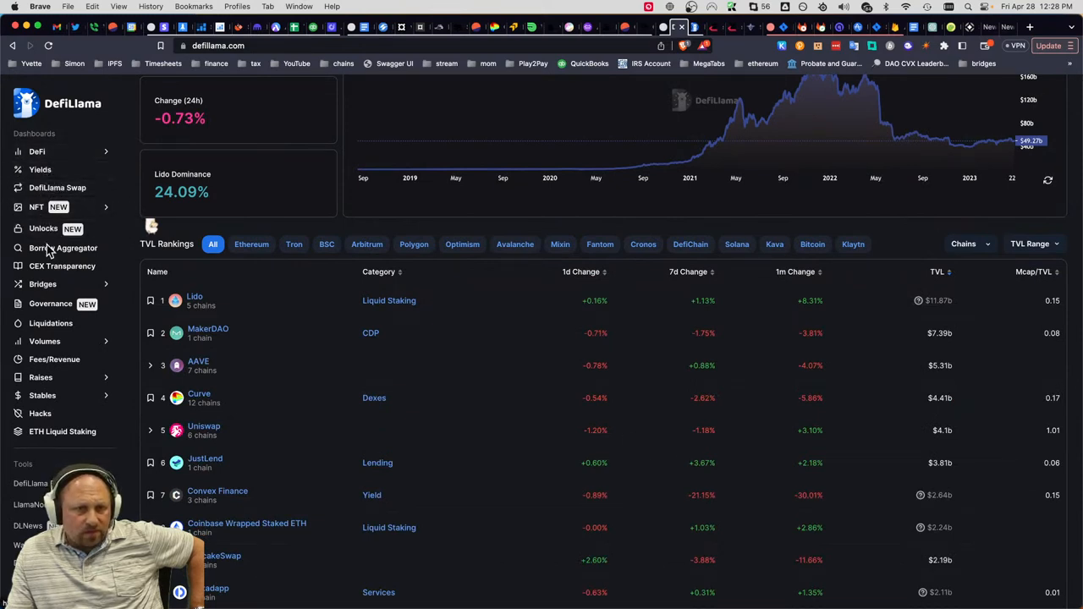
{"action": "mouse_move", "coordinate": [59, 347]}
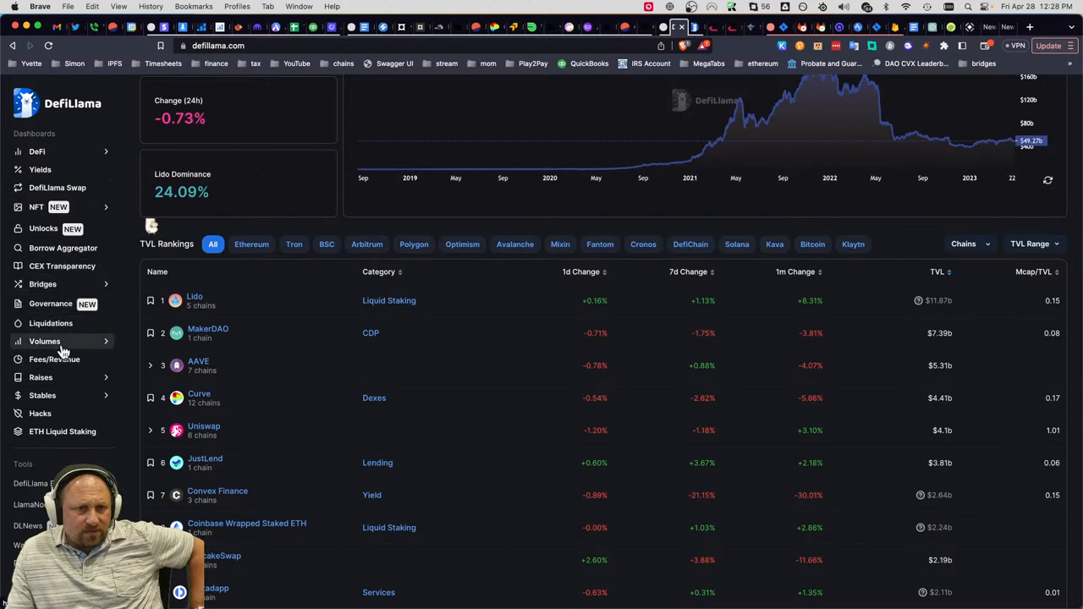
{"action": "left_click", "coordinate": [44, 341]}
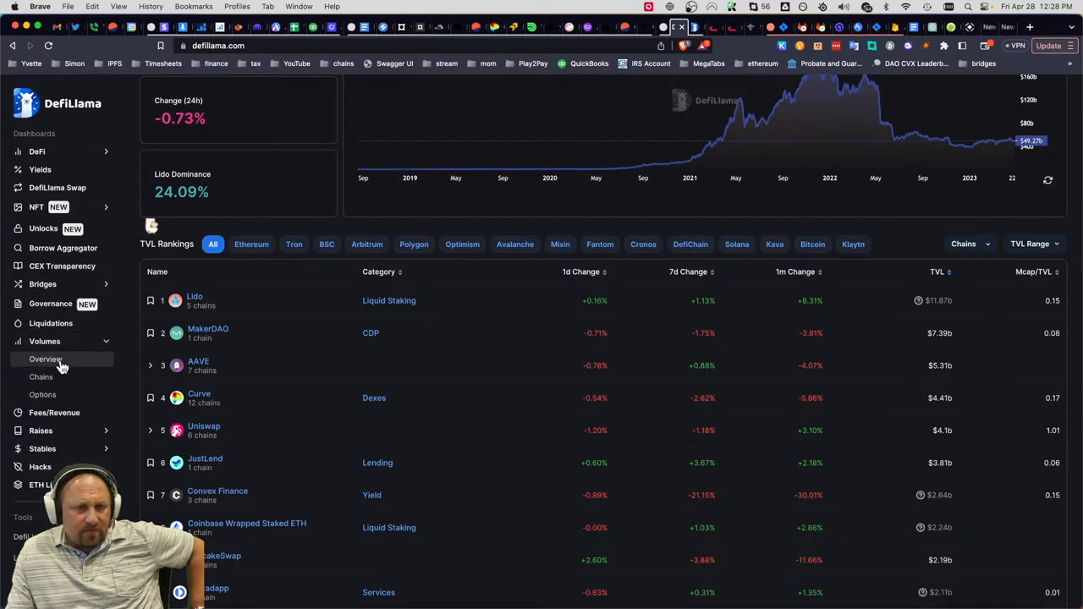
{"action": "left_click", "coordinate": [46, 359]}
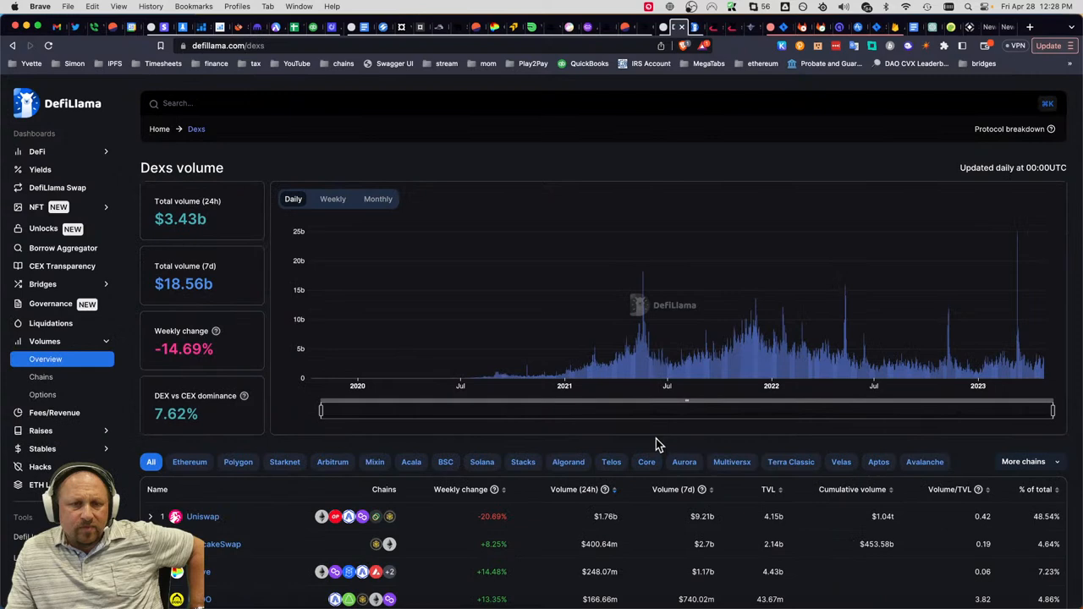
{"action": "scroll", "scroll_direction": "down", "scroll_amount": 3}
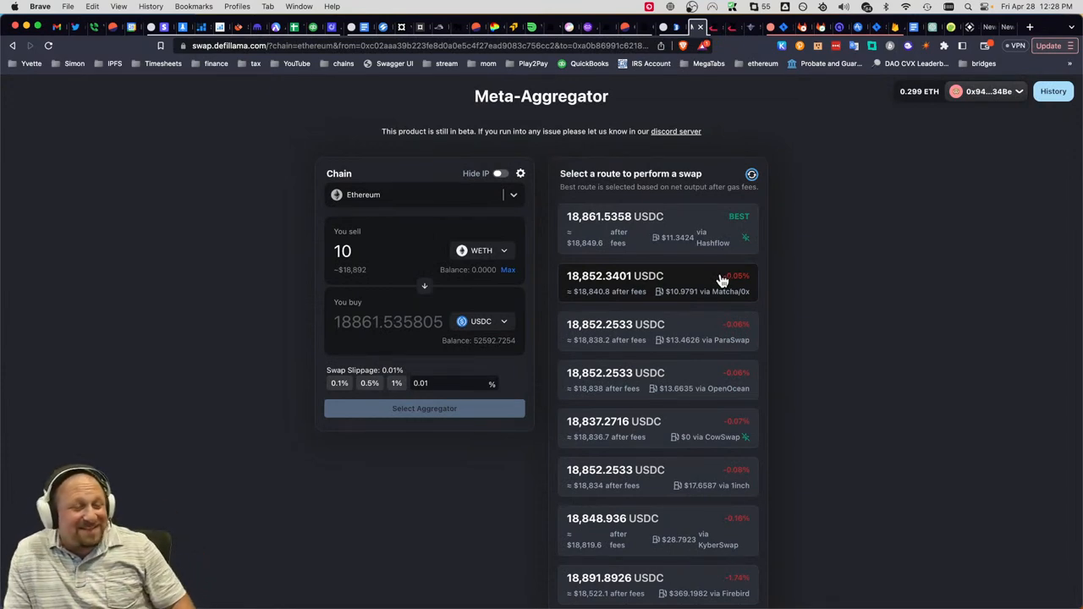
{"action": "mouse_move", "coordinate": [694, 254]}
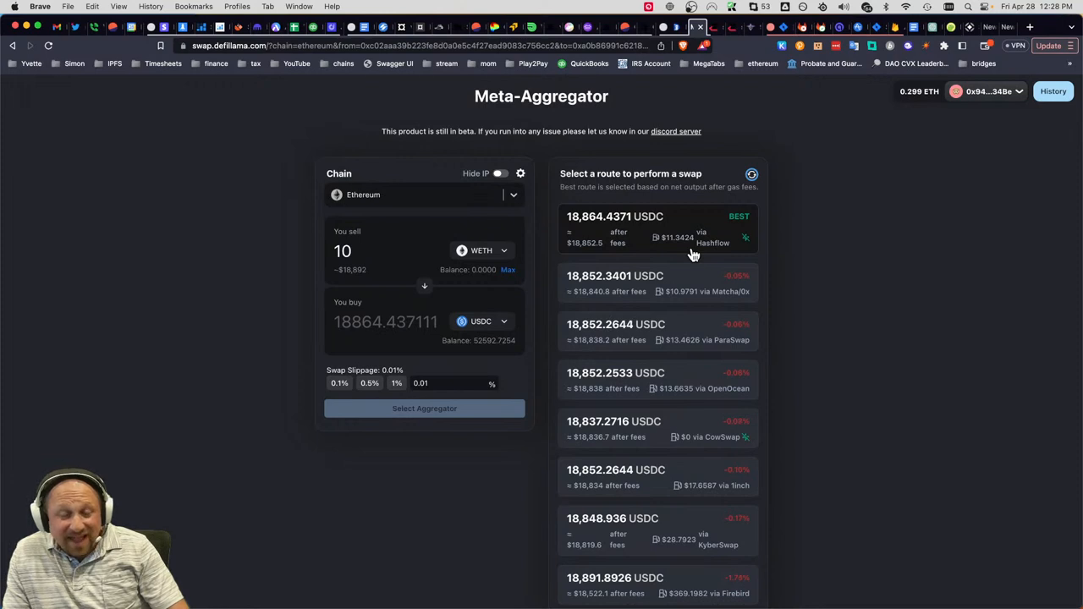
{"action": "mouse_move", "coordinate": [696, 256]}
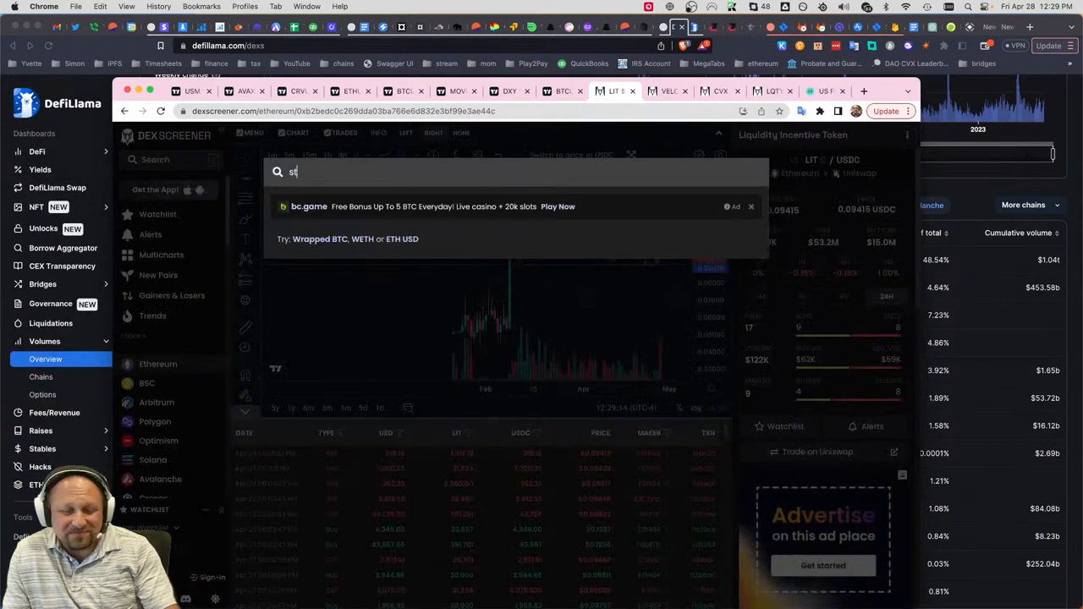
- Search DexScreener for STG to list StargateToken trading pairs
{"action": "left_click", "coordinate": [145, 382]}
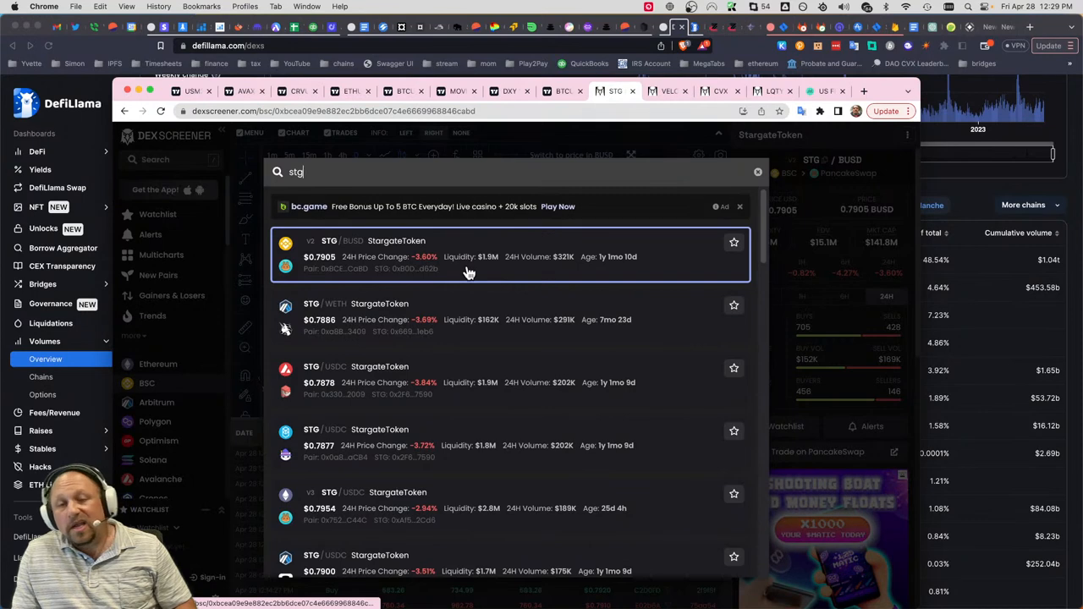
{"action": "mouse_move", "coordinate": [477, 304]}
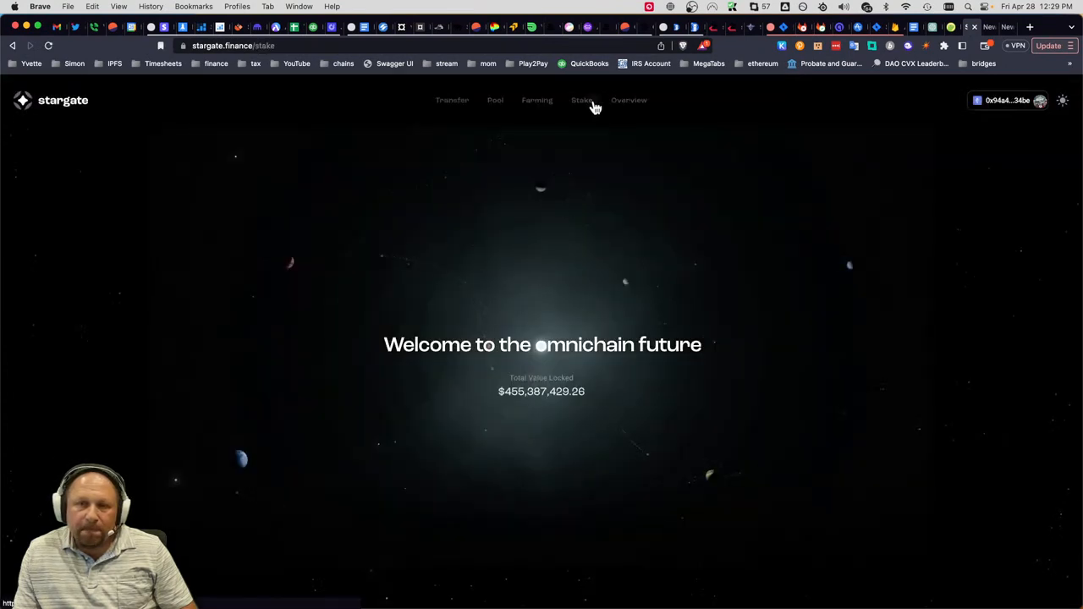
- Go to Stargate's Stake page and select the 23,553.50 STG lock on Avalanche
{"action": "left_click", "coordinate": [582, 100]}
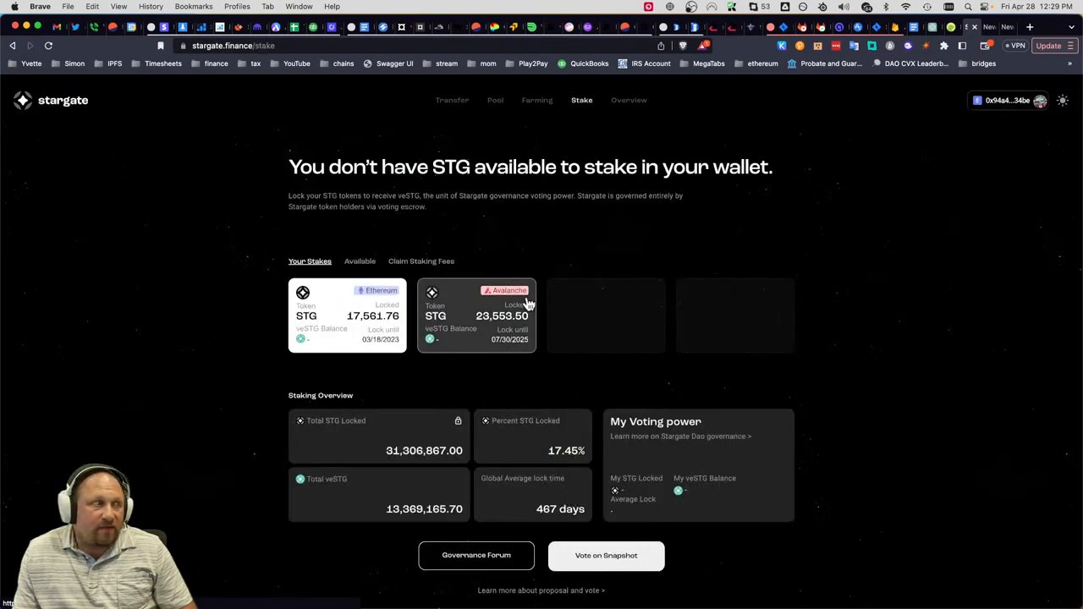
{"action": "left_click", "coordinate": [476, 314]}
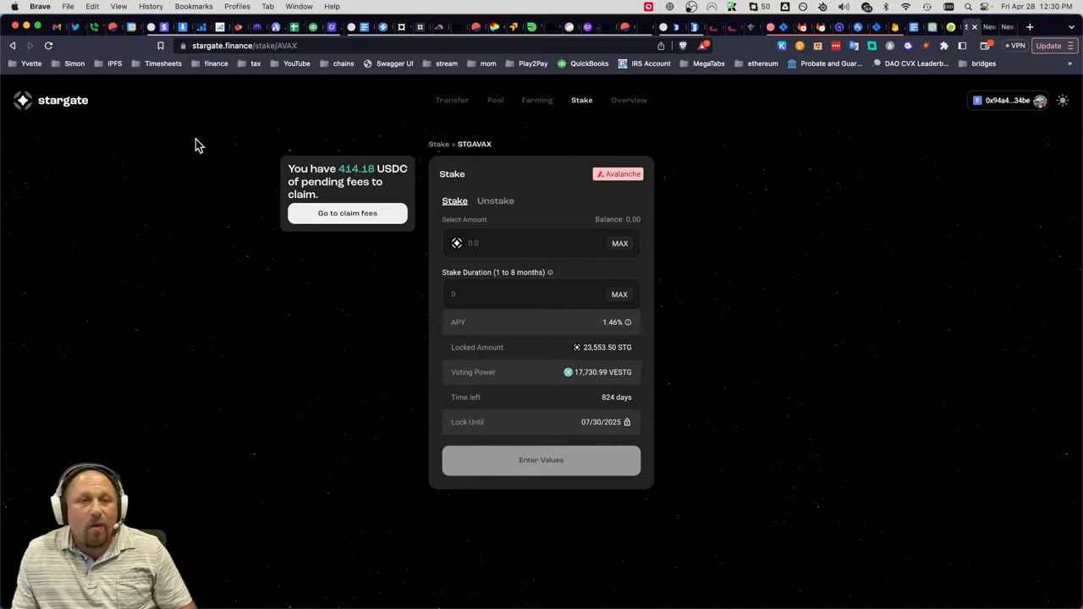
{"action": "mouse_move", "coordinate": [369, 186]}
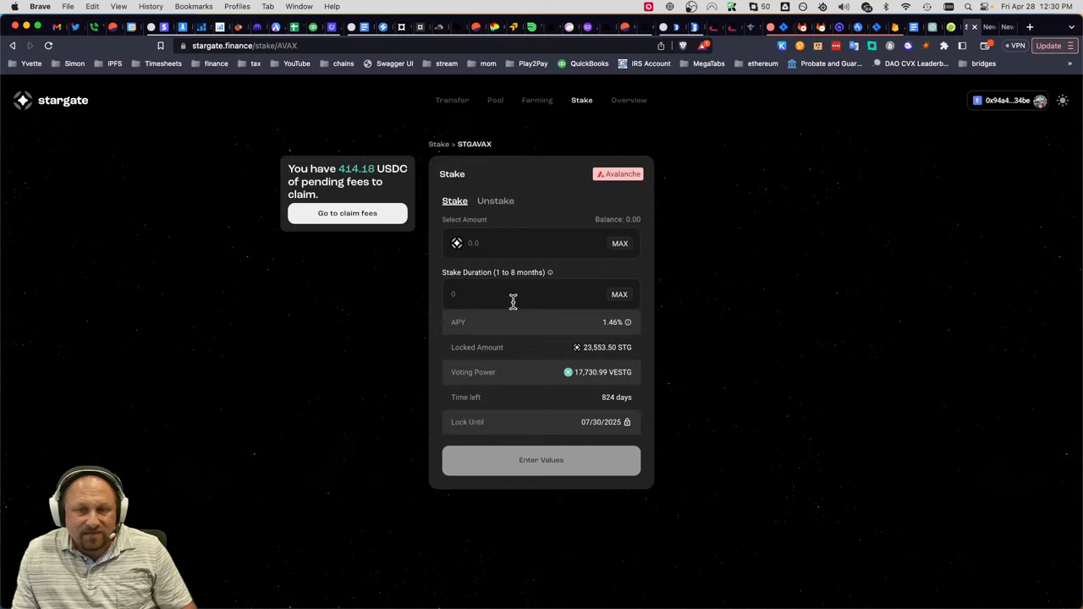
{"action": "mouse_move", "coordinate": [628, 321]}
{"action": "type", "text": "5000"}
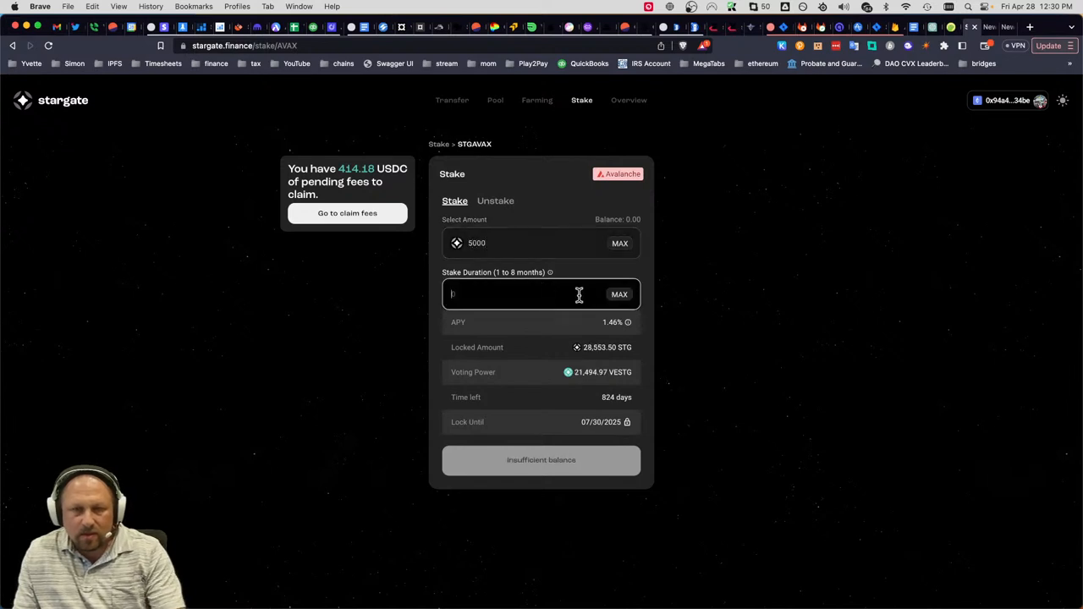
- Enter a stake amount in the Avalanche STG staking form
{"action": "type", "text": "8"}
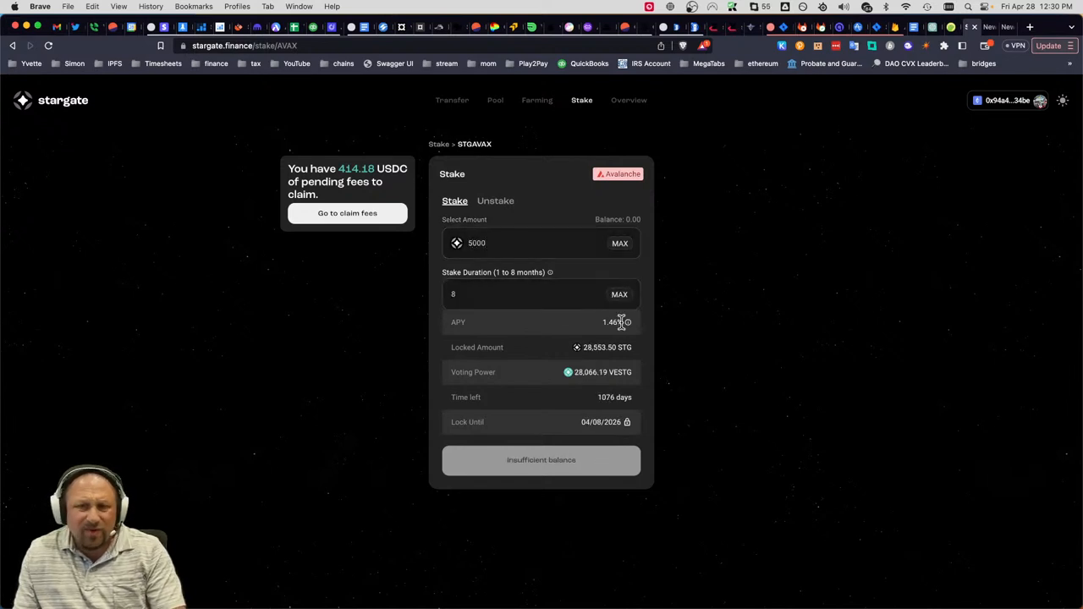
{"action": "mouse_move", "coordinate": [627, 322]}
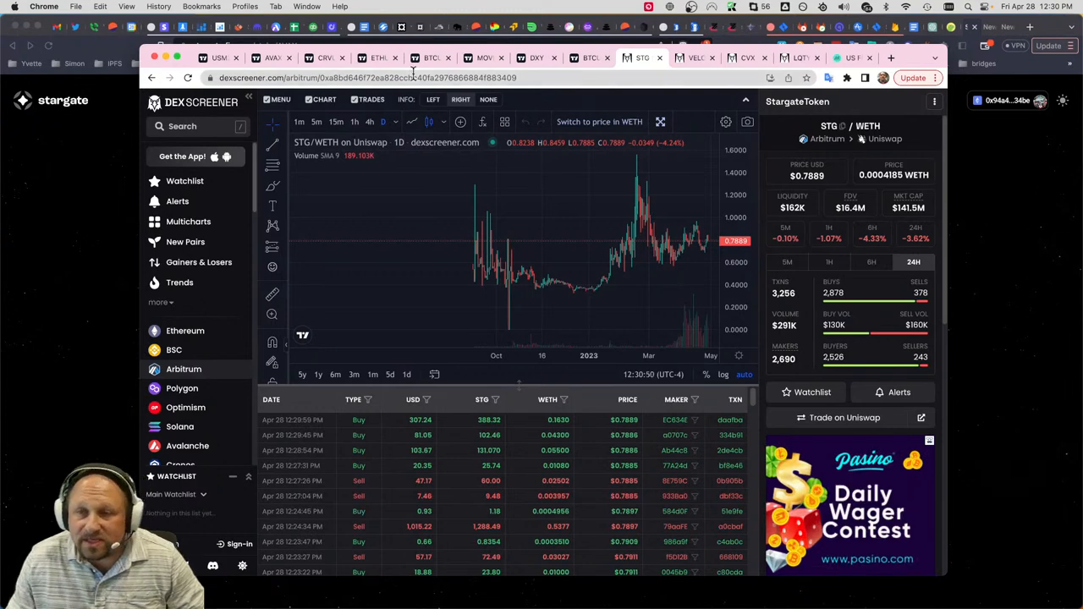
- Select the STG/USDC Trader Joe pair on Avalanche and reopen the pair search
{"action": "left_click", "coordinate": [200, 125]}
{"action": "type", "text": "stg"}
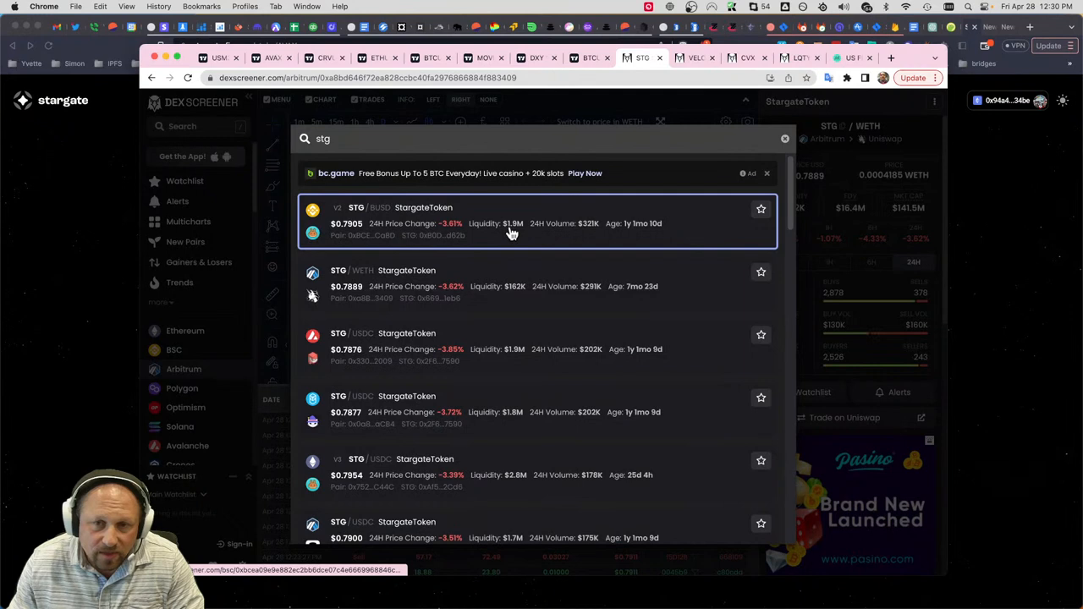
{"action": "mouse_move", "coordinate": [516, 465]}
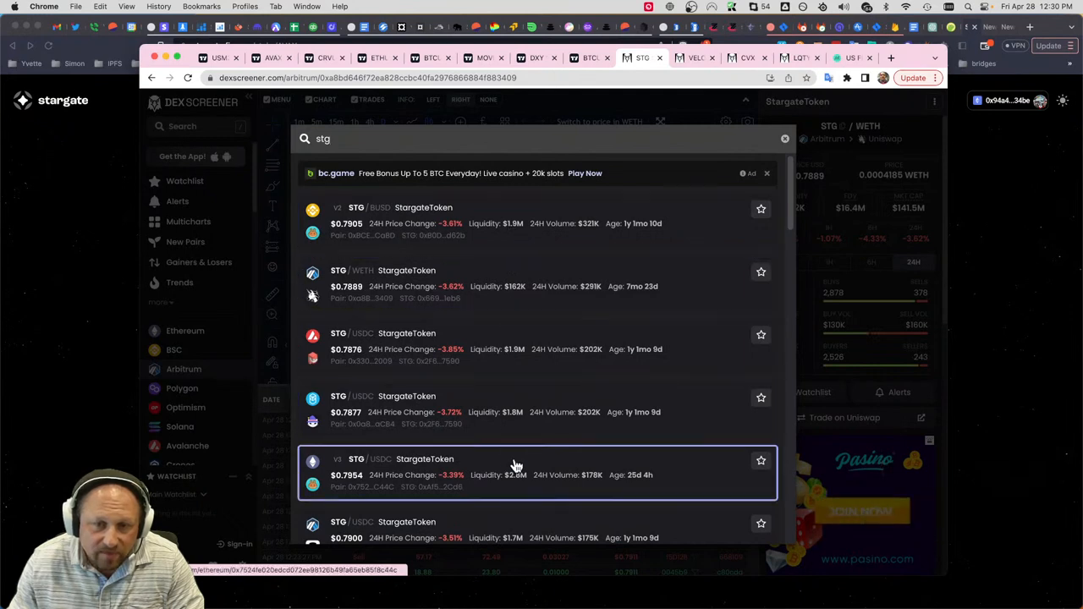
{"action": "mouse_move", "coordinate": [521, 482]}
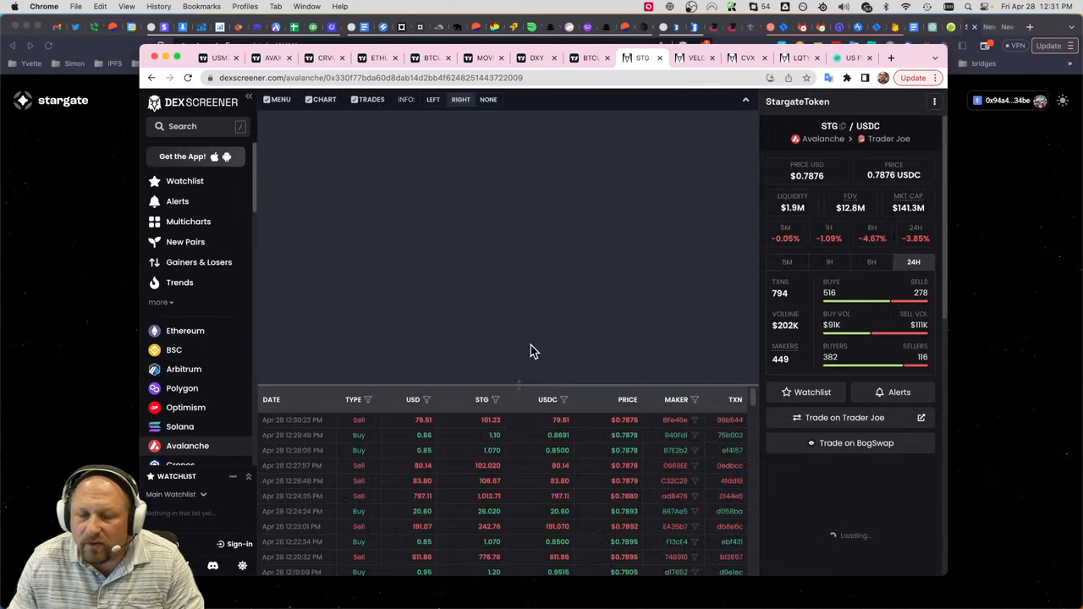
{"action": "left_click", "coordinate": [325, 98]}
{"action": "type", "text": "s"}
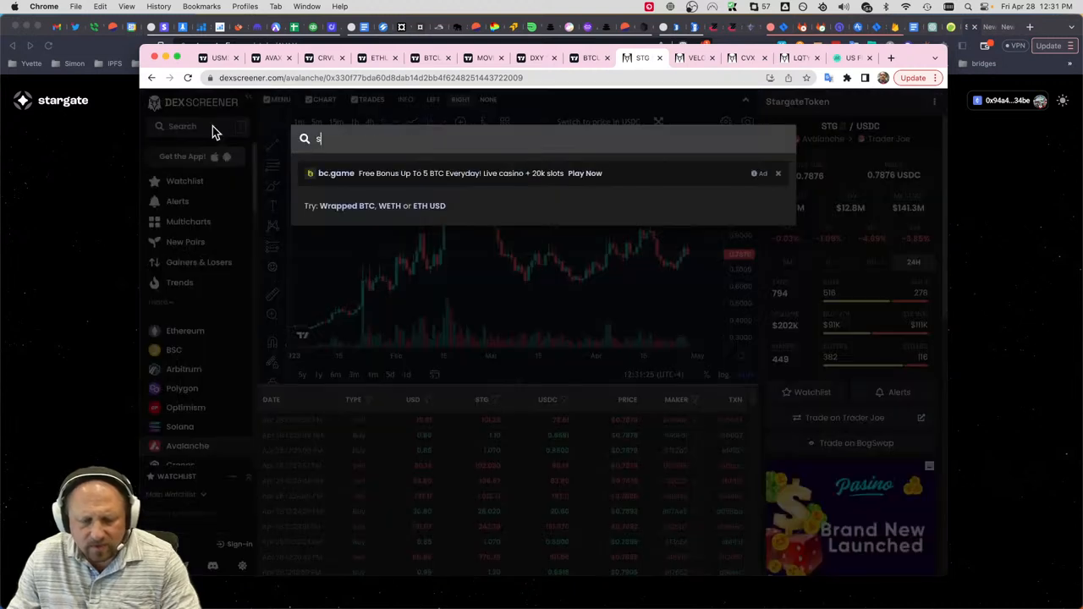
- Search 'stg' and load the STG/WETH Trader Joe pair on Arbitrum with its price chart
{"action": "type", "text": "tg"}
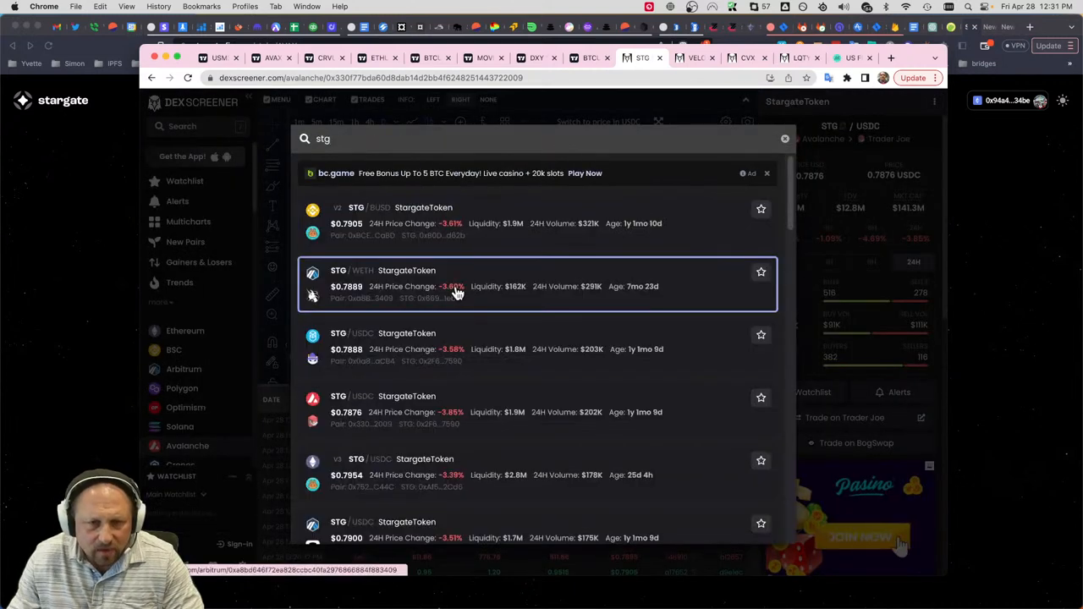
{"action": "scroll", "scroll_direction": "down", "scroll_amount": 3}
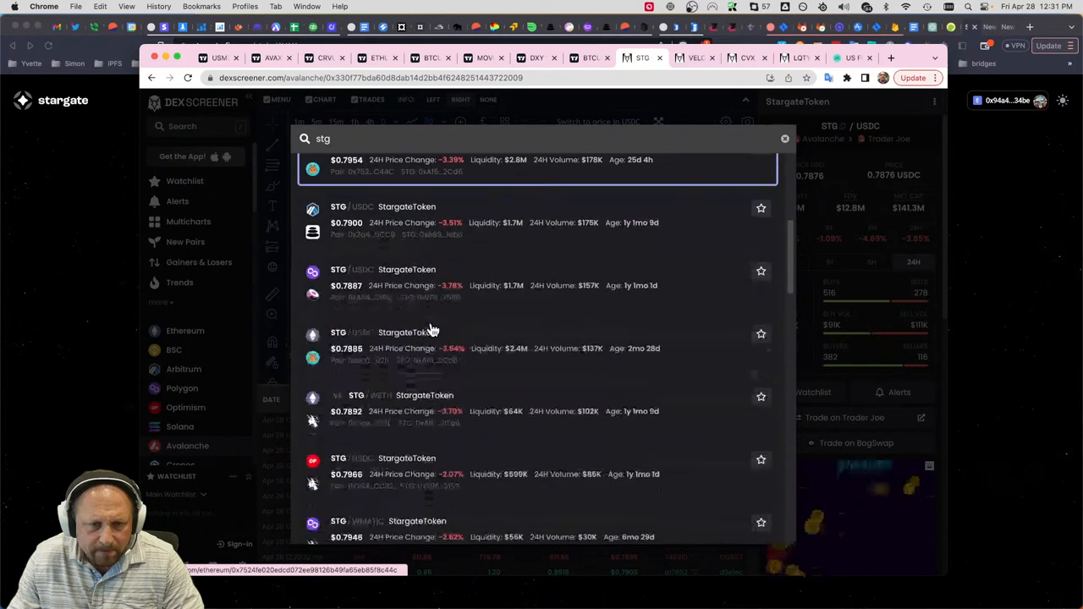
{"action": "scroll", "scroll_direction": "down", "scroll_amount": 3}
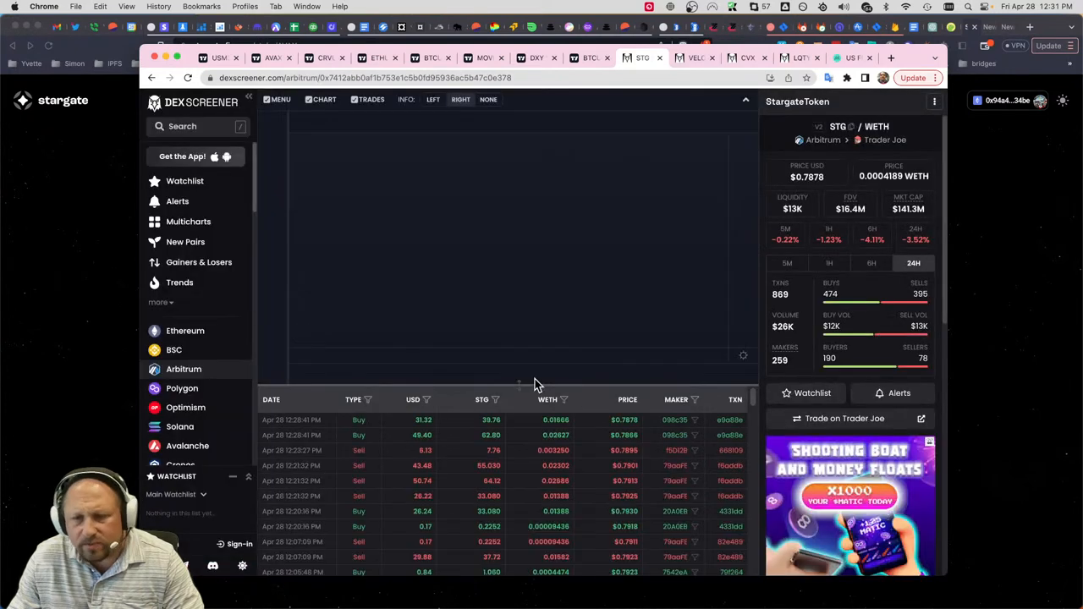
{"action": "left_click", "coordinate": [325, 98]}
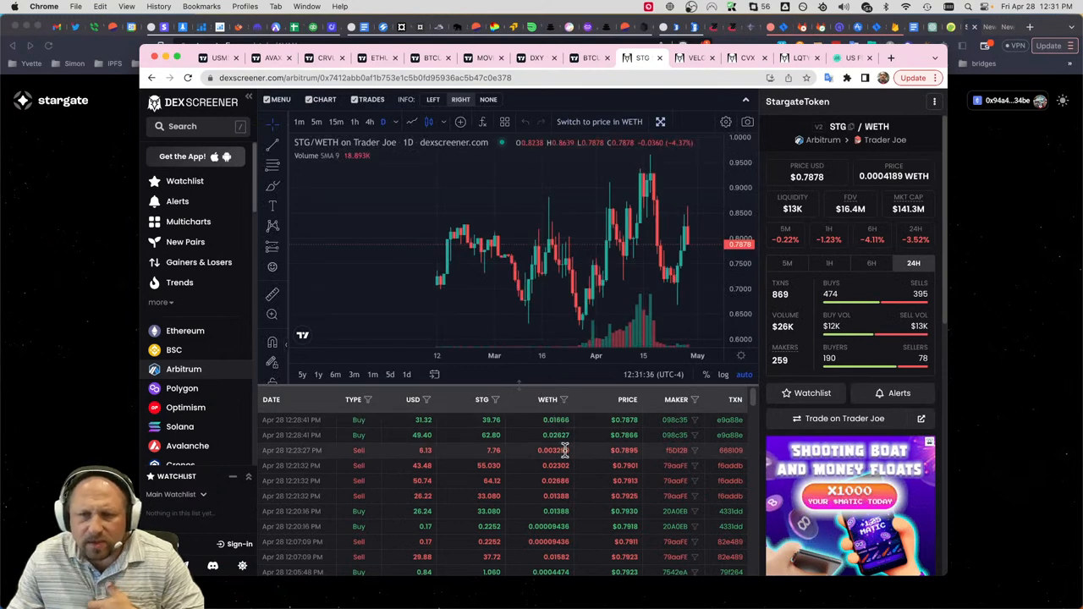
{"action": "mouse_move", "coordinate": [352, 203]}
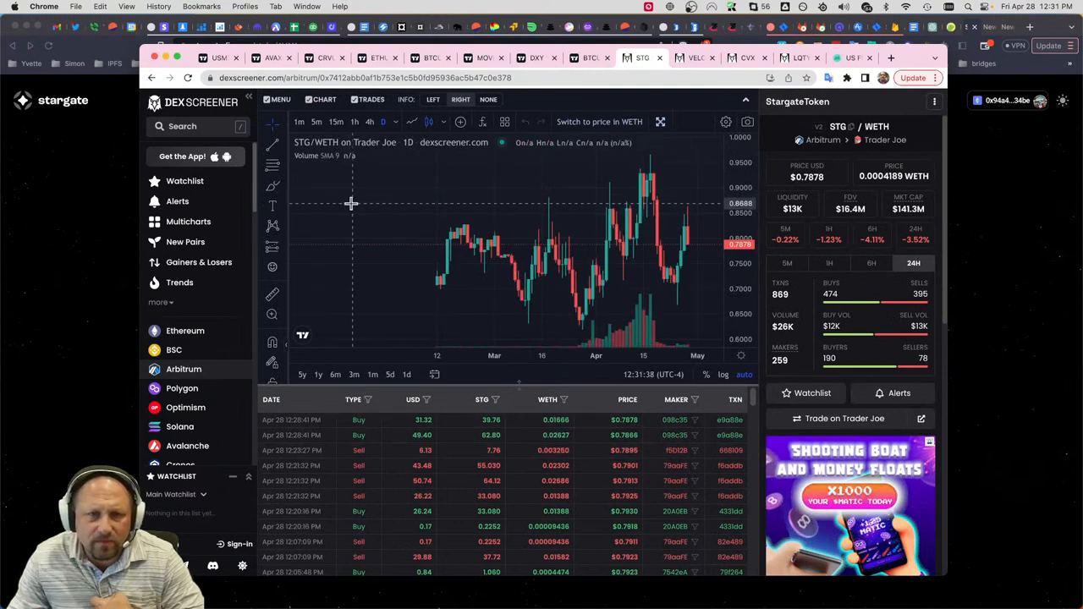
{"action": "mouse_move", "coordinate": [444, 330]}
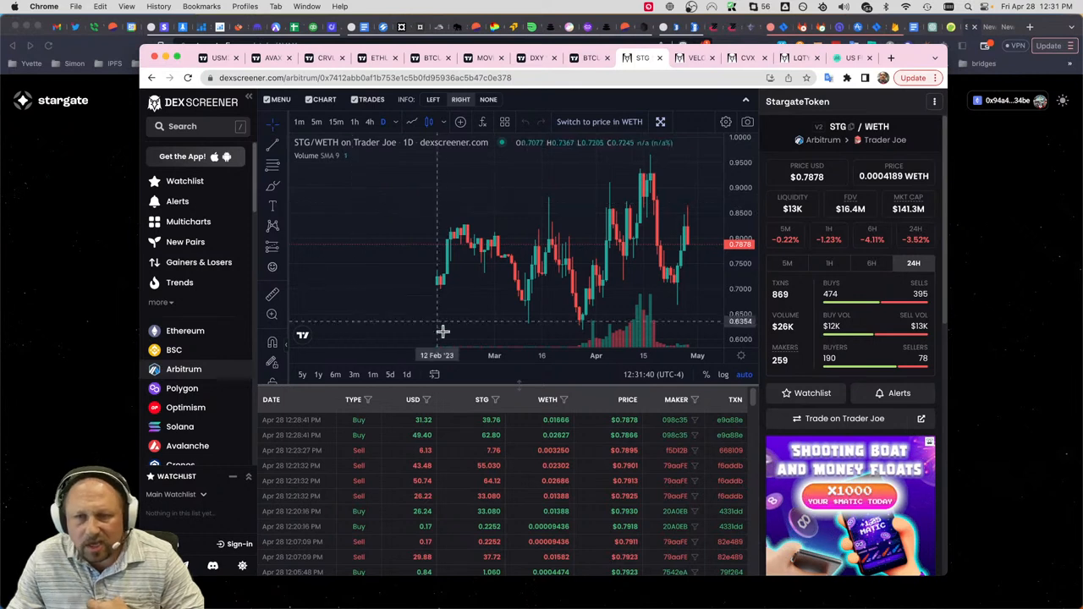
{"action": "mouse_move", "coordinate": [440, 449]}
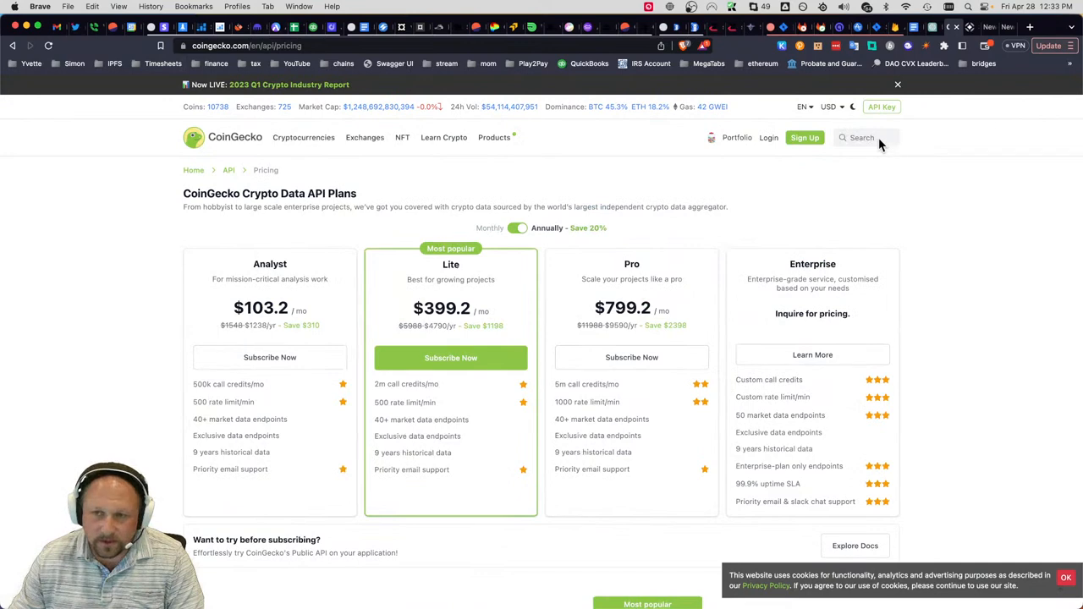
- Search 'mux', review MUX Protocol (MCB) at $16.31 and its chart, then reopen the coin search
{"action": "type", "text": "mux"}
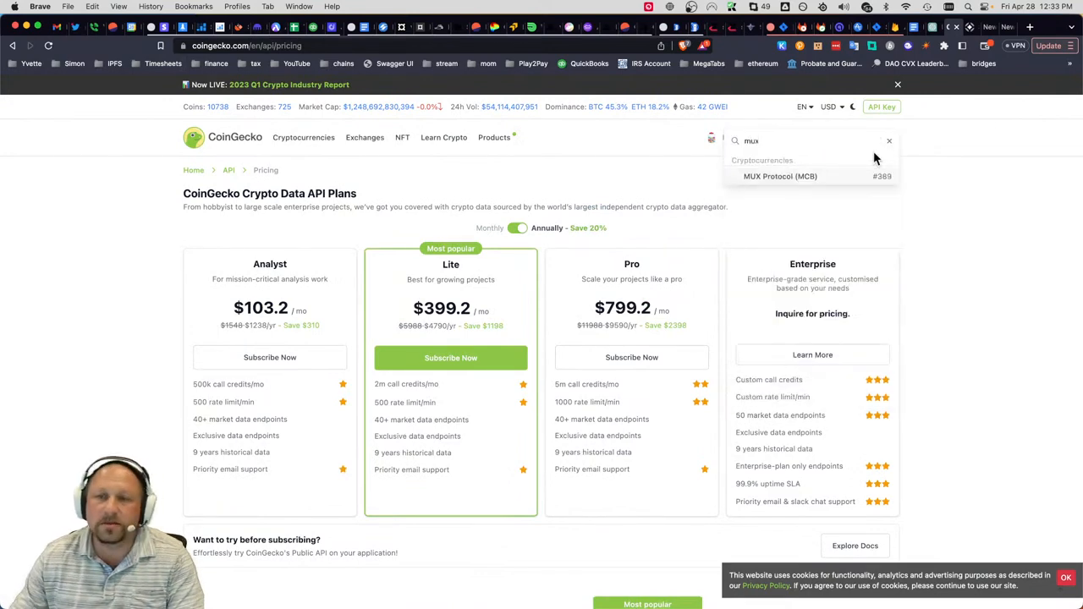
{"action": "left_click", "coordinate": [781, 177]}
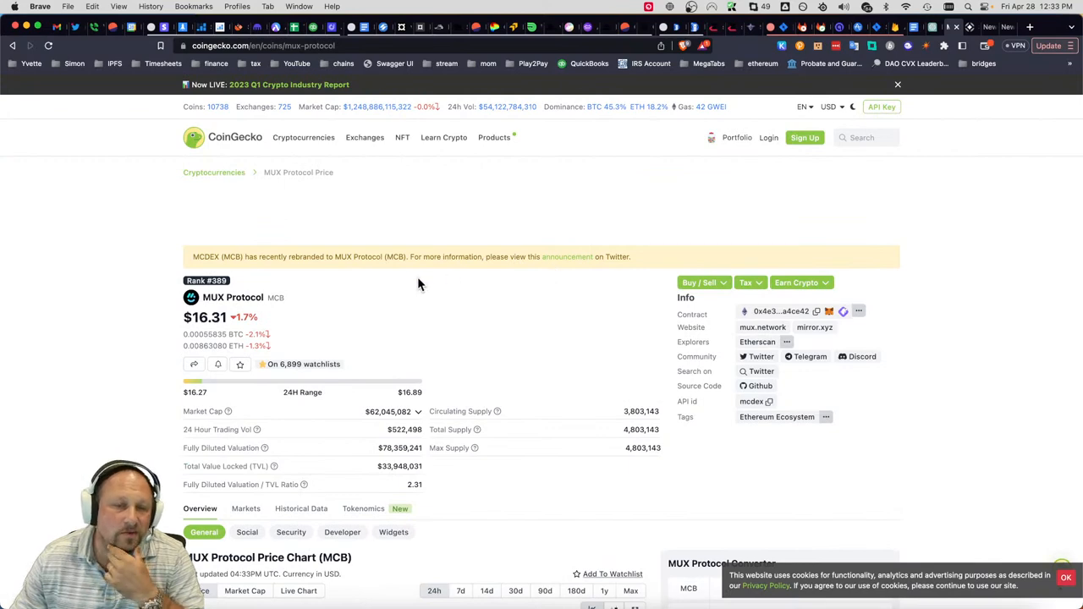
{"action": "scroll", "scroll_direction": "down", "scroll_amount": 3}
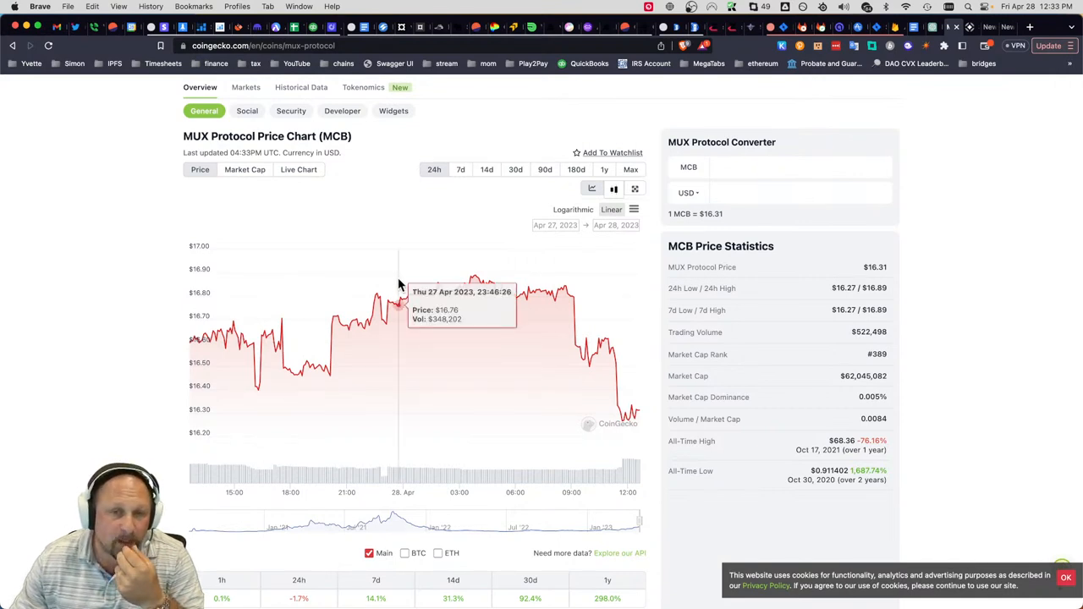
{"action": "mouse_move", "coordinate": [399, 287]}
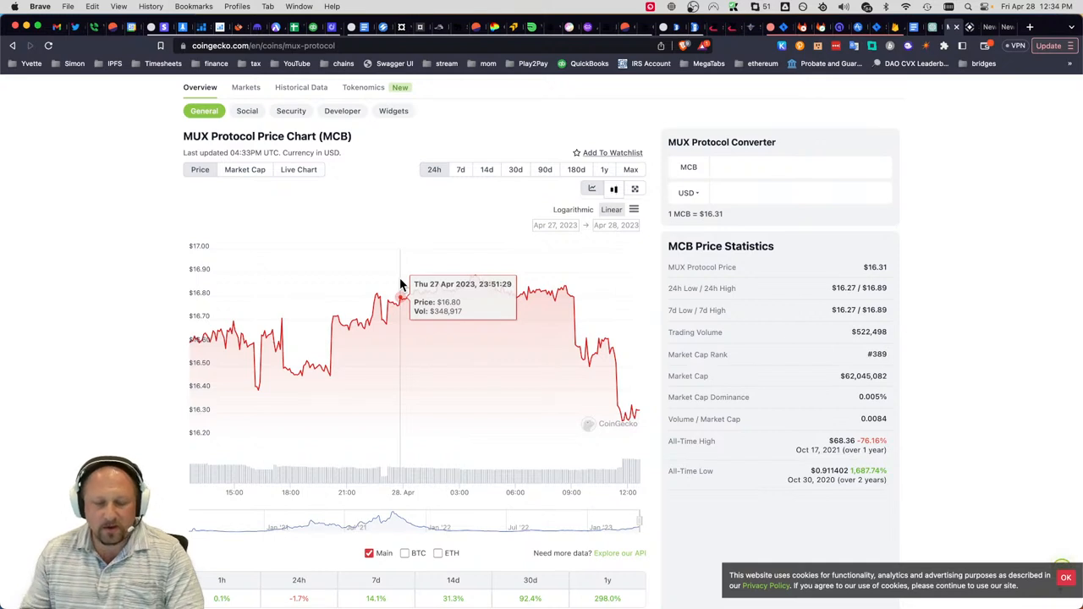
{"action": "mouse_move", "coordinate": [416, 288]}
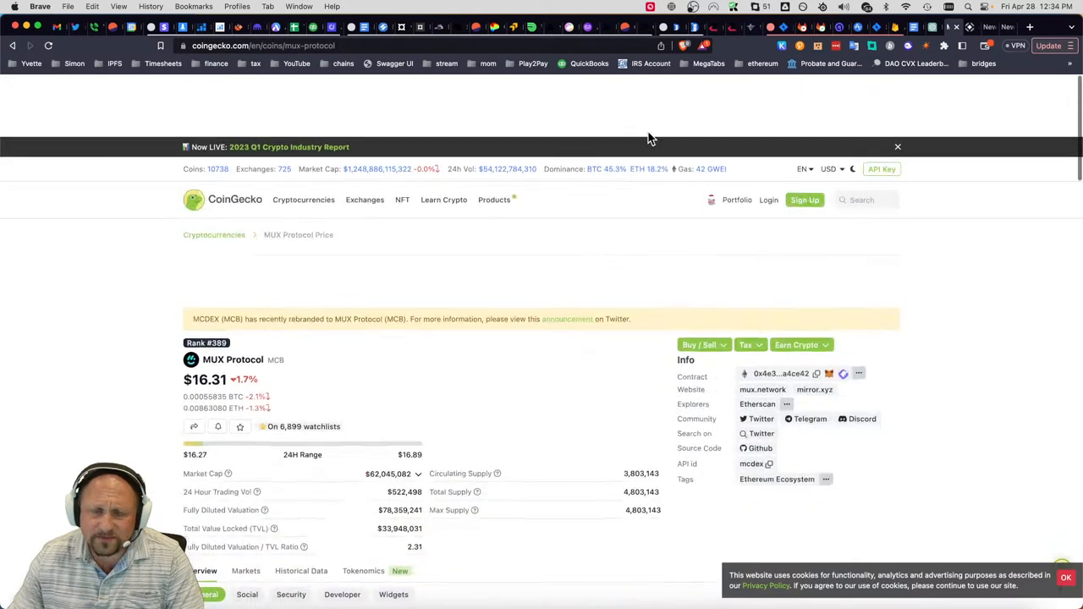
{"action": "left_click", "coordinate": [863, 200]}
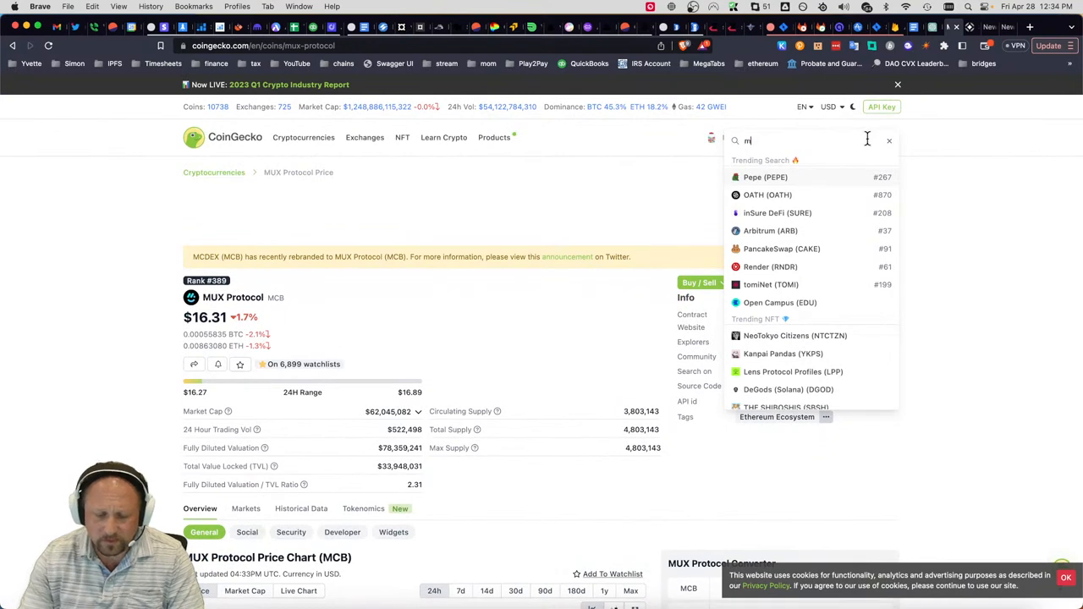
- Look up 'mcb' to find MUX Protocol, then move to the DefiLlama swap aggregator
{"action": "type", "text": "cb"}
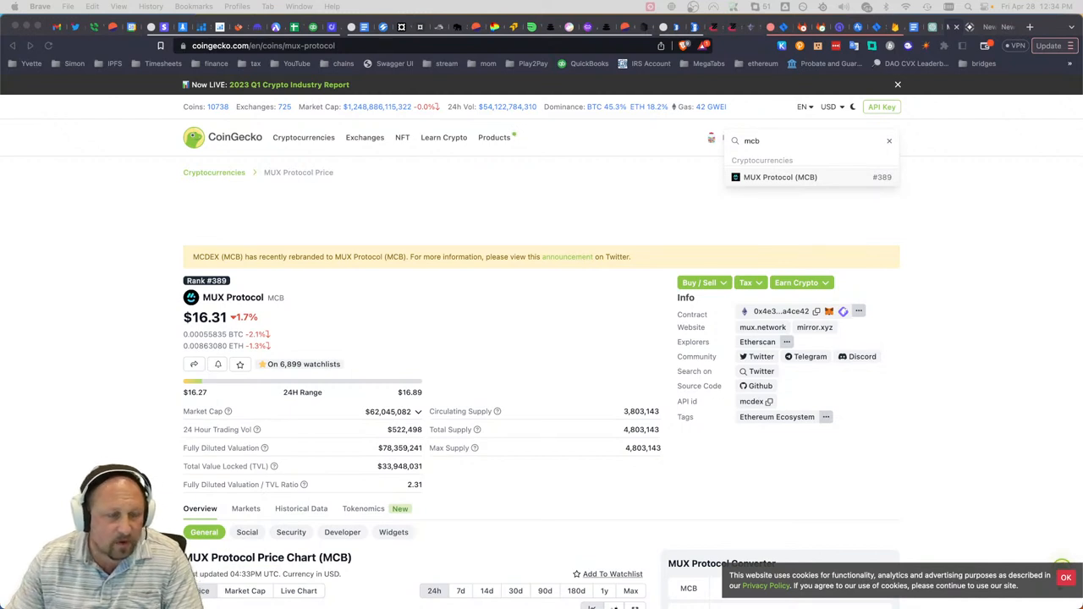
{"action": "mouse_move", "coordinate": [725, 27]}
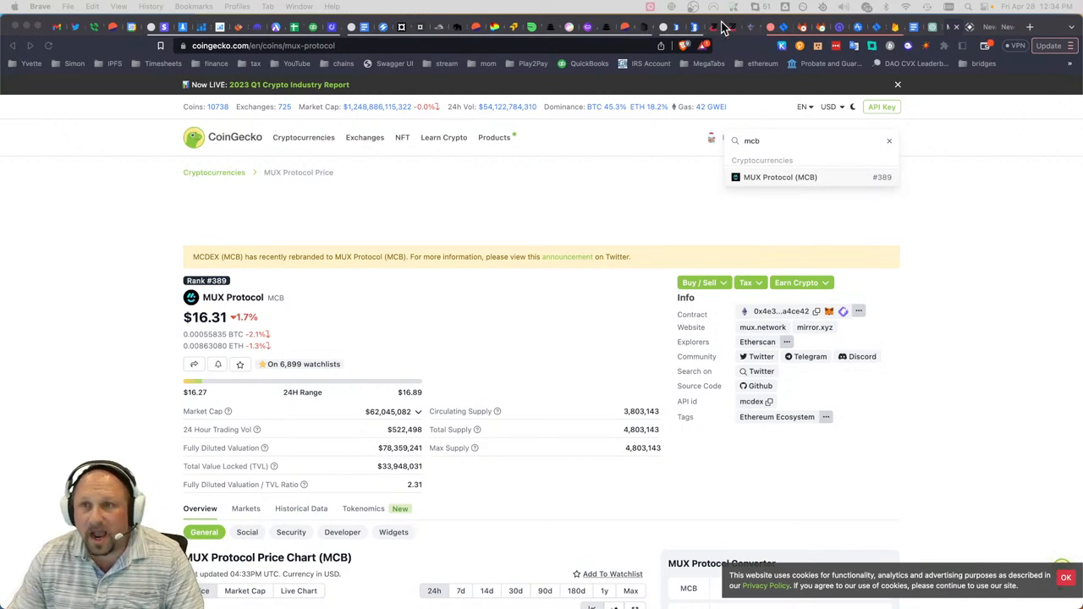
{"action": "left_click", "coordinate": [697, 27]}
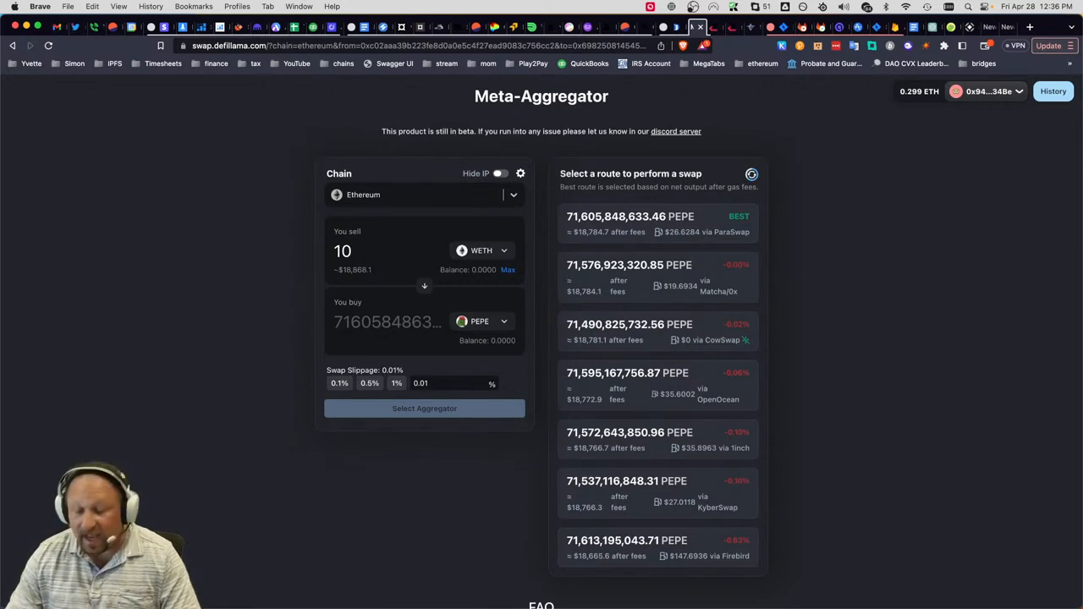
{"action": "mouse_move", "coordinate": [102, 358]}
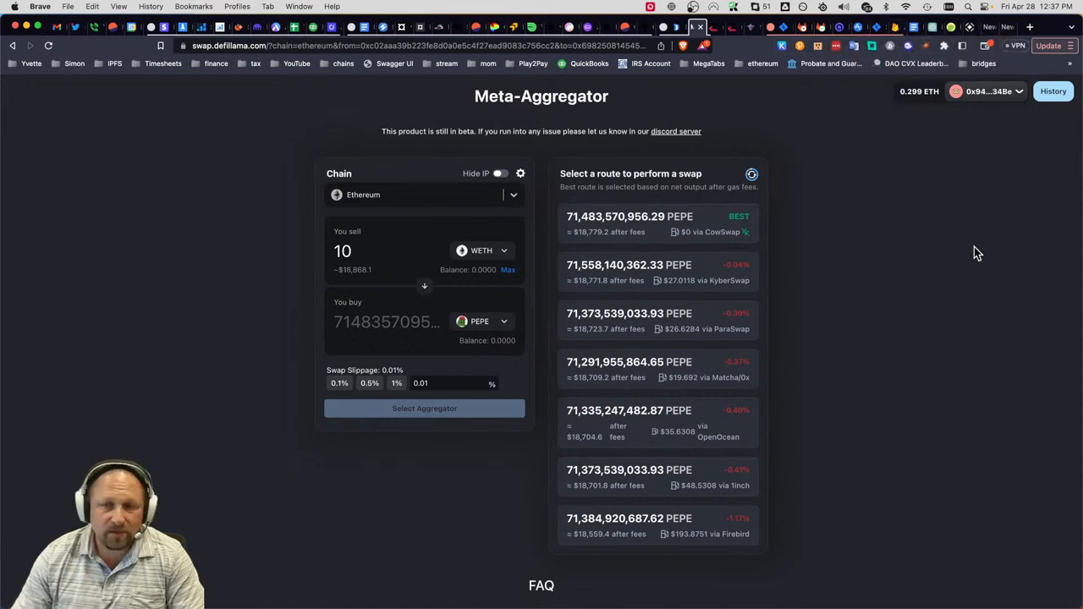
{"action": "mouse_move", "coordinate": [965, 254]}
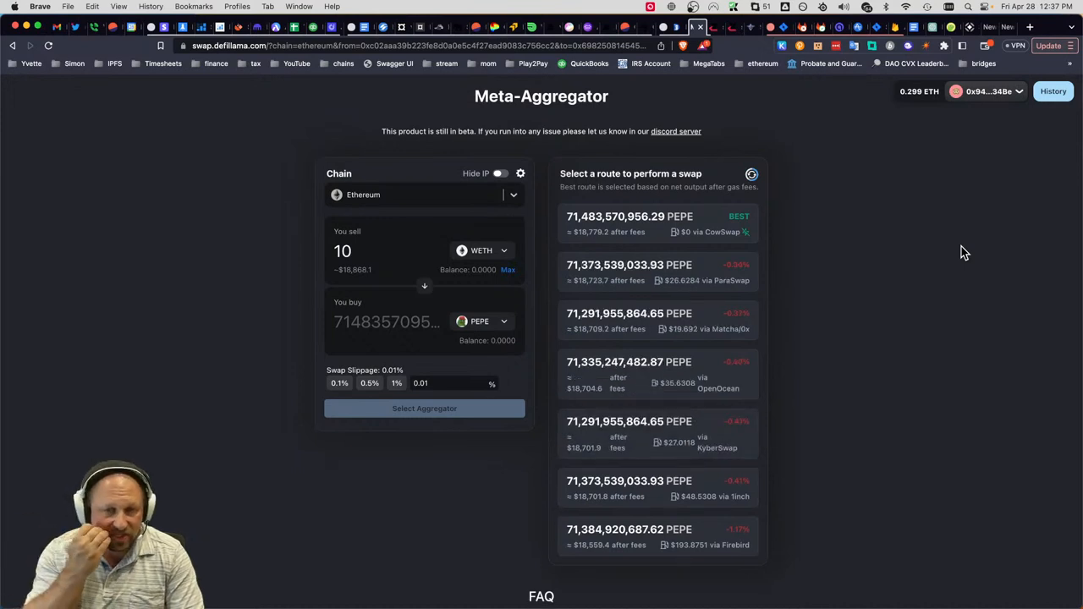
{"action": "mouse_move", "coordinate": [200, 345]}
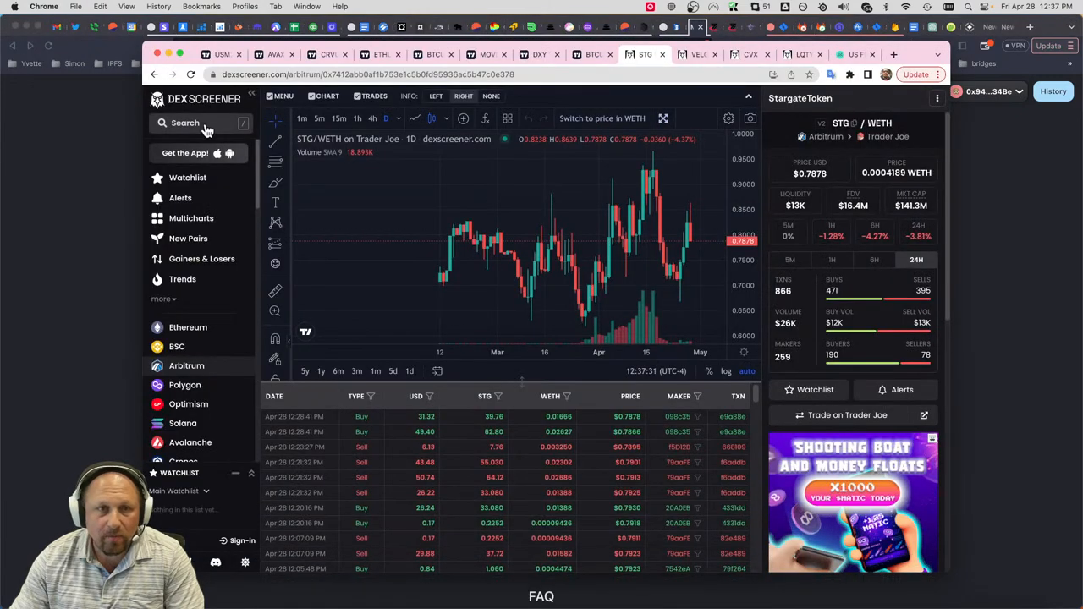
- Search 'bal' for the BAL/WETH Balancer pair and show its chart on weekly candles
{"action": "type", "text": "bal"}
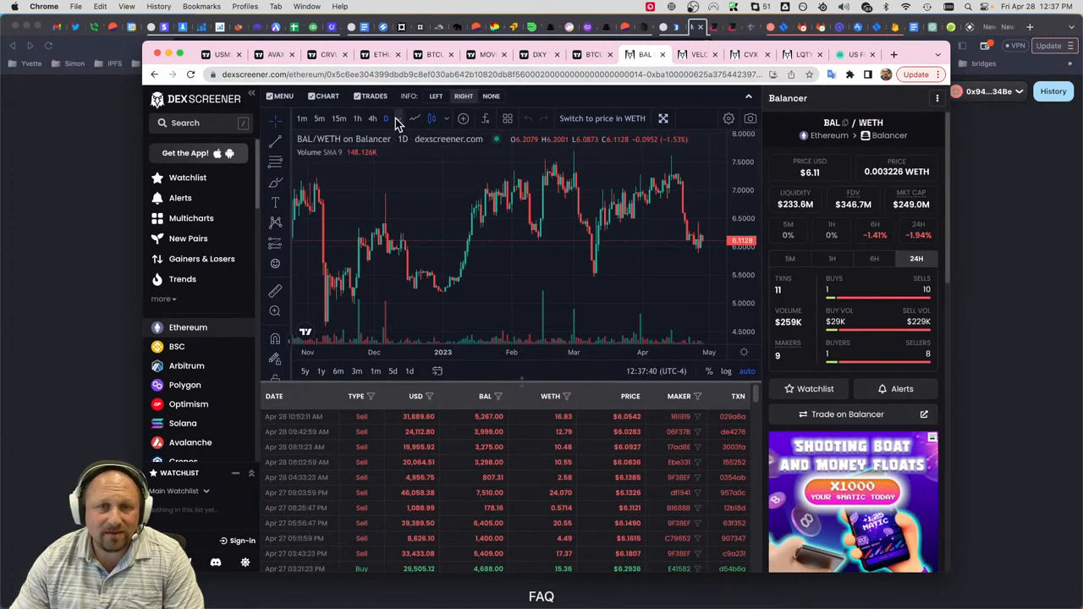
{"action": "left_click", "coordinate": [386, 119]}
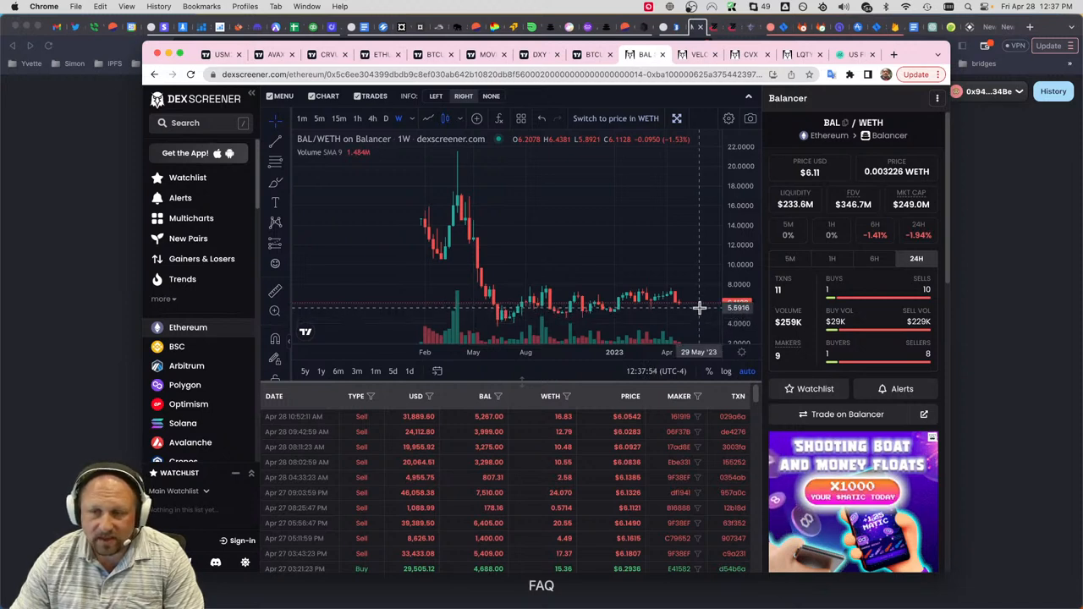
{"action": "mouse_move", "coordinate": [701, 312]}
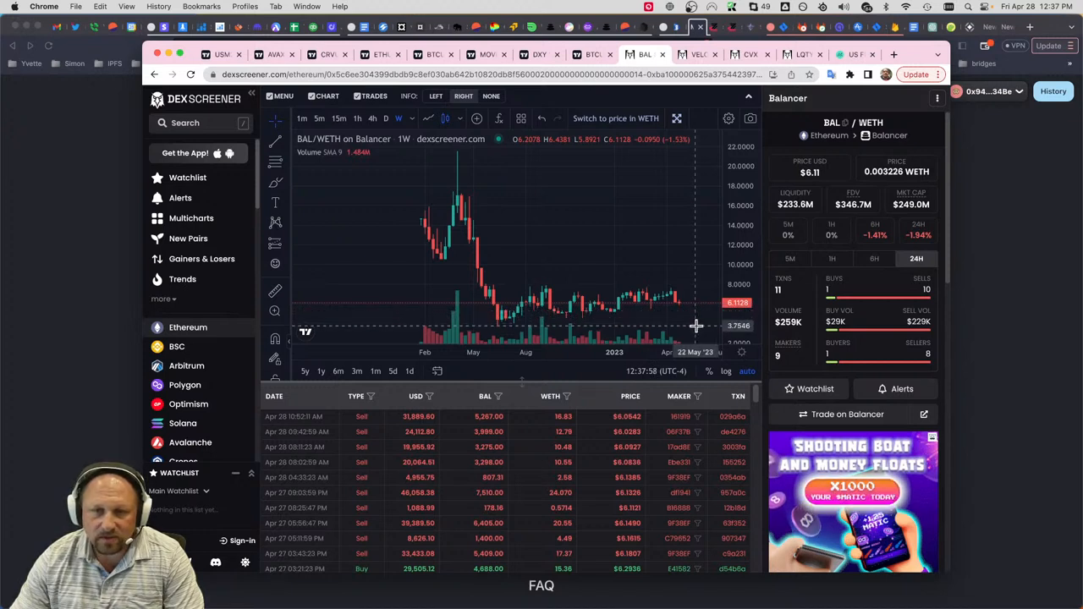
{"action": "mouse_move", "coordinate": [442, 260]}
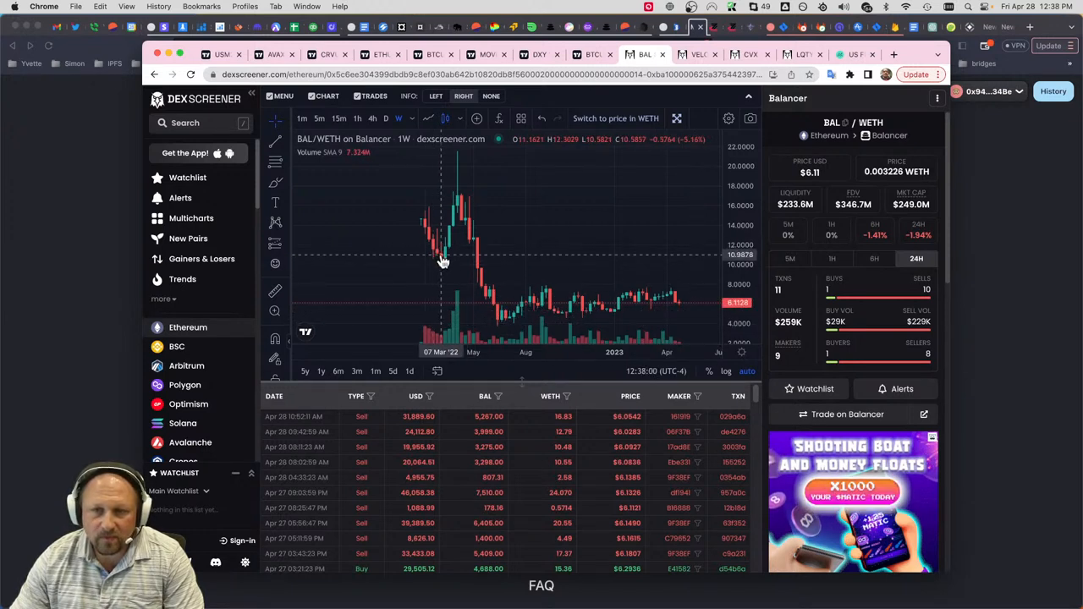
{"action": "mouse_move", "coordinate": [450, 267]}
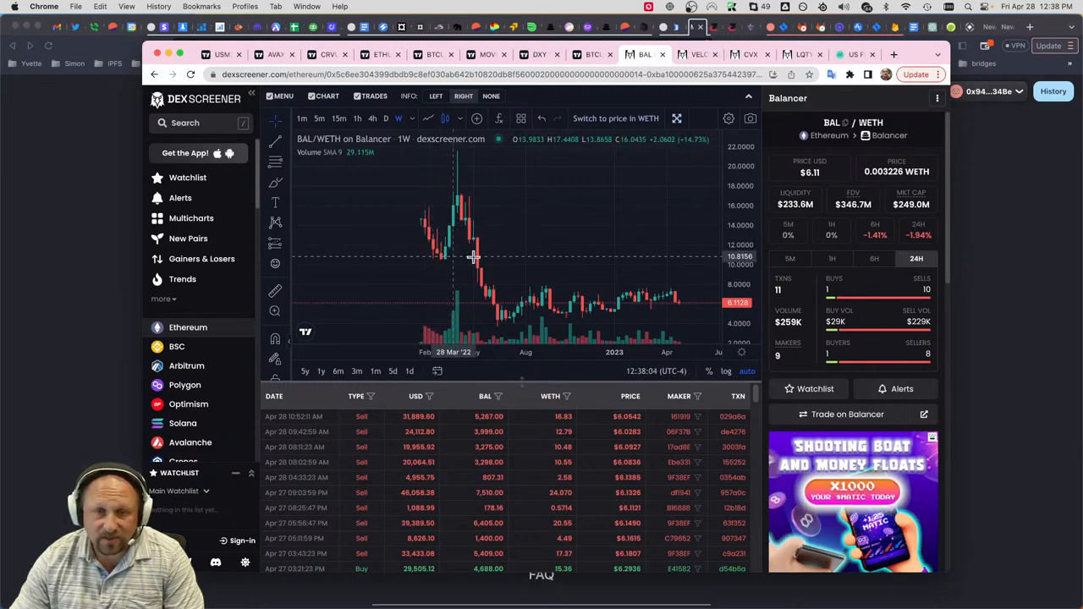
{"action": "mouse_move", "coordinate": [464, 199]}
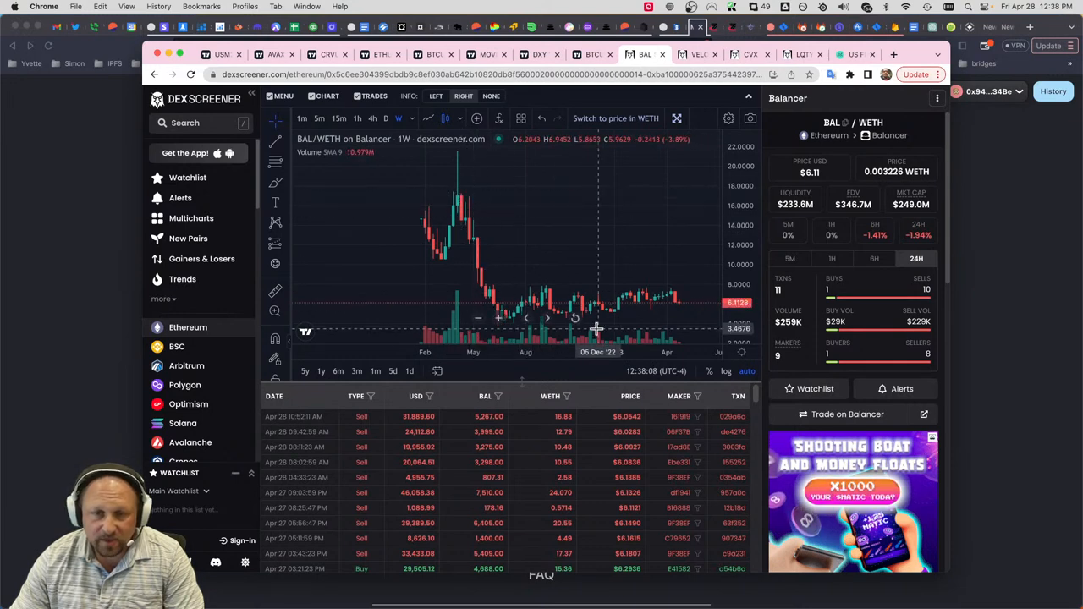
{"action": "mouse_move", "coordinate": [694, 308]}
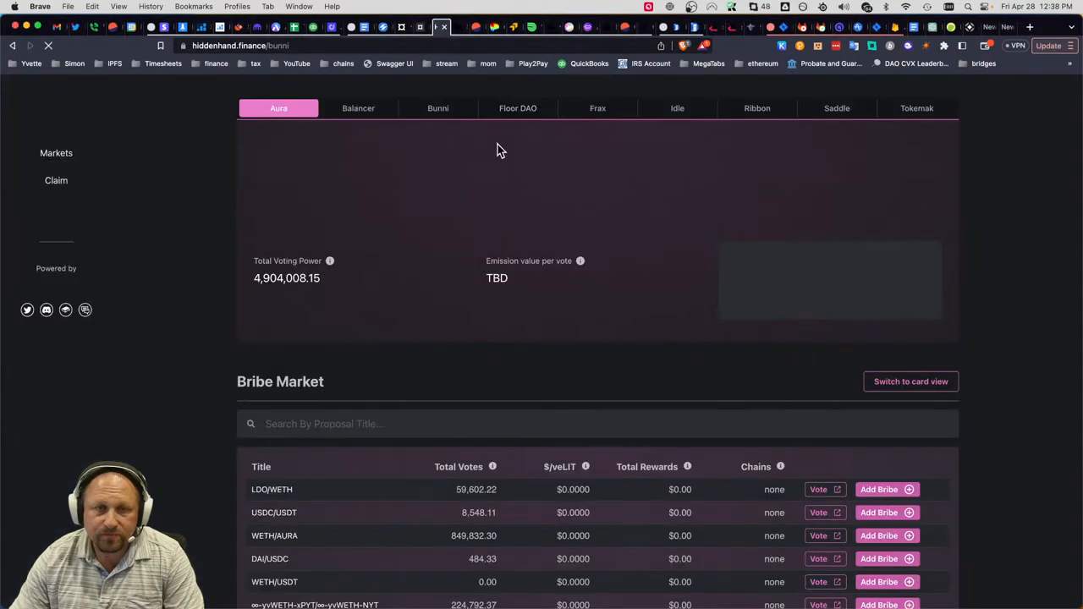
- Scroll through the Bunni bribe market table, noting DOR/WETH's $1,865.91 rewards
{"action": "scroll", "scroll_direction": "down", "scroll_amount": 3}
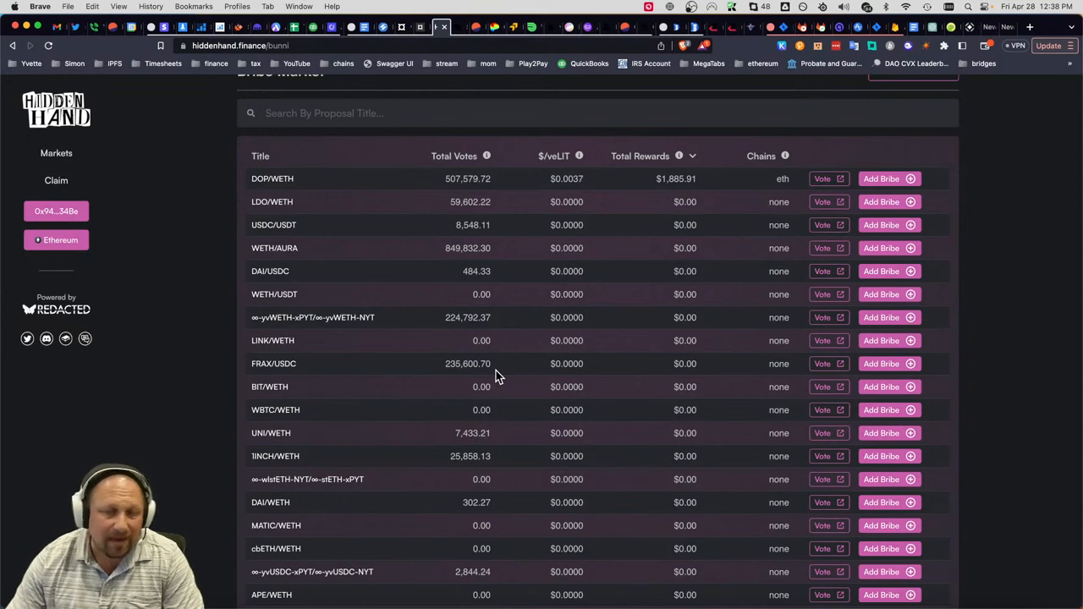
{"action": "mouse_move", "coordinate": [488, 383]}
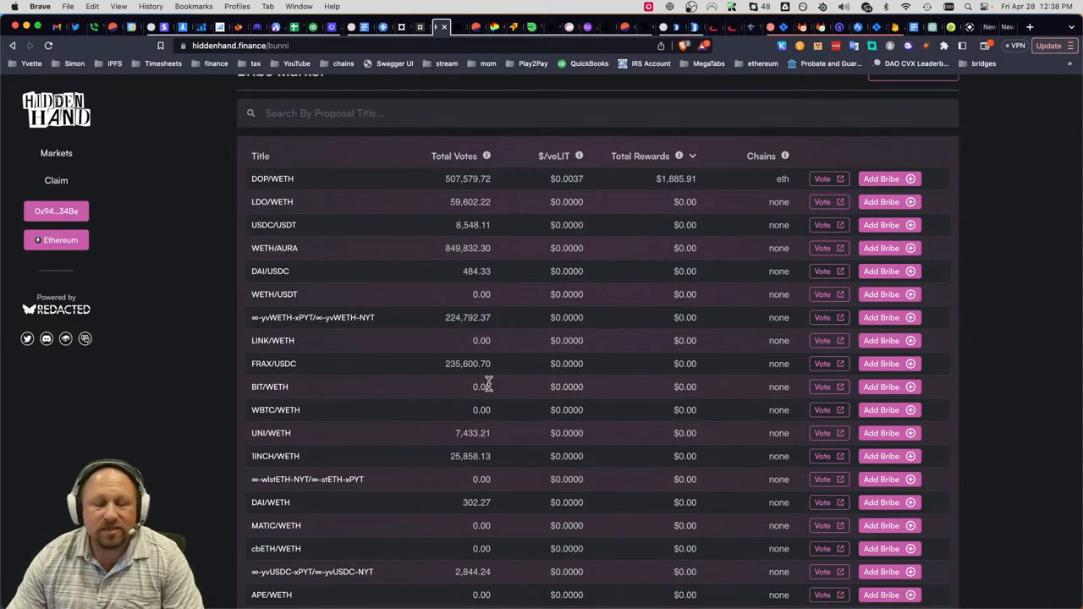
{"action": "scroll", "scroll_direction": "down", "scroll_amount": 3}
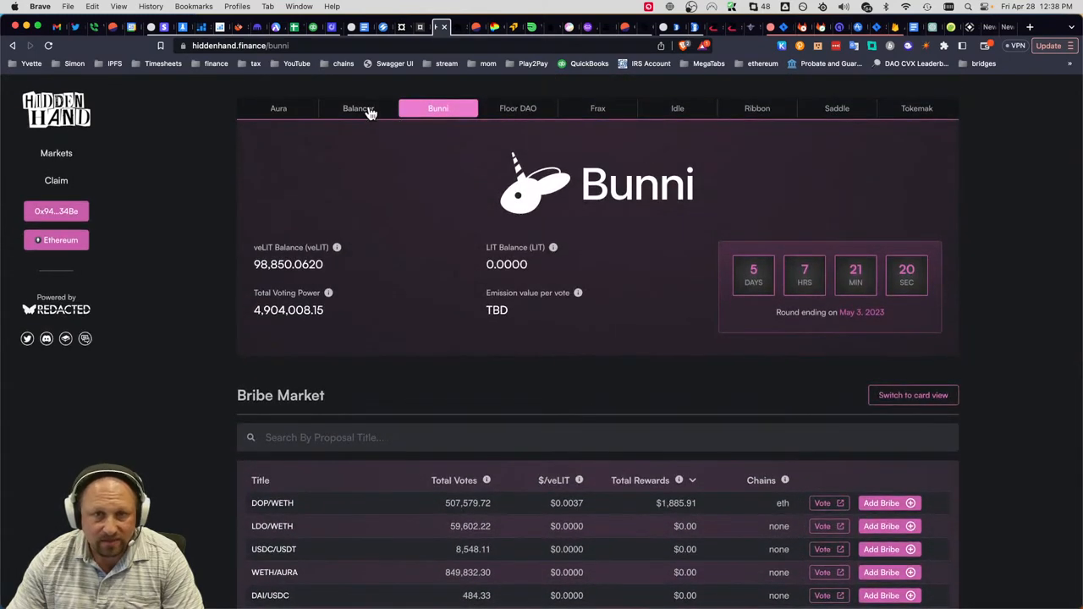
- Switch Hidden Hand to the Balancer bribe market listing pools like OHM-50%/DAI-50%
{"action": "left_click", "coordinate": [355, 108]}
{"action": "type", "text": "velit"}
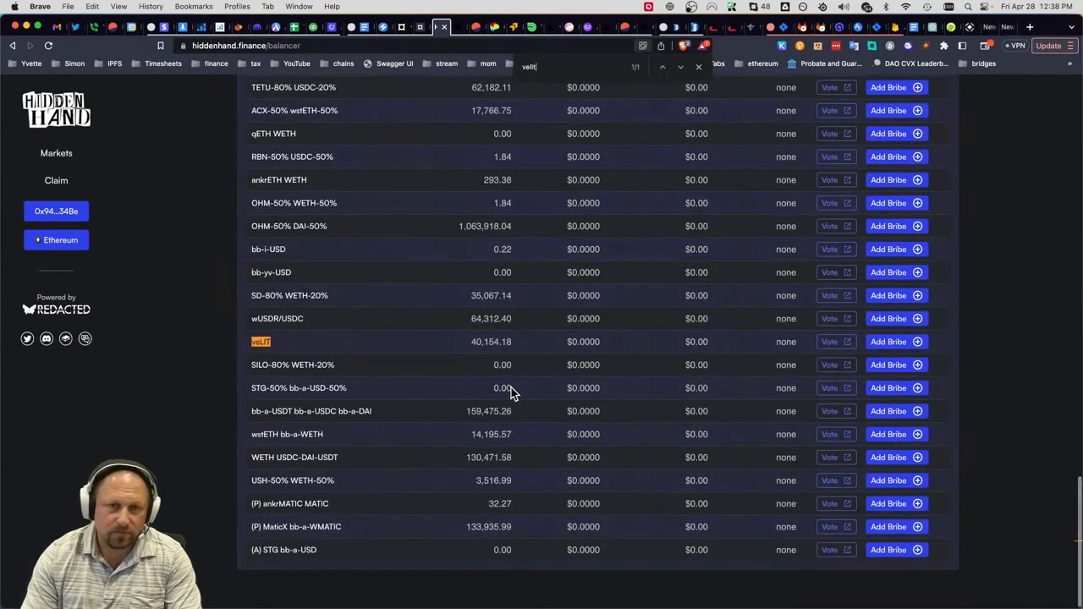
{"action": "mouse_move", "coordinate": [613, 345]}
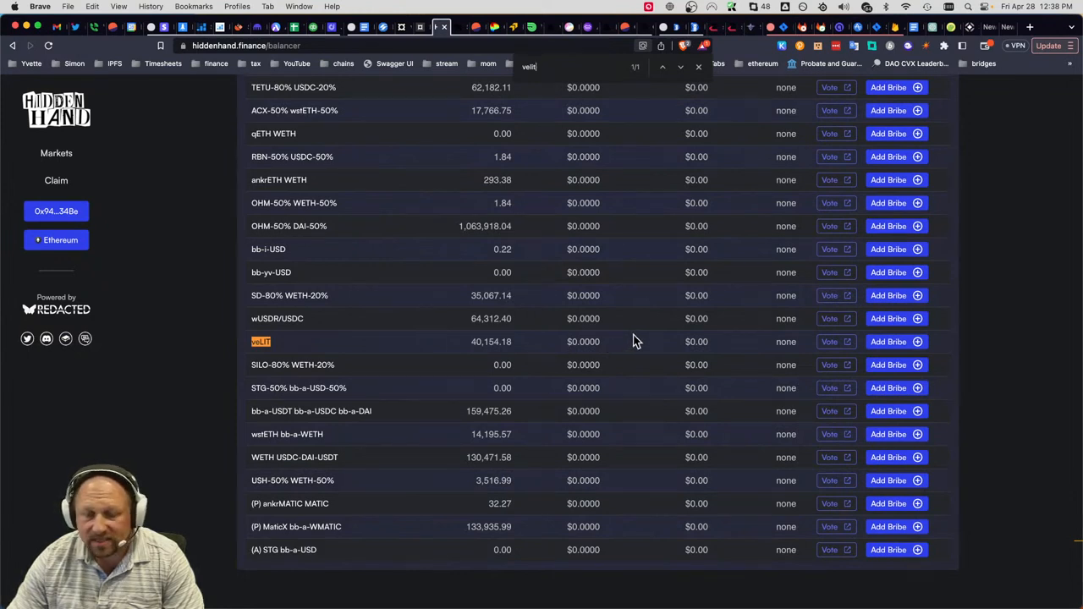
{"action": "mouse_move", "coordinate": [618, 345]}
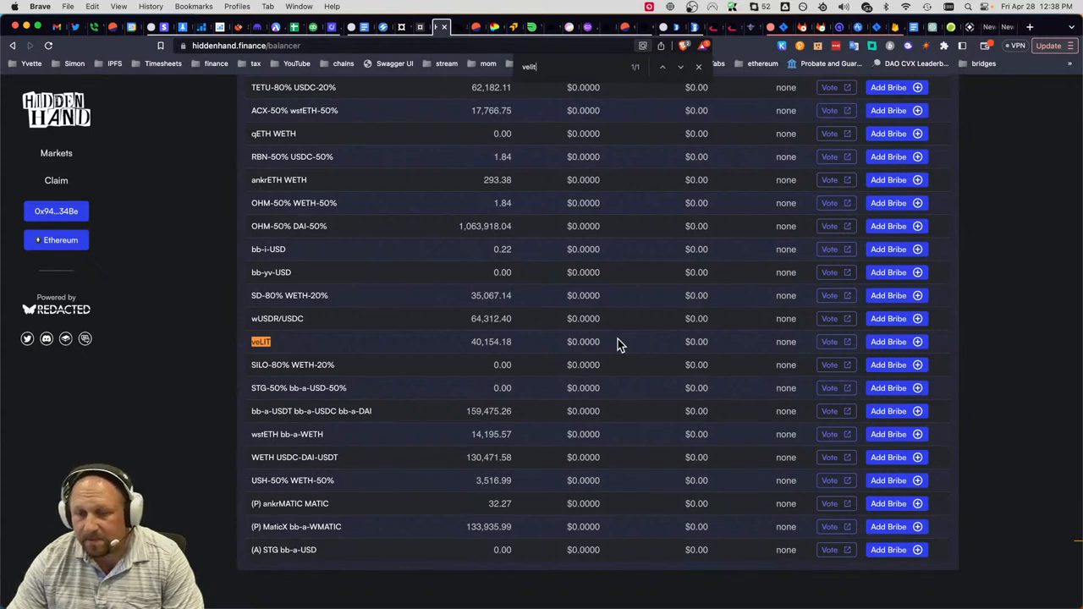
{"action": "mouse_move", "coordinate": [545, 175]}
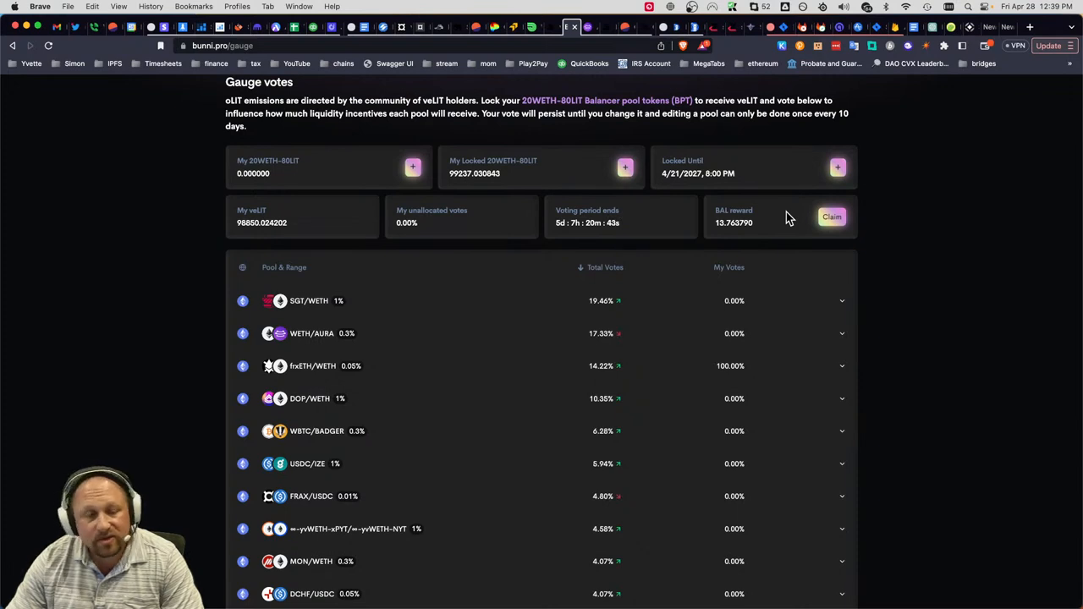
{"action": "mouse_move", "coordinate": [802, 217]}
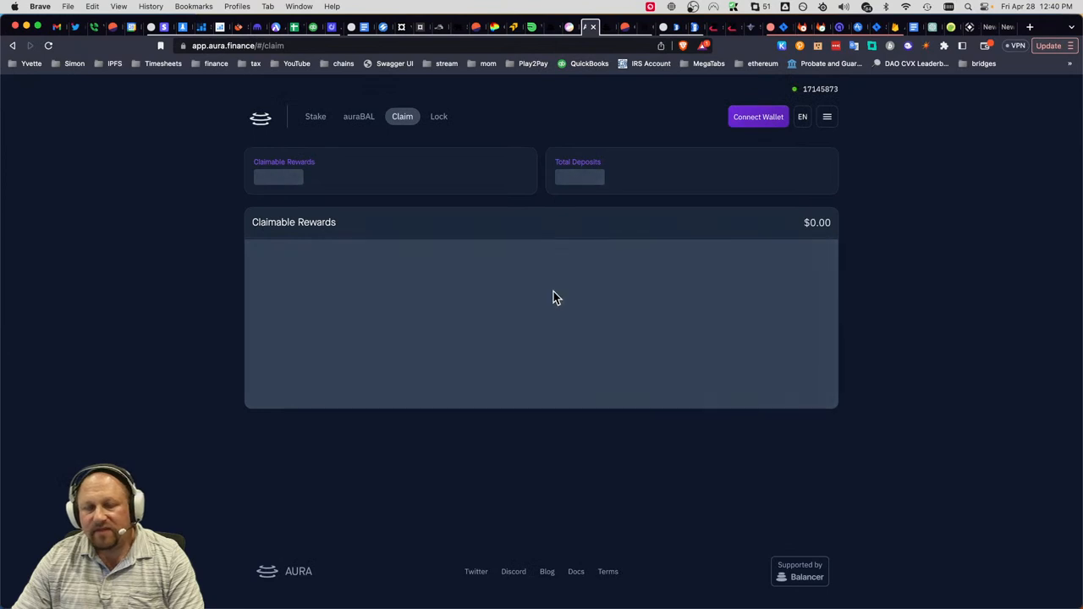
{"action": "mouse_move", "coordinate": [488, 249]}
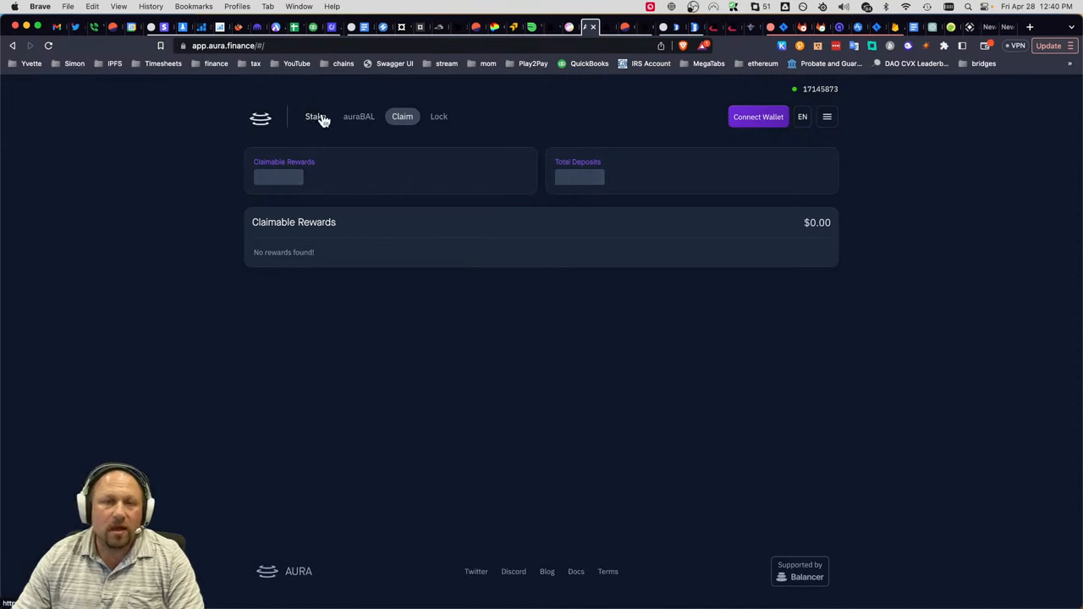
- Go to Stake and show the auraBAL Compounder with 38.00% APY and $11.11m TVL
{"action": "left_click", "coordinate": [315, 115]}
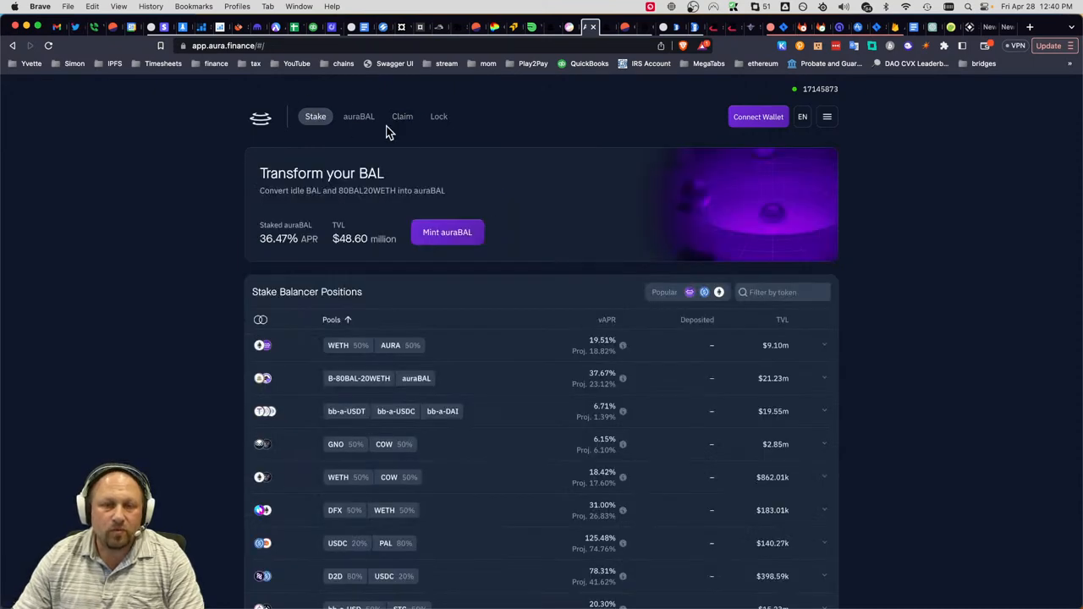
{"action": "left_click", "coordinate": [359, 115]}
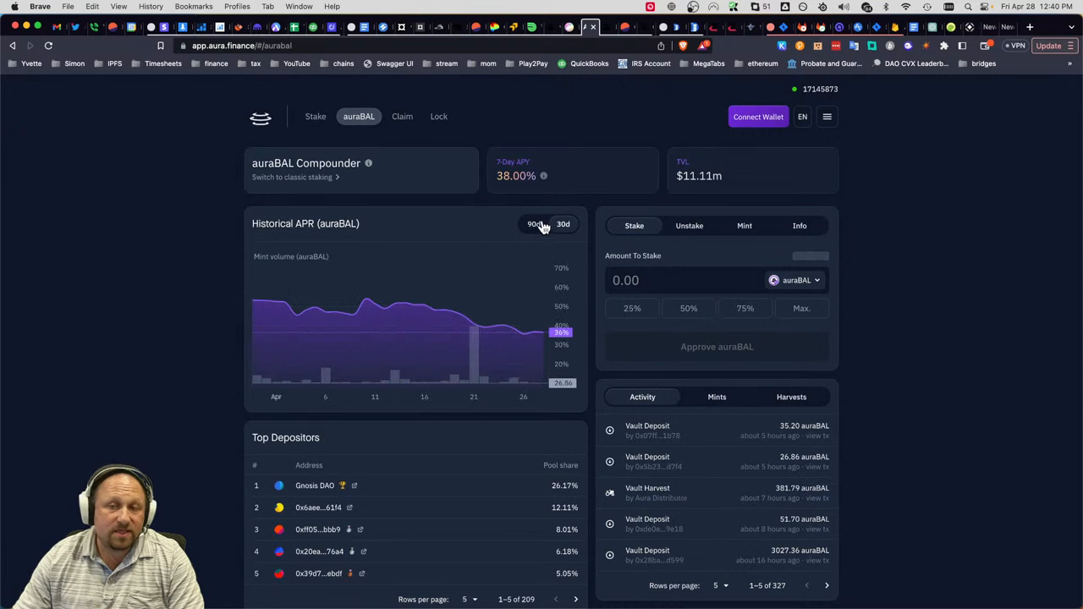
{"action": "mouse_move", "coordinate": [574, 186]}
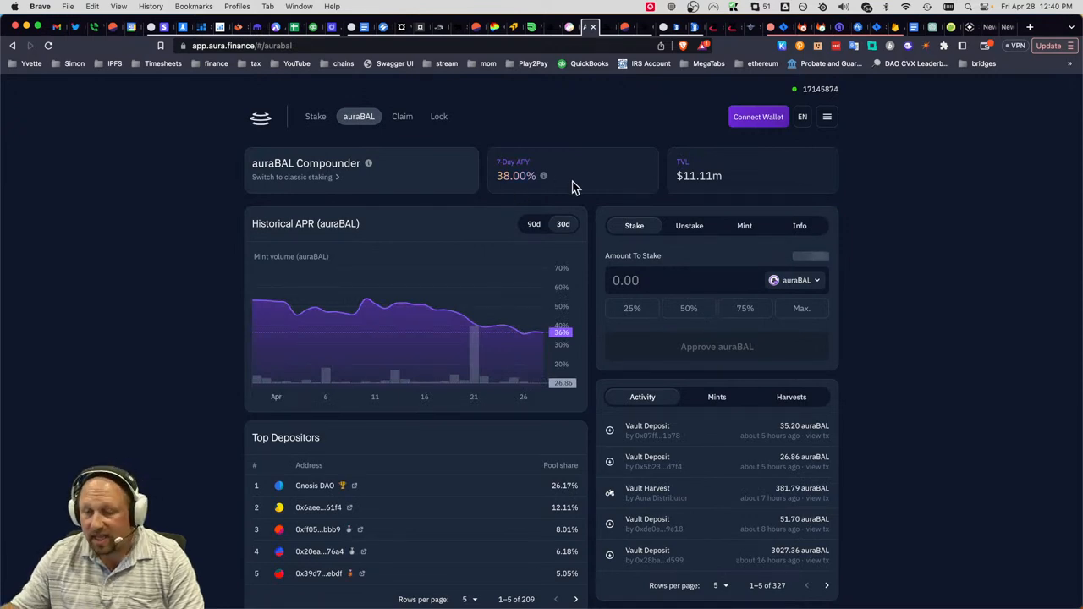
{"action": "mouse_move", "coordinate": [674, 177]}
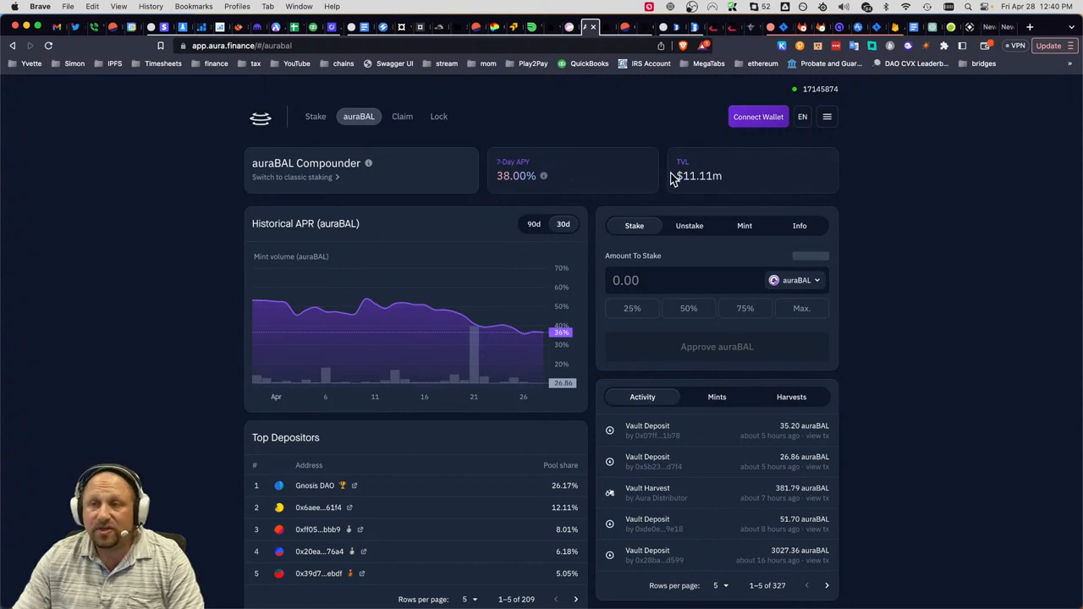
{"action": "mouse_move", "coordinate": [447, 582]}
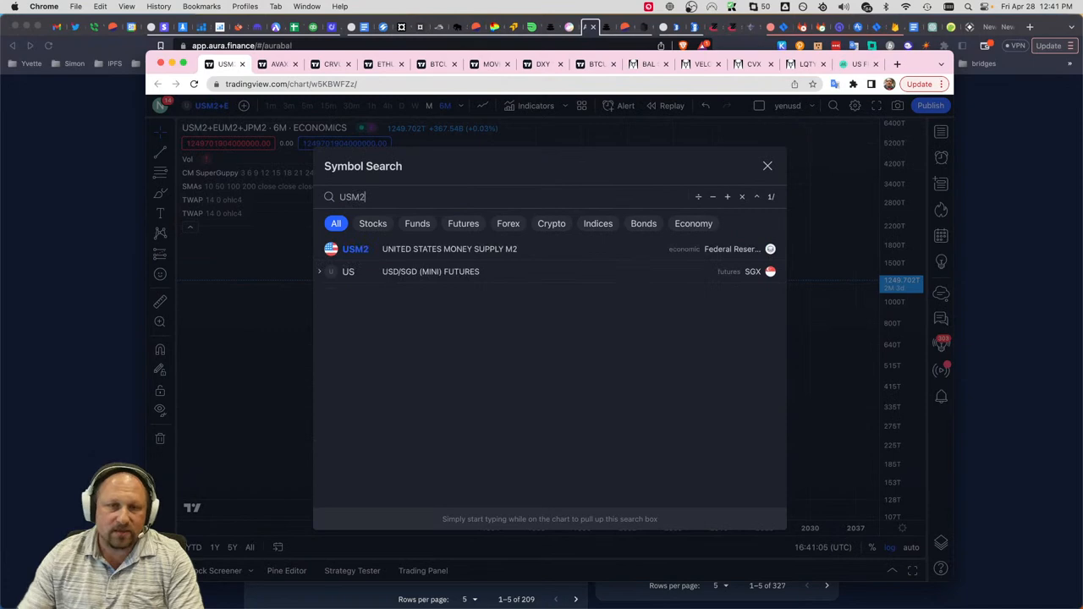
- Chart USM2, then load the saved weekly Fed net-liquidity layout (WALCL minus reverse repo and TGA)
{"action": "left_click", "coordinate": [355, 248]}
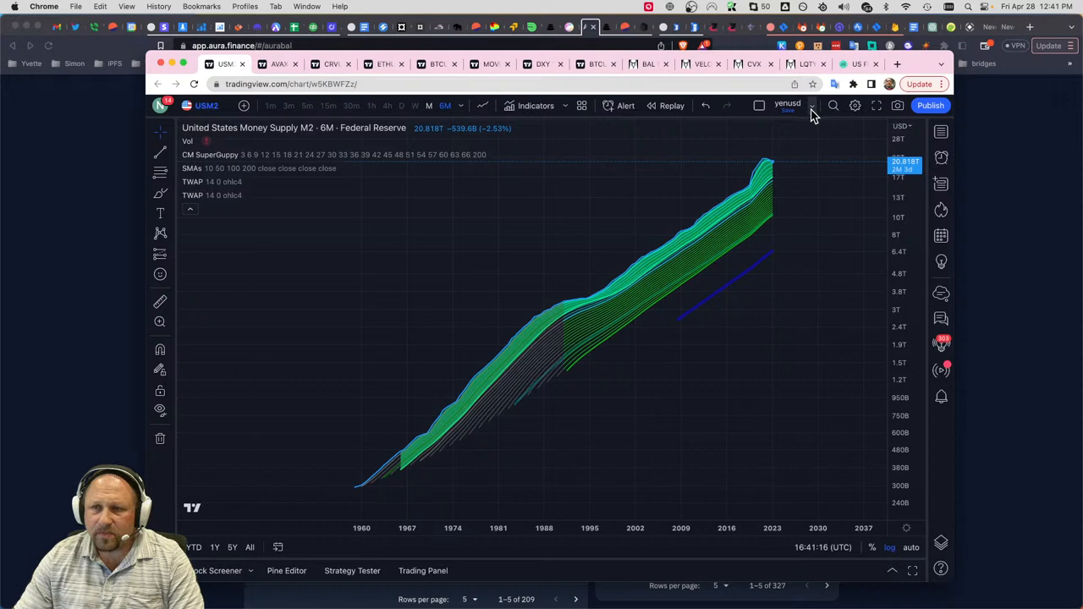
{"action": "left_click", "coordinate": [811, 105]}
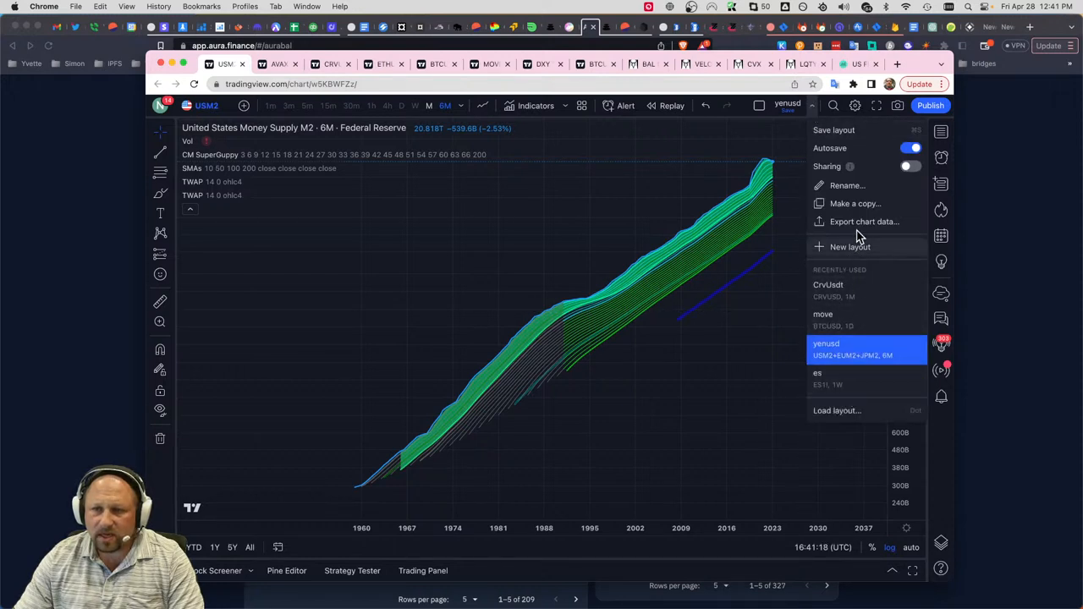
{"action": "left_click", "coordinate": [836, 411]}
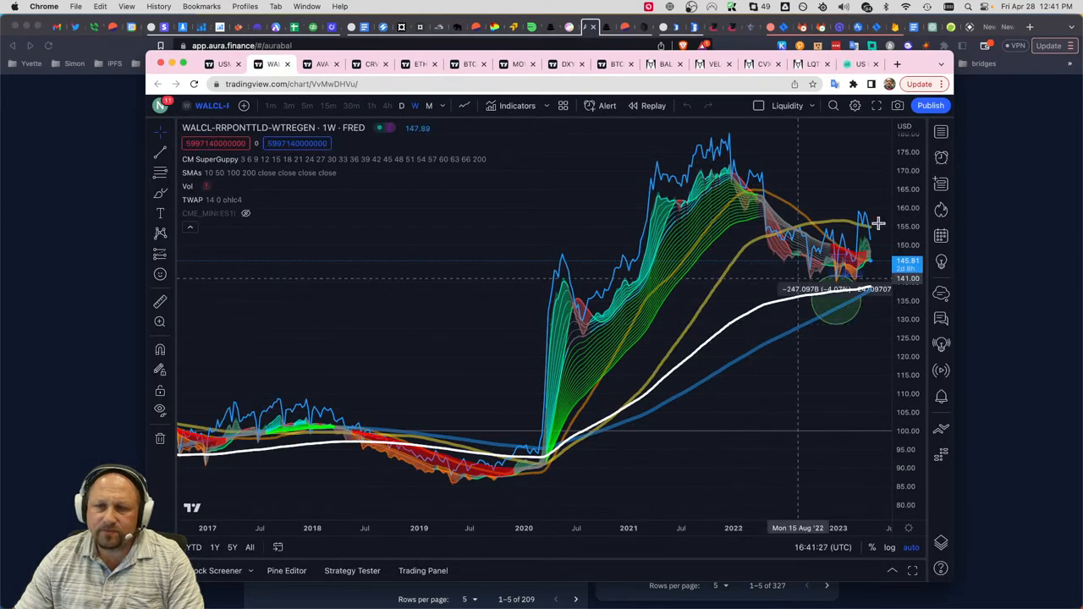
{"action": "mouse_move", "coordinate": [872, 235]}
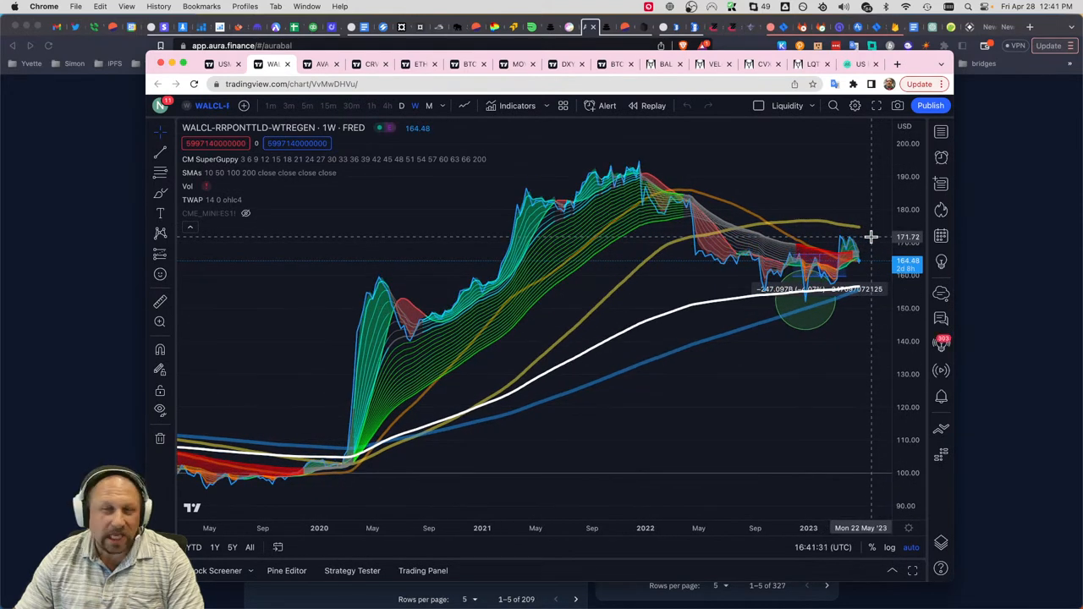
{"action": "mouse_move", "coordinate": [883, 269]}
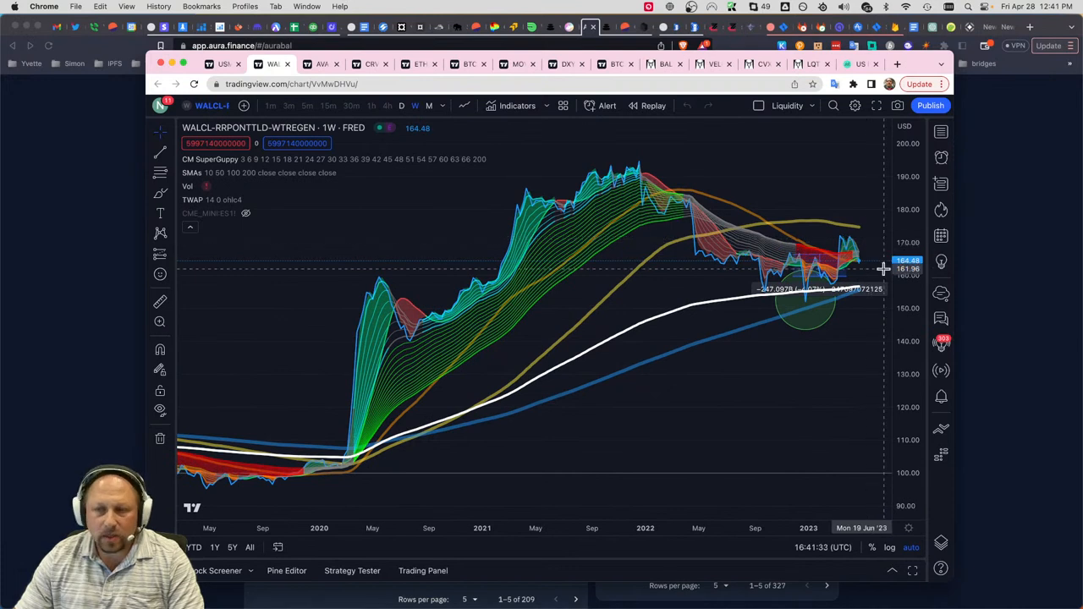
{"action": "mouse_move", "coordinate": [853, 247]}
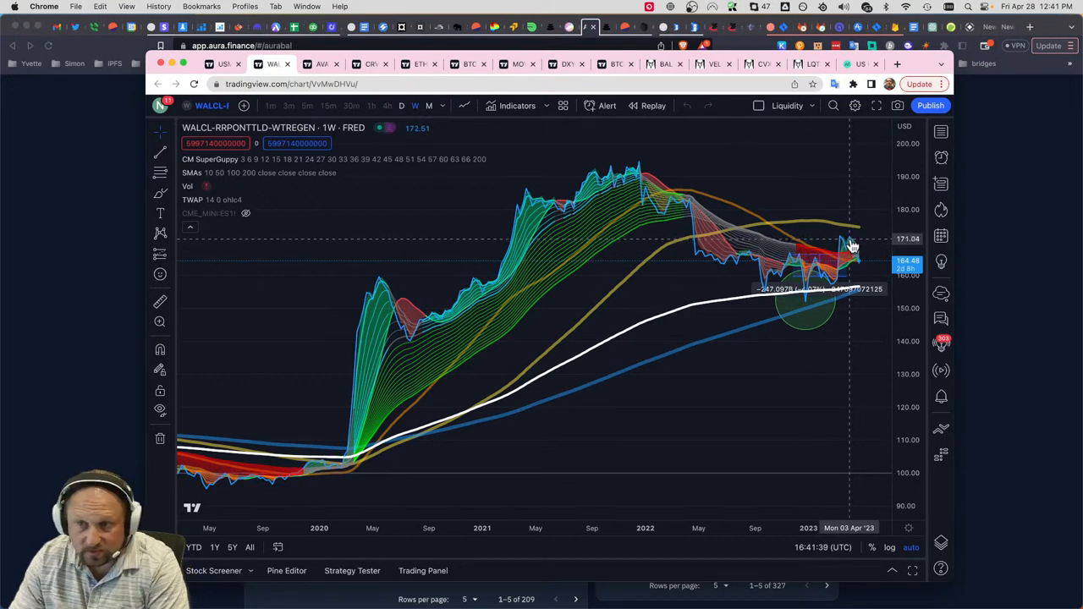
{"action": "mouse_move", "coordinate": [861, 230]}
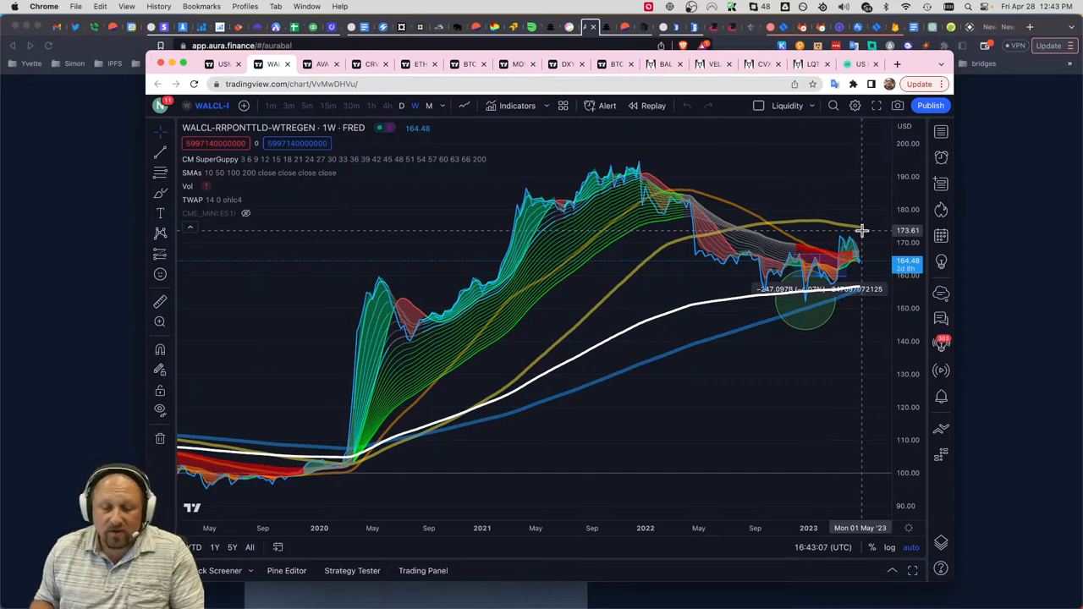
{"action": "mouse_move", "coordinate": [737, 185]}
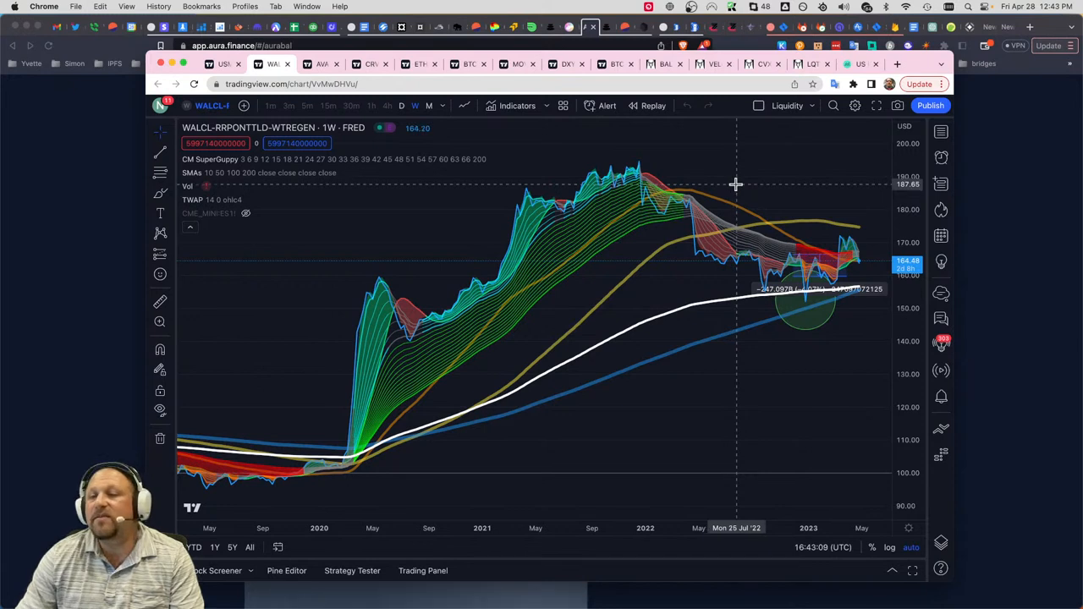
{"action": "mouse_move", "coordinate": [792, 190]}
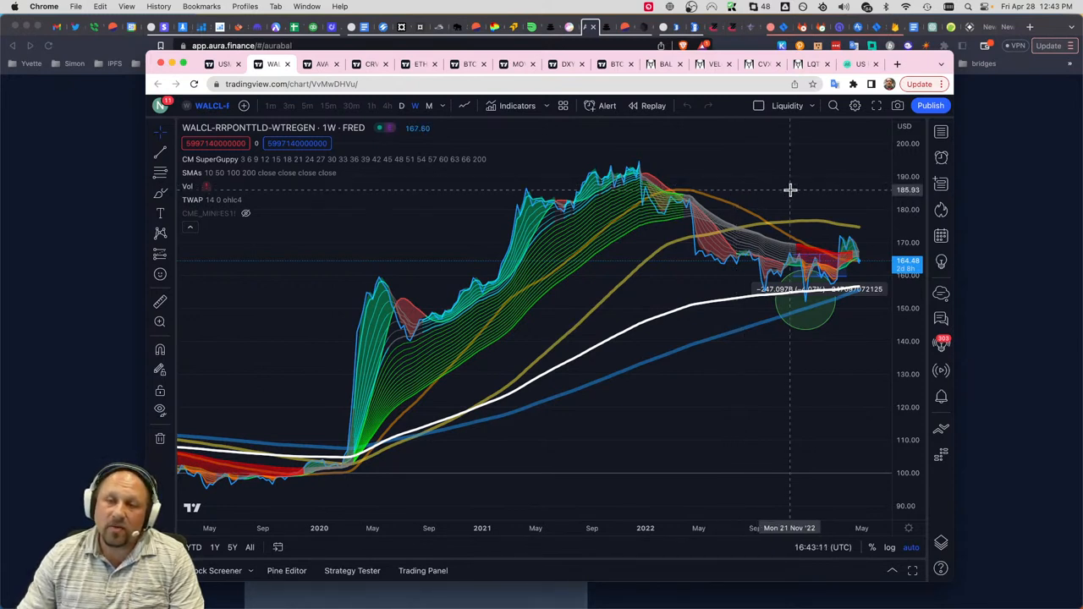
{"action": "mouse_move", "coordinate": [769, 193]}
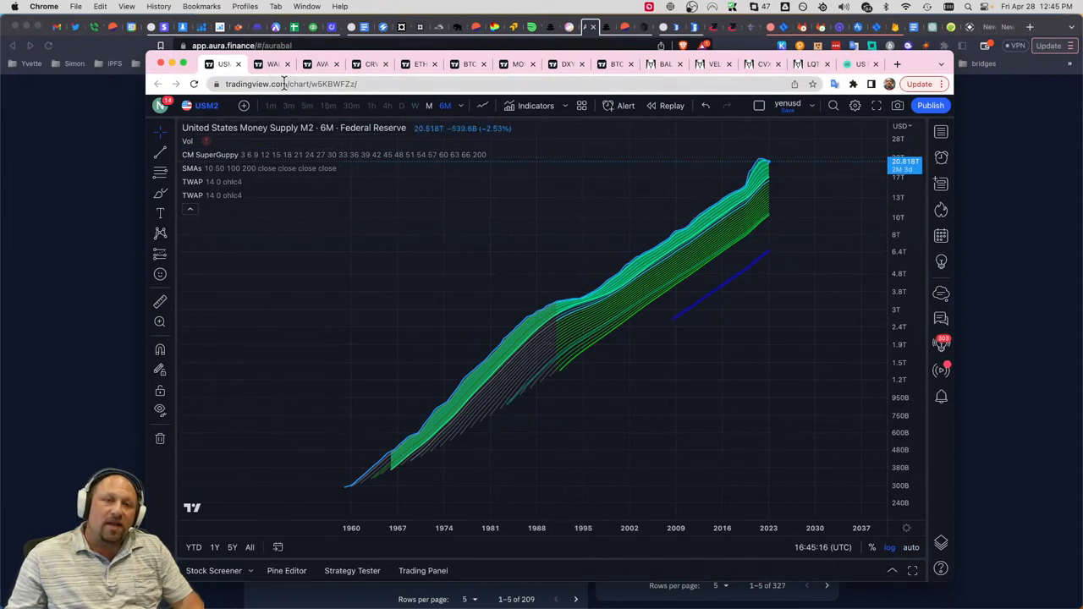
- Enter the symbol spread USM2+EUM2+JPM2 to chart combined US, Euro and Japan M2
{"action": "type", "text": "USM2"}
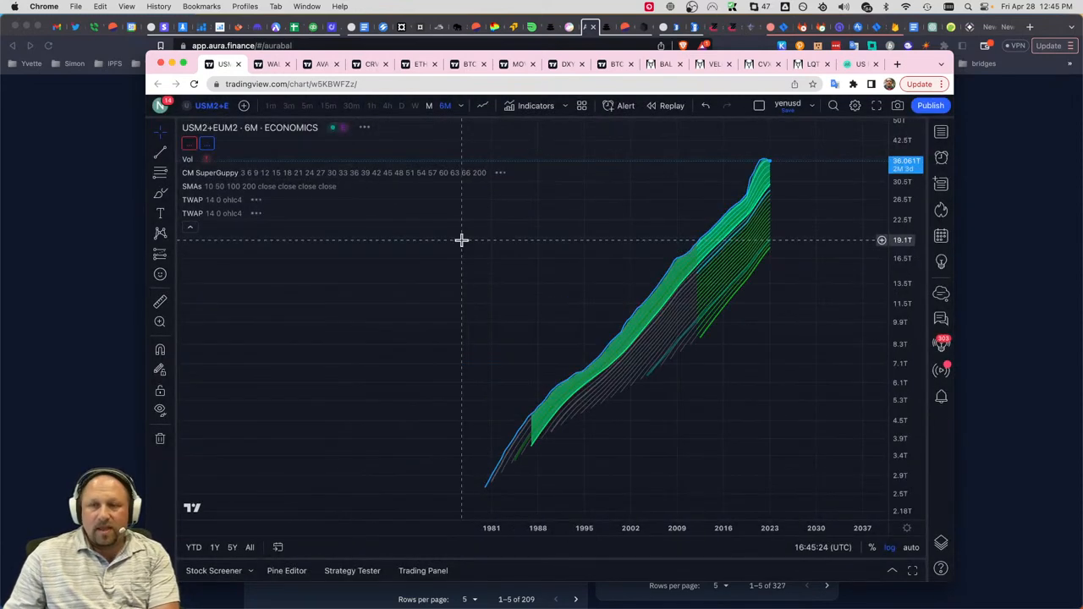
{"action": "left_click", "coordinate": [211, 105]}
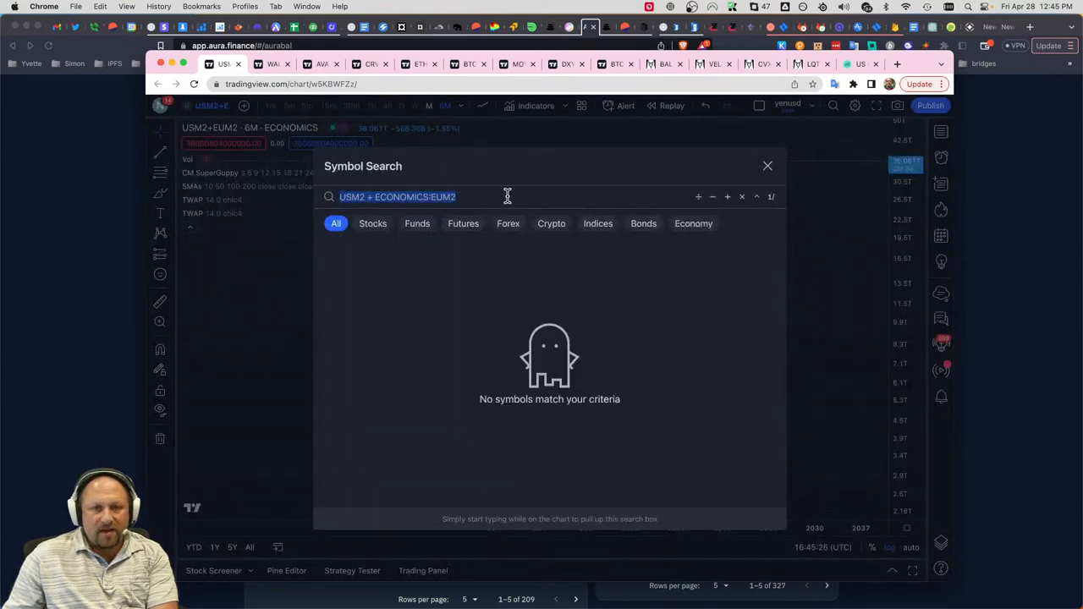
{"action": "type", "text": "+"}
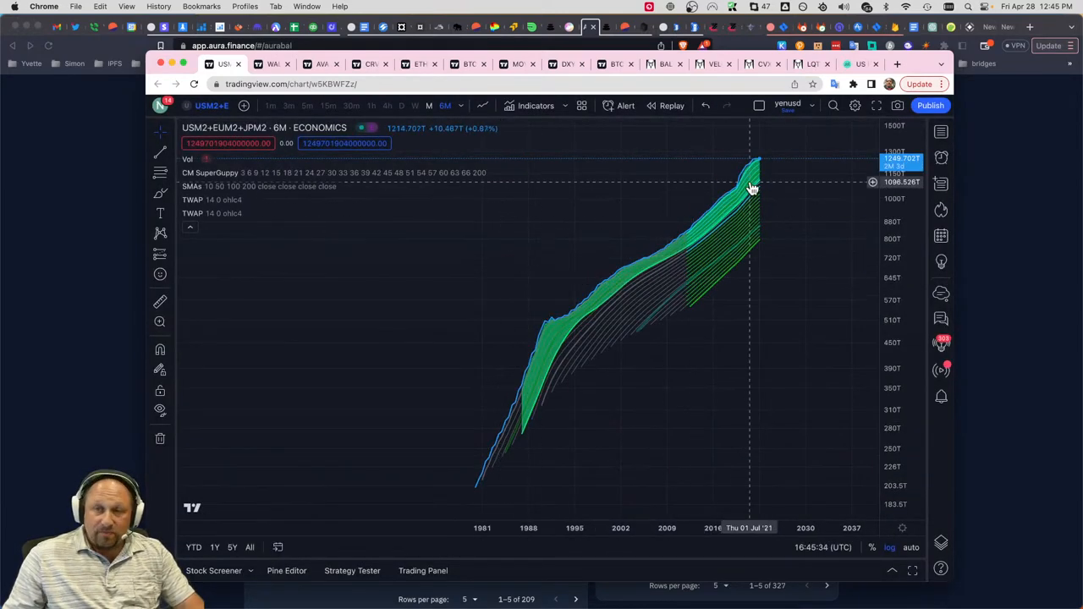
{"action": "mouse_move", "coordinate": [742, 190]}
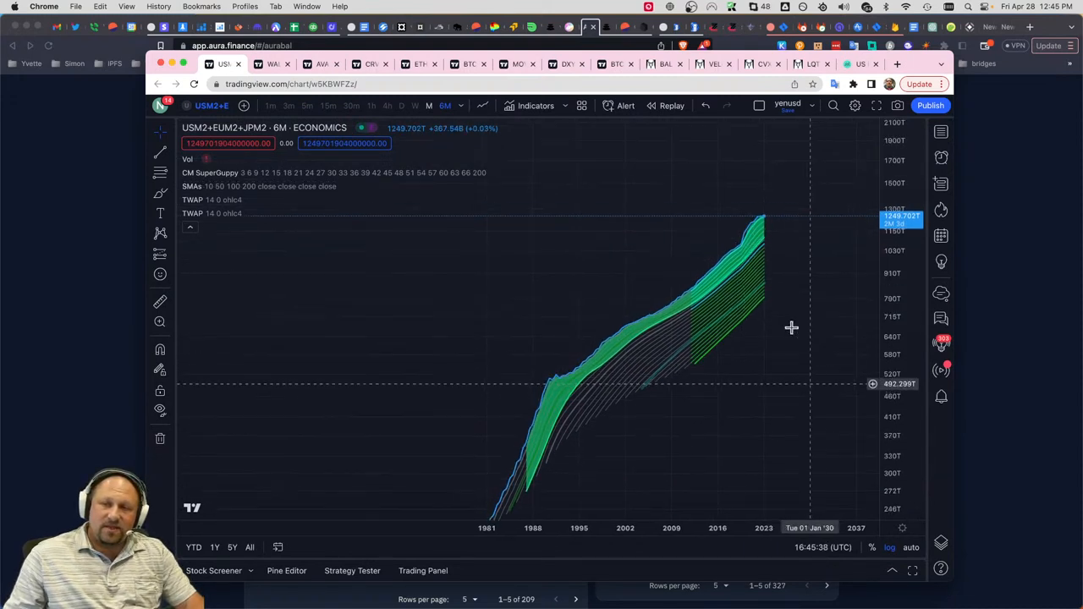
- Switch the combined M2 spread chart to monthly bars
{"action": "left_click_drag", "start_coordinate": [793, 328], "coordinate": [837, 413]}
{"action": "type", "text": "USM2 + ECONOMICS:EUM2 + ECONOMICS:JPM2 + C"}
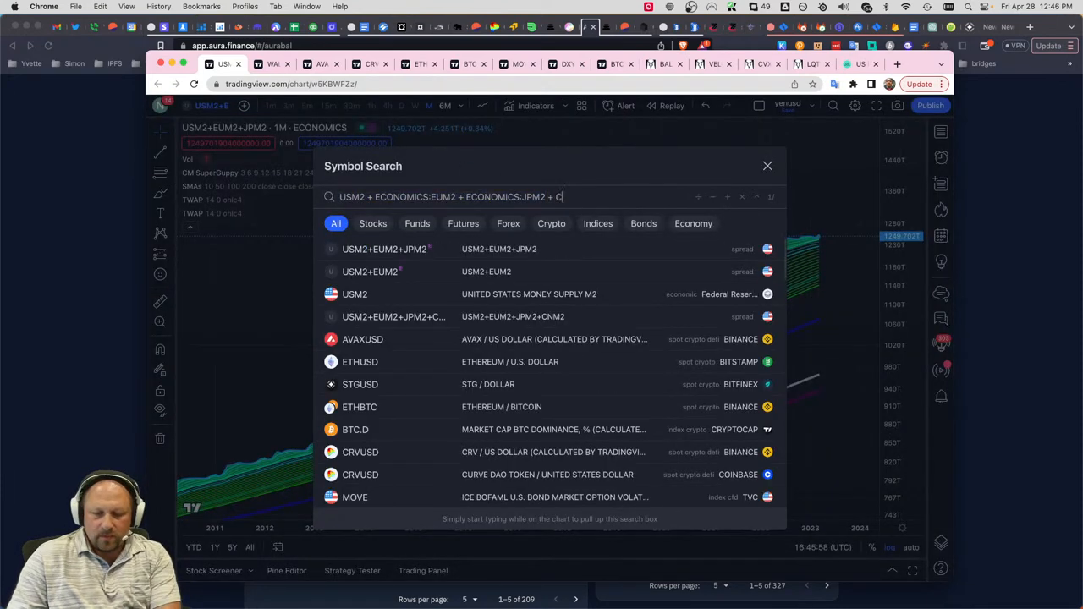
- Add CHINA MONEY SUPPLY M2 (CNM2) to the spread, then reopen it to trim the JPM2 and CNM2 terms
{"action": "type", "text": "NM2"}
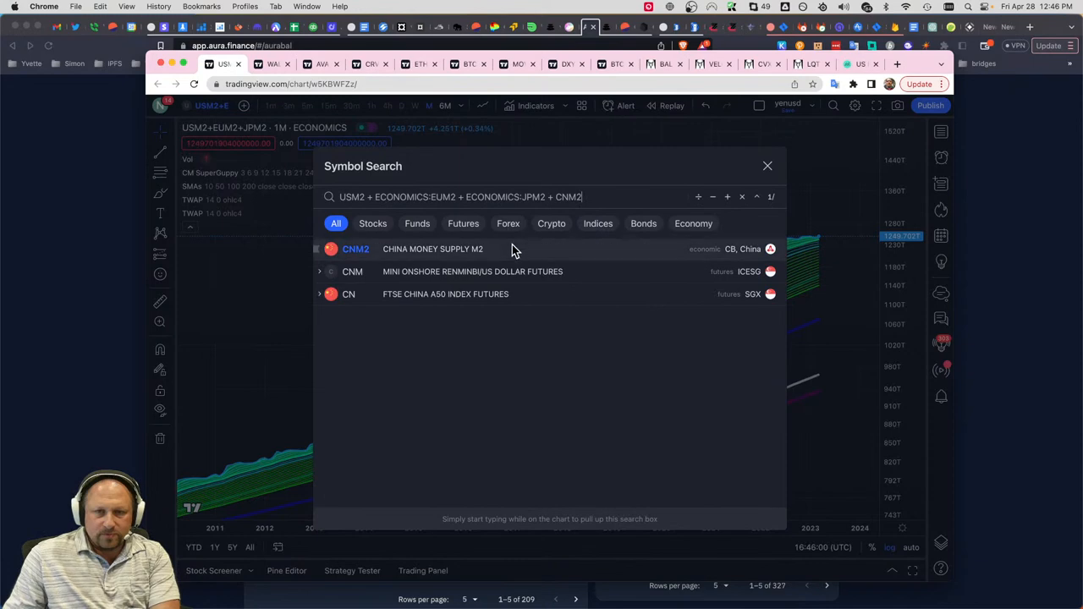
{"action": "left_click", "coordinate": [768, 166]}
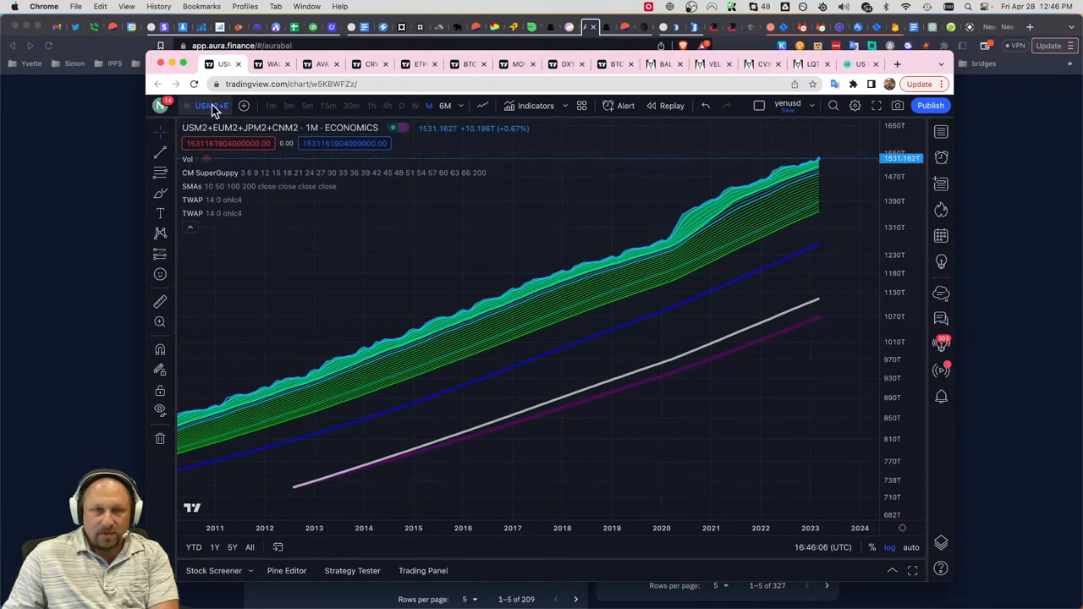
{"action": "left_click", "coordinate": [212, 105]}
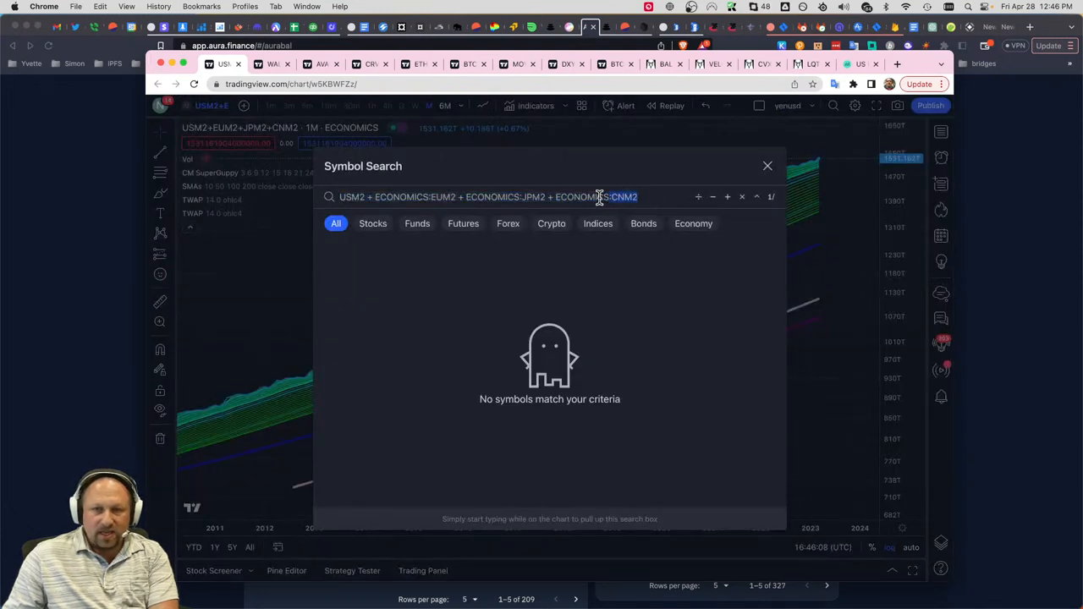
{"action": "left_click", "coordinate": [767, 166]}
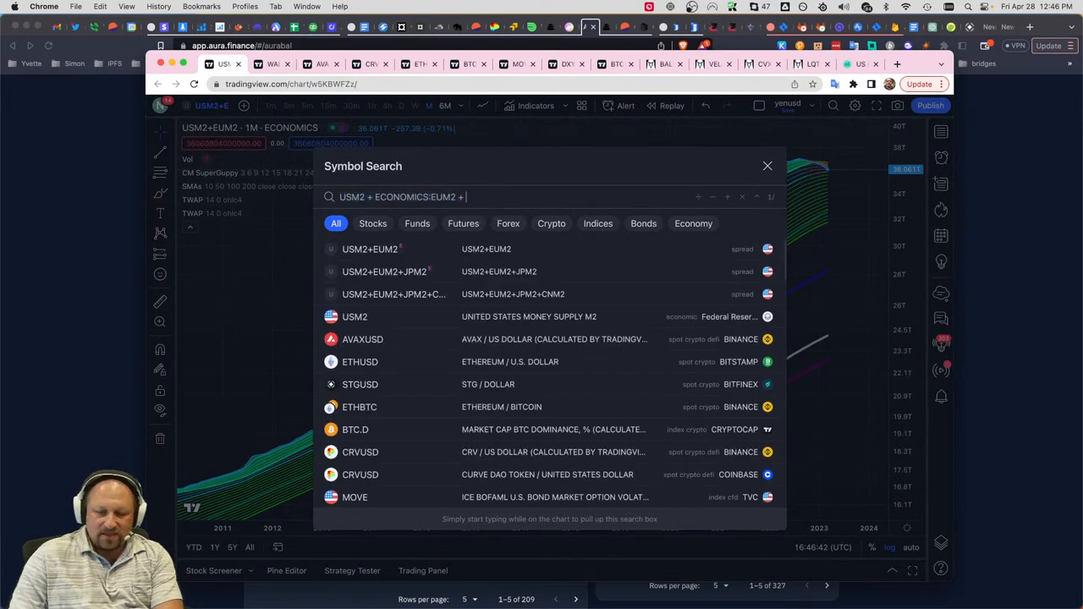
{"action": "type", "text": "JPM2"}
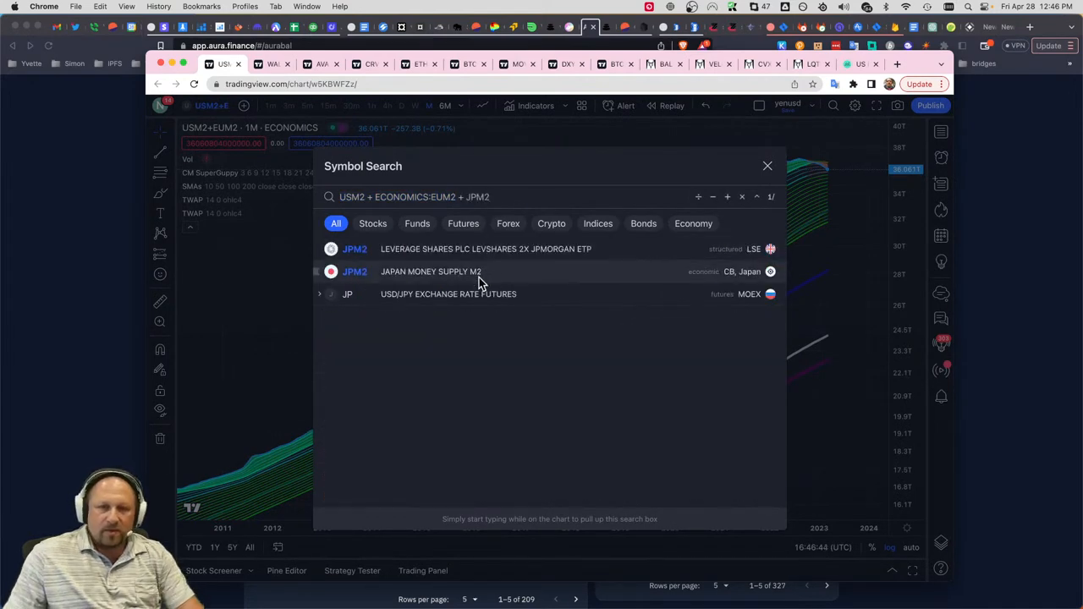
{"action": "left_click", "coordinate": [430, 271]}
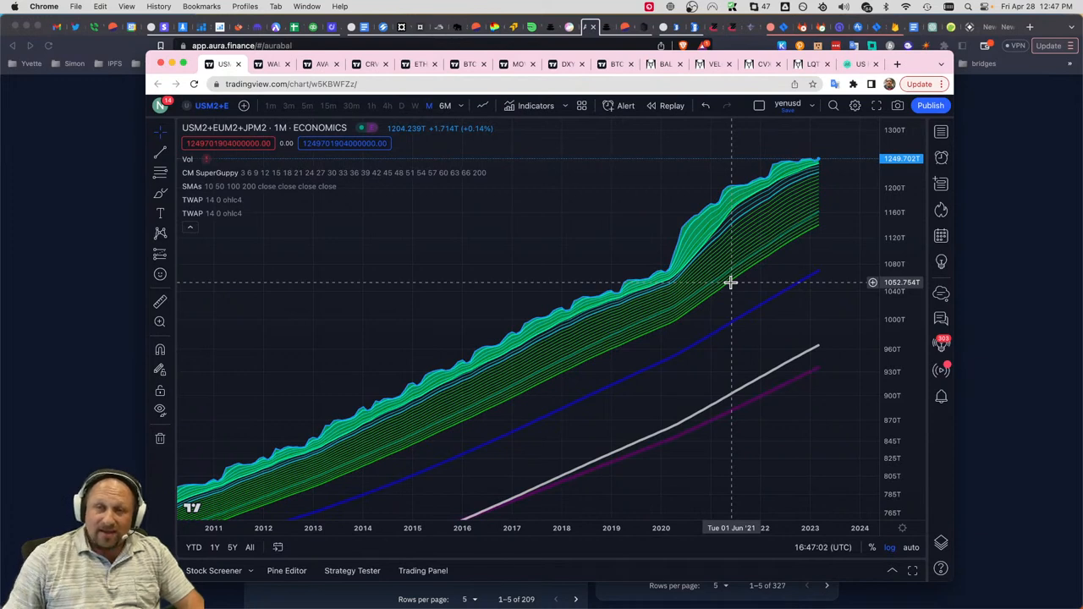
{"action": "mouse_move", "coordinate": [720, 296]}
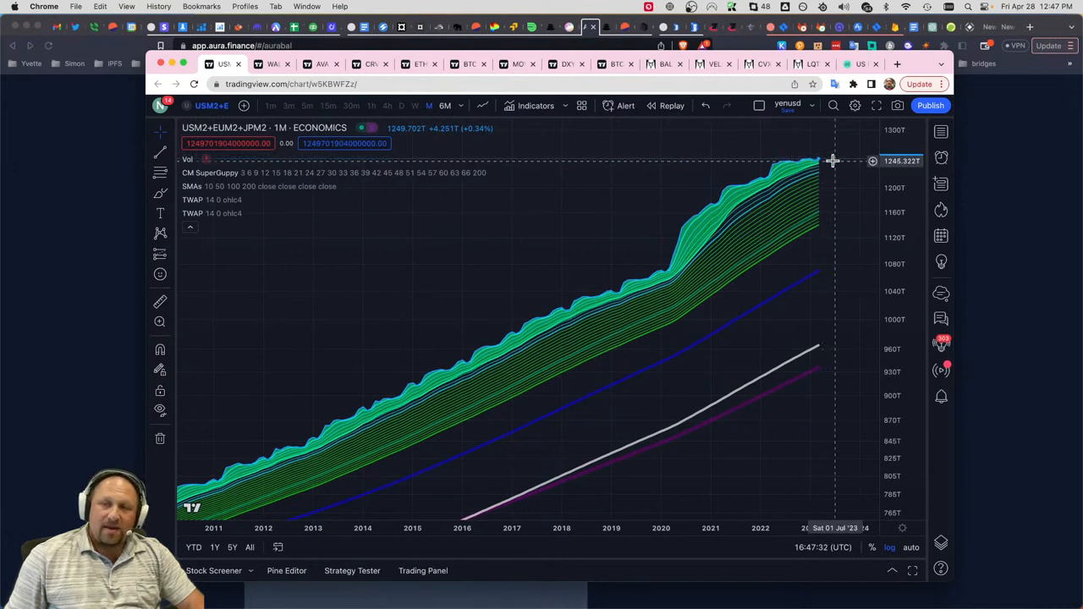
{"action": "mouse_move", "coordinate": [837, 165]}
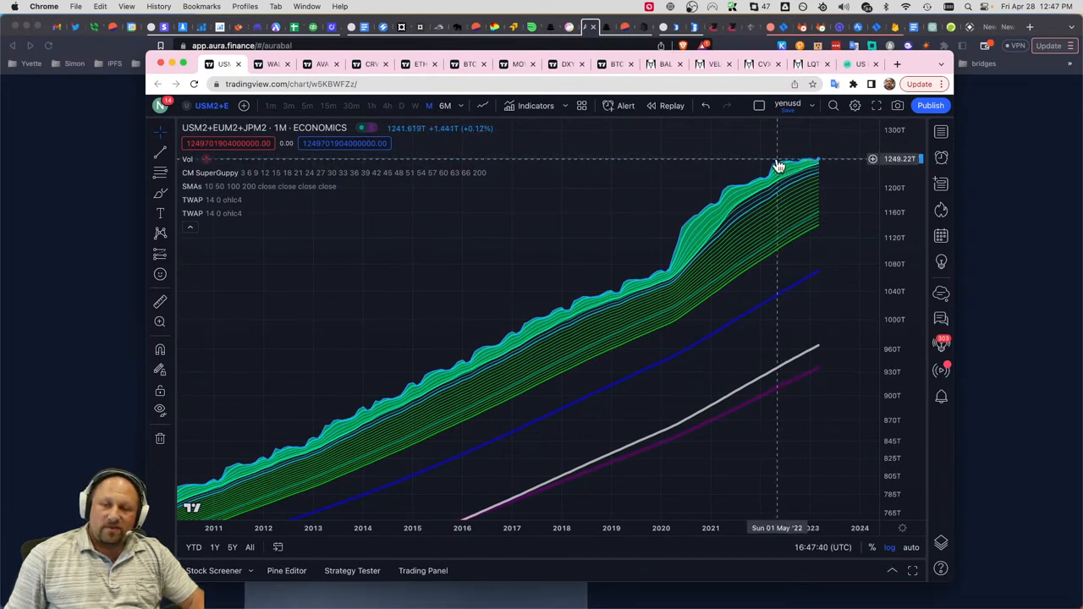
{"action": "mouse_move", "coordinate": [799, 168]}
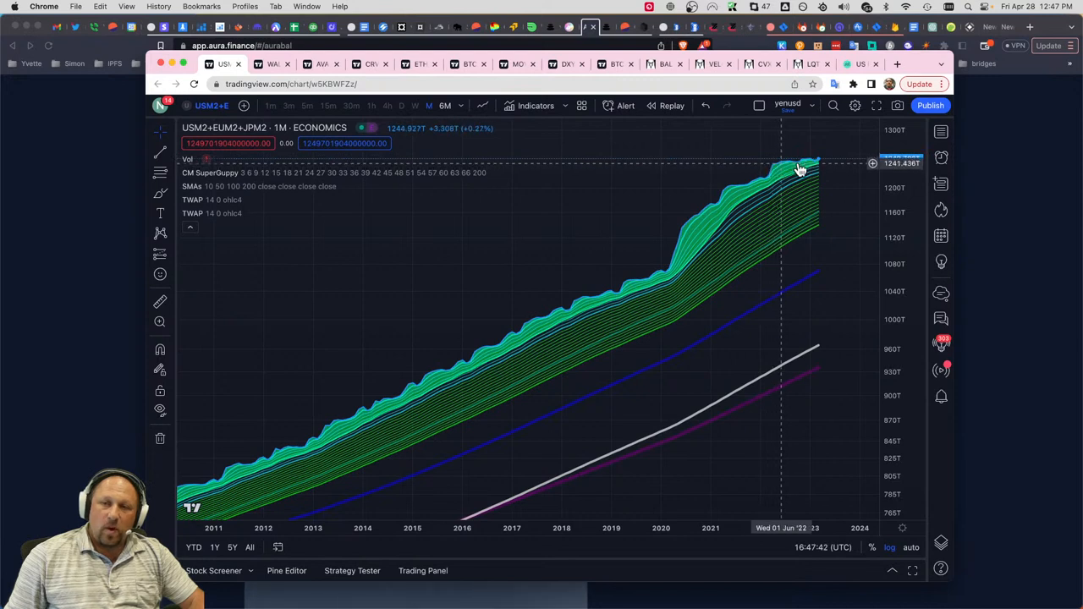